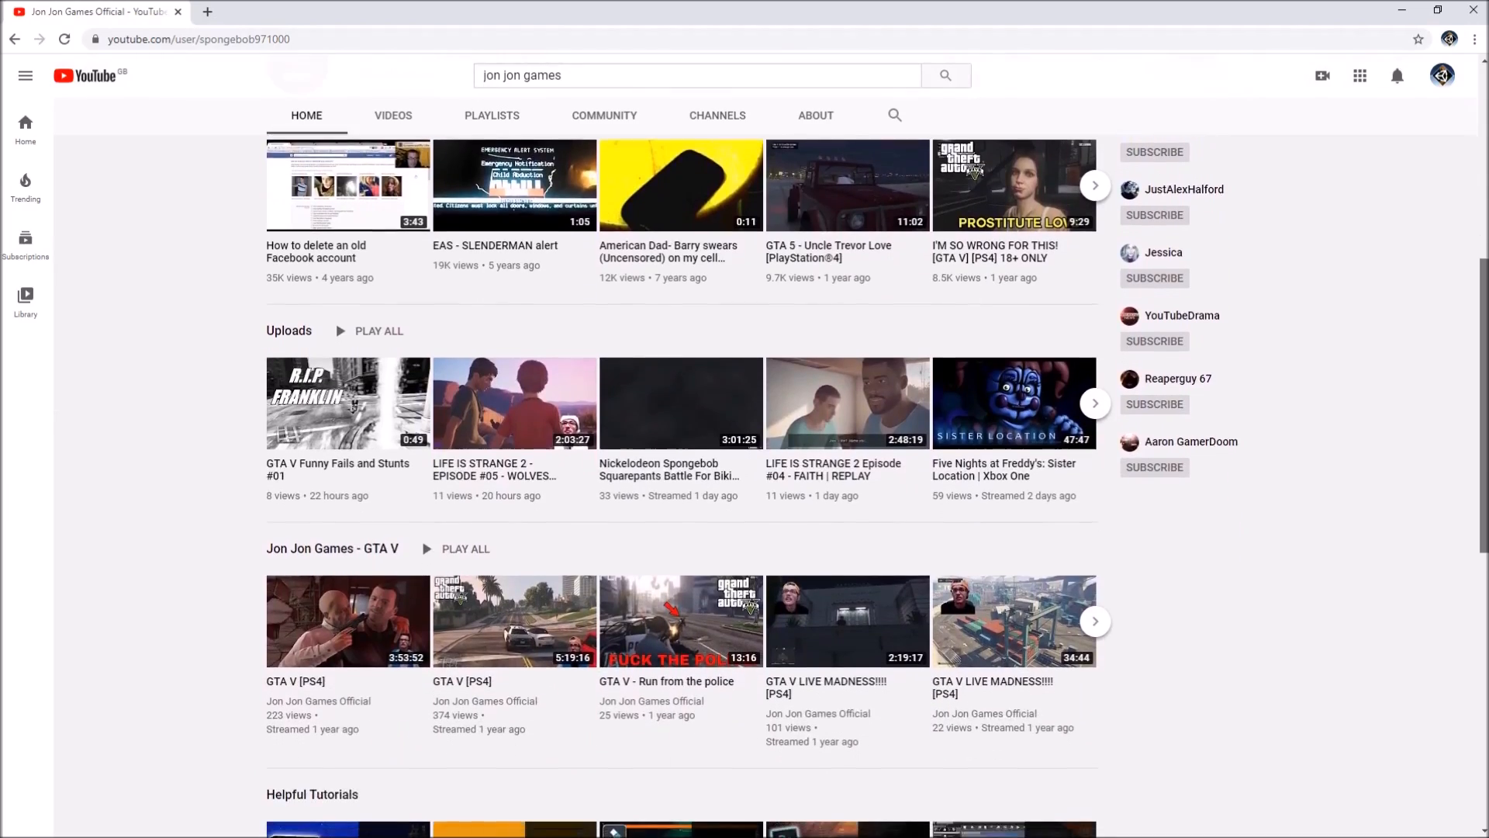
Scroll the channel page and open its Videos tab to browse the uploaded videos.
{"action": "scroll", "scroll_direction": "down", "scroll_amount": 3}
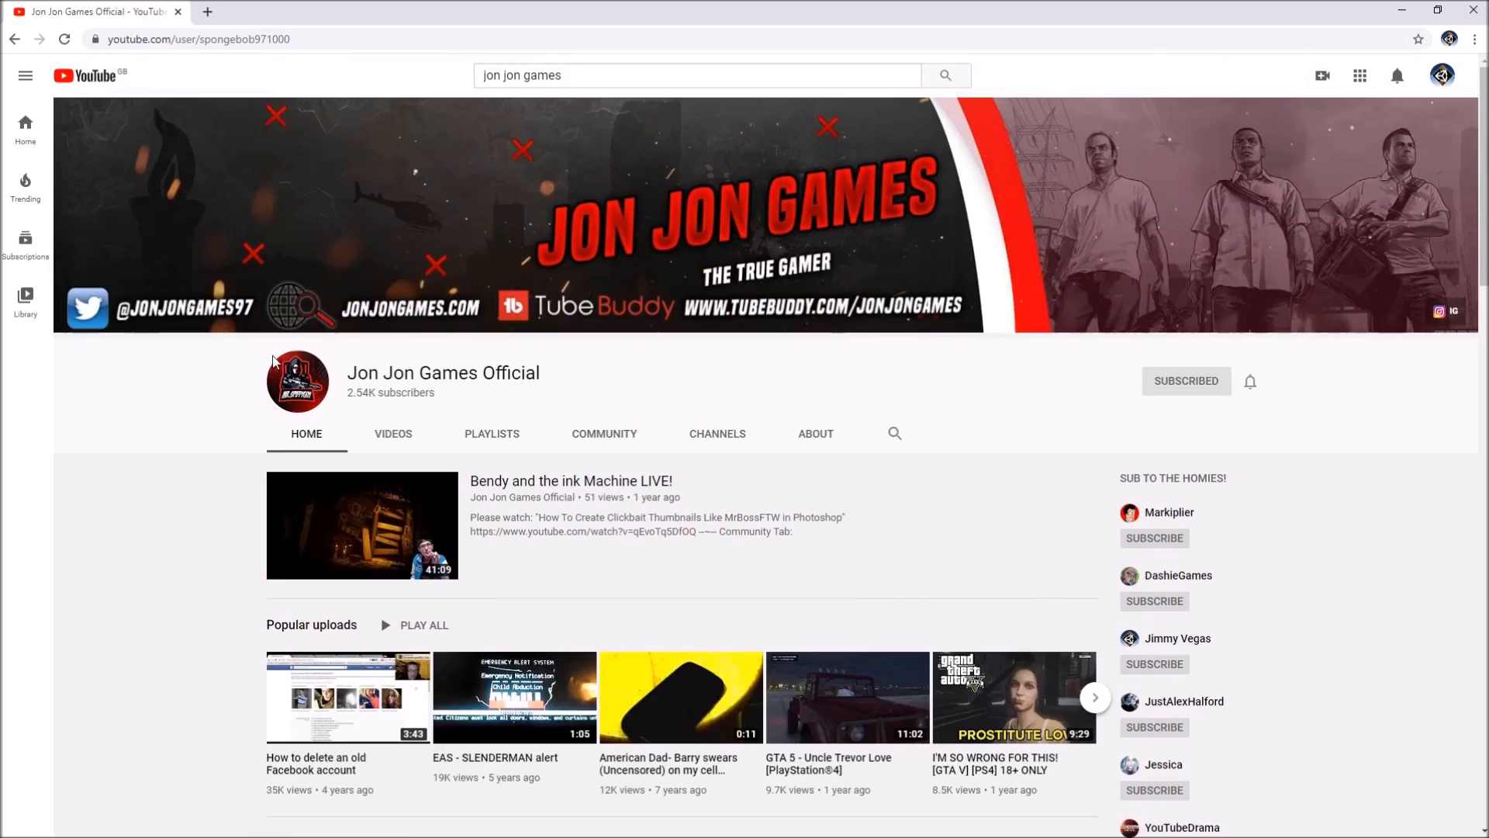
{"action": "mouse_move", "coordinate": [555, 346]}
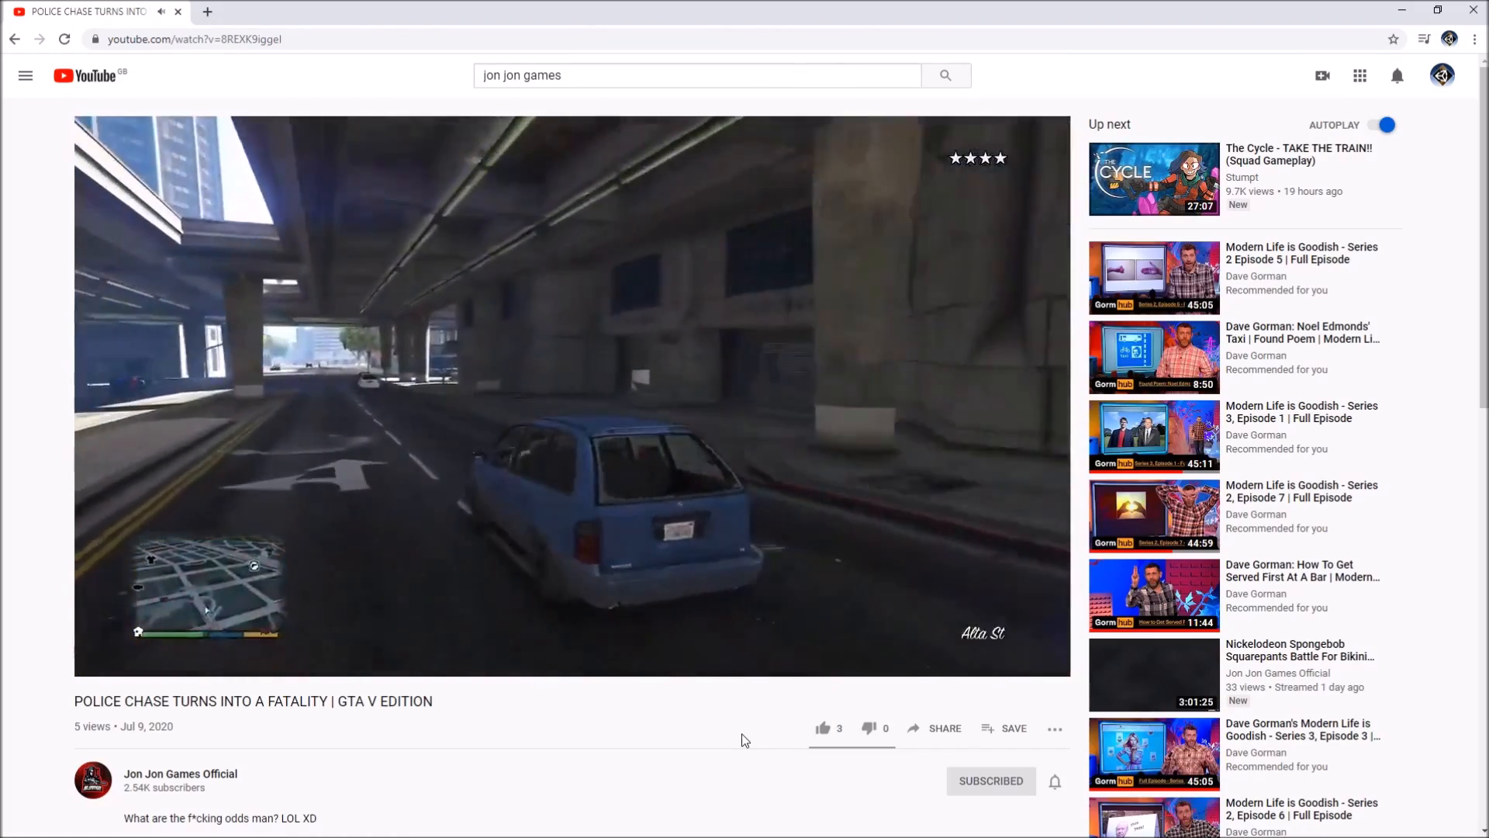
{"action": "left_click", "coordinate": [180, 773]}
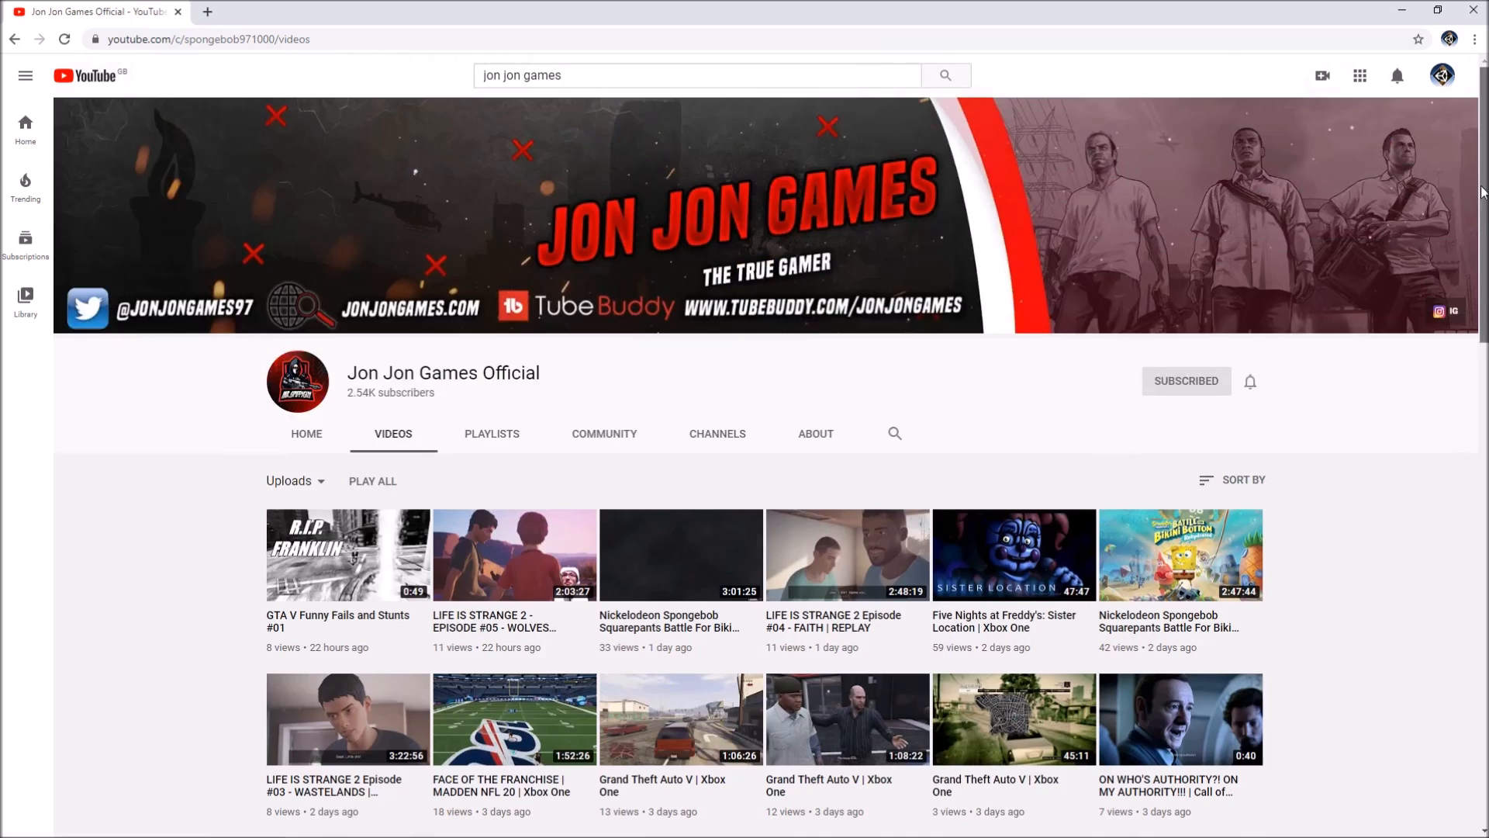
{"action": "scroll", "scroll_direction": "down", "scroll_amount": 3}
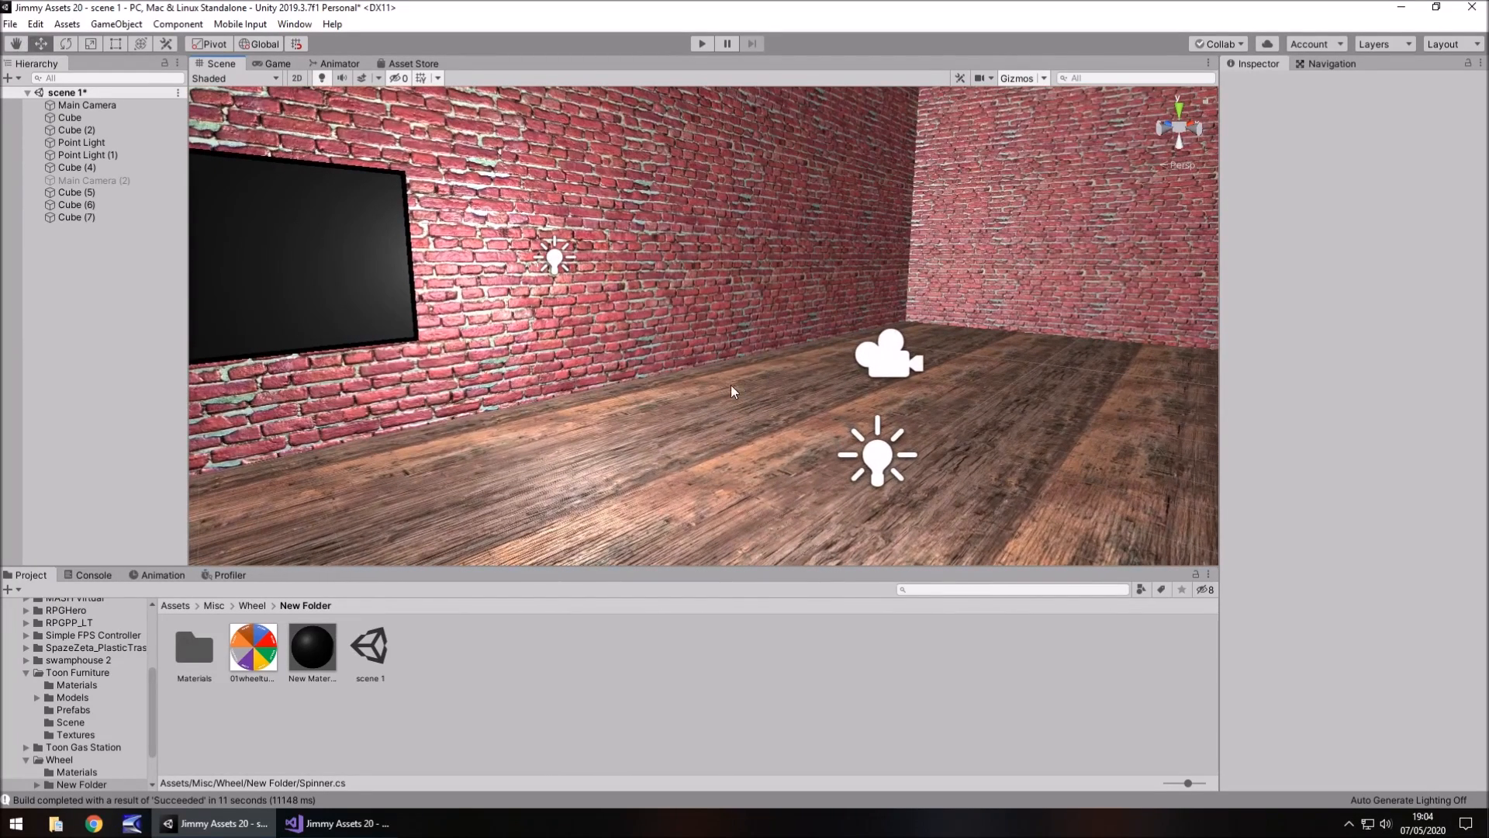
{"action": "mouse_move", "coordinate": [706, 403]}
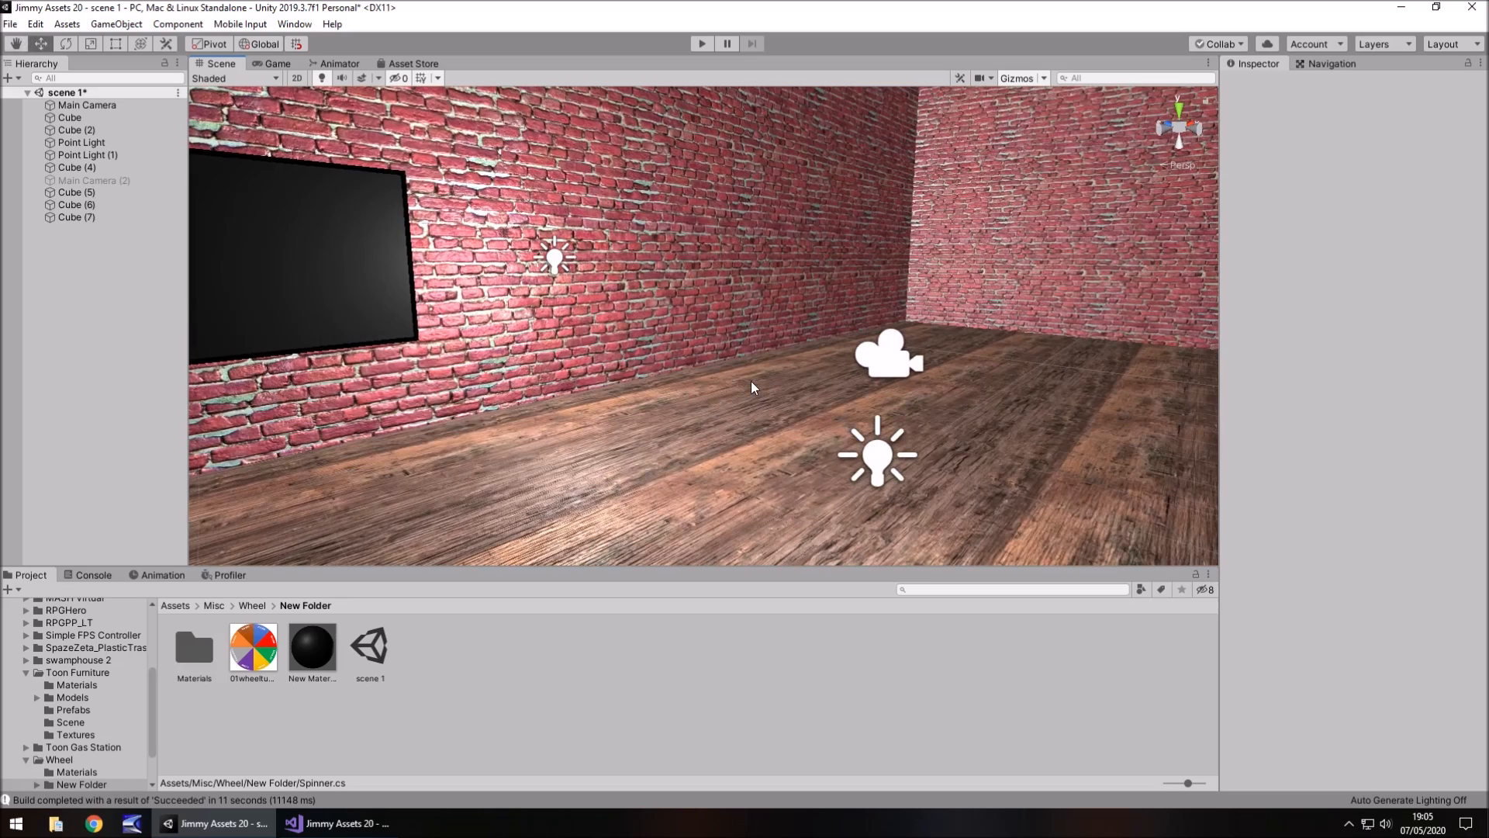
{"action": "mouse_move", "coordinate": [739, 339]}
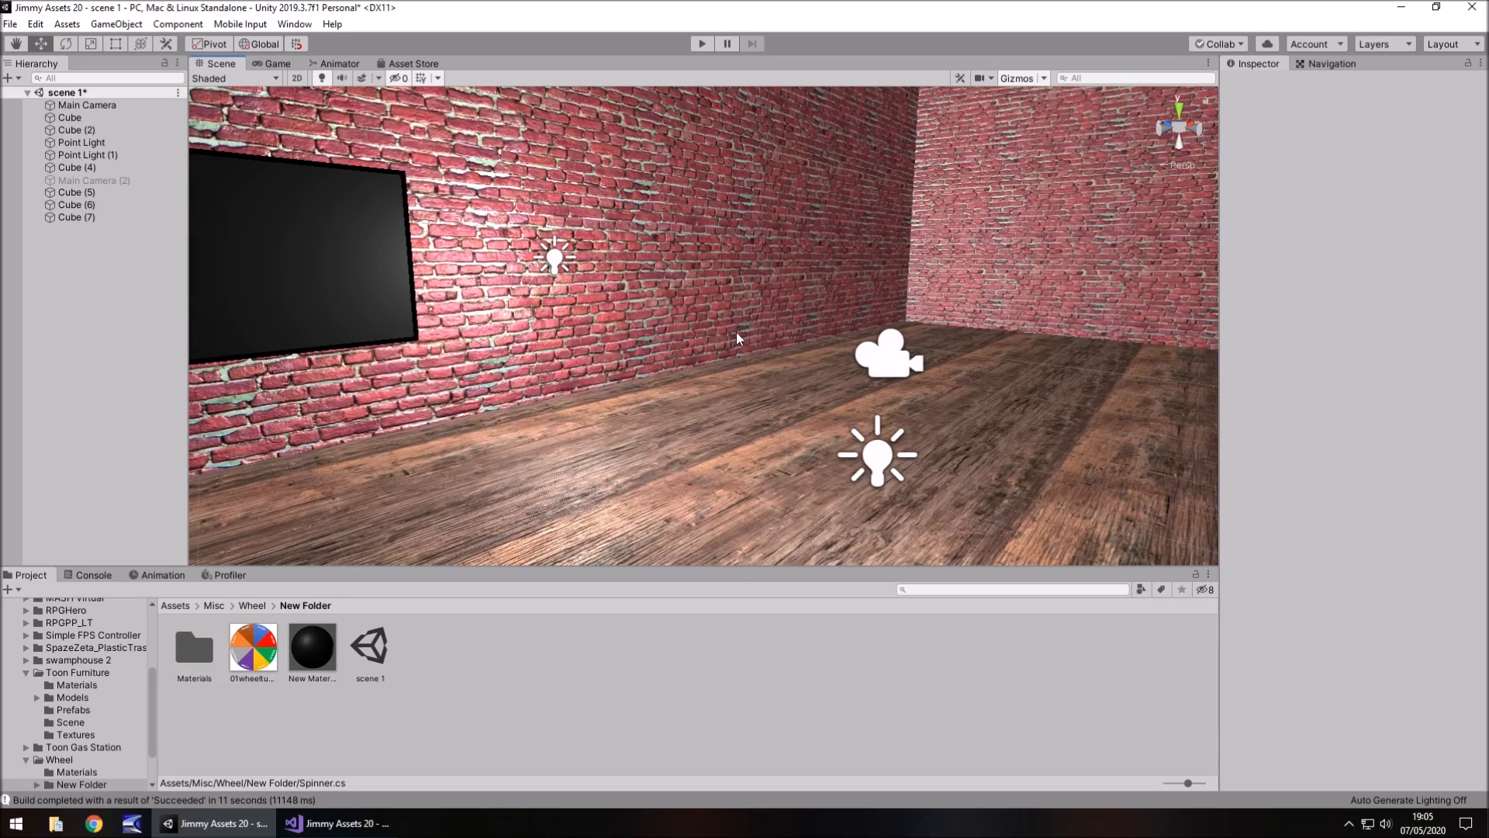
{"action": "mouse_move", "coordinate": [750, 337]}
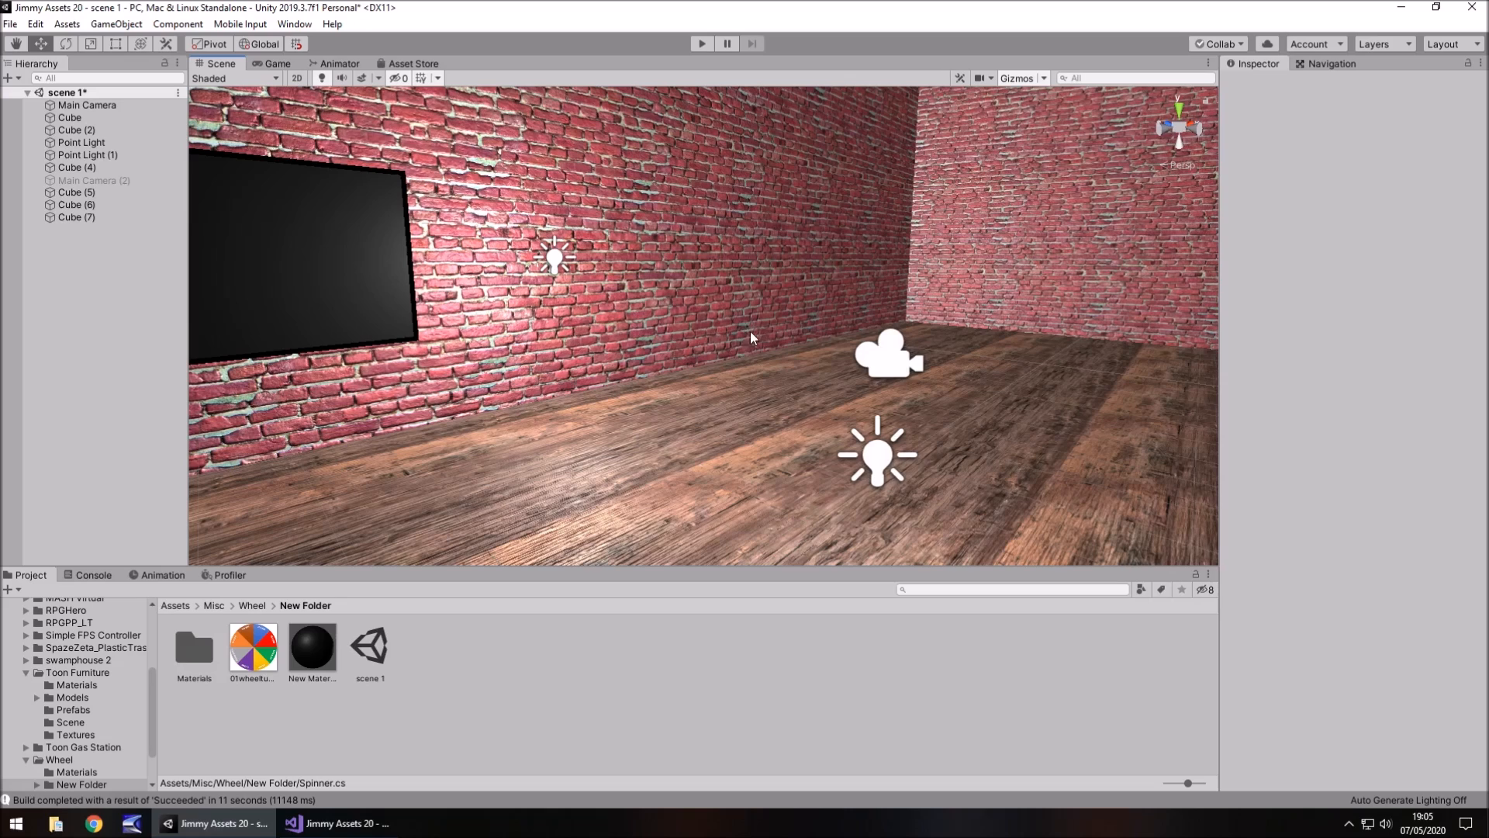
{"action": "mouse_move", "coordinate": [765, 343]}
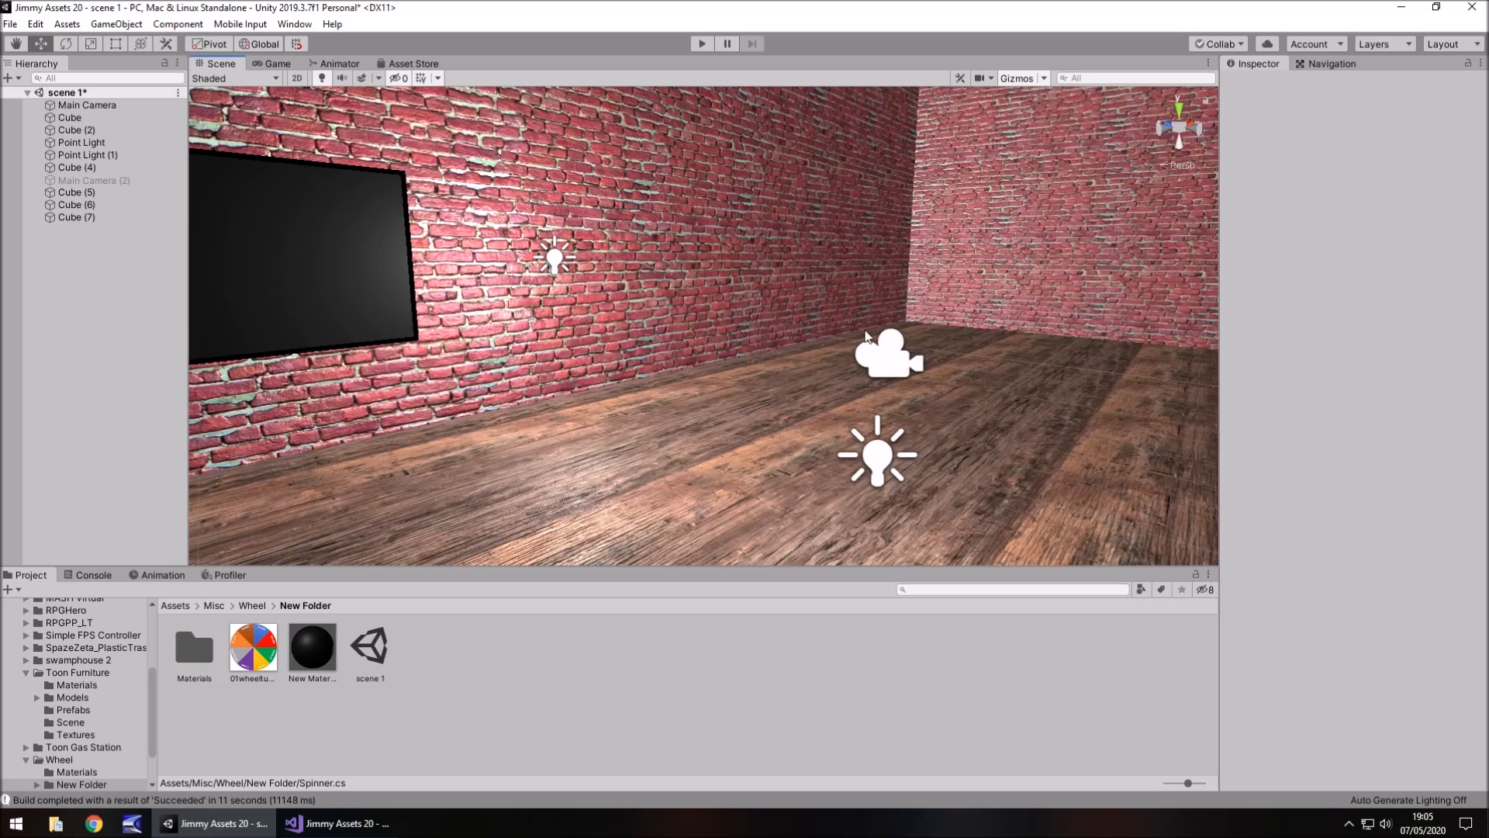
{"action": "mouse_move", "coordinate": [893, 223]}
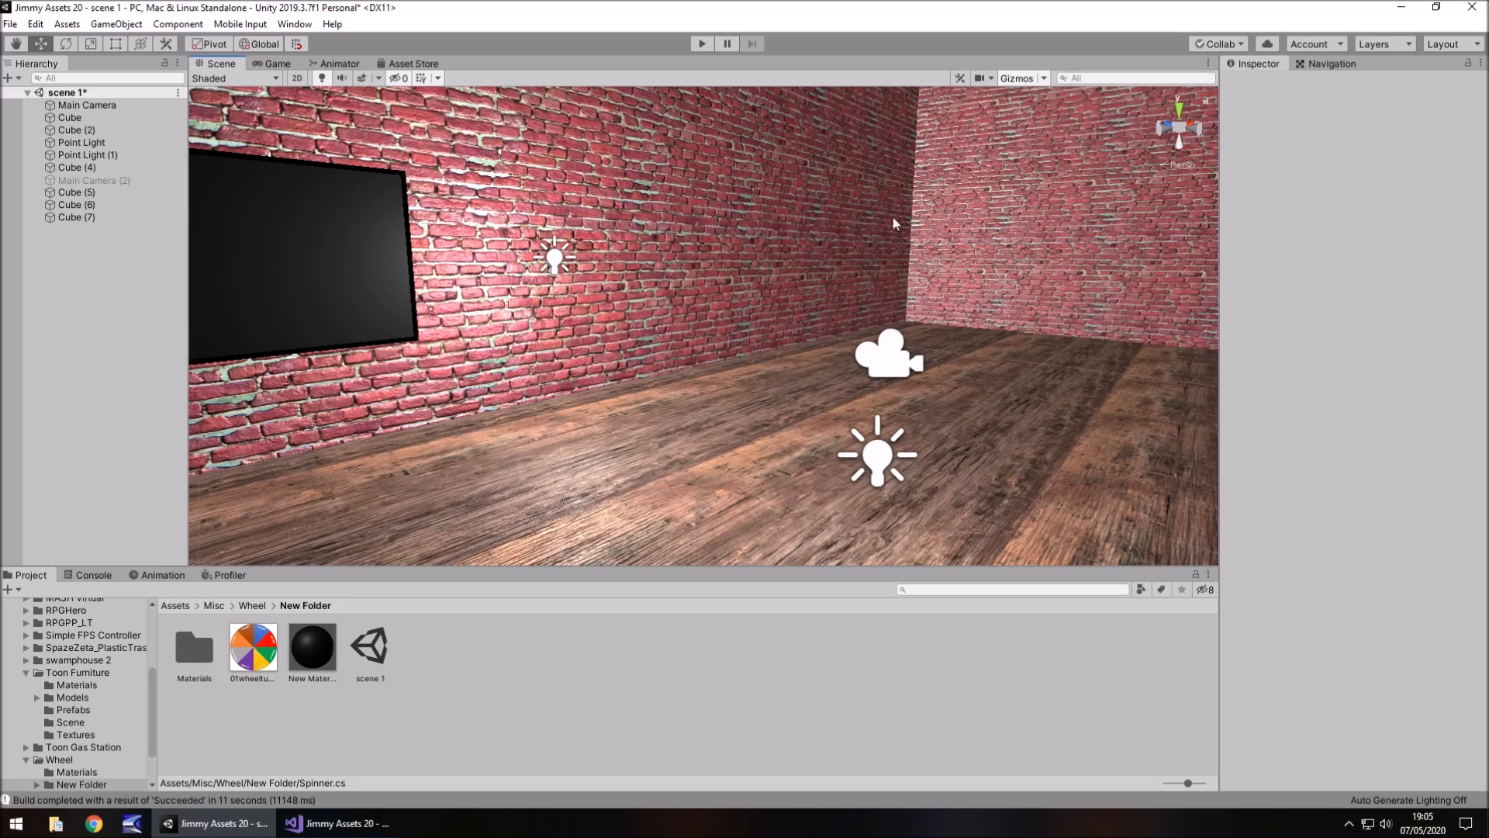
{"action": "mouse_move", "coordinate": [960, 318]}
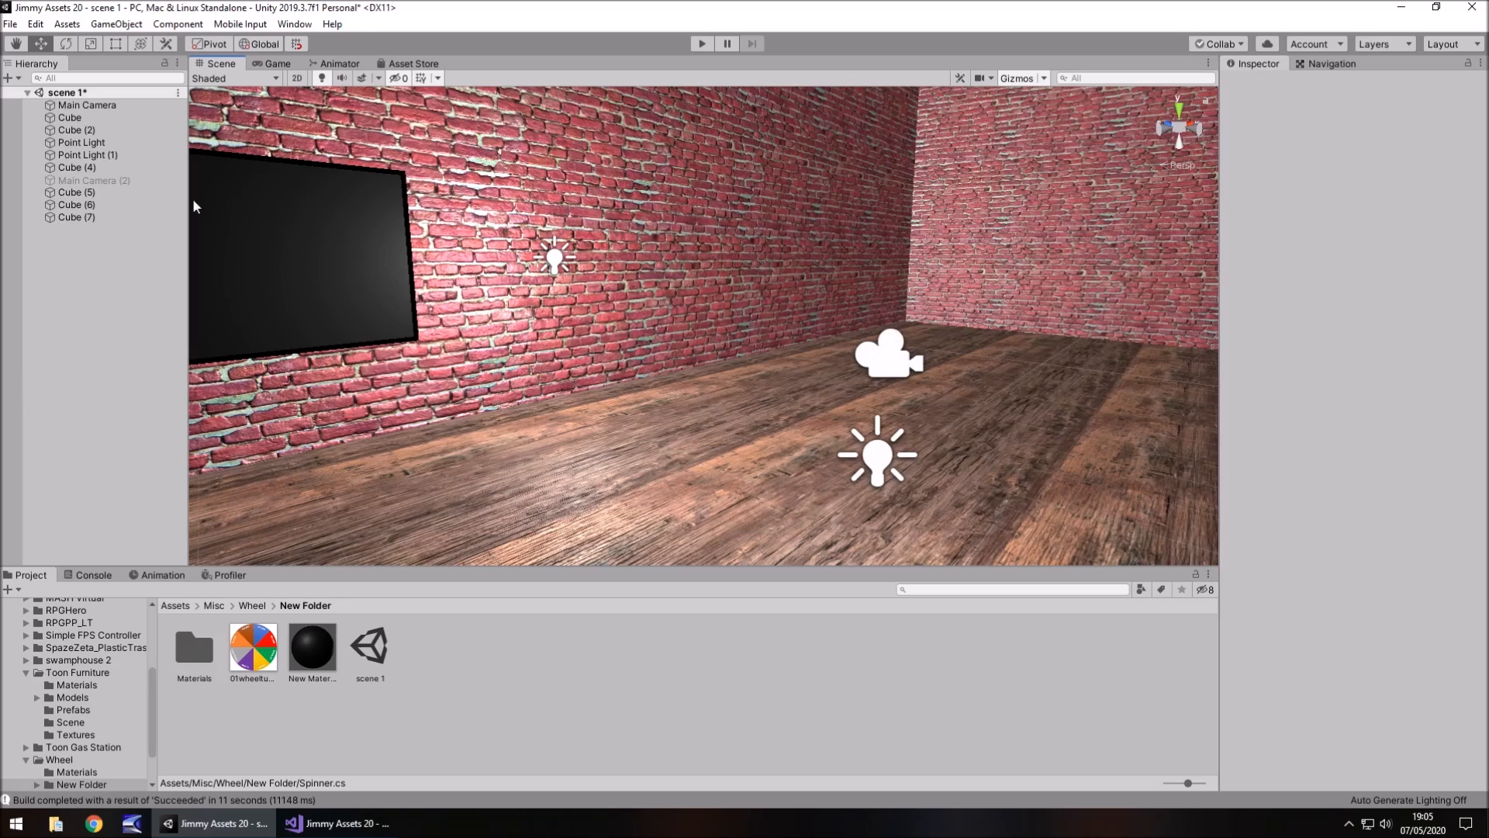
{"action": "mouse_move", "coordinate": [951, 274]}
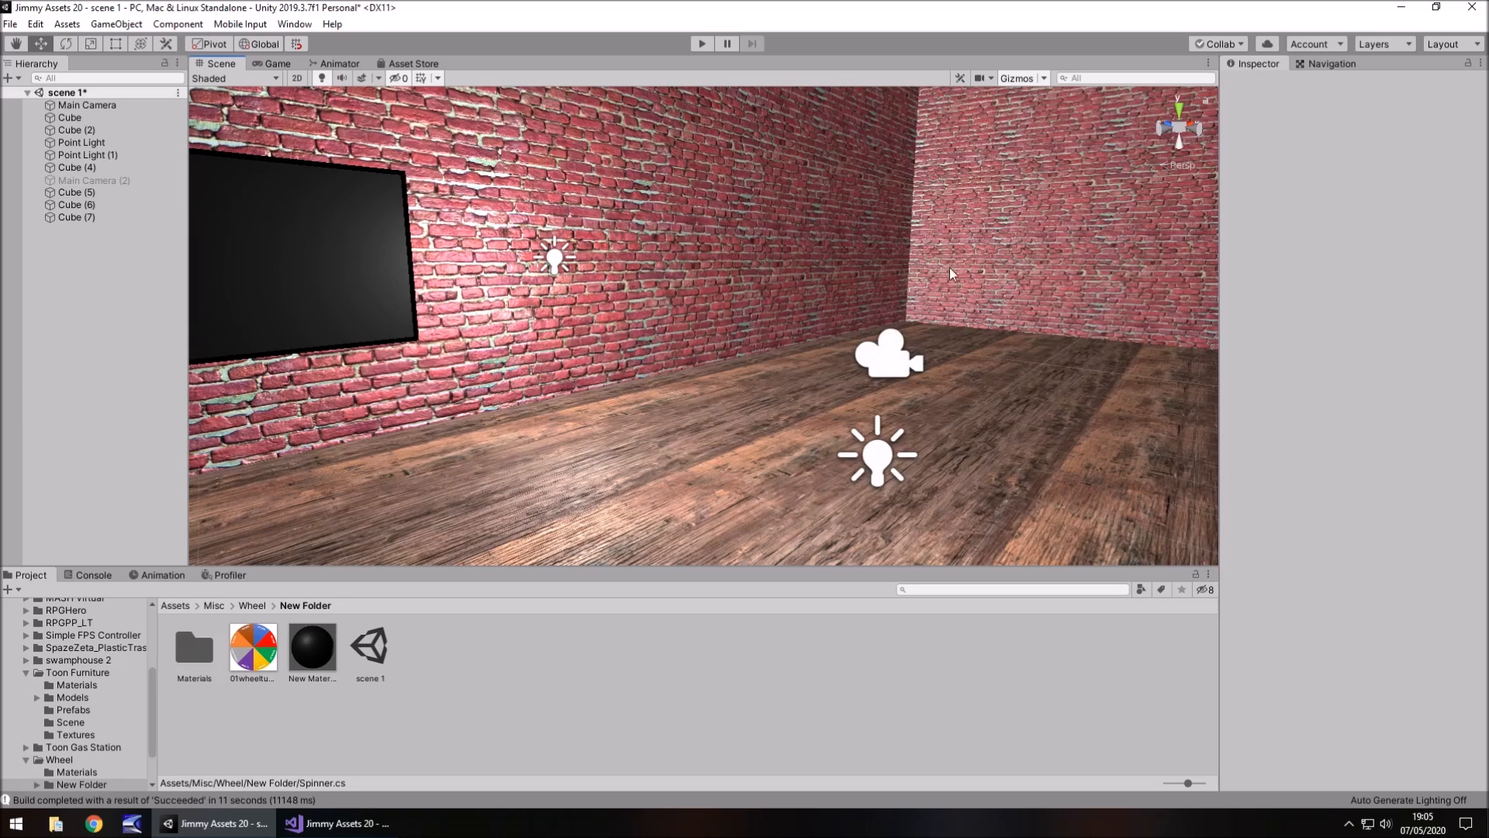
{"action": "mouse_move", "coordinate": [790, 523]}
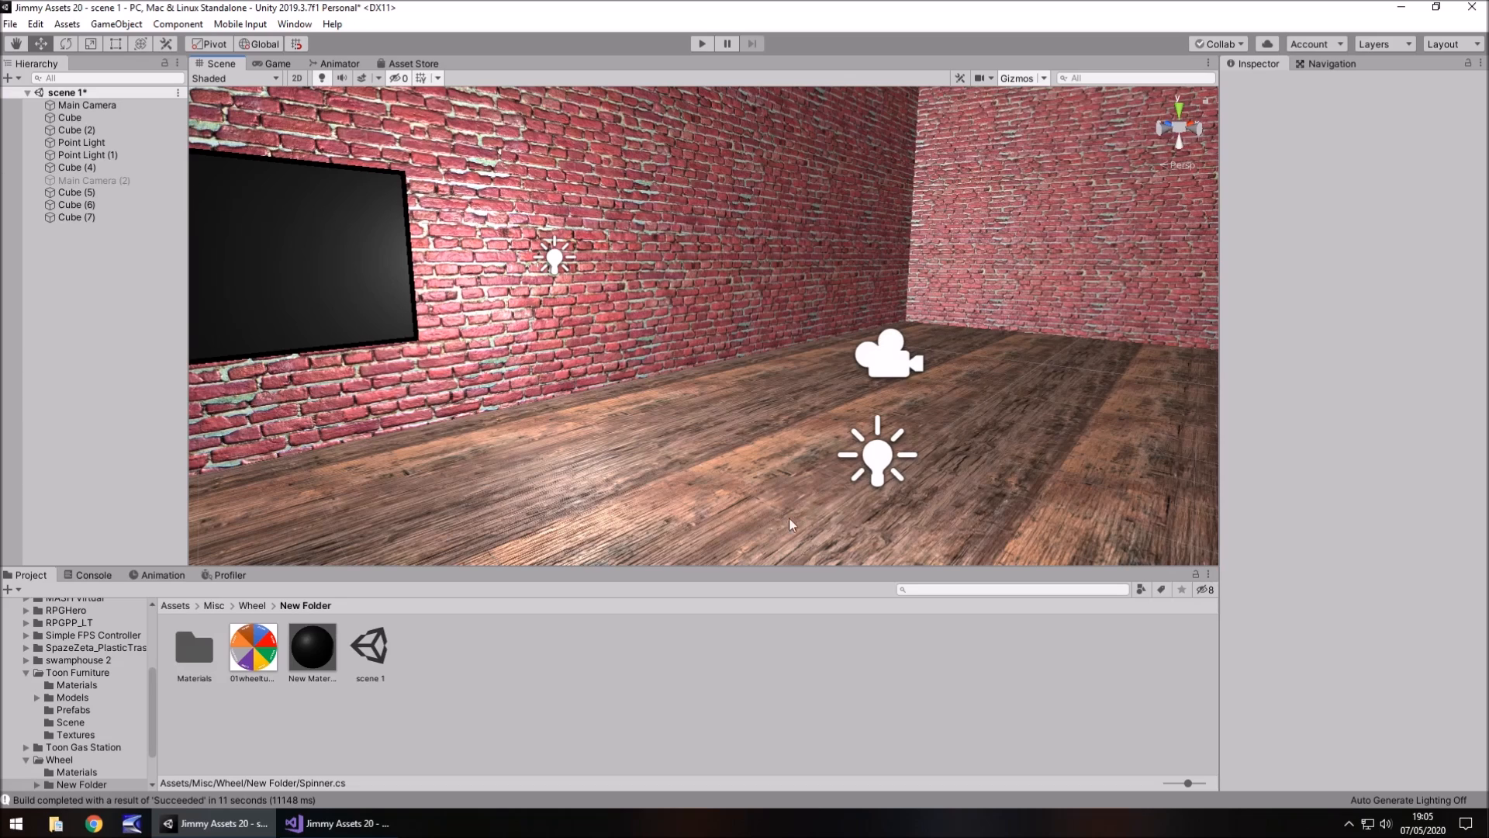
{"action": "mouse_move", "coordinate": [694, 354]}
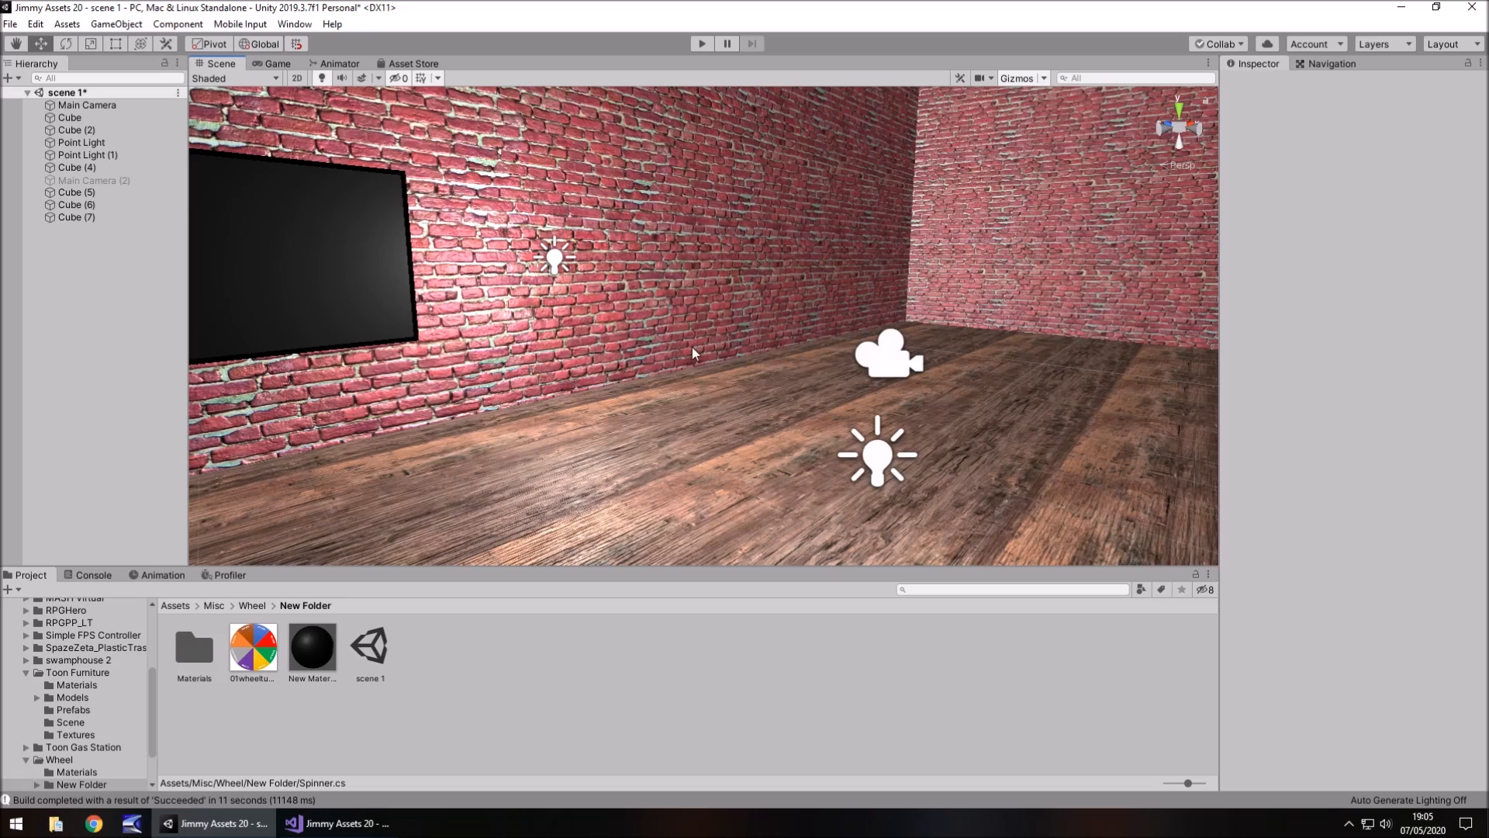
Add a cylinder rotated 90 on Y and Z, textured with the 01wheeltutorial material.
{"action": "left_click", "coordinate": [115, 24]}
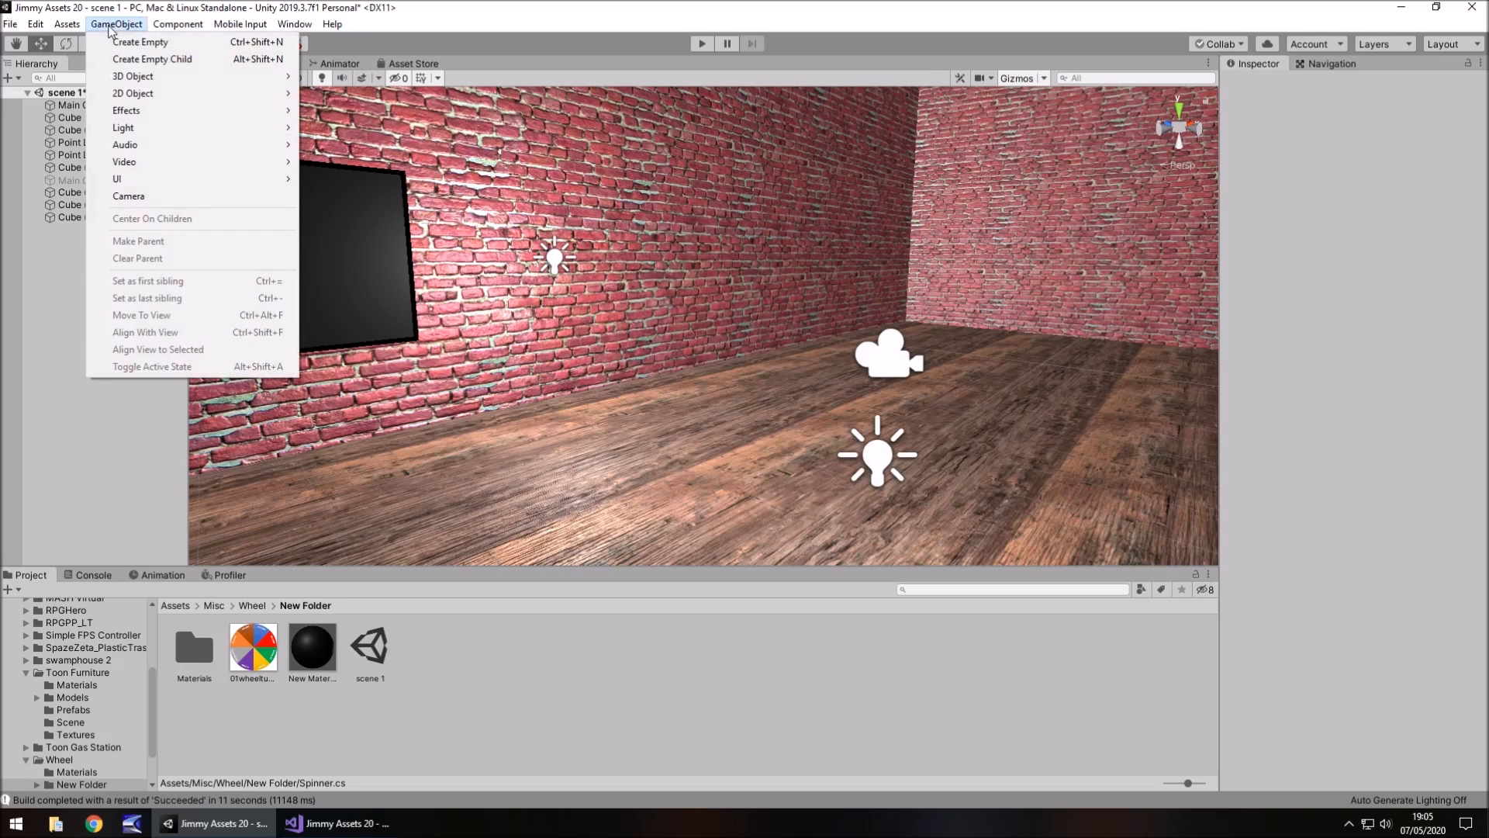
{"action": "mouse_move", "coordinate": [133, 76]}
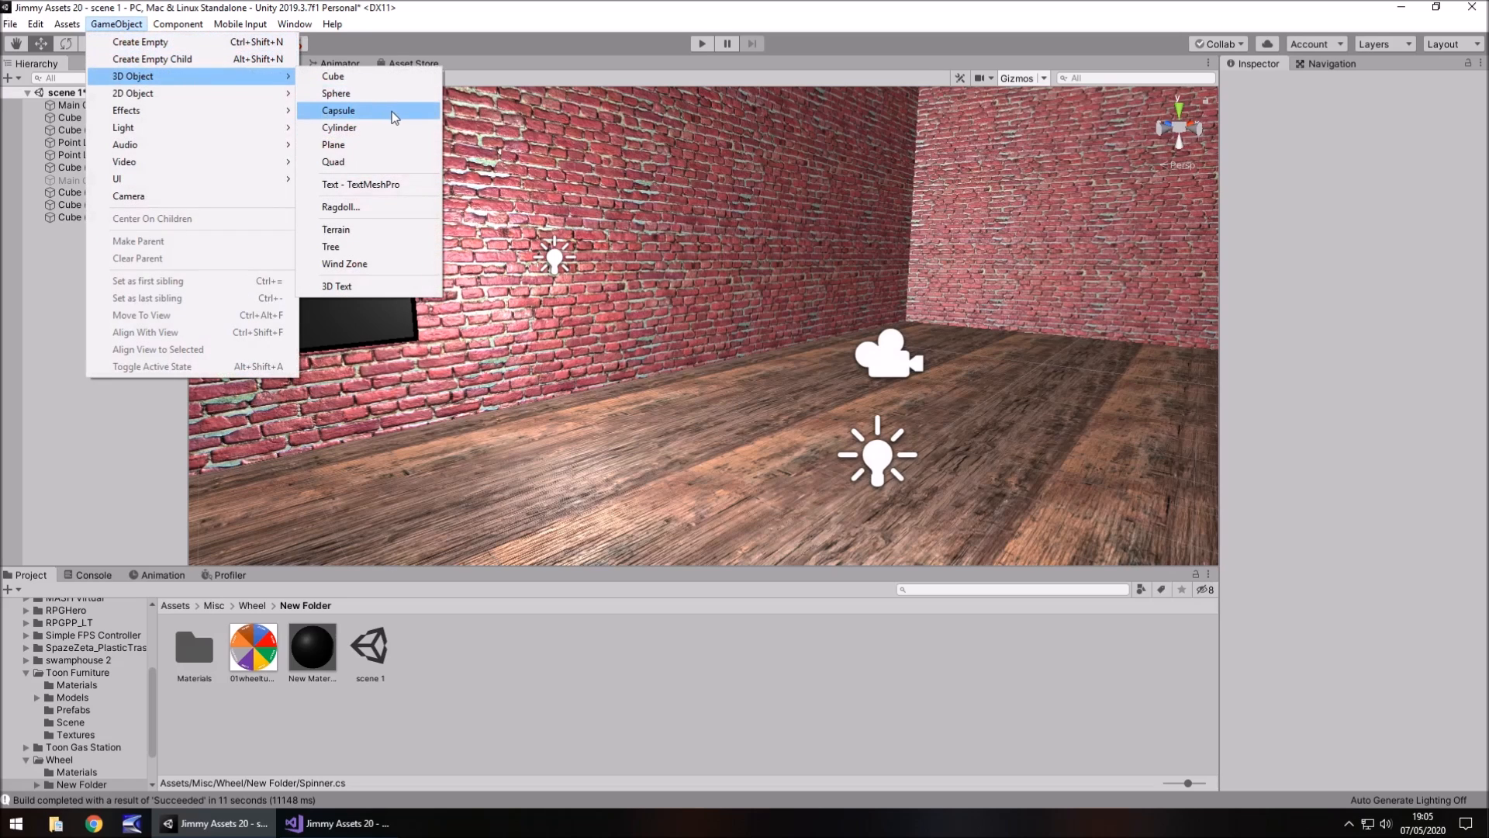
{"action": "left_click", "coordinate": [338, 127]}
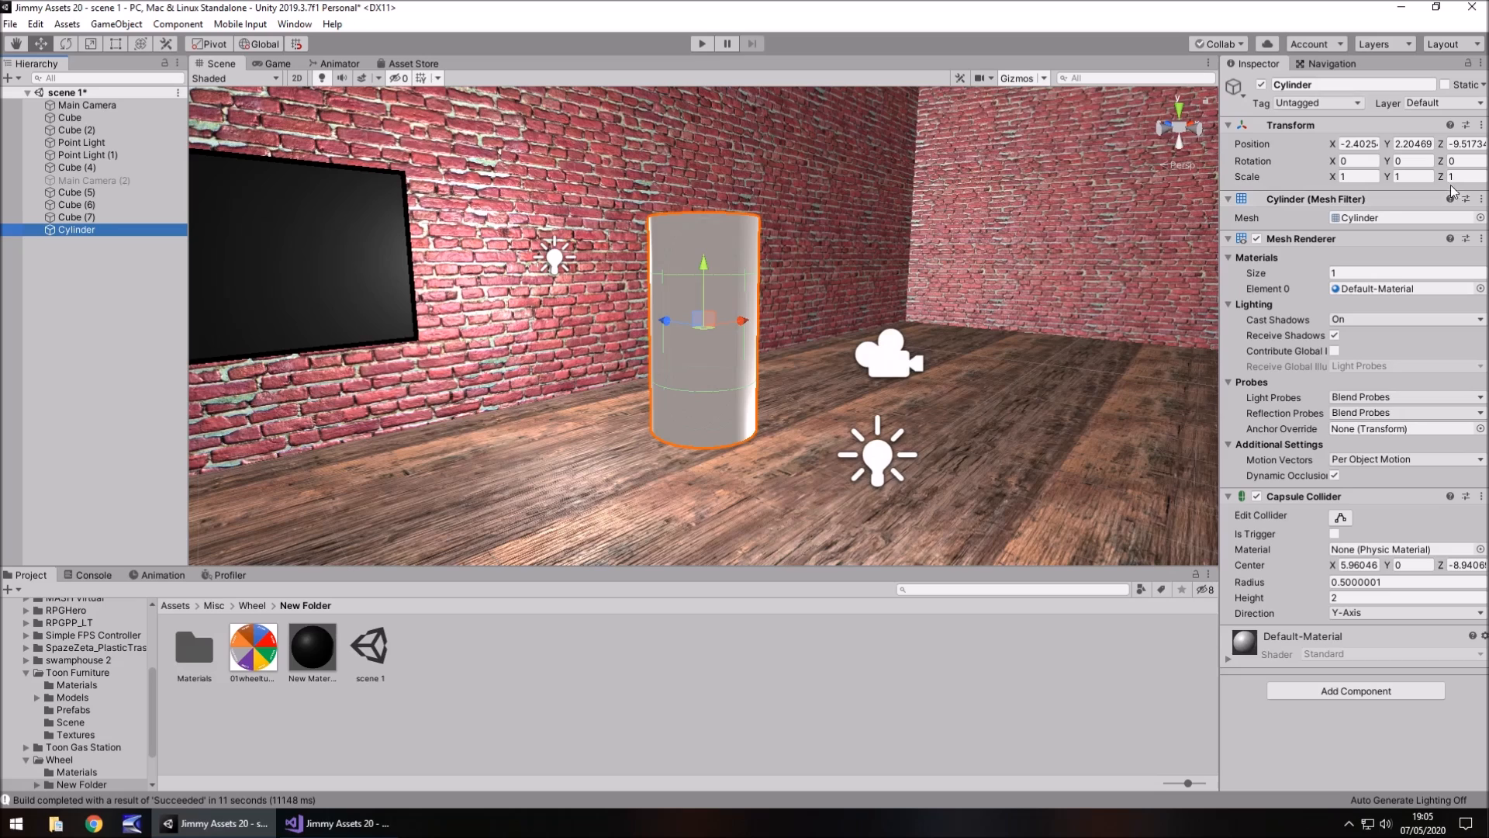
{"action": "type", "text": "90"}
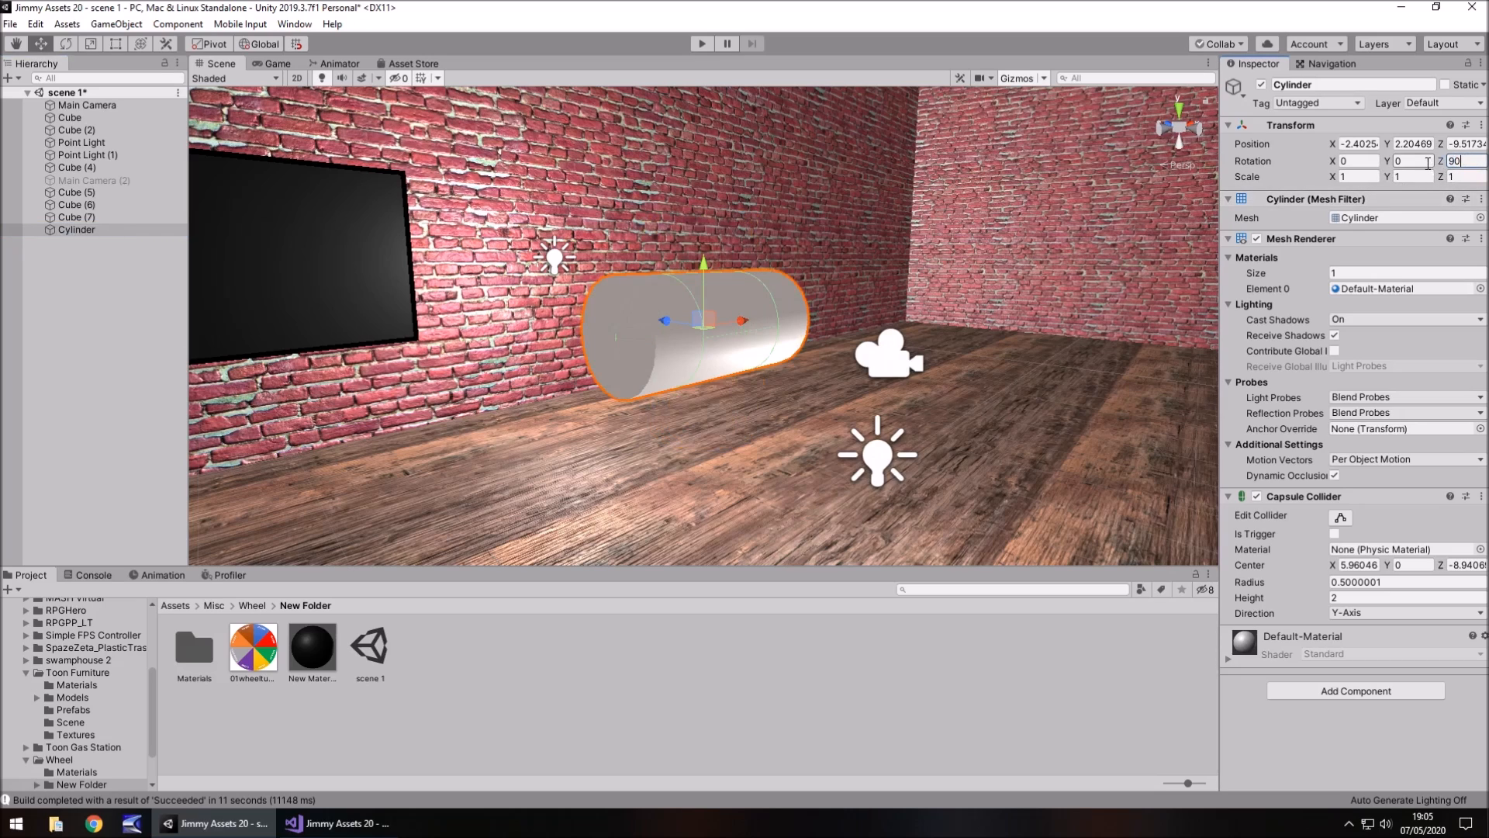
{"action": "type", "text": "90"}
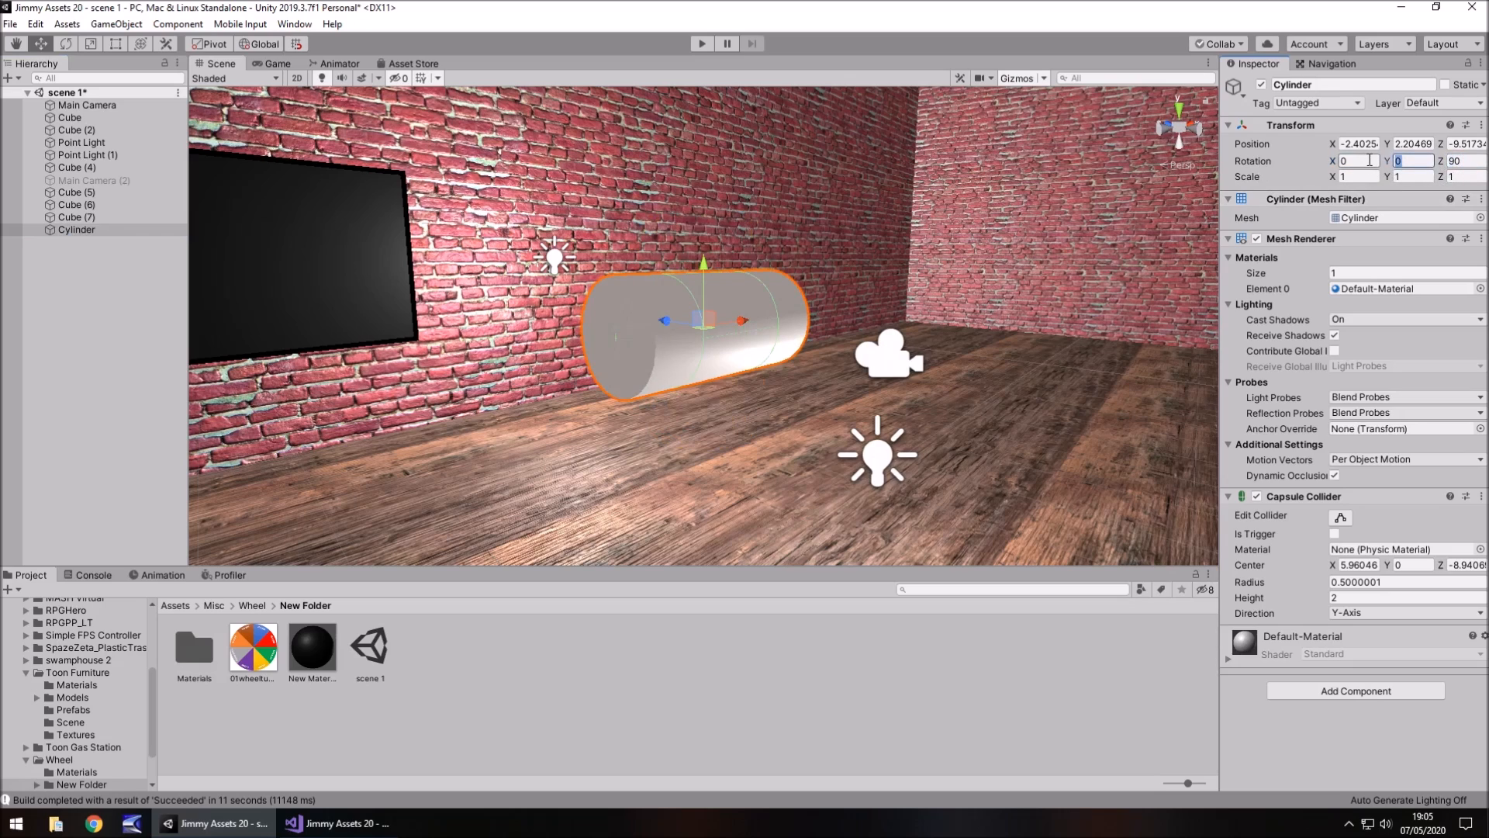
{"action": "type", "text": "90"}
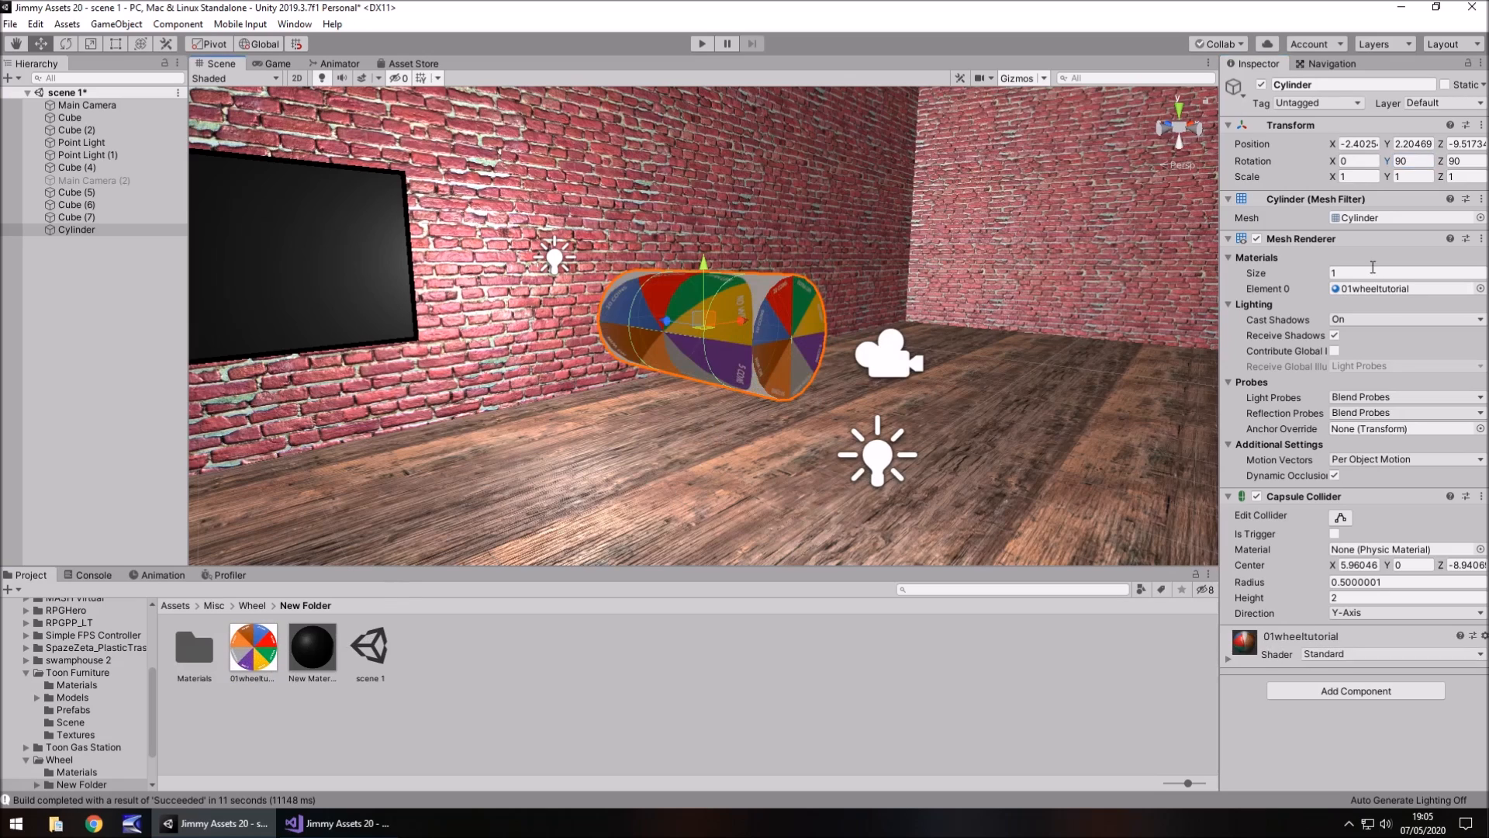
{"action": "mouse_move", "coordinate": [639, 418]}
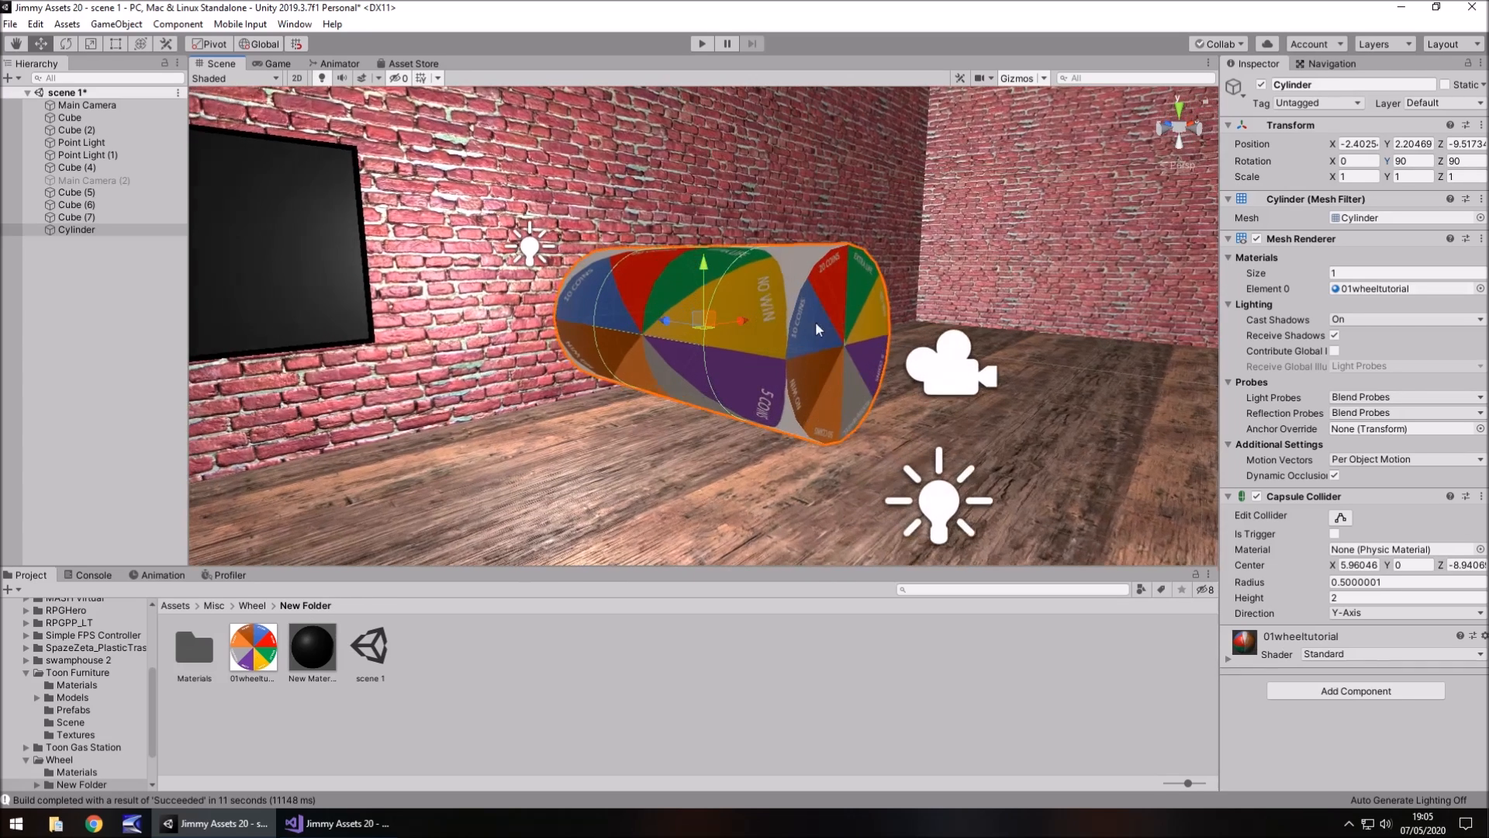
{"action": "left_click_drag", "start_coordinate": [813, 330], "coordinate": [639, 254]}
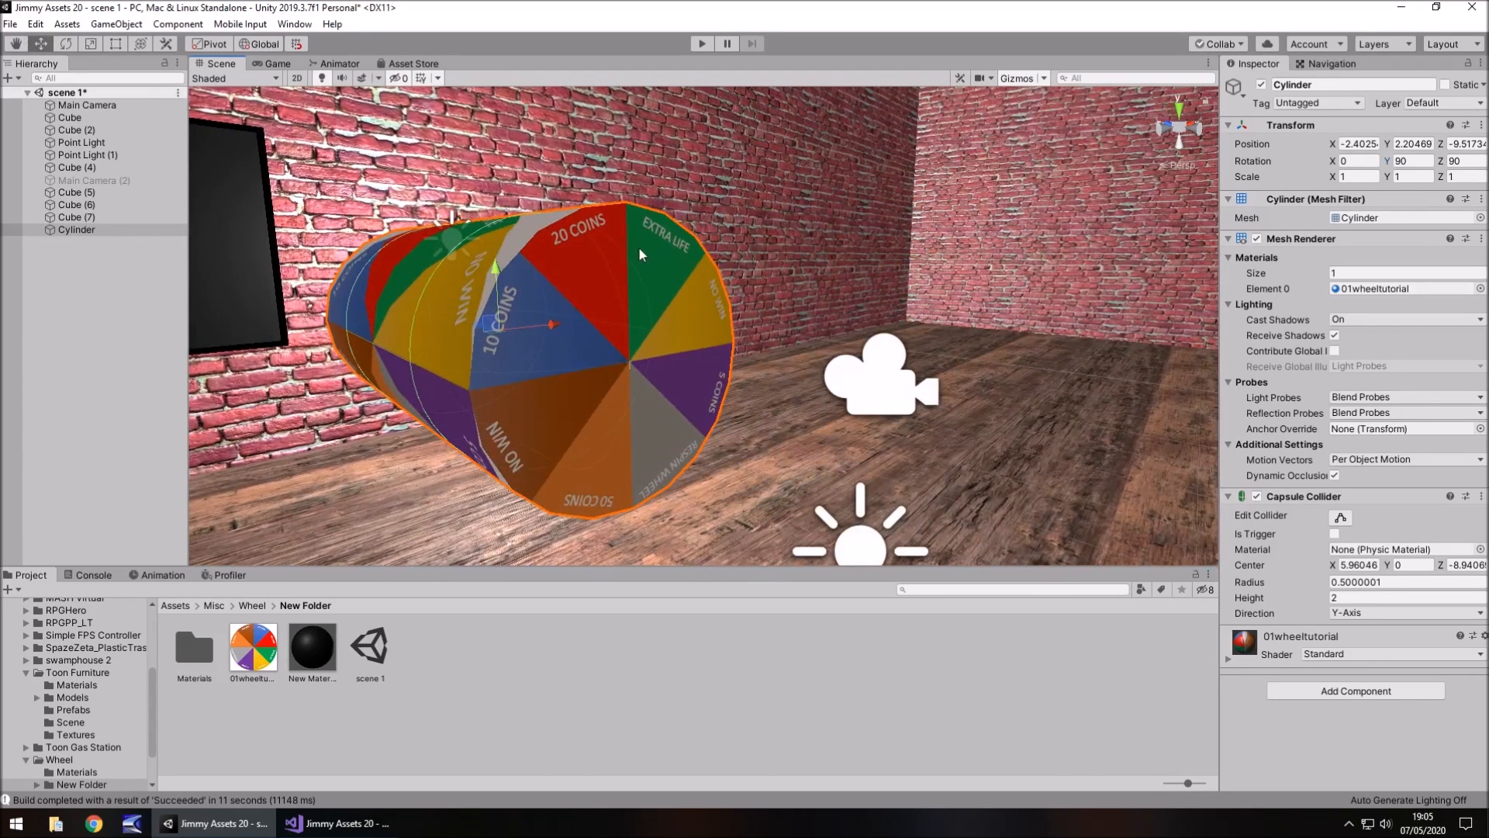
{"action": "mouse_move", "coordinate": [691, 456]}
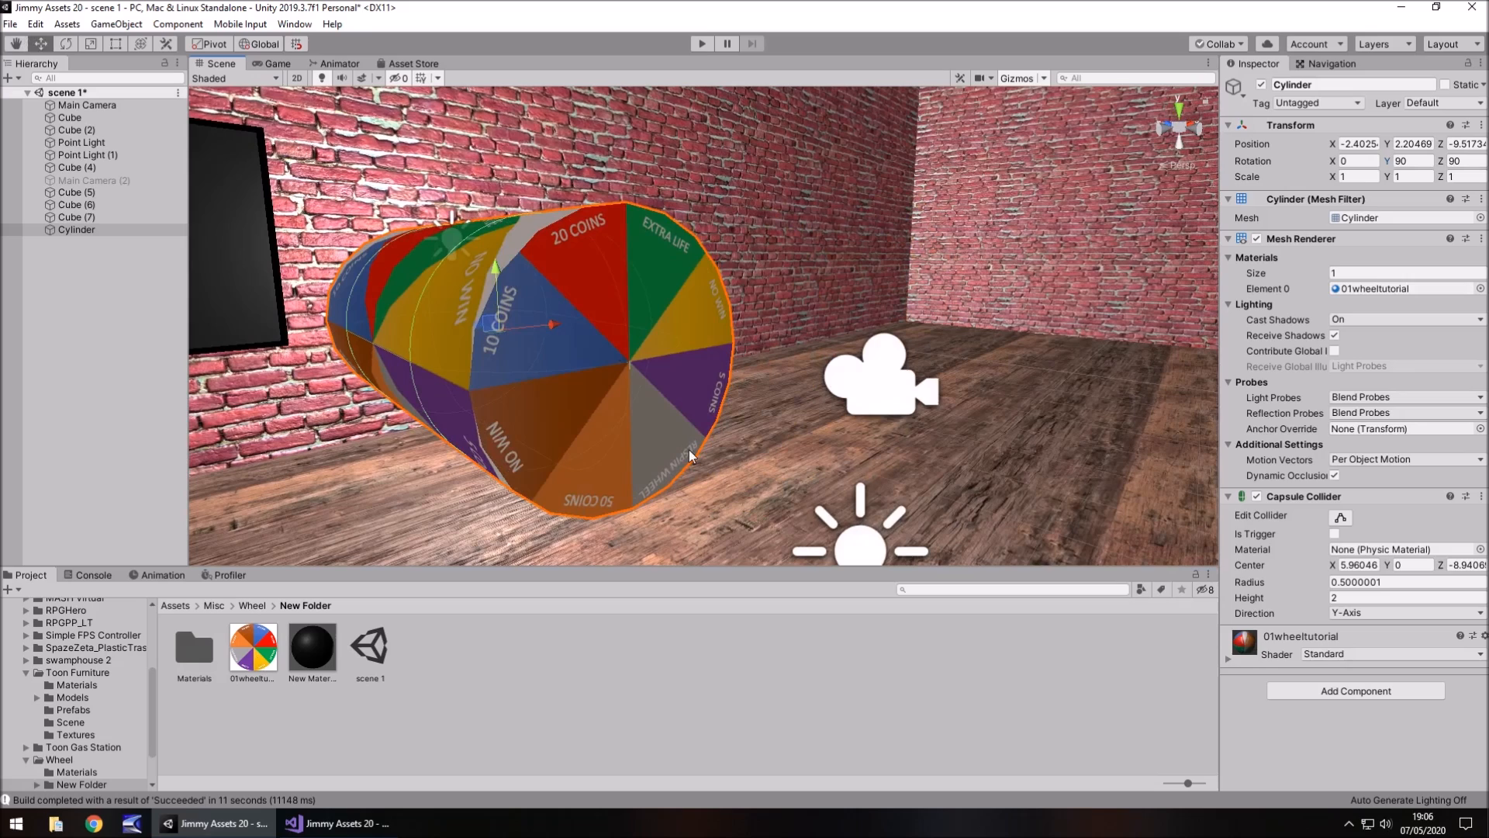
{"action": "mouse_move", "coordinate": [332, 755]}
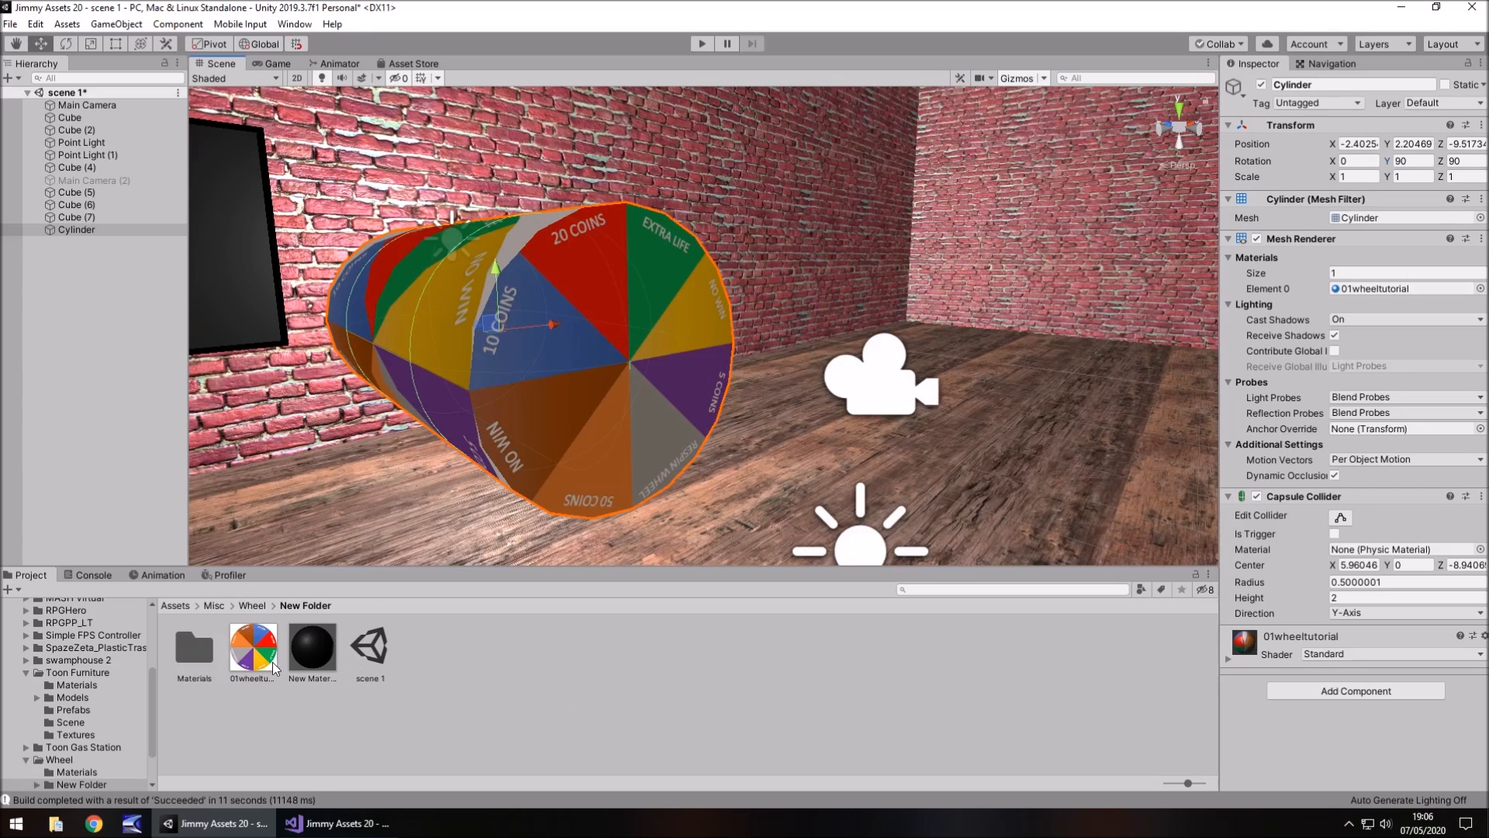
{"action": "mouse_move", "coordinate": [560, 437]}
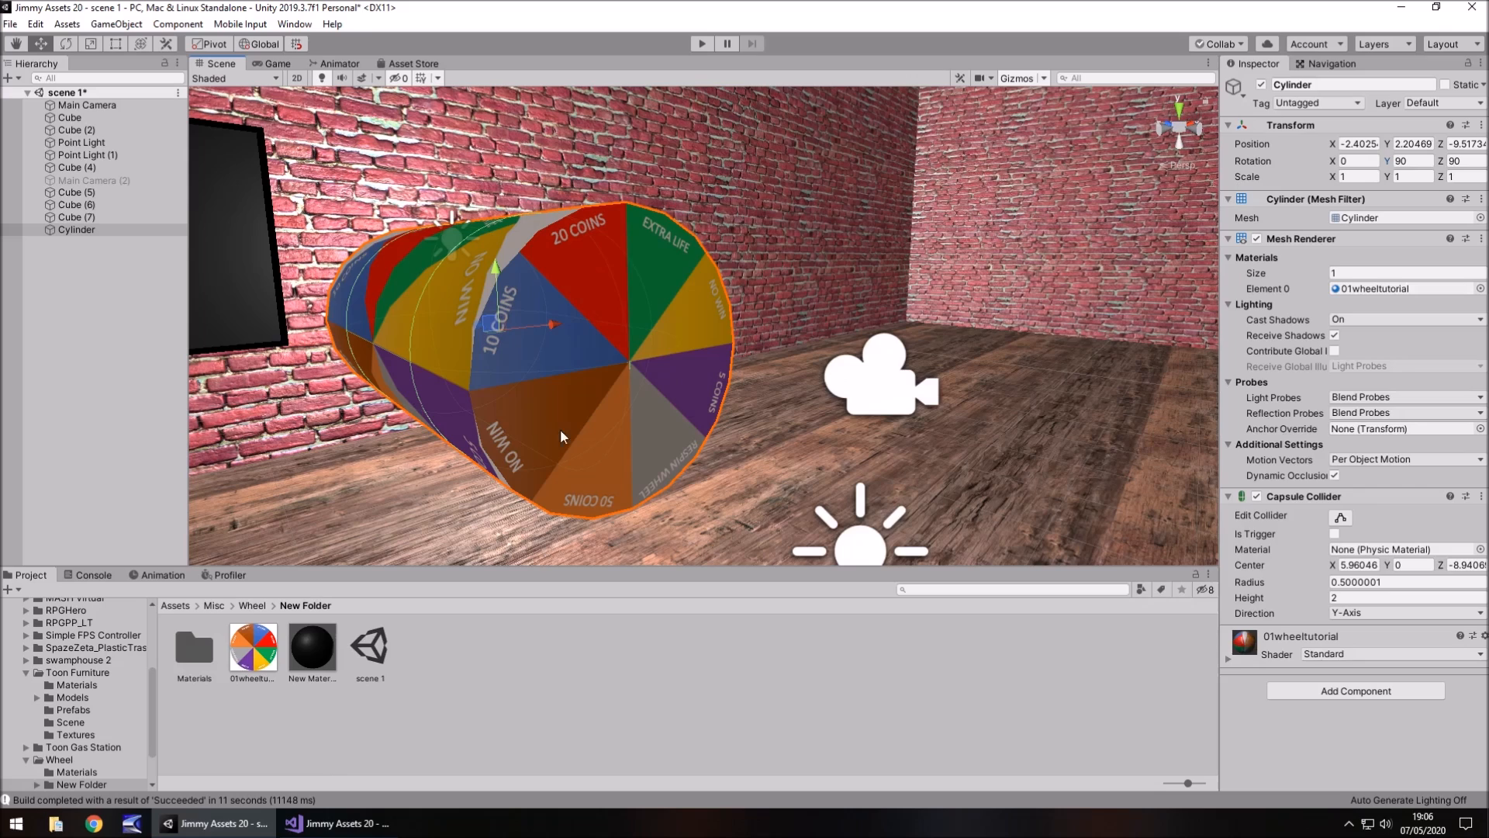
{"action": "mouse_move", "coordinate": [622, 322]}
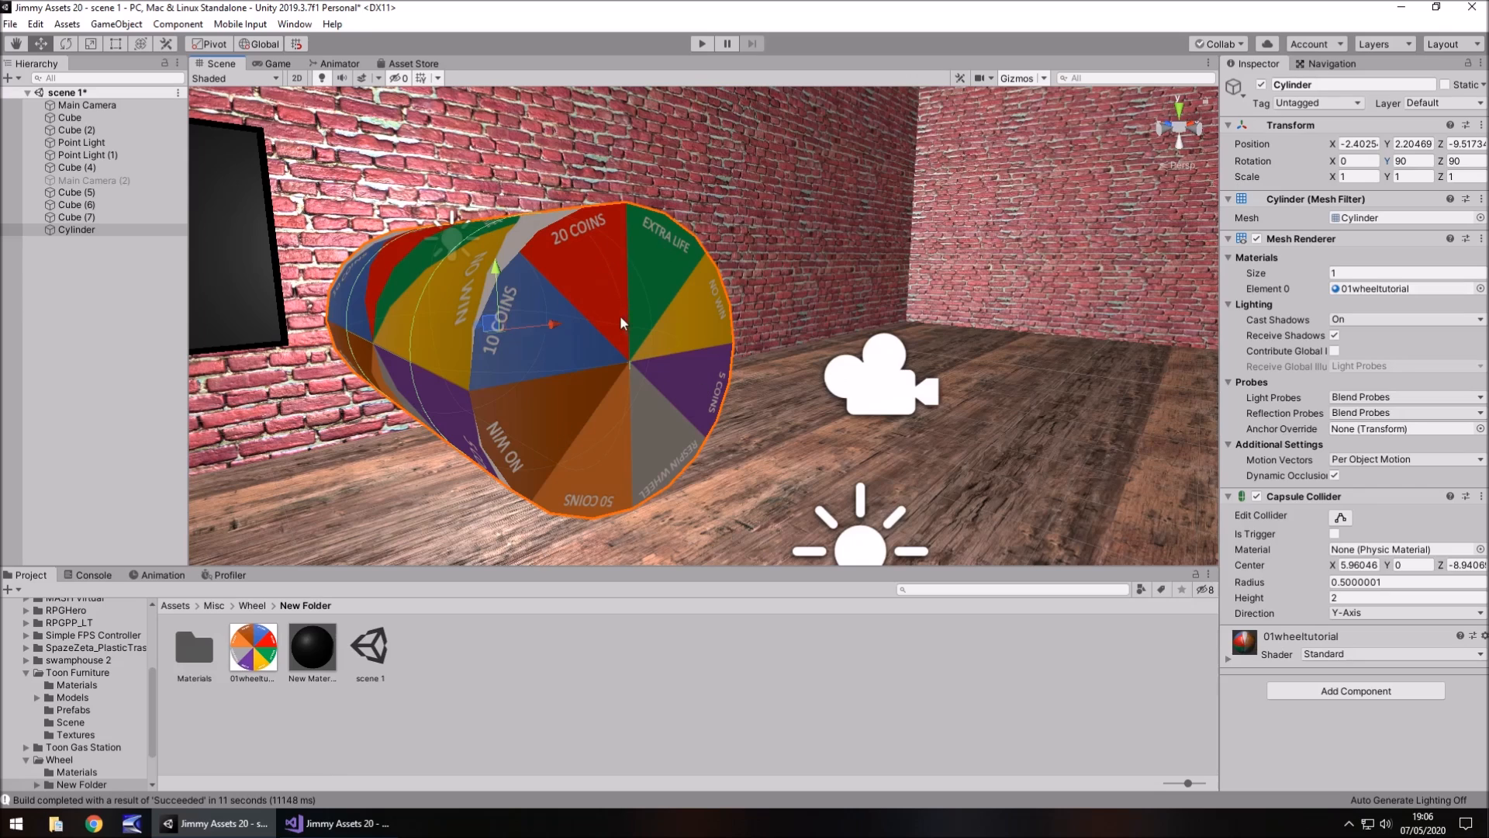
Scale the cylinder to X 3, Y 0.1, Z 3 and view the disc side-on.
{"action": "left_click", "coordinate": [1358, 177]}
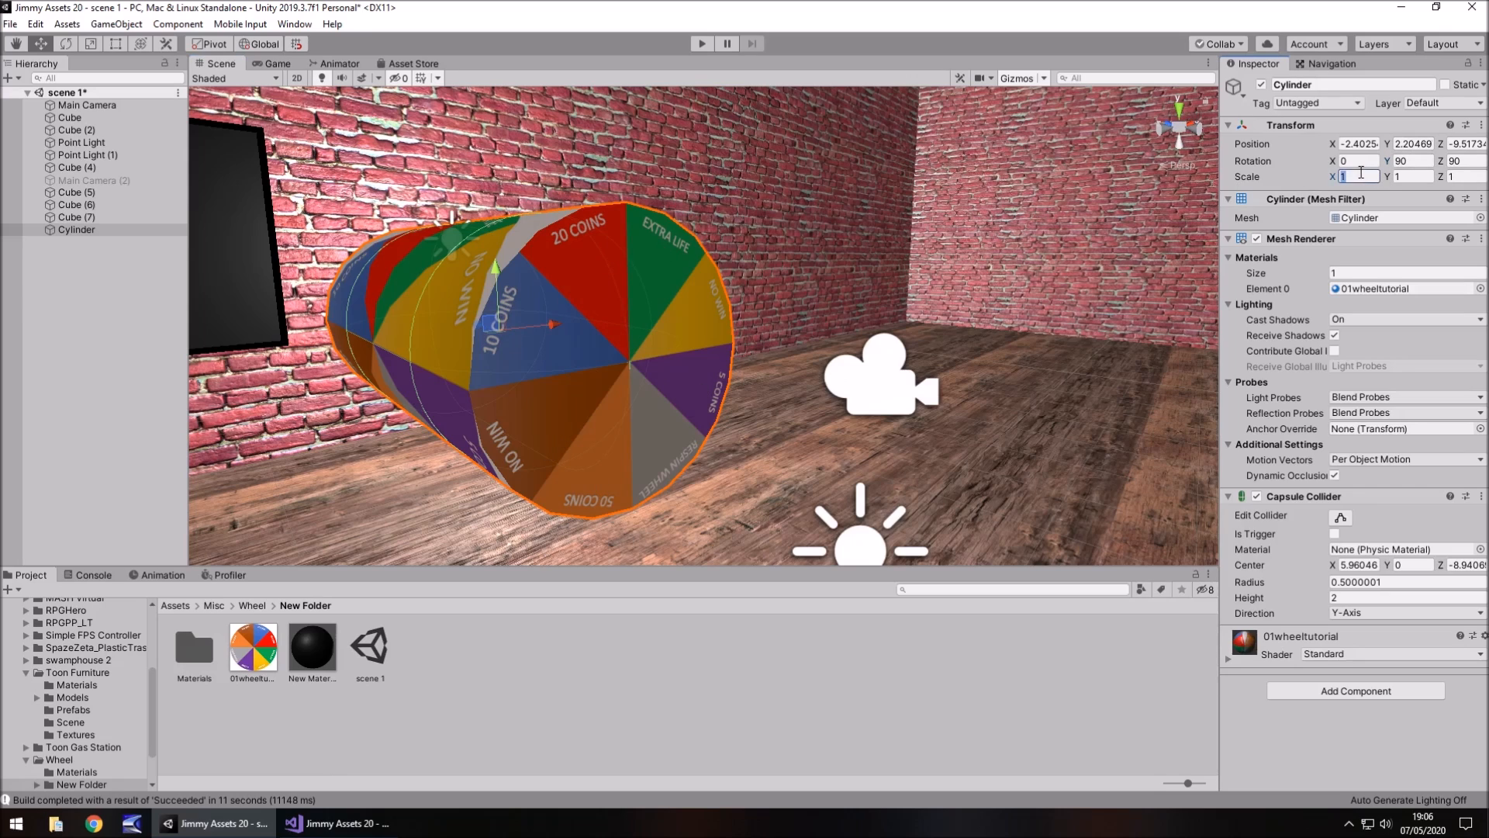
{"action": "type", "text": "3"}
{"action": "left_click", "coordinate": [1415, 176]}
{"action": "type", "text": "0.1"}
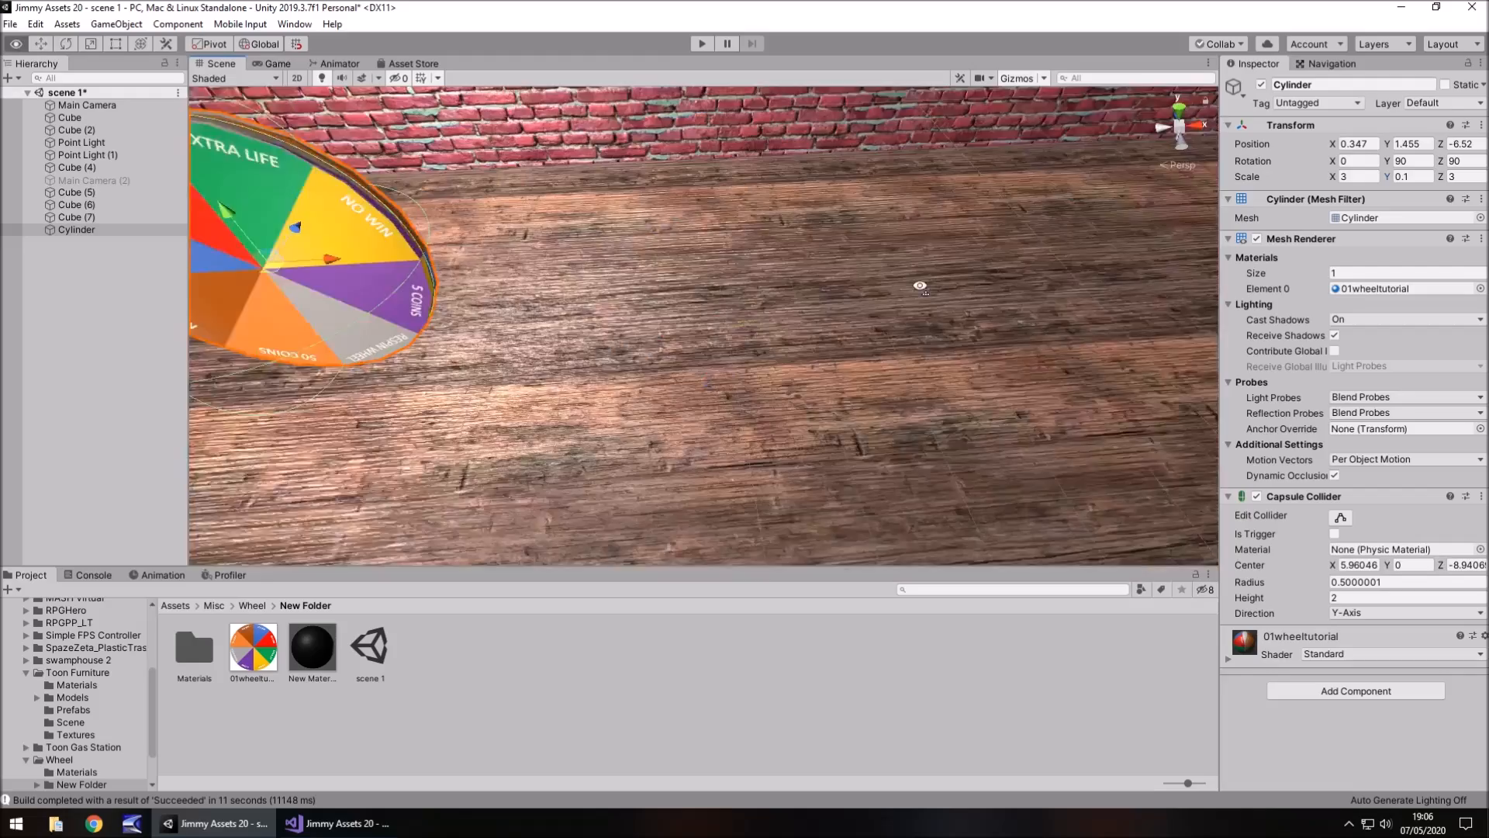
{"action": "left_click_drag", "start_coordinate": [919, 286], "coordinate": [737, 300]}
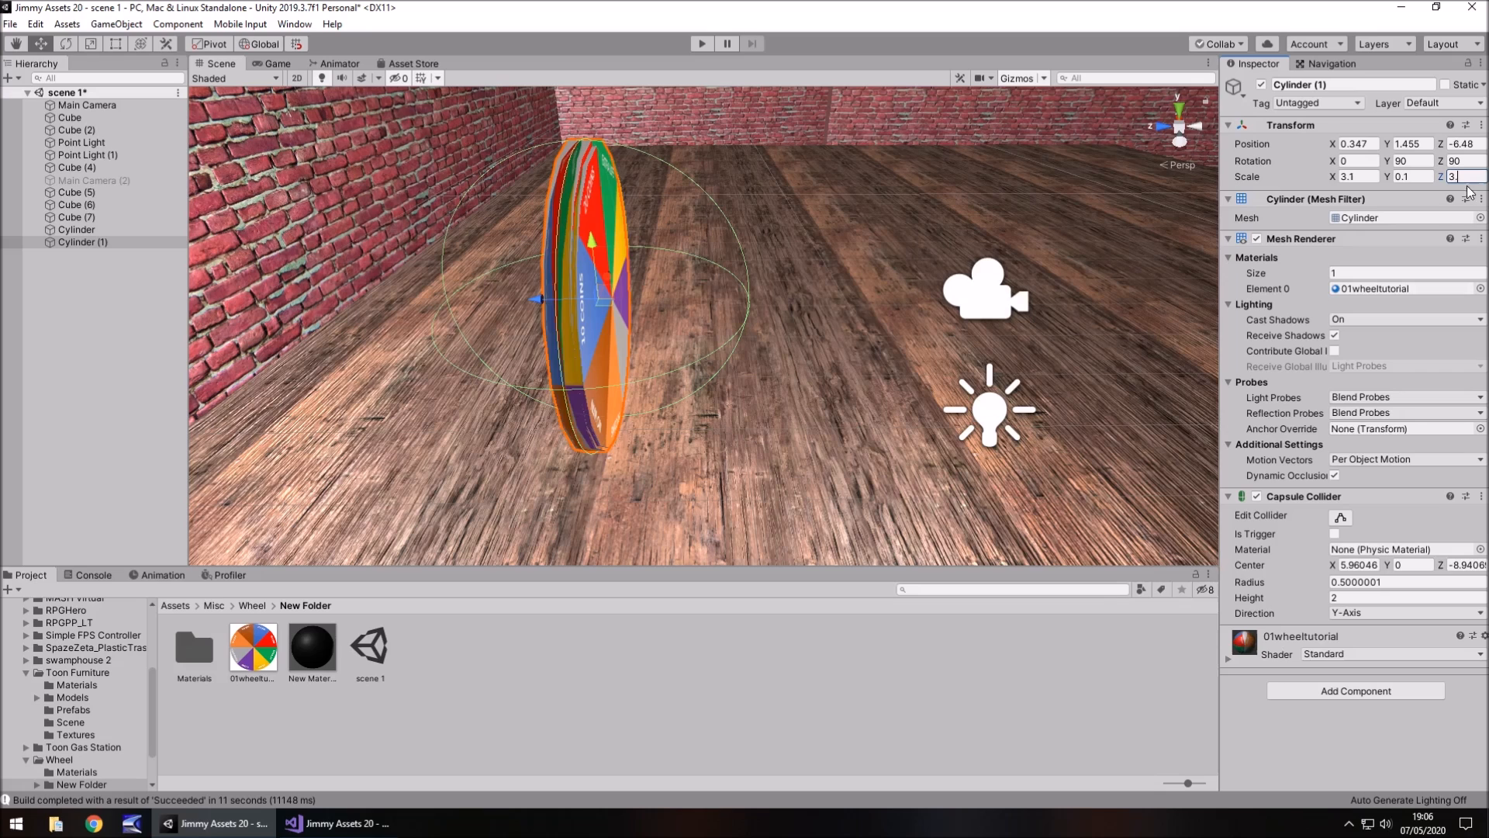
Select Cylinder and Cylinder (1), set Position Y to 0.955, and check the Game view.
{"action": "left_click", "coordinate": [83, 242]}
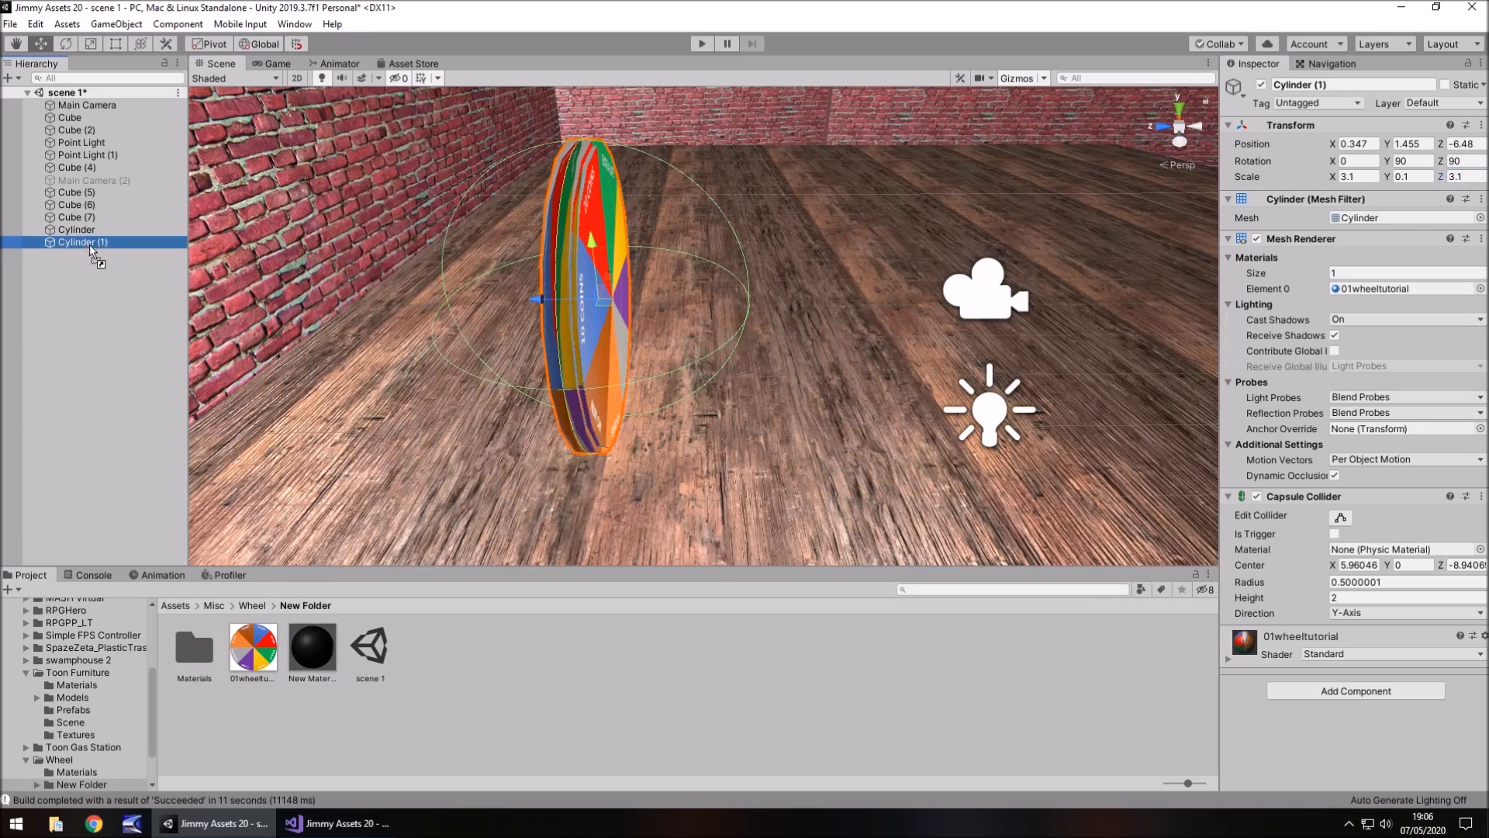
{"action": "left_click", "coordinate": [275, 63]}
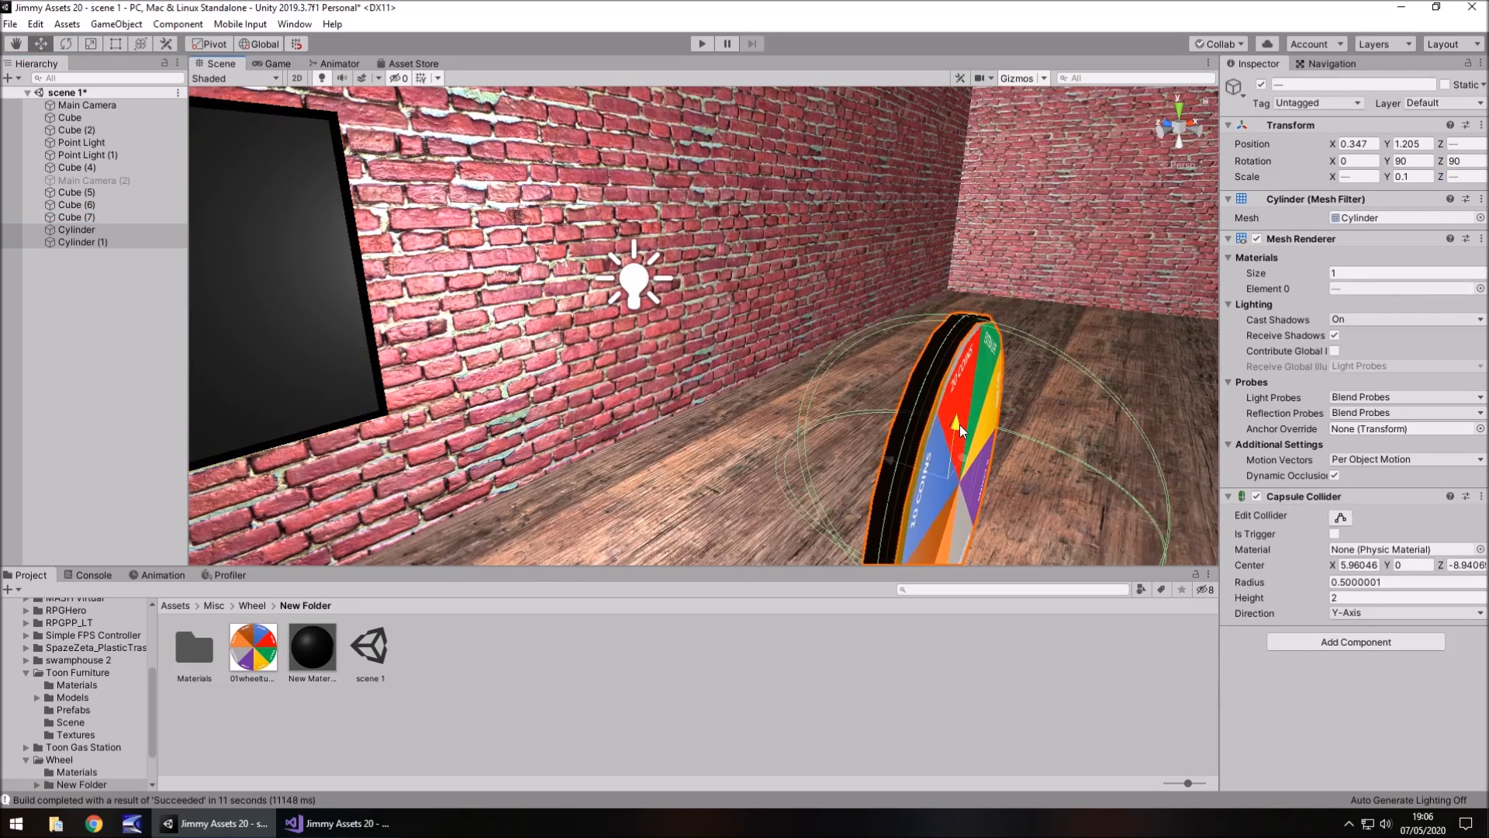
{"action": "left_click", "coordinate": [276, 63]}
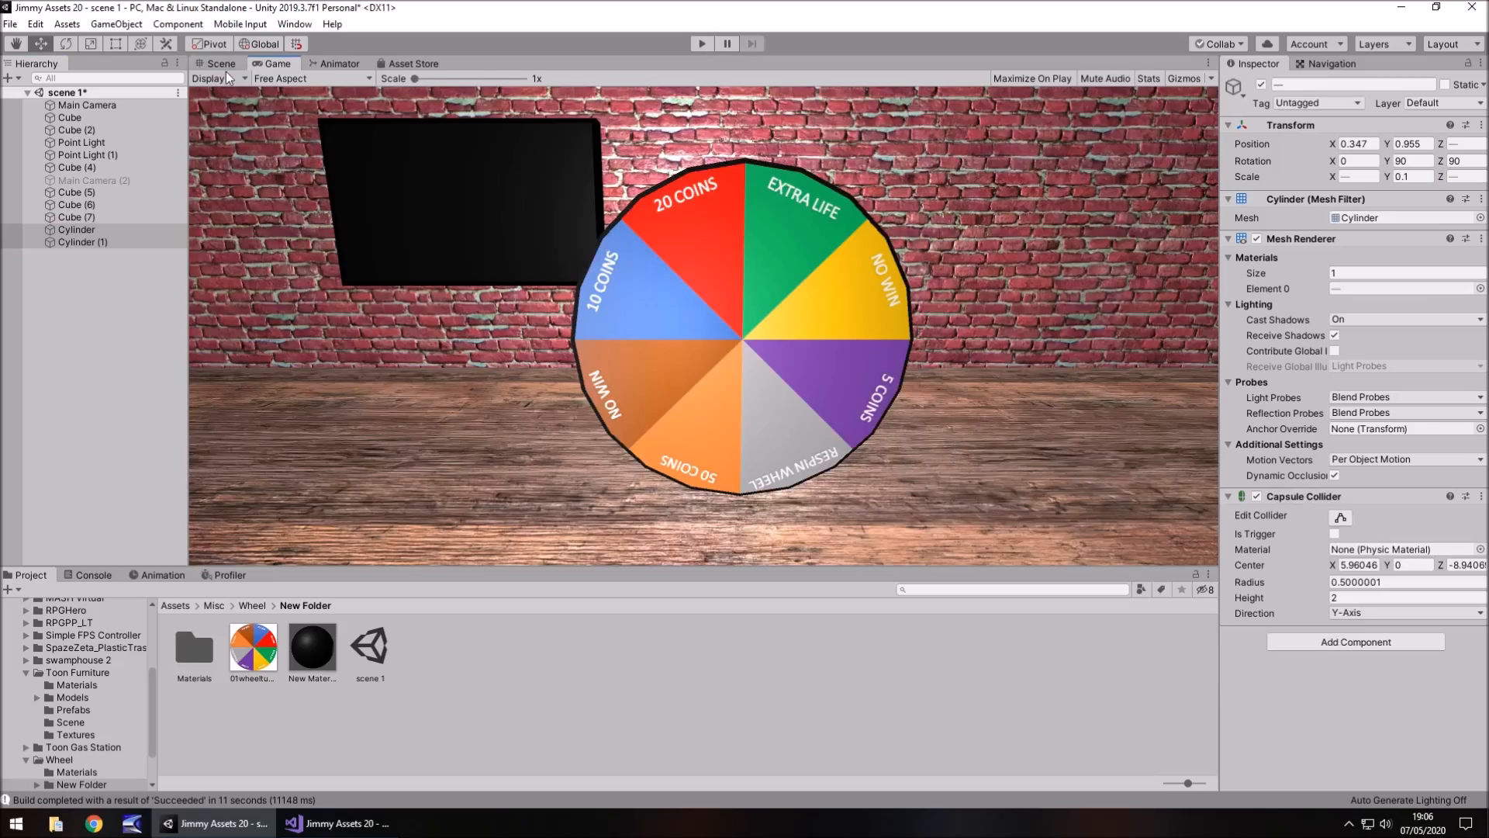
{"action": "left_click", "coordinate": [219, 64]}
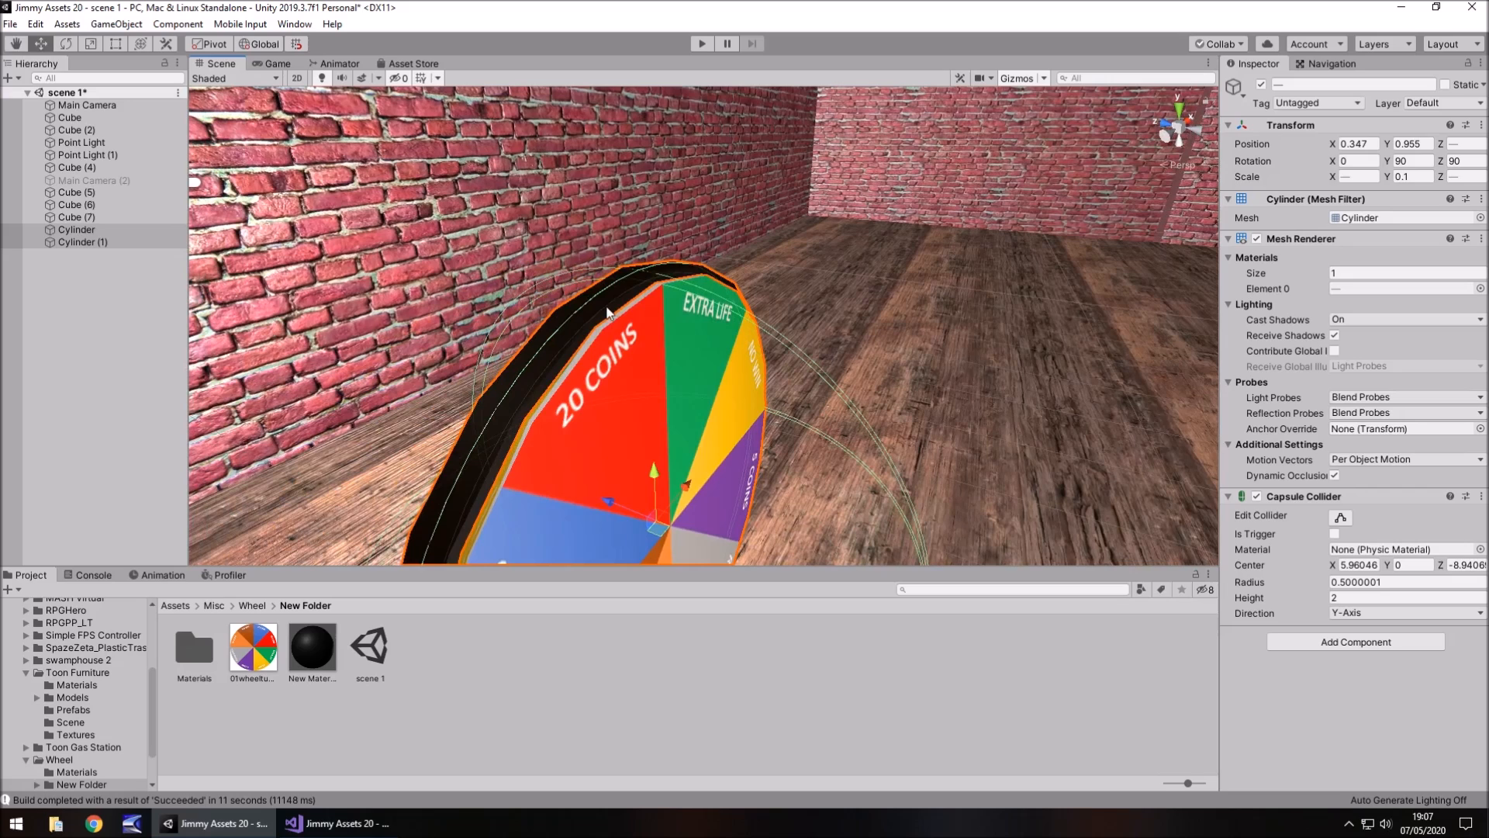
Create a cube scaled 0.5 by 1 by 0.05 and place it above the wheel's top edge.
{"action": "left_click", "coordinate": [83, 248]}
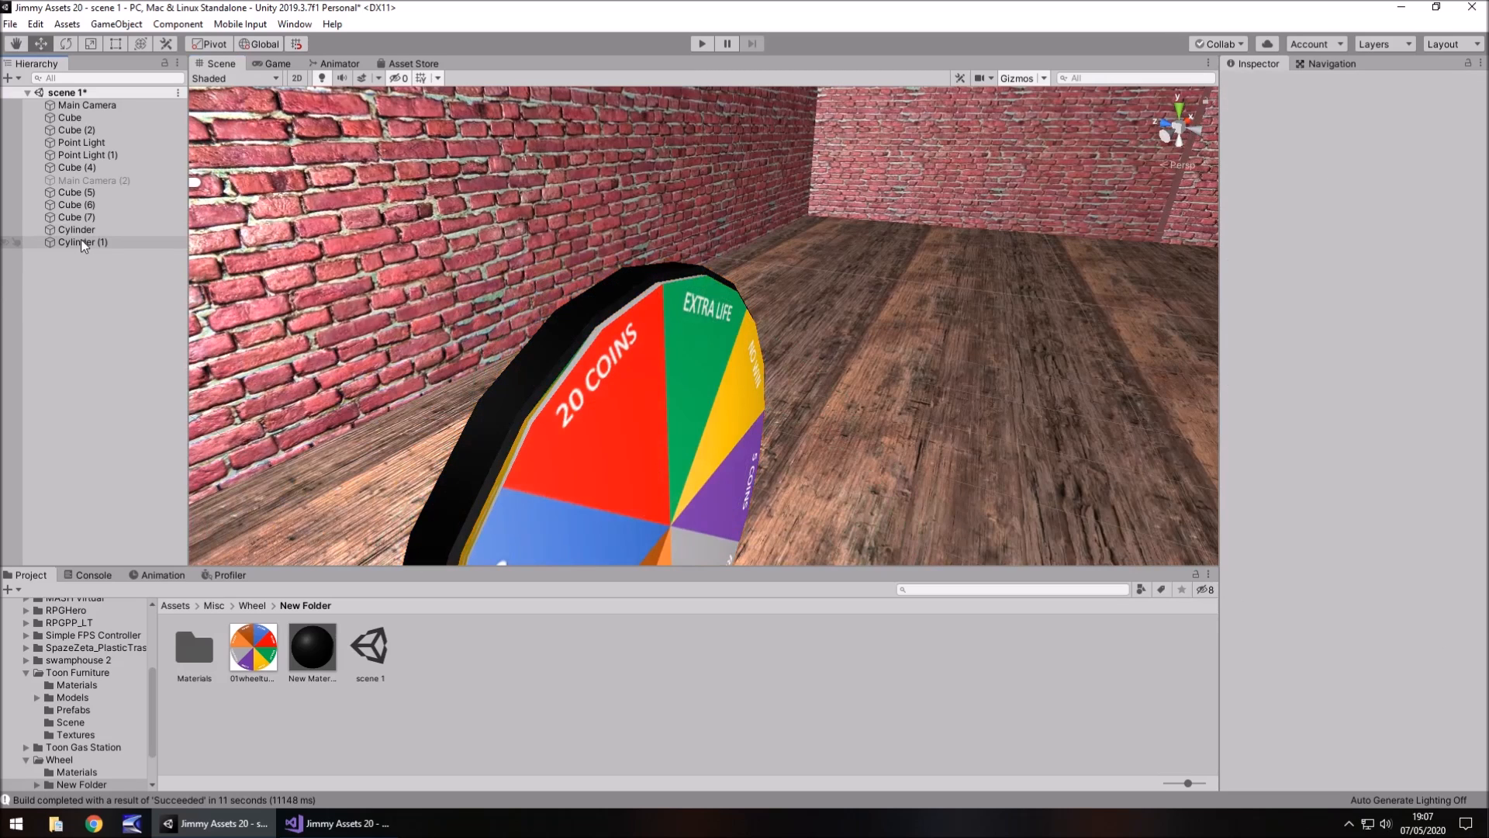
{"action": "right_click", "coordinate": [76, 228]}
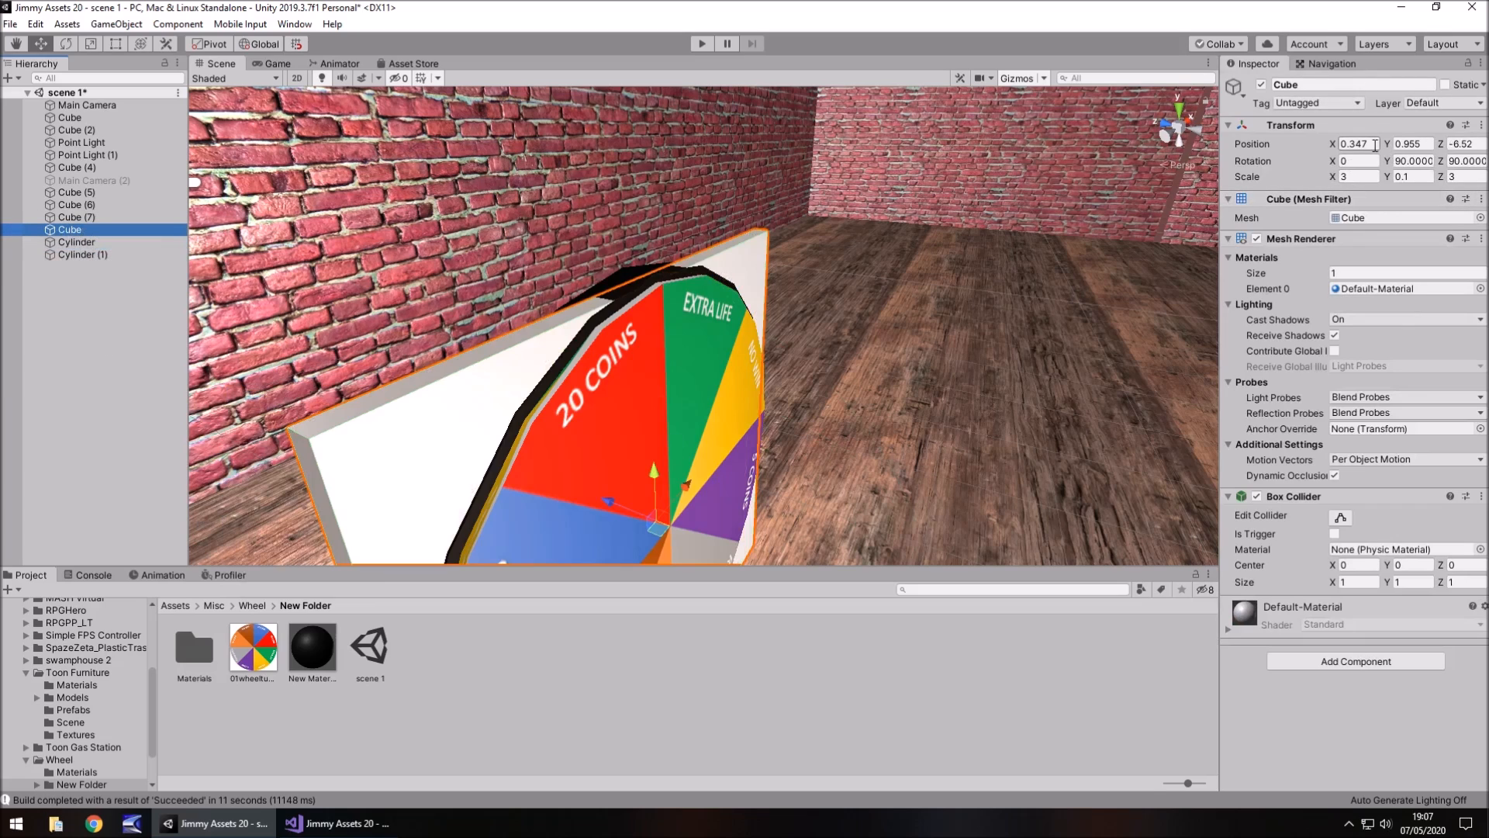
{"action": "type", "text": "1"}
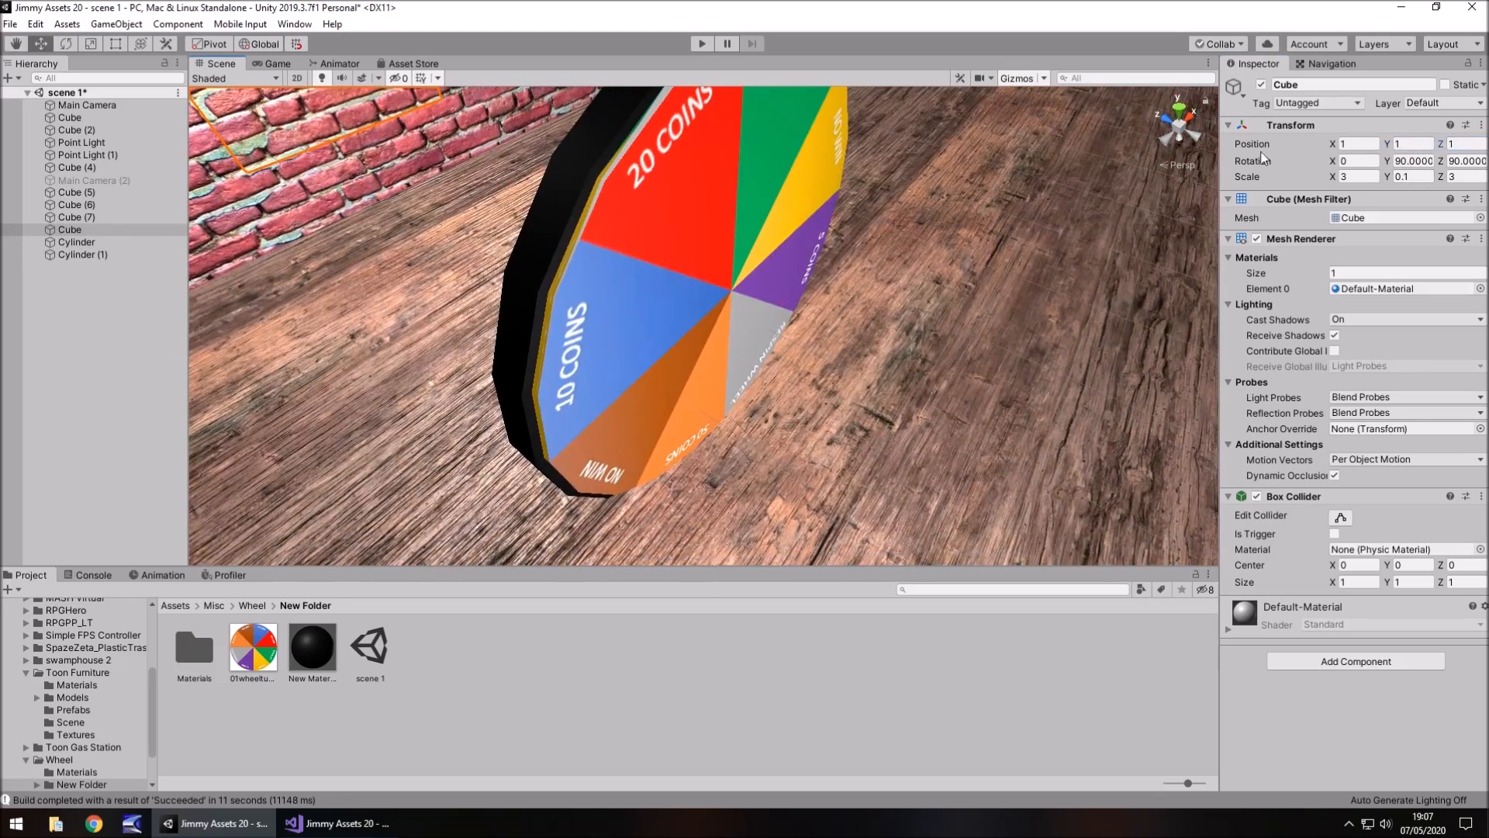
{"action": "left_click", "coordinate": [69, 230]}
{"action": "type", "text": "-4.75"}
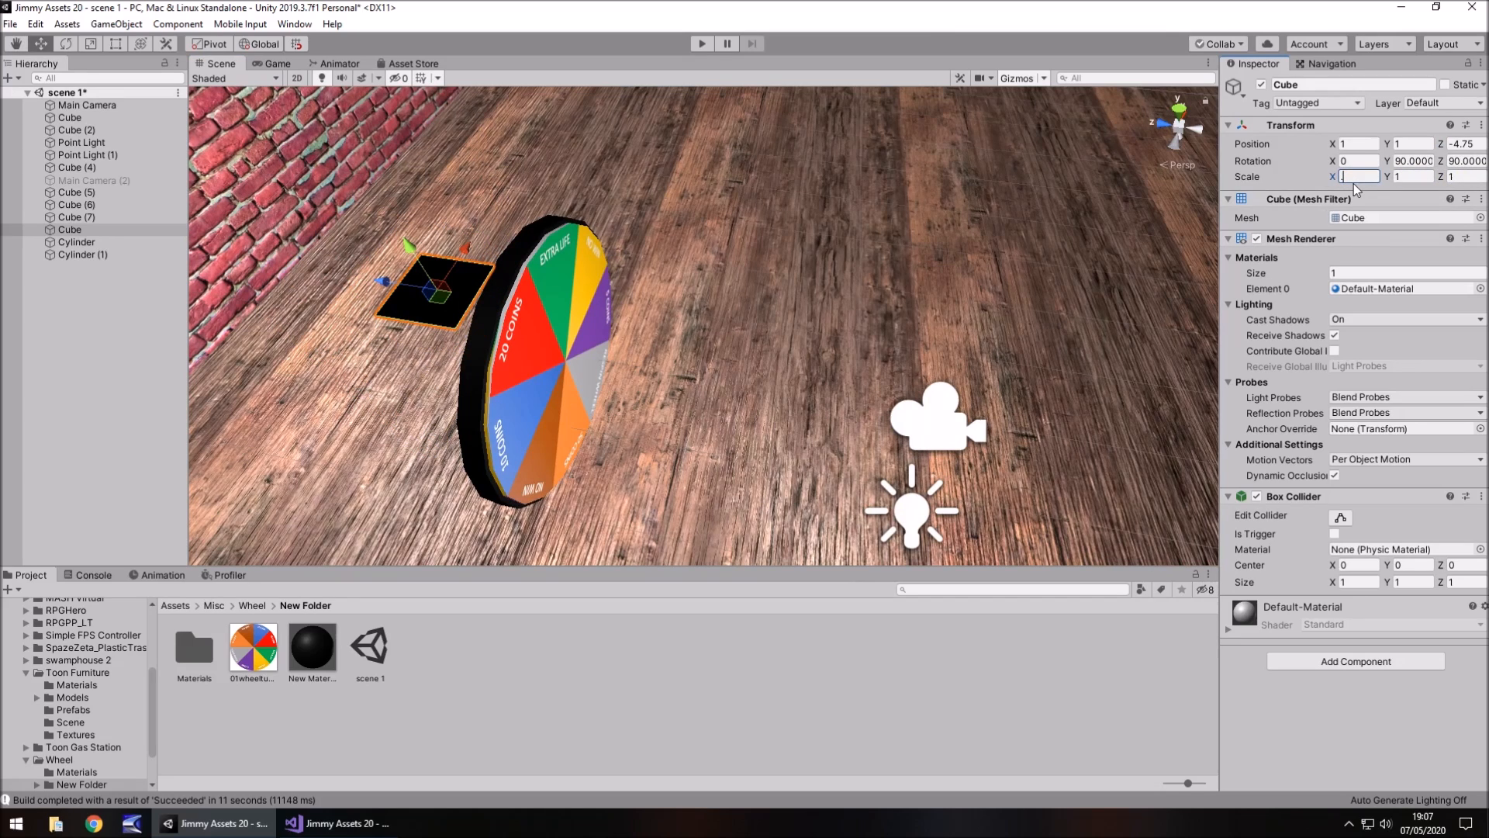
{"action": "type", "text": "0.5"}
{"action": "left_click", "coordinate": [1465, 176]}
{"action": "type", "text": ".05"}
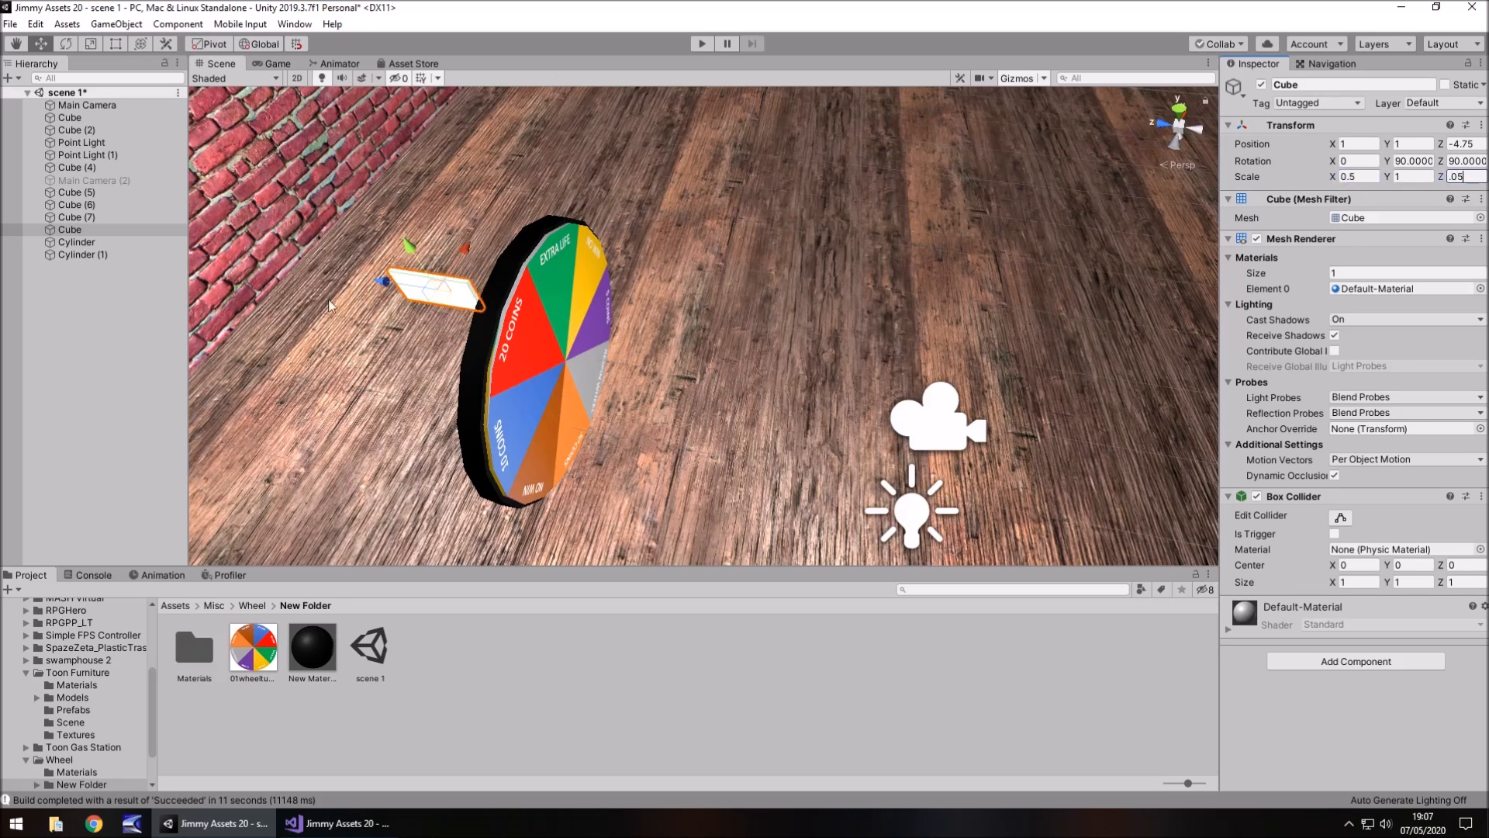
{"action": "left_click_drag", "start_coordinate": [437, 289], "coordinate": [528, 304]}
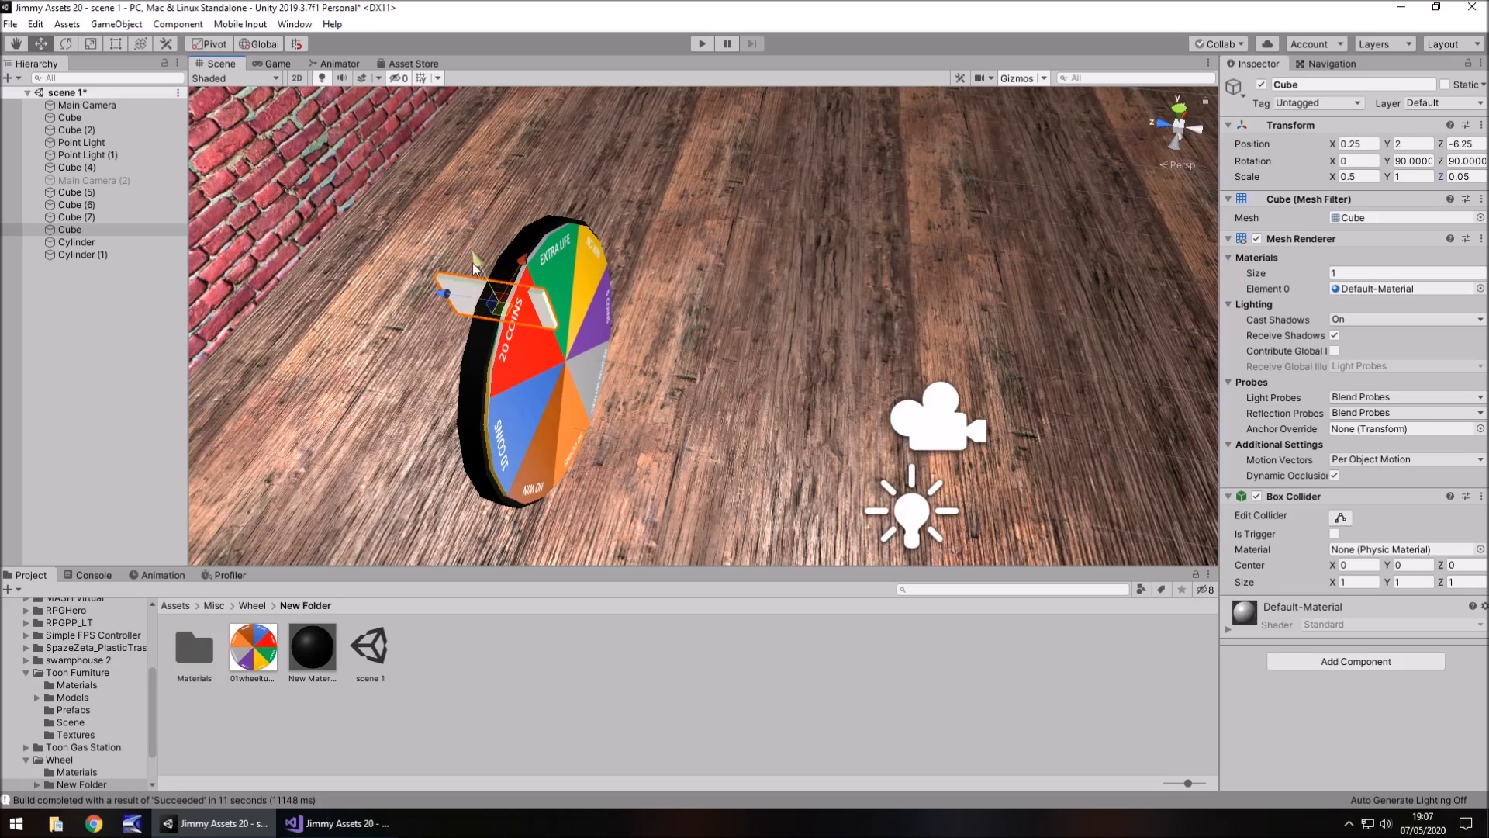
{"action": "left_click_drag", "start_coordinate": [494, 304], "coordinate": [466, 237]}
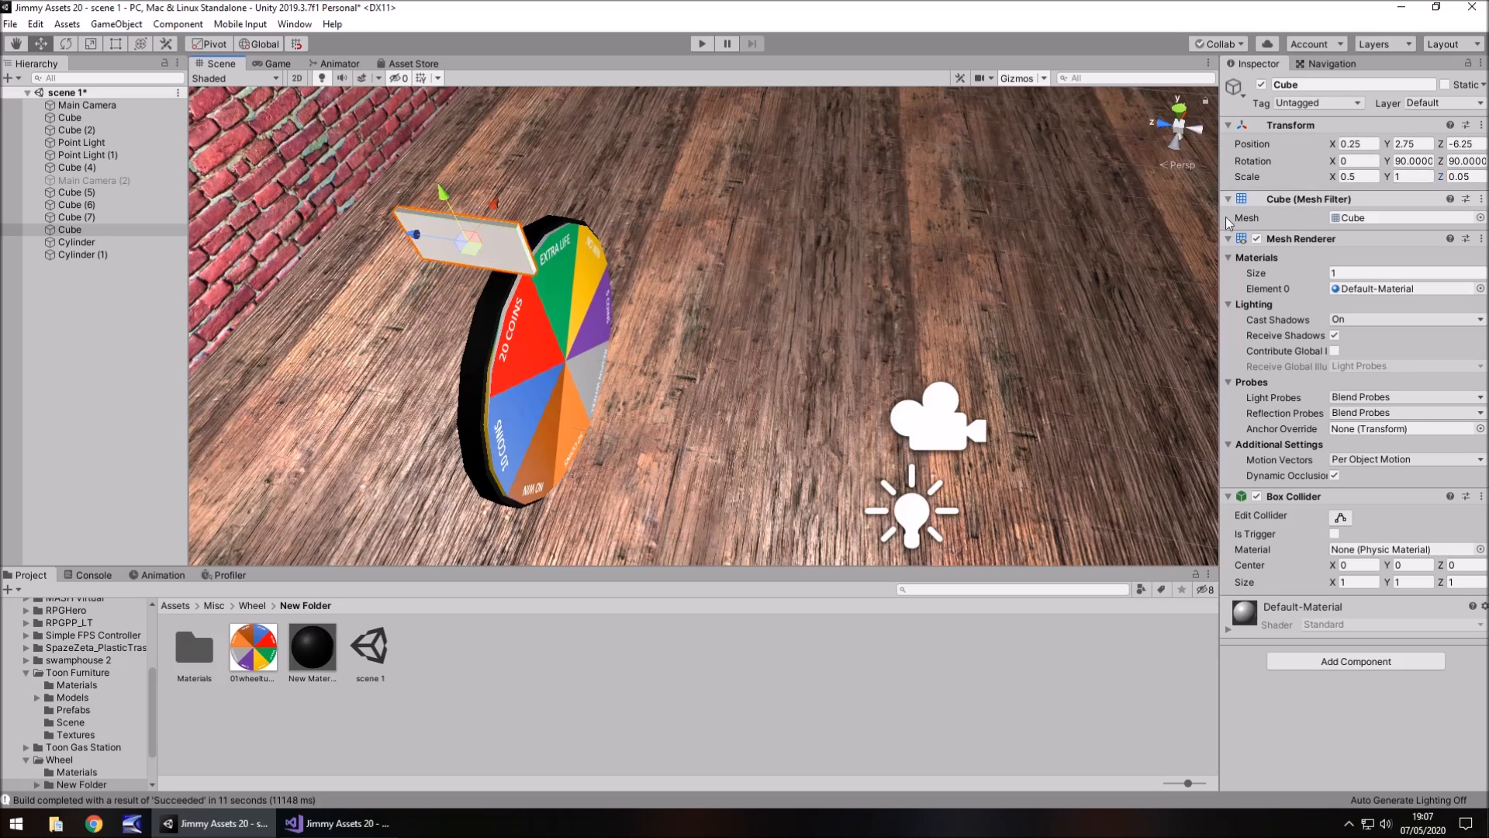
{"action": "mouse_move", "coordinate": [465, 273]}
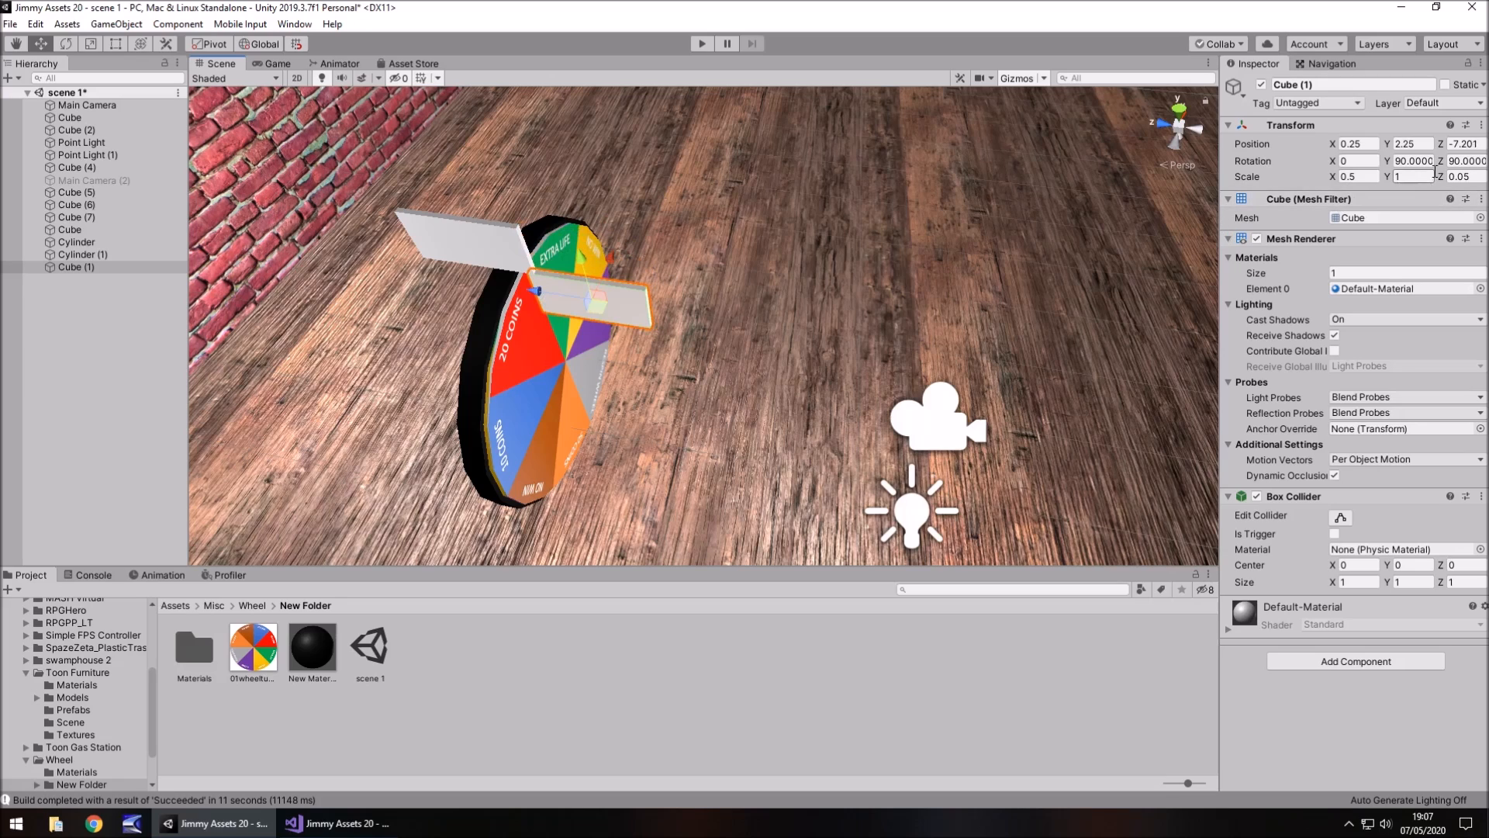
Scale the copied cube to 0.2 by 0.02 by 0.02 and move it to 0.25/2.422/-6.745.
{"action": "left_click", "coordinate": [1356, 177]}
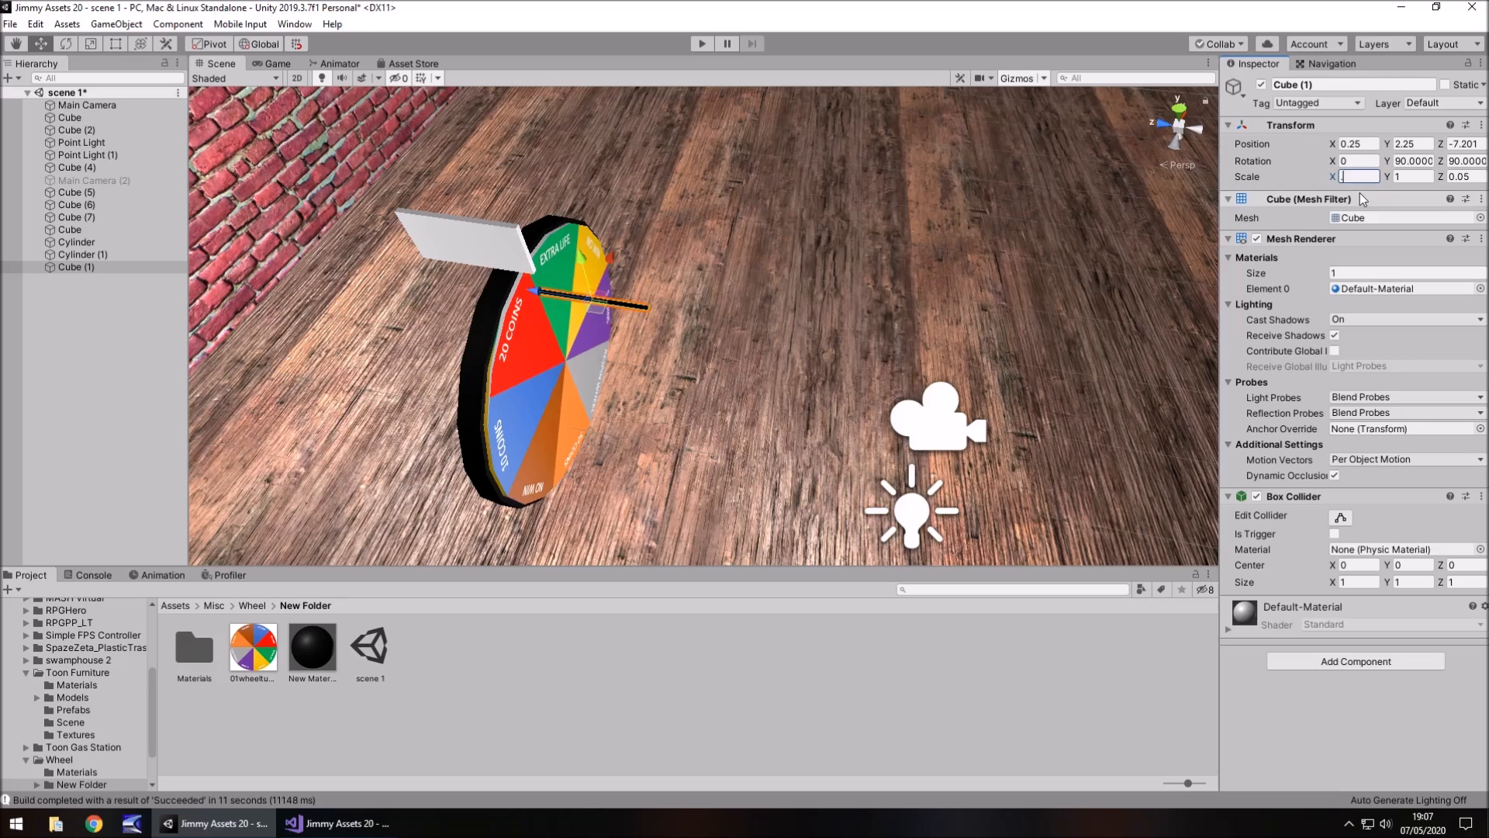
{"action": "type", "text": "12"}
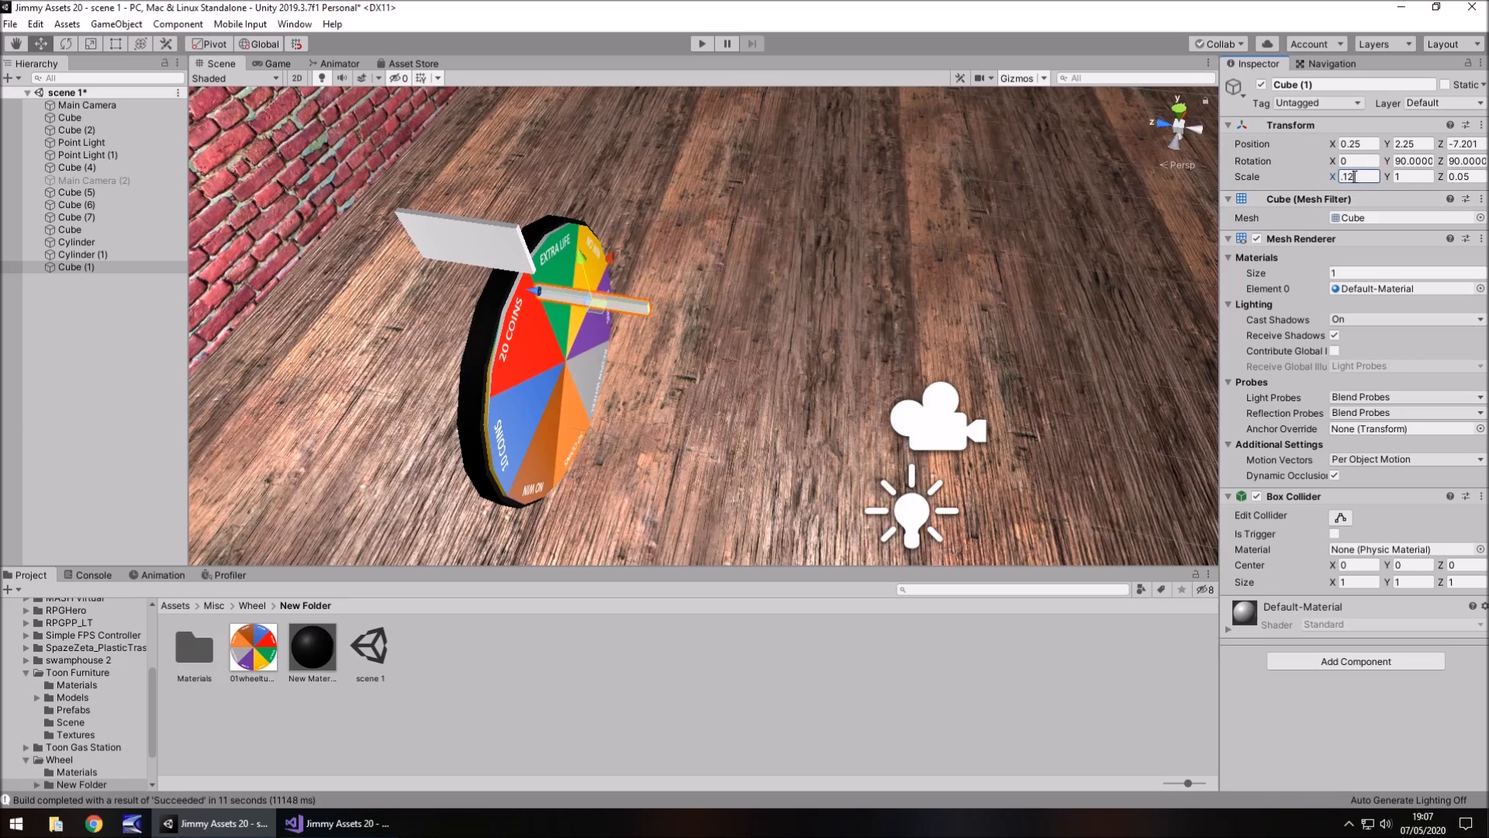
{"action": "type", "text": "2"}
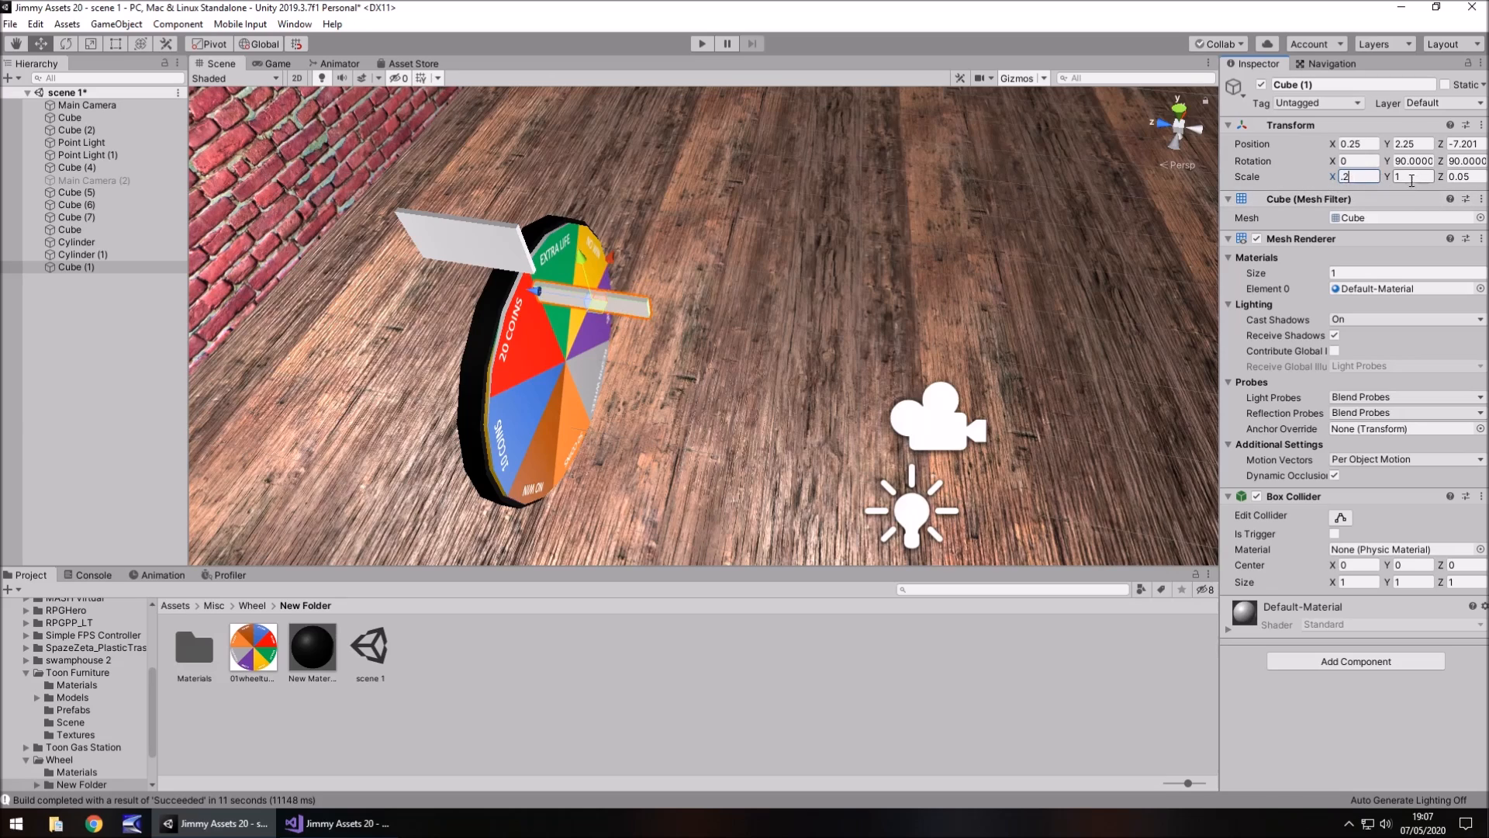
{"action": "type", "text": ".2"}
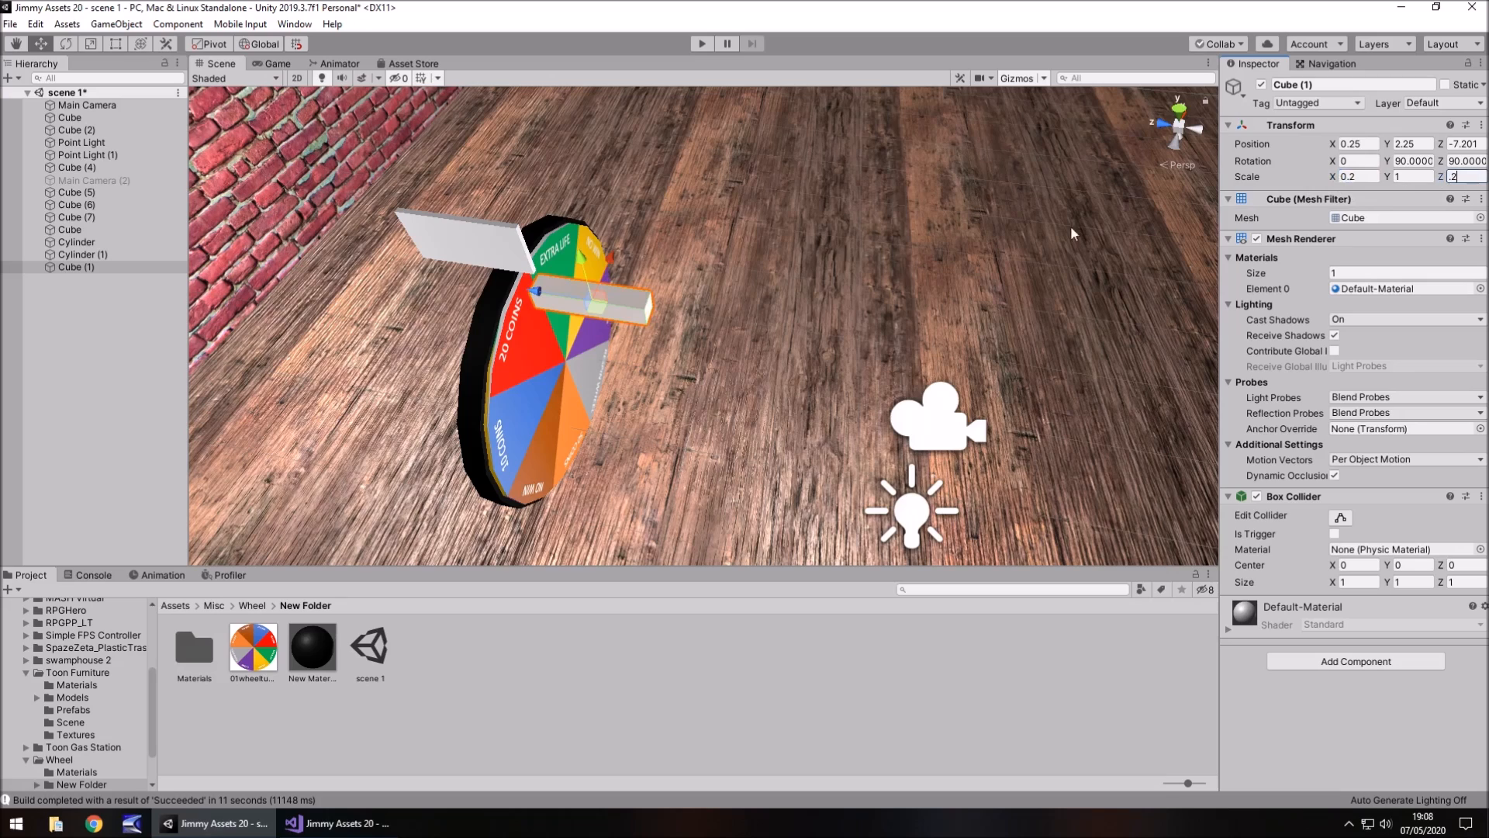
{"action": "type", "text": ".02"}
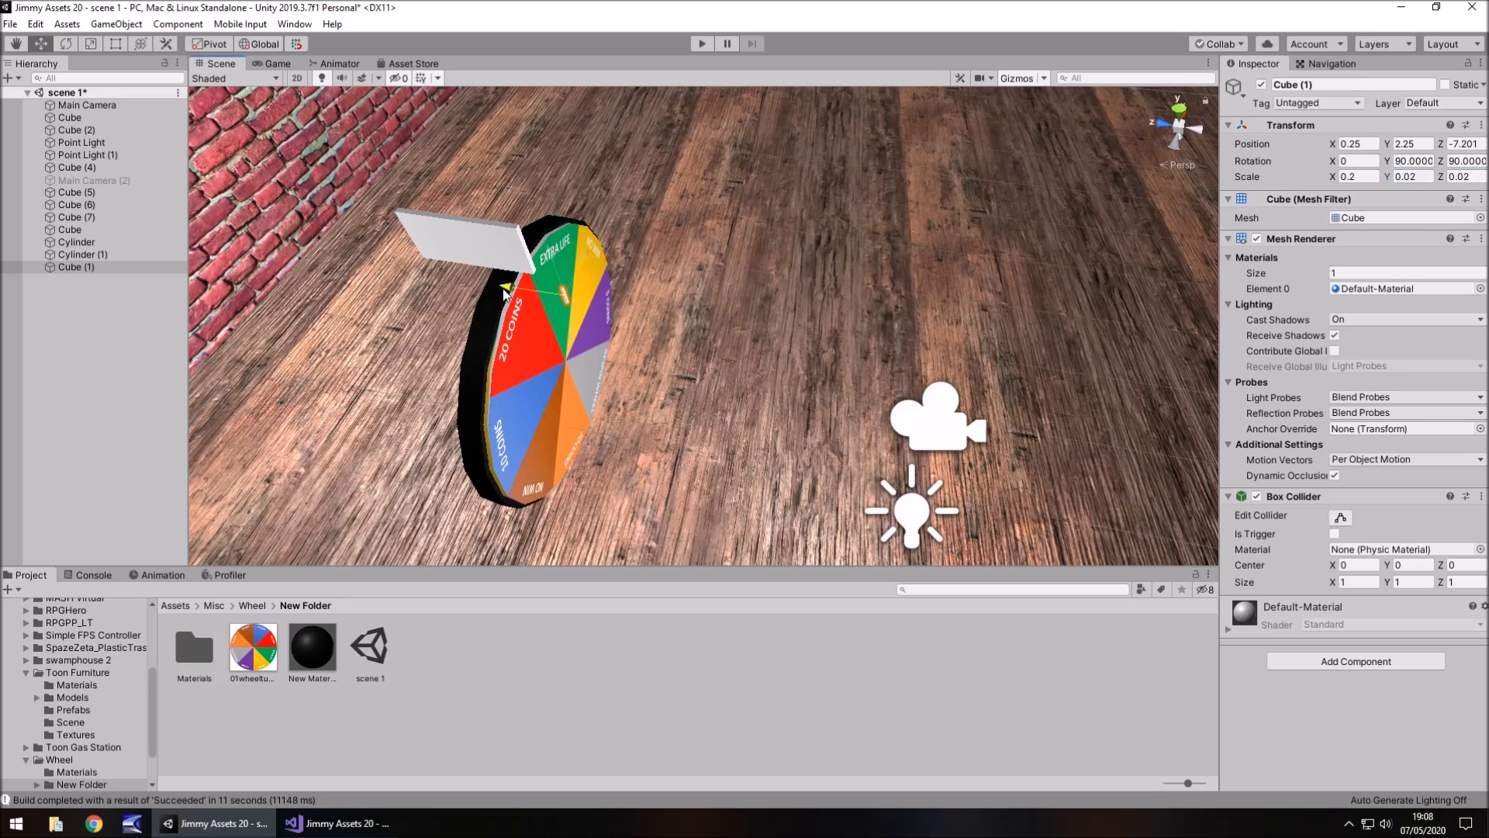
{"action": "scroll", "scroll_direction": "down", "scroll_amount": 3}
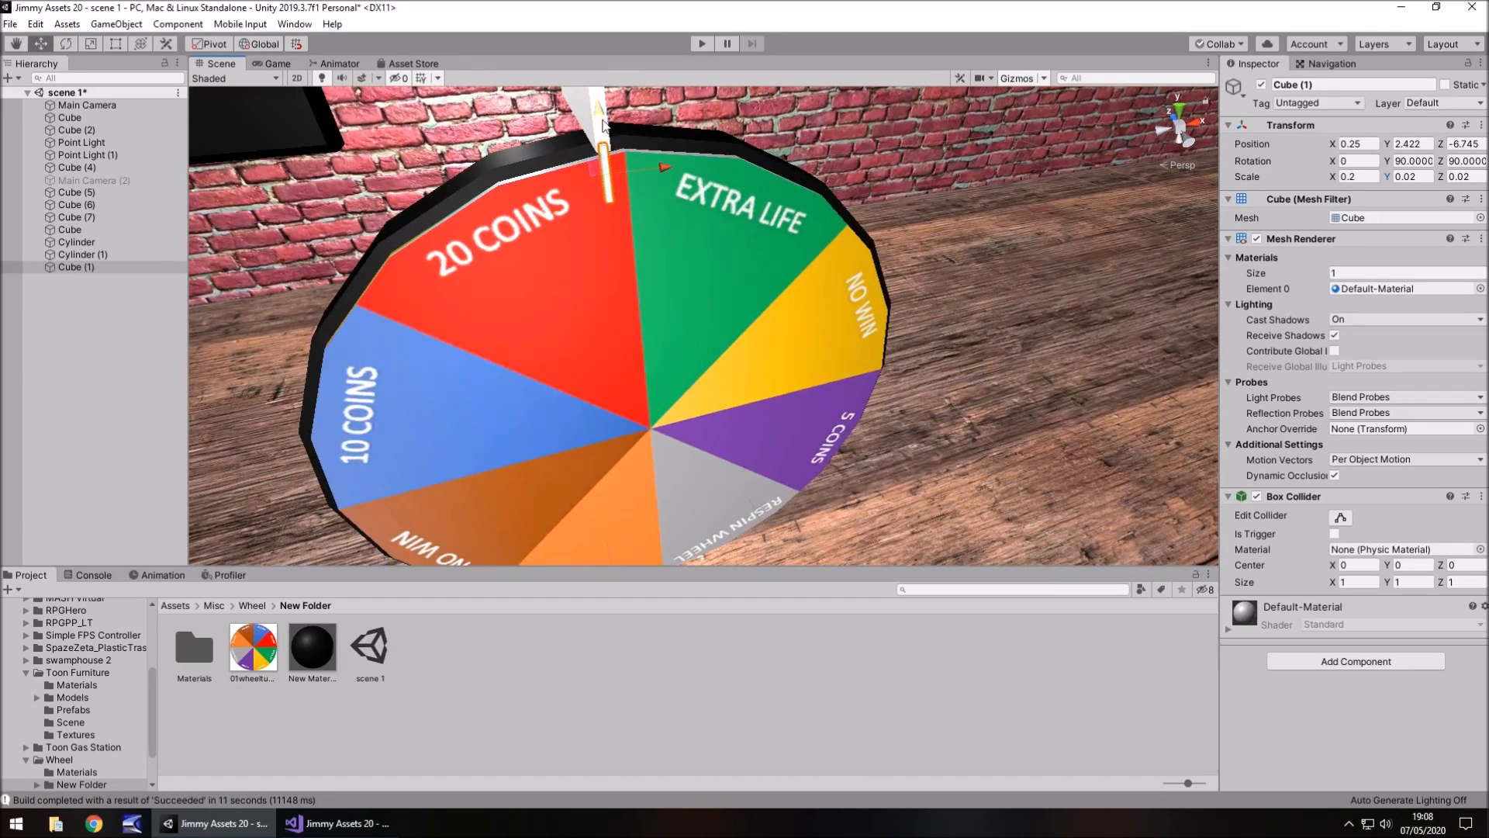
Preview the wheel and pointer in Game view, then create the Spinner C# script.
{"action": "left_click", "coordinate": [276, 63]}
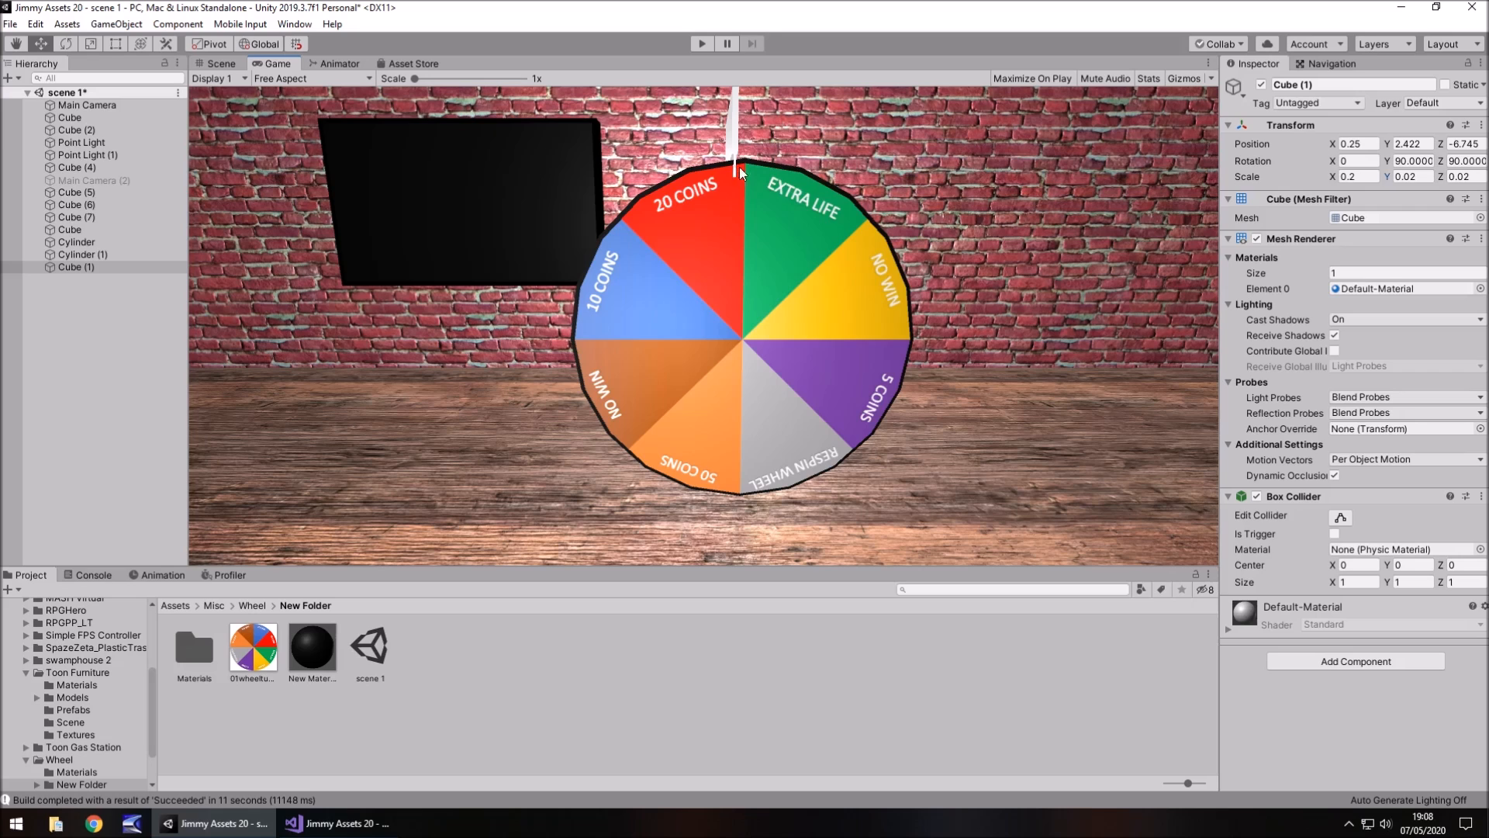
{"action": "left_click", "coordinate": [220, 63]}
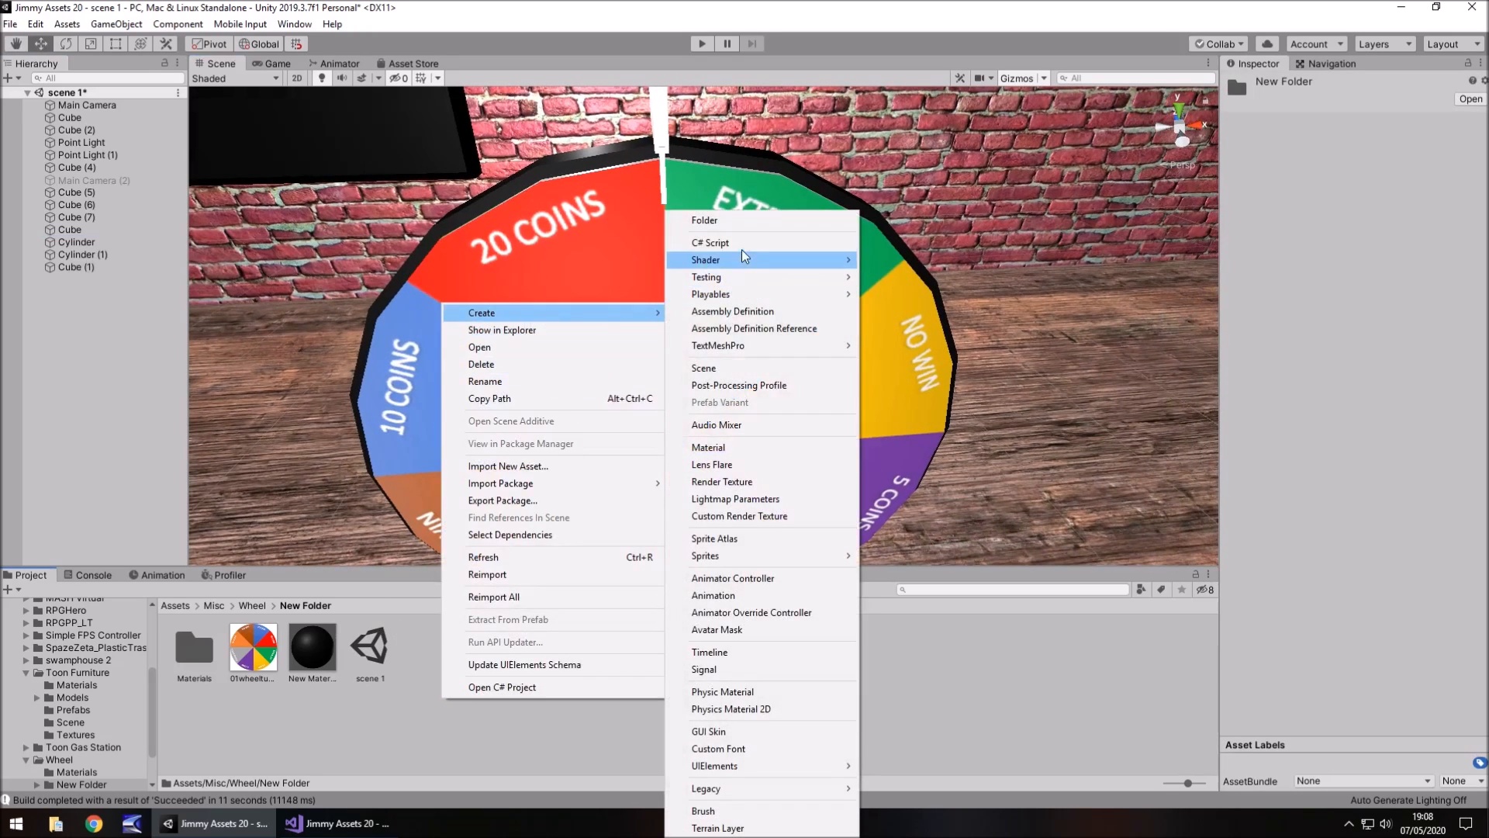
{"action": "left_click", "coordinate": [709, 242]}
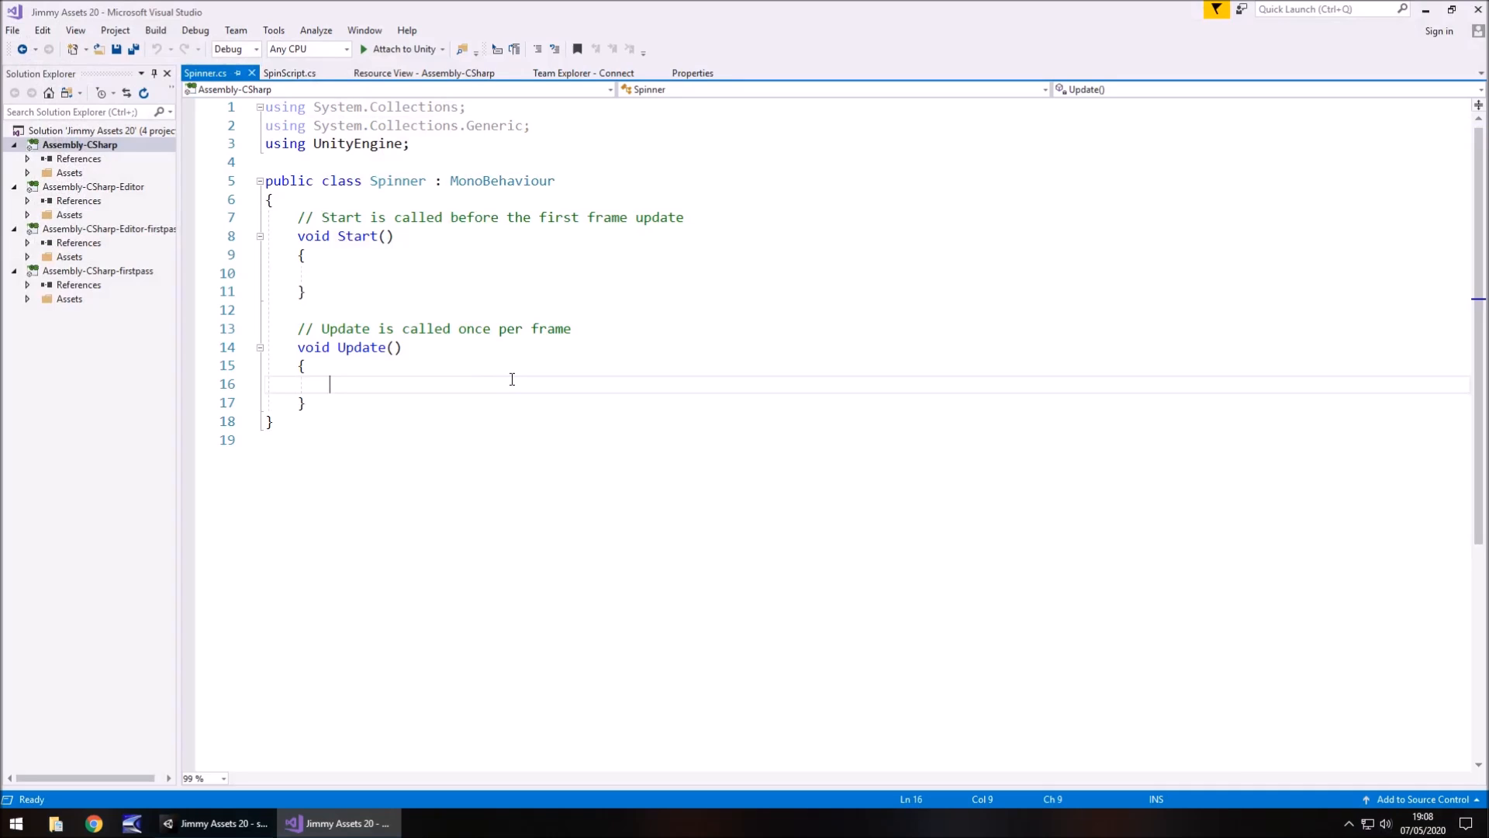
Write transform.Rotate(0, 0, 1, Space.World) in Update and save the script.
{"action": "type", "text": "transform.Rotate("}
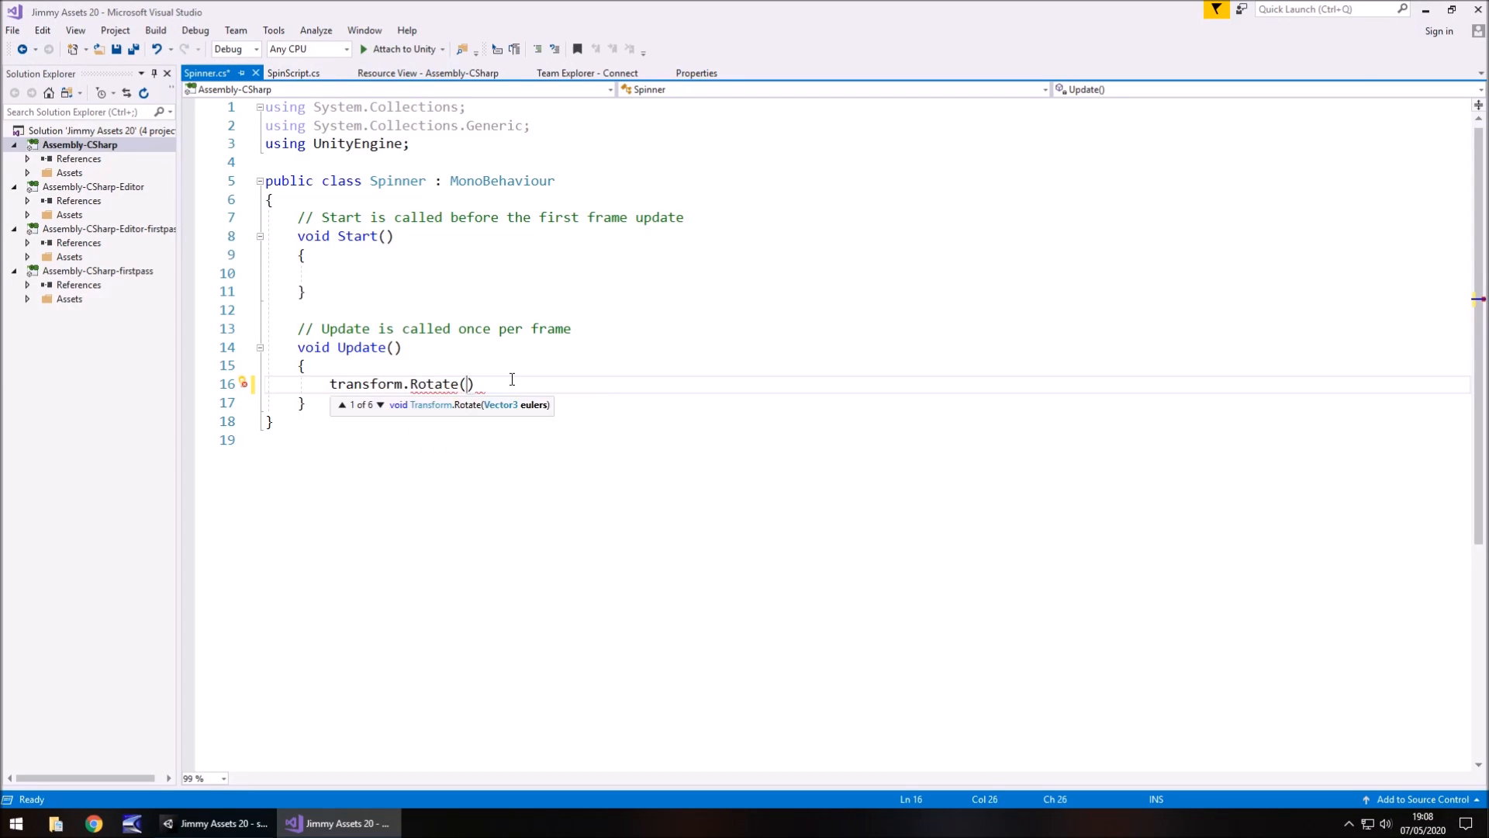
{"action": "type", "text": "0, 0,"}
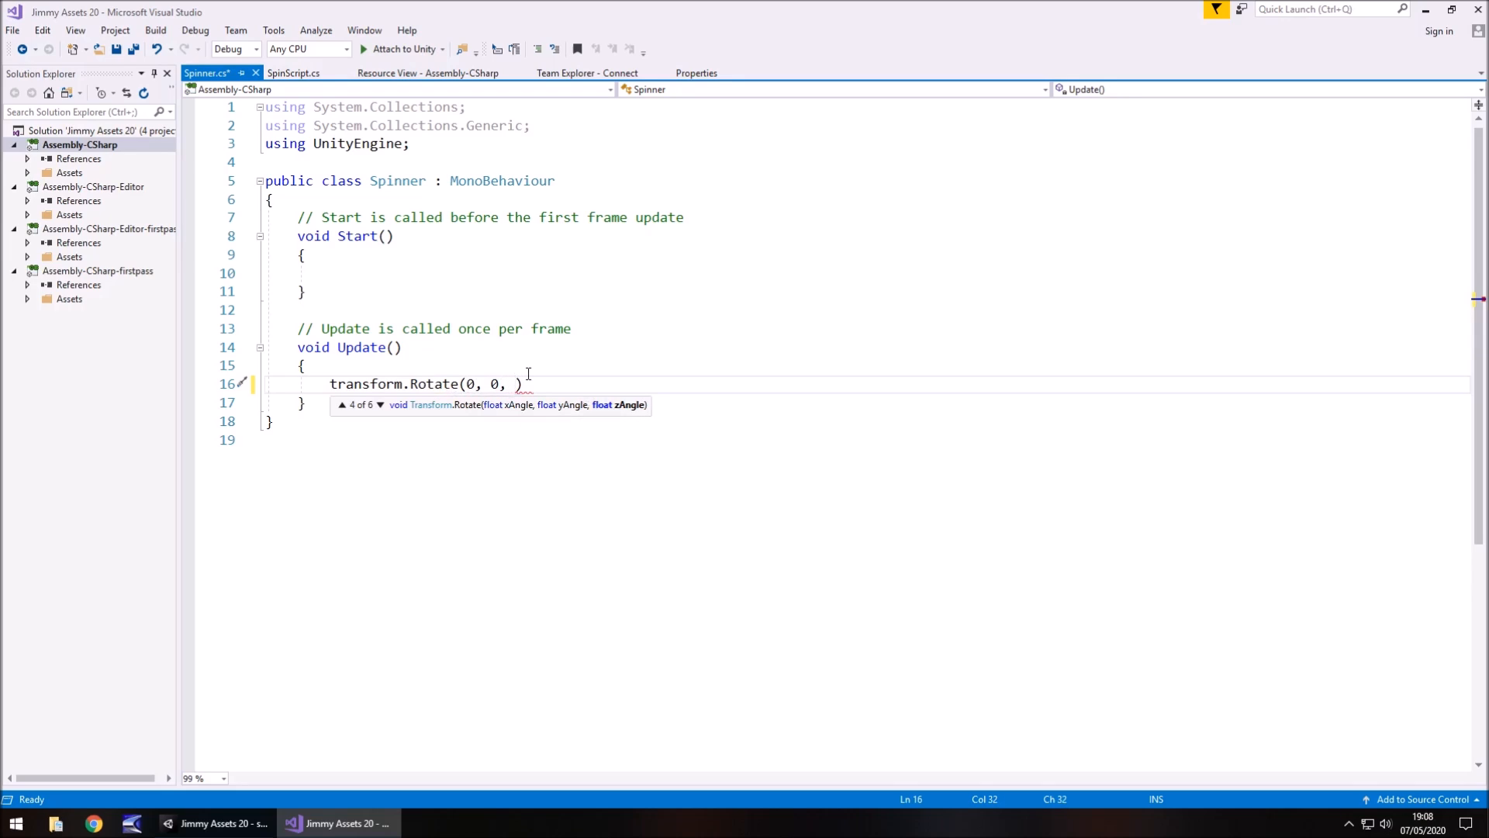
{"action": "type", "text": "1,"}
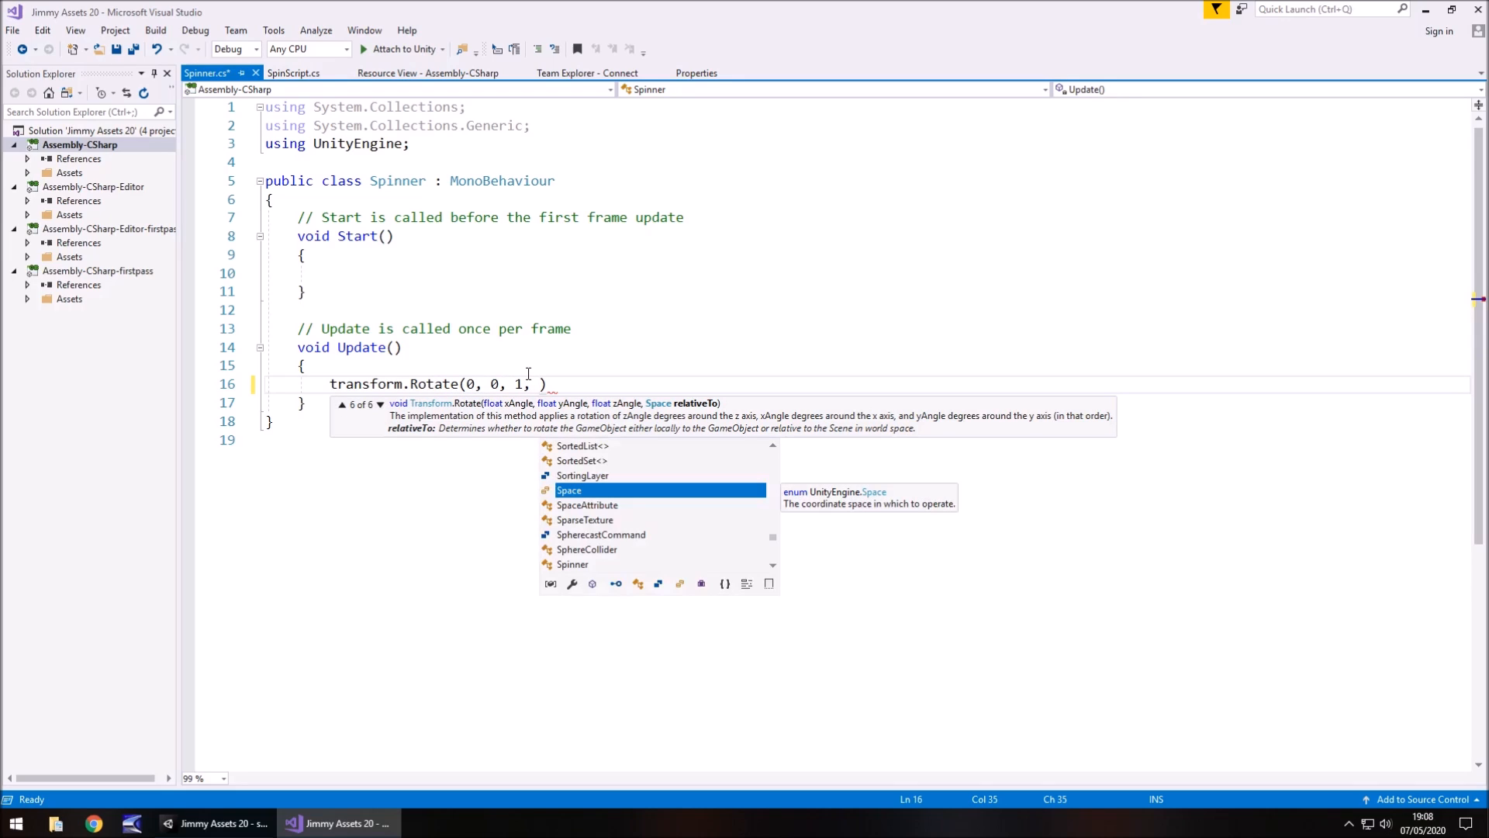
{"action": "type", "text": "Space.World"}
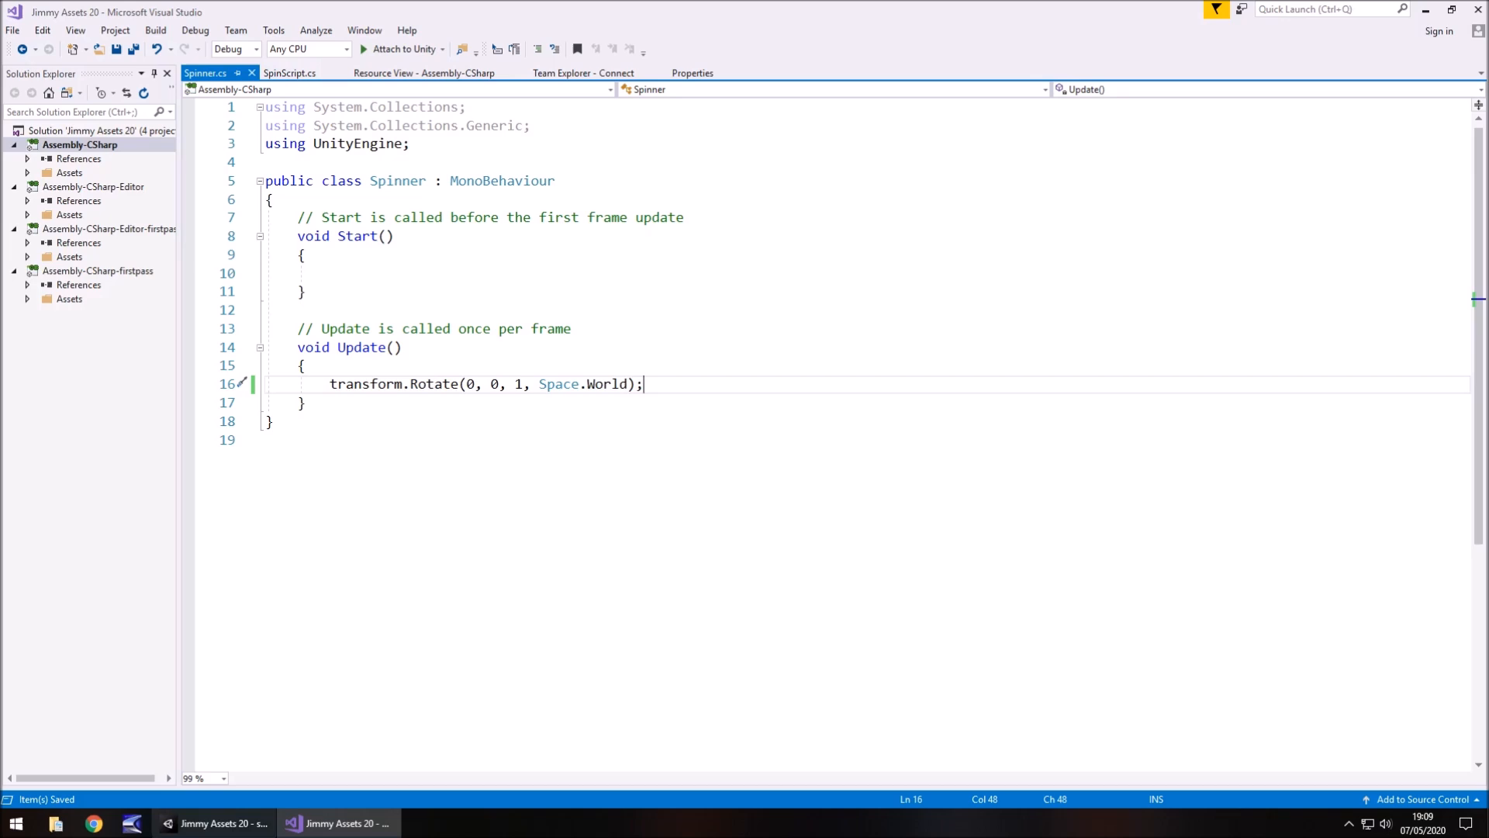
{"action": "left_click", "coordinate": [337, 822]}
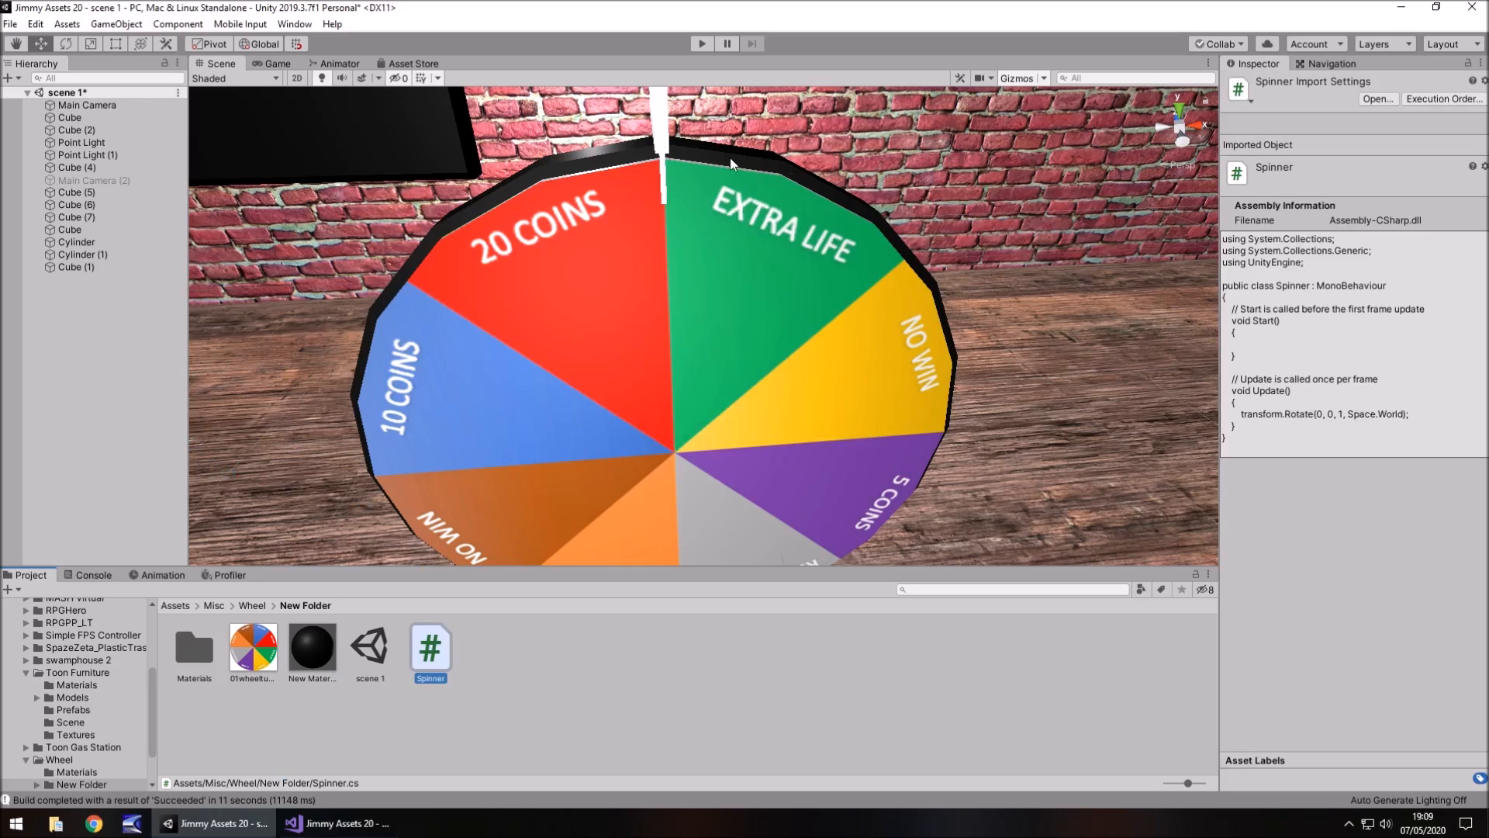
{"action": "mouse_move", "coordinate": [626, 290]}
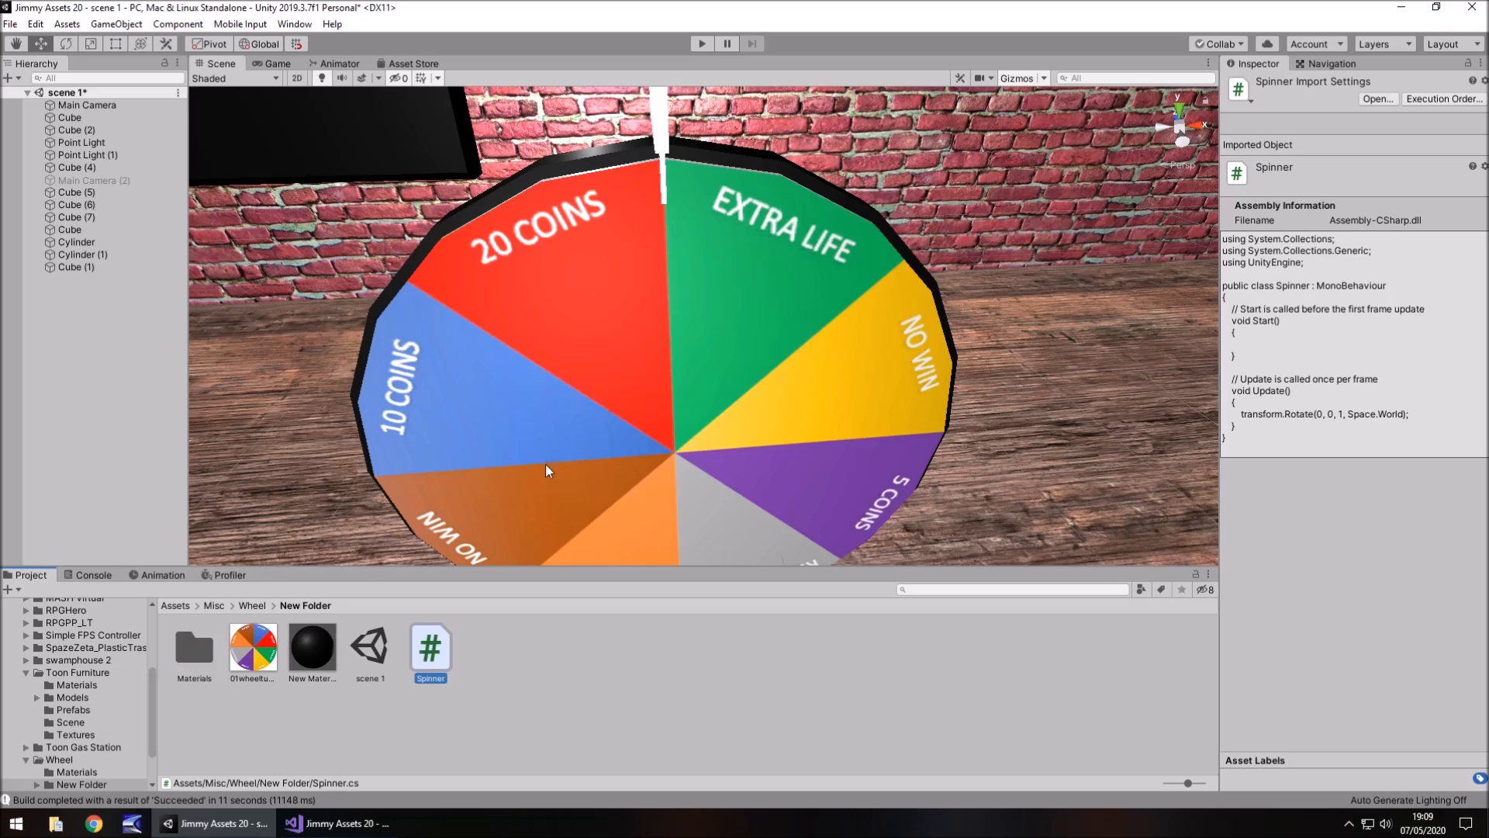
{"action": "mouse_move", "coordinate": [533, 443]}
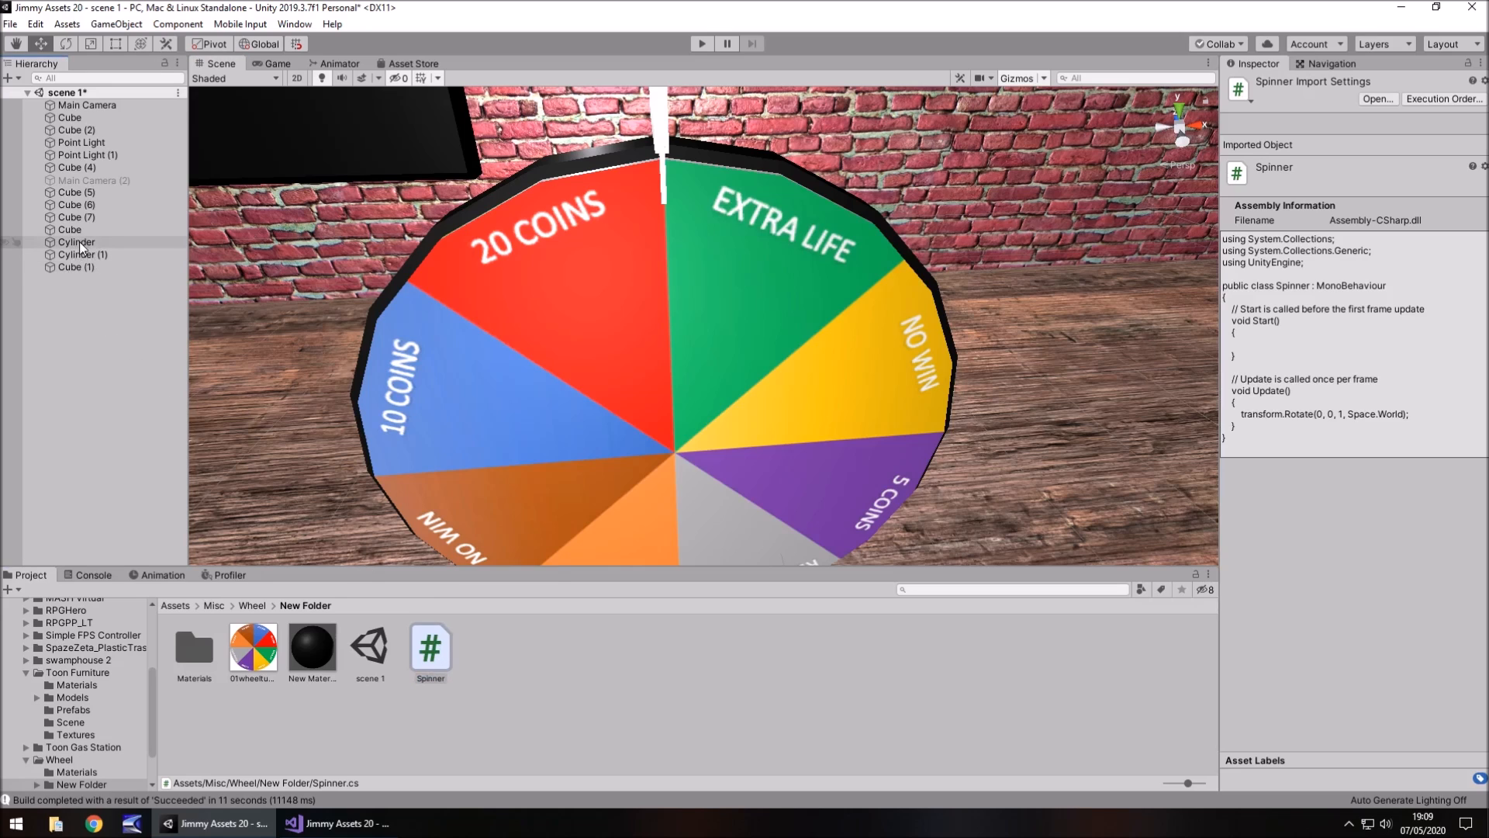
Attach Spinner to the wheel face cylinder and reopen the script in Visual Studio.
{"action": "left_click", "coordinate": [76, 242]}
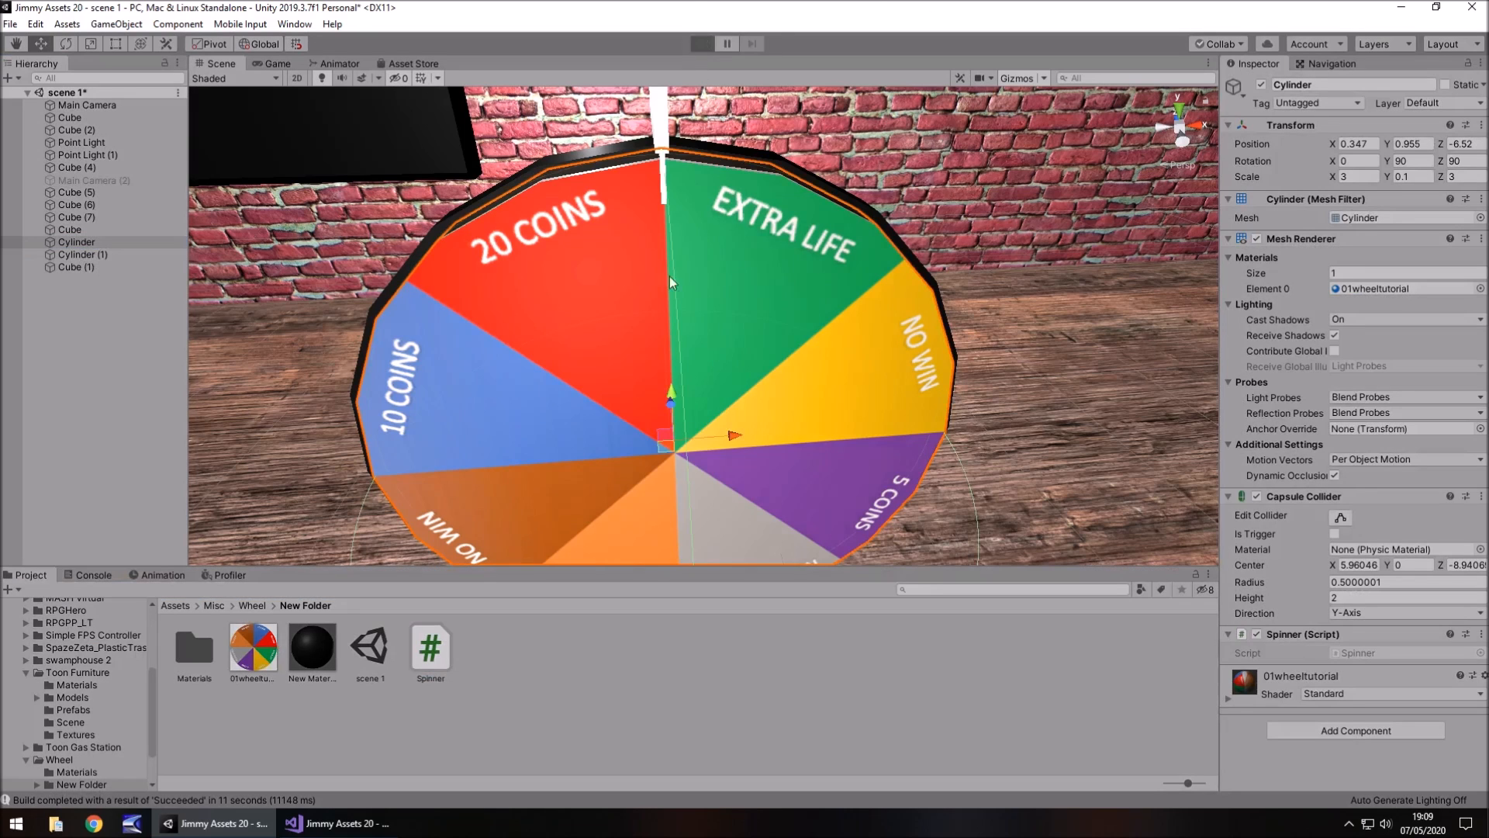
{"action": "left_click", "coordinate": [701, 43]}
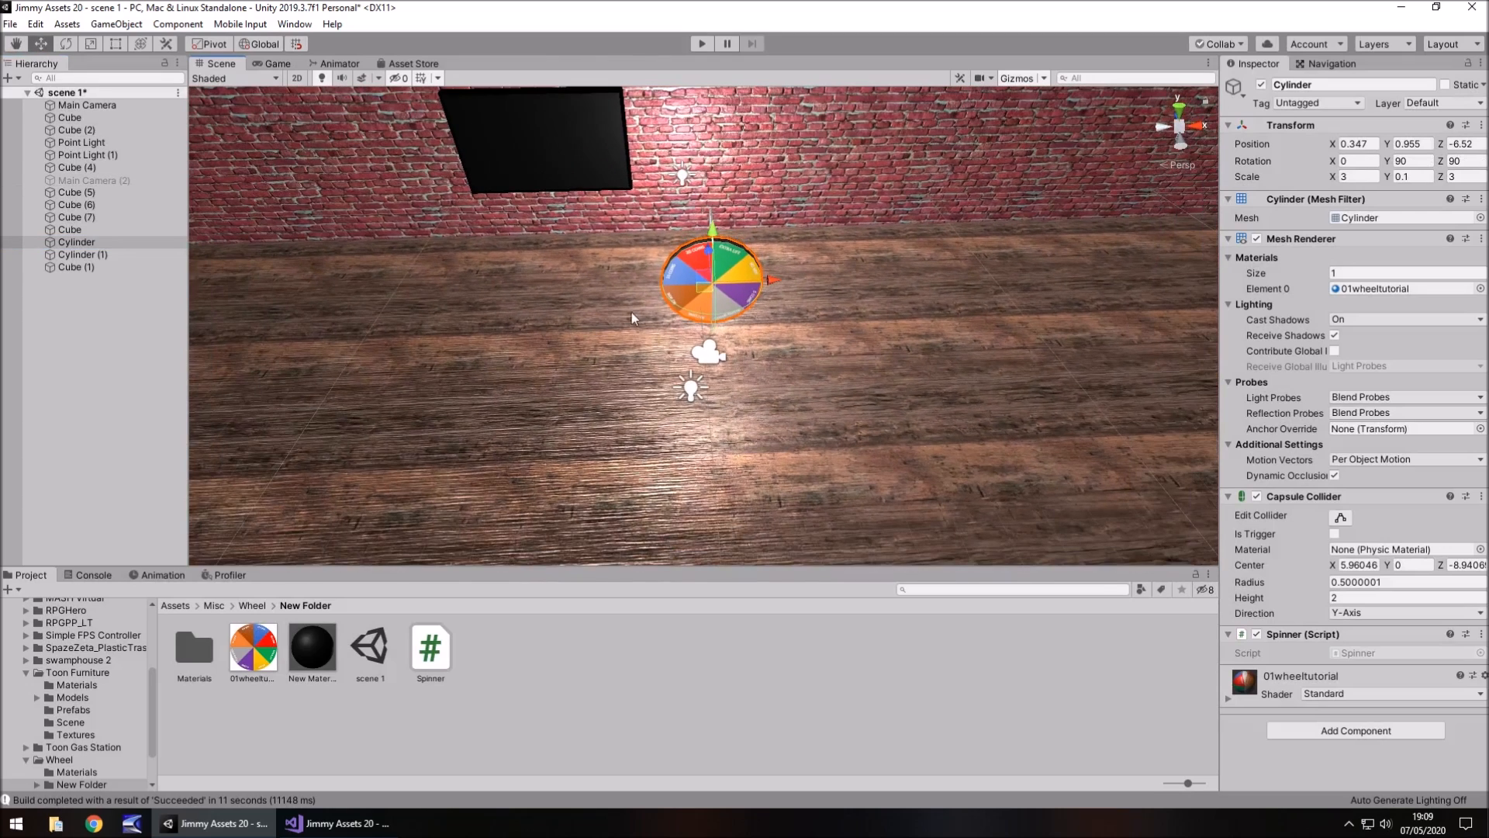
{"action": "left_click", "coordinate": [87, 104]}
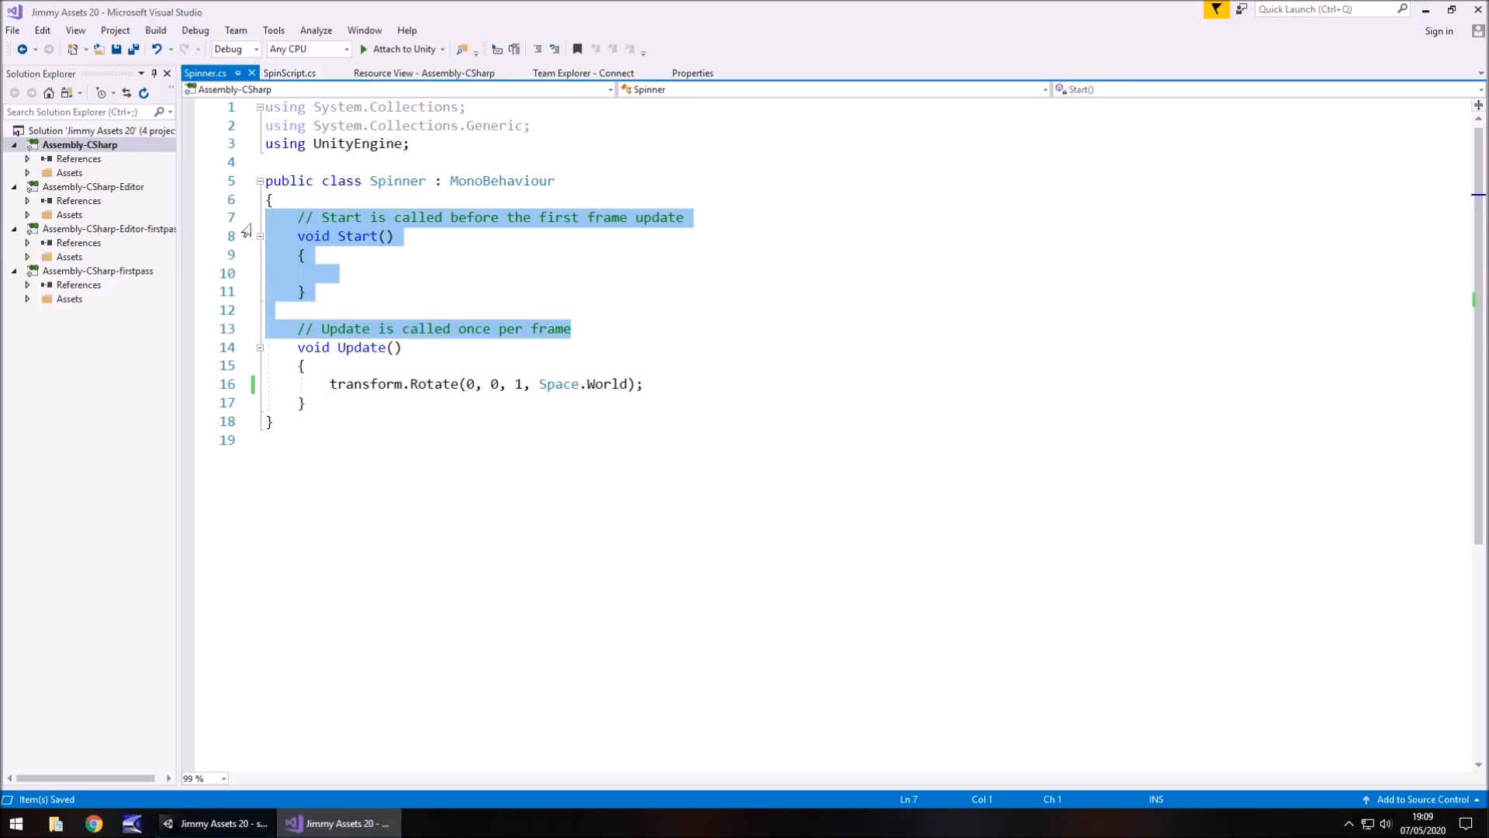
Delete the Start method and declare public float genSpeed and subSpeed.
{"action": "key", "text": "Delete"}
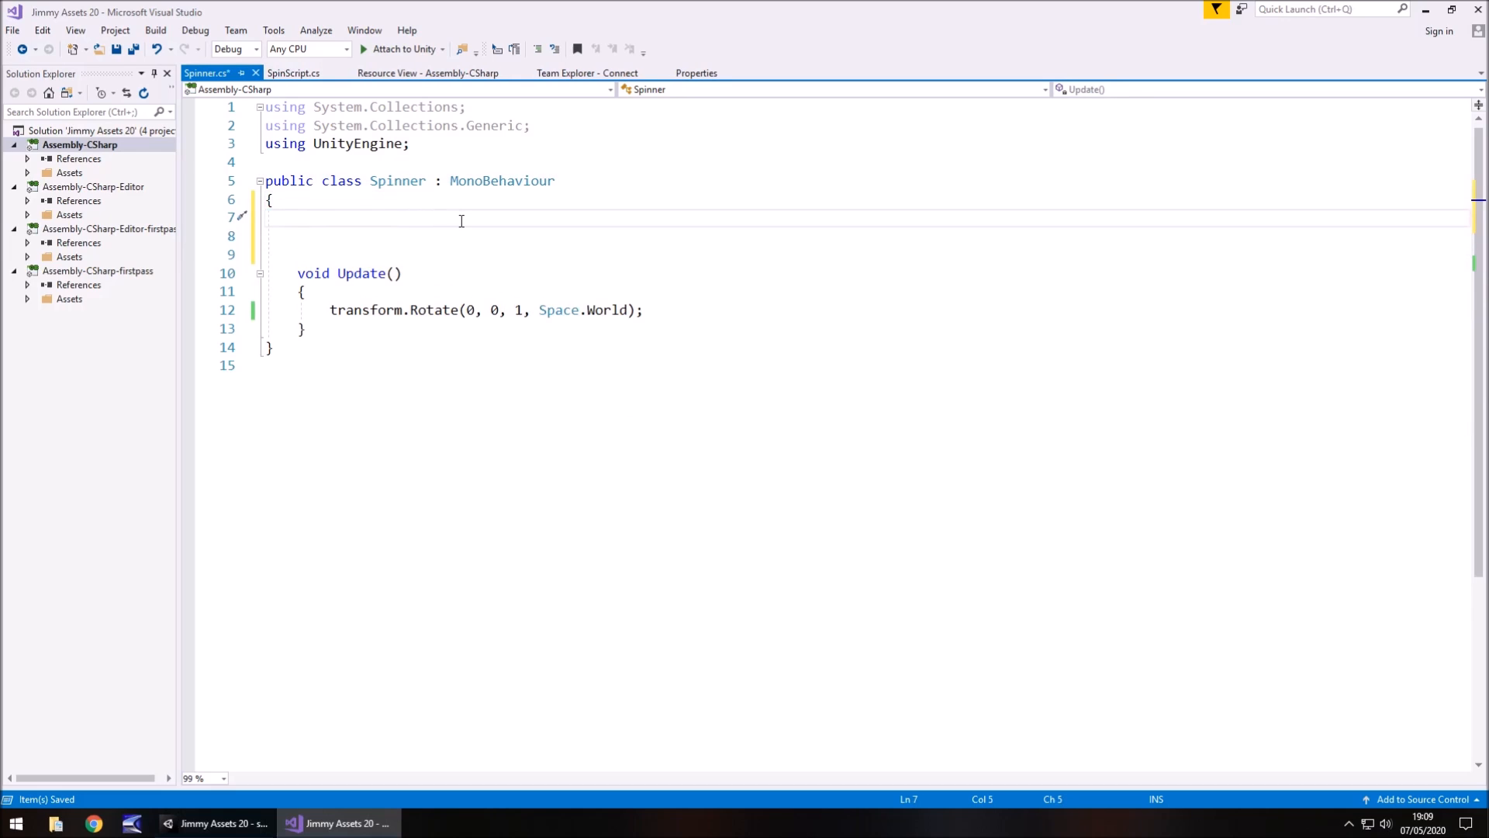
{"action": "type", "text": "public float"}
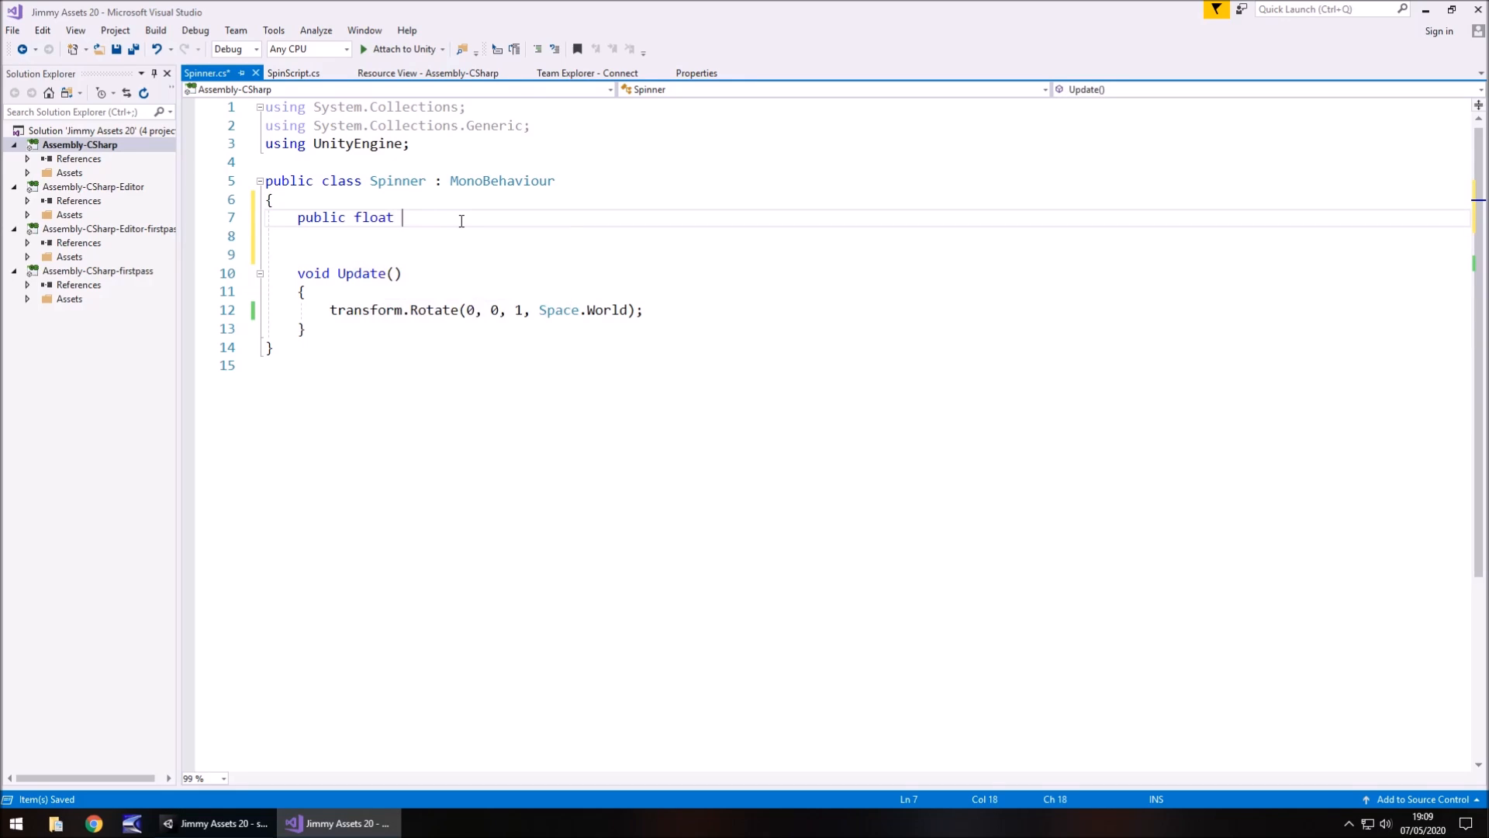
{"action": "type", "text": "genSpe"}
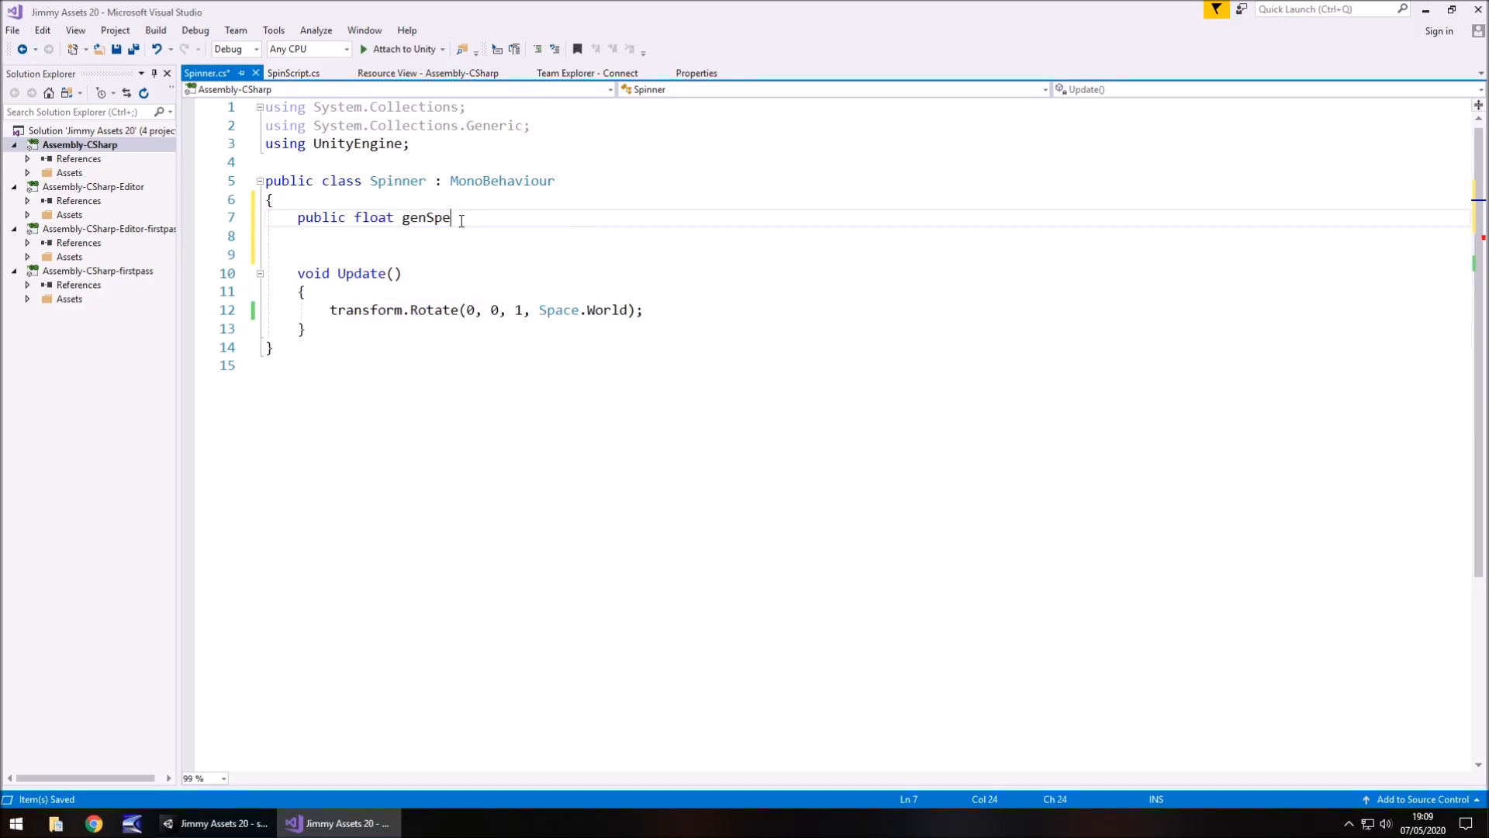
{"action": "type", "text": "ed"}
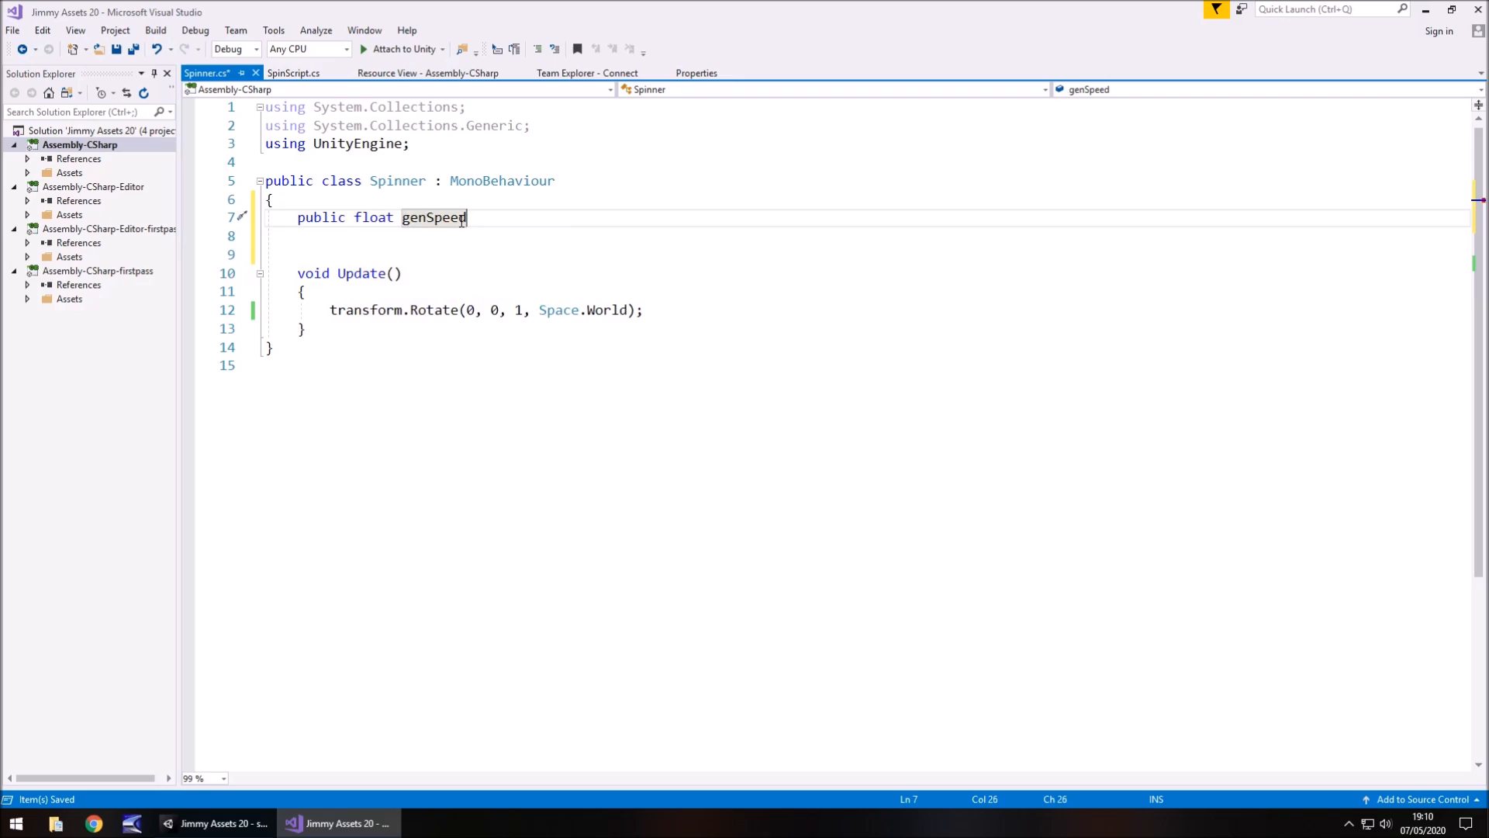
{"action": "type", "text": ";"}
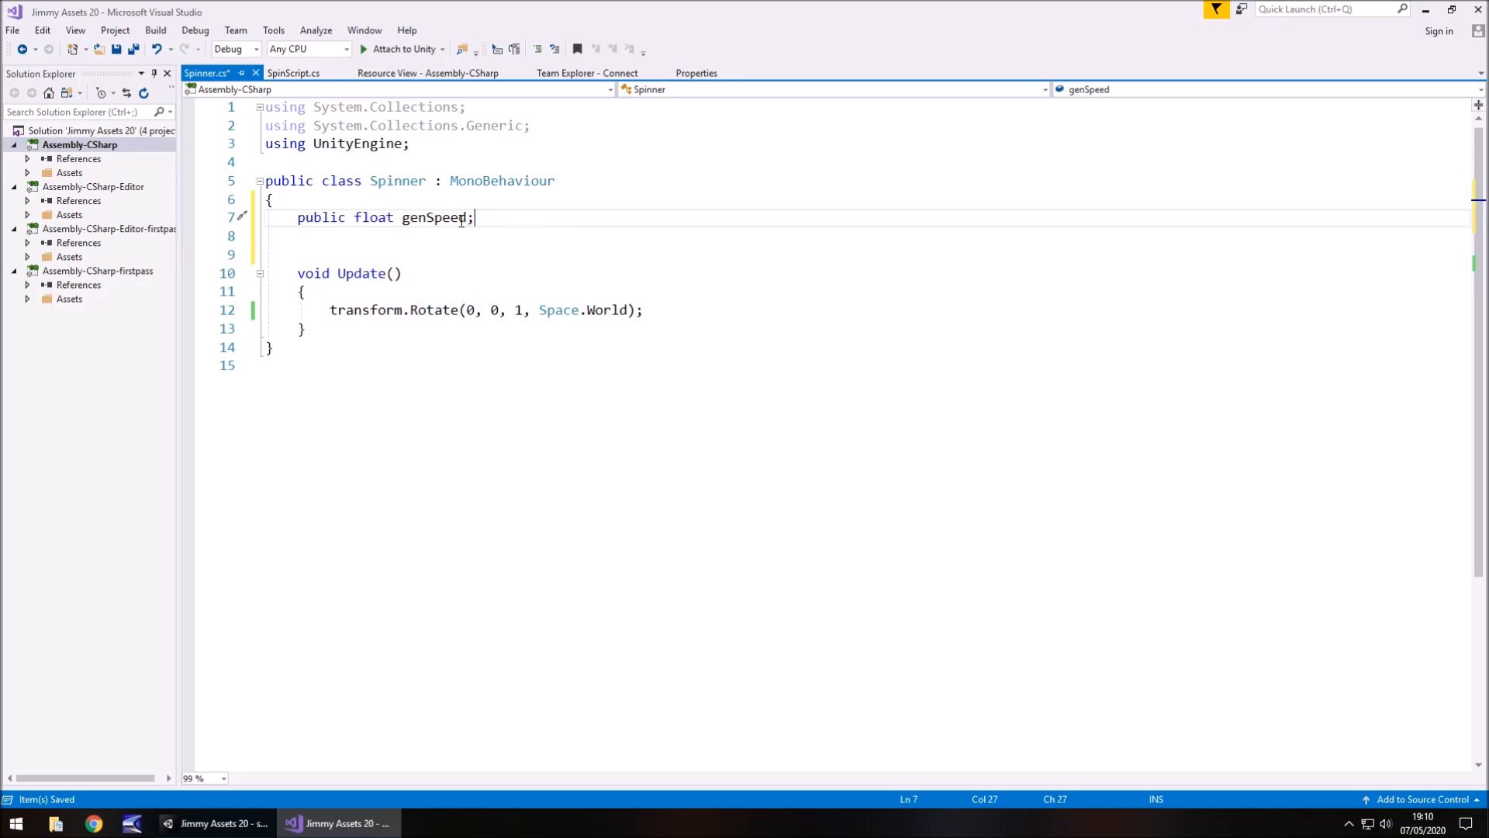
{"action": "type", "text": "p"}
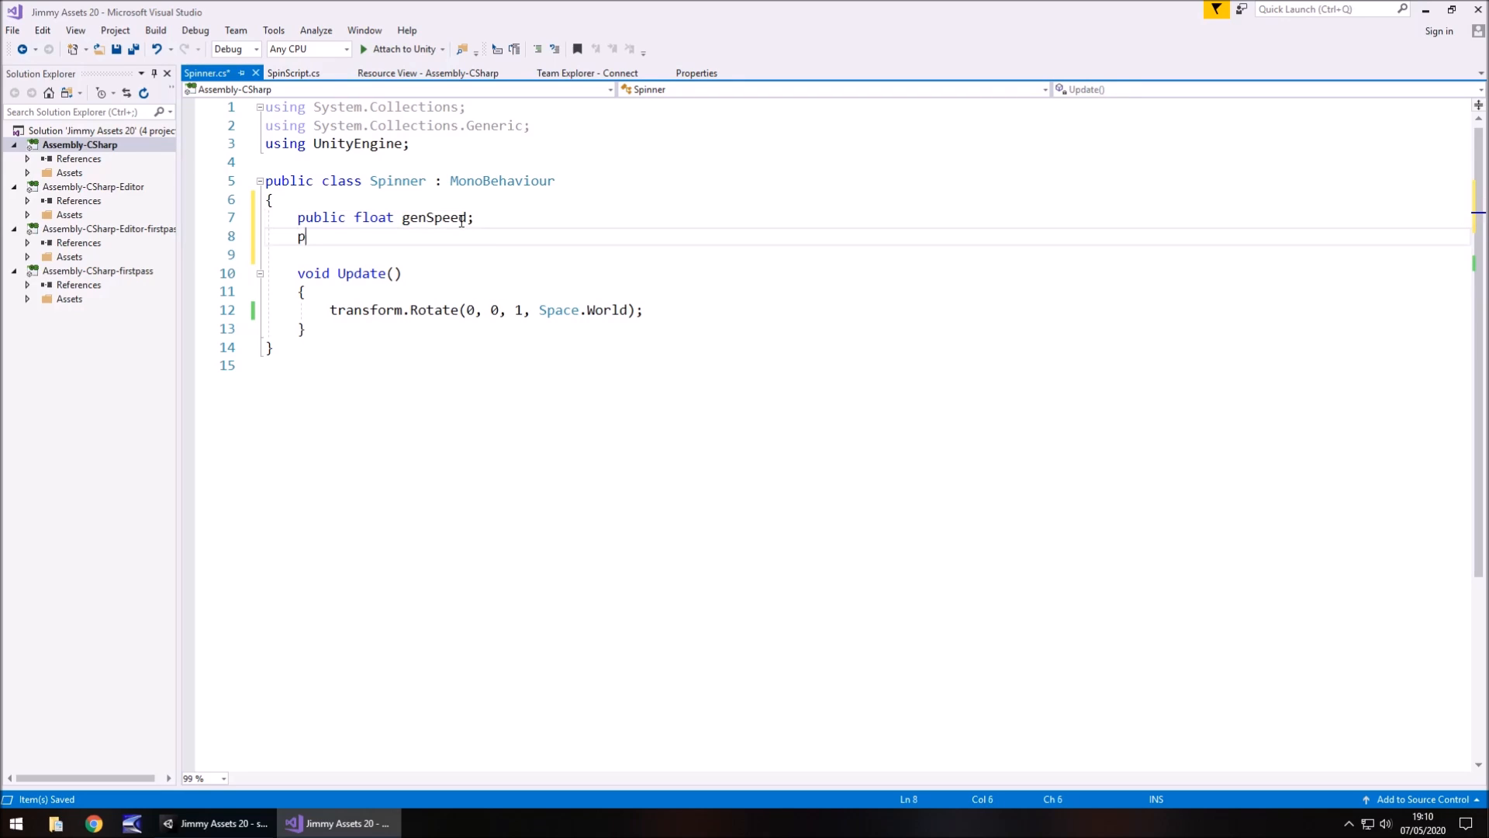
{"action": "type", "text": "ublic float"}
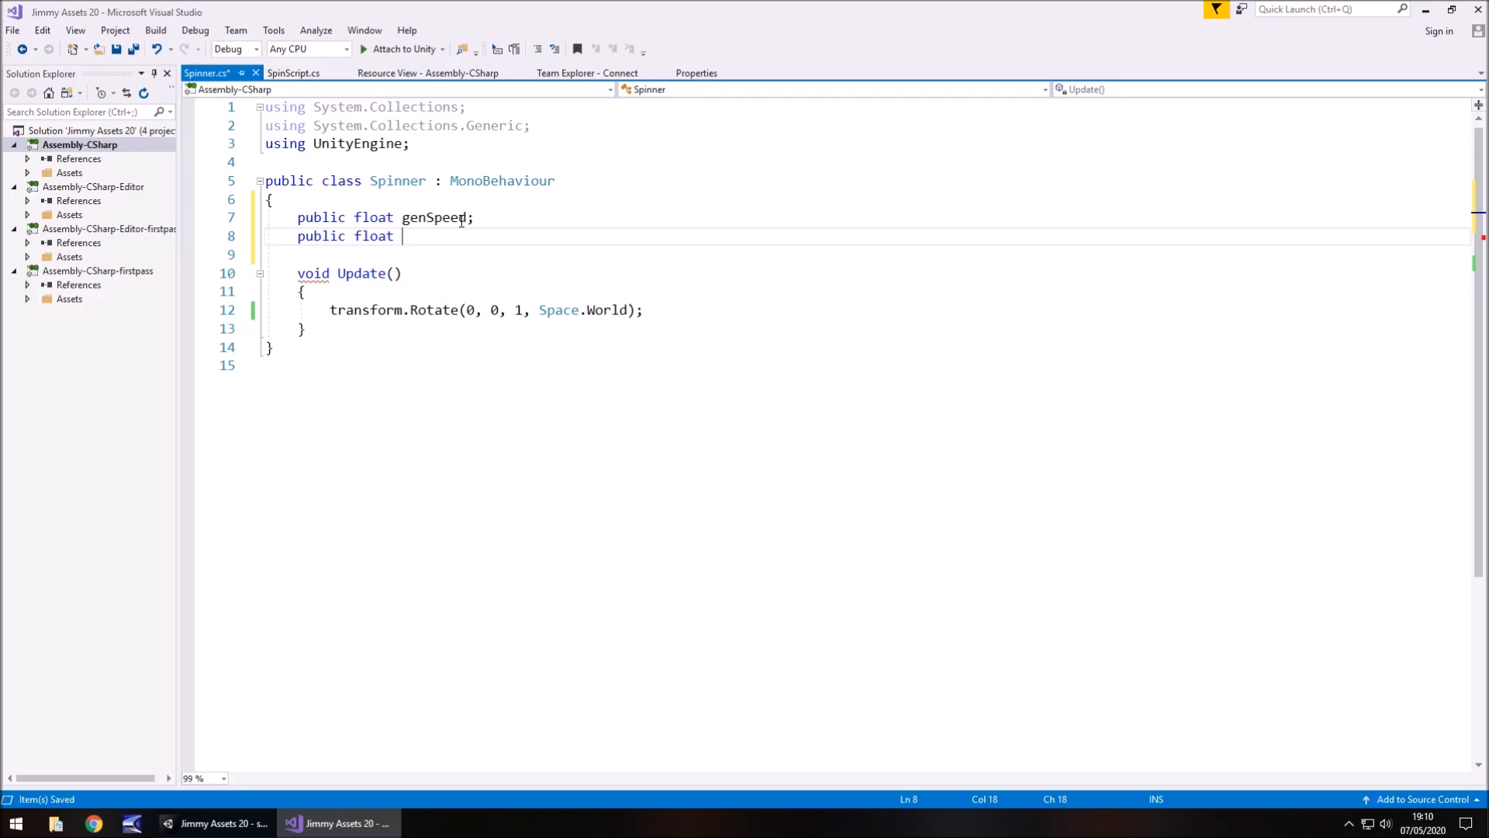
{"action": "type", "text": "s"}
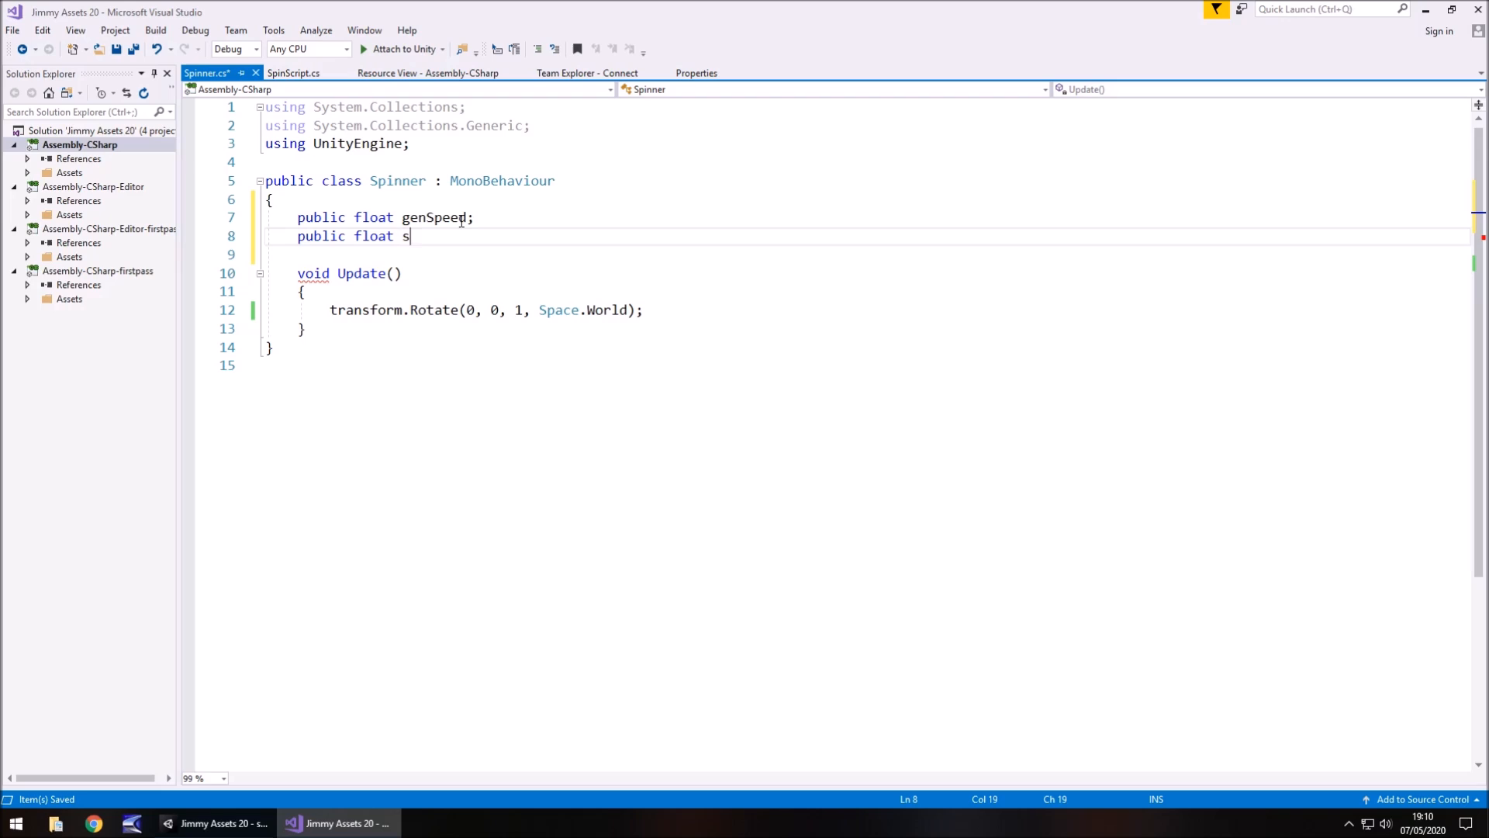
{"action": "type", "text": "ubSpee"}
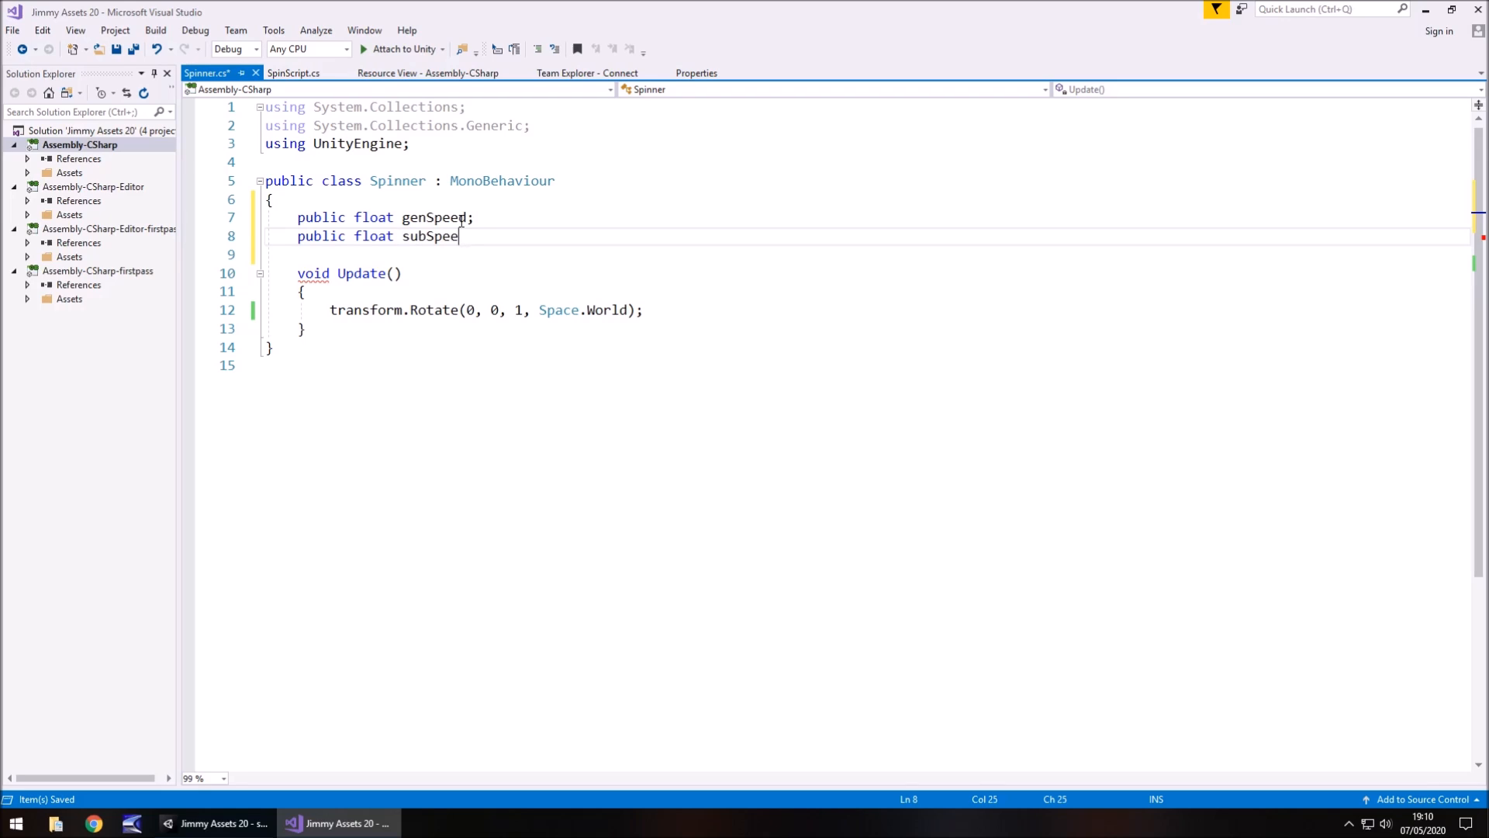
{"action": "type", "text": "d;"}
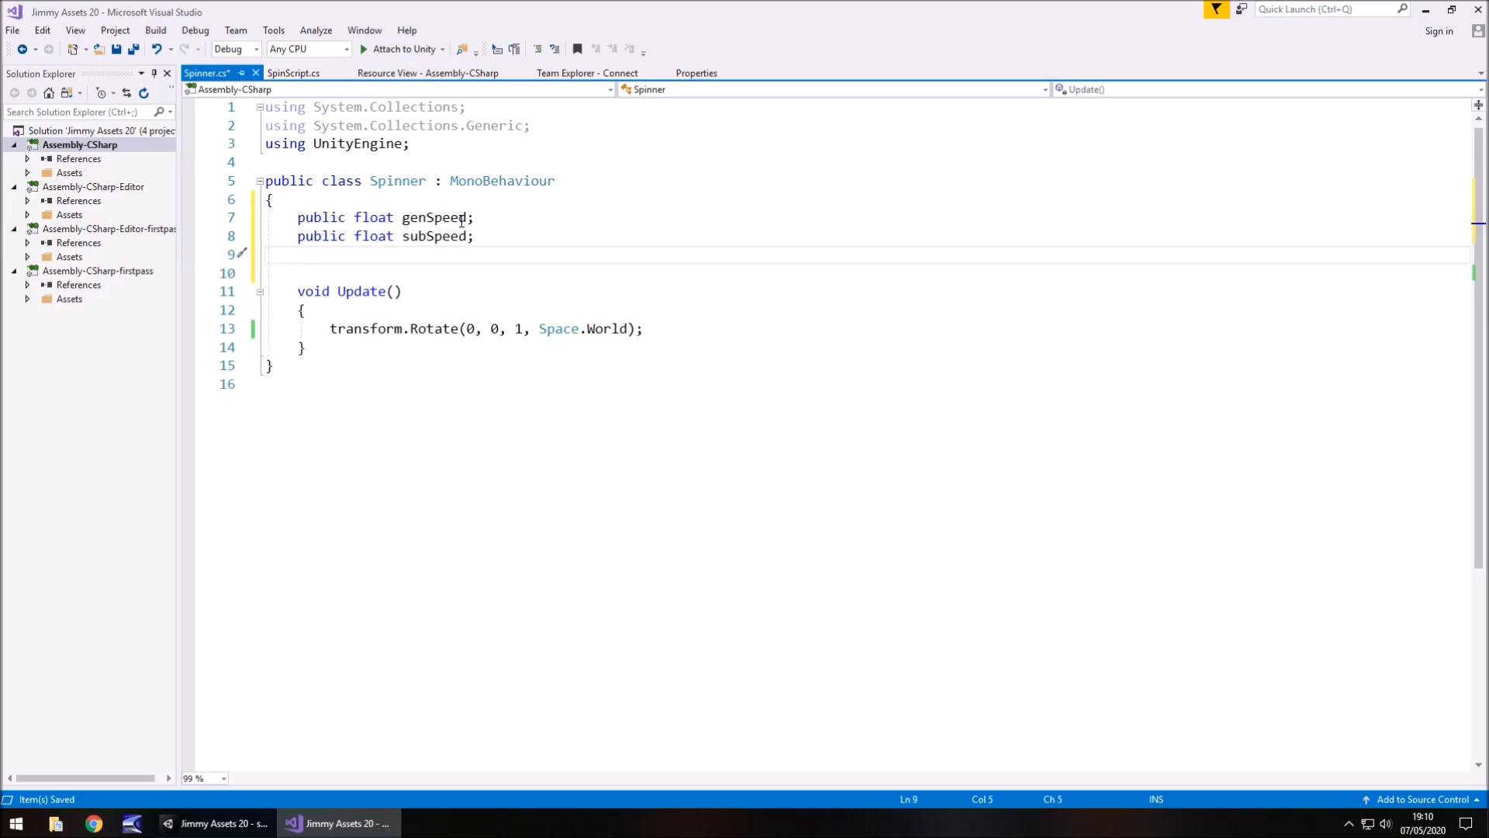
Declare public bool isSpinning initialised to false.
{"action": "type", "text": "p"}
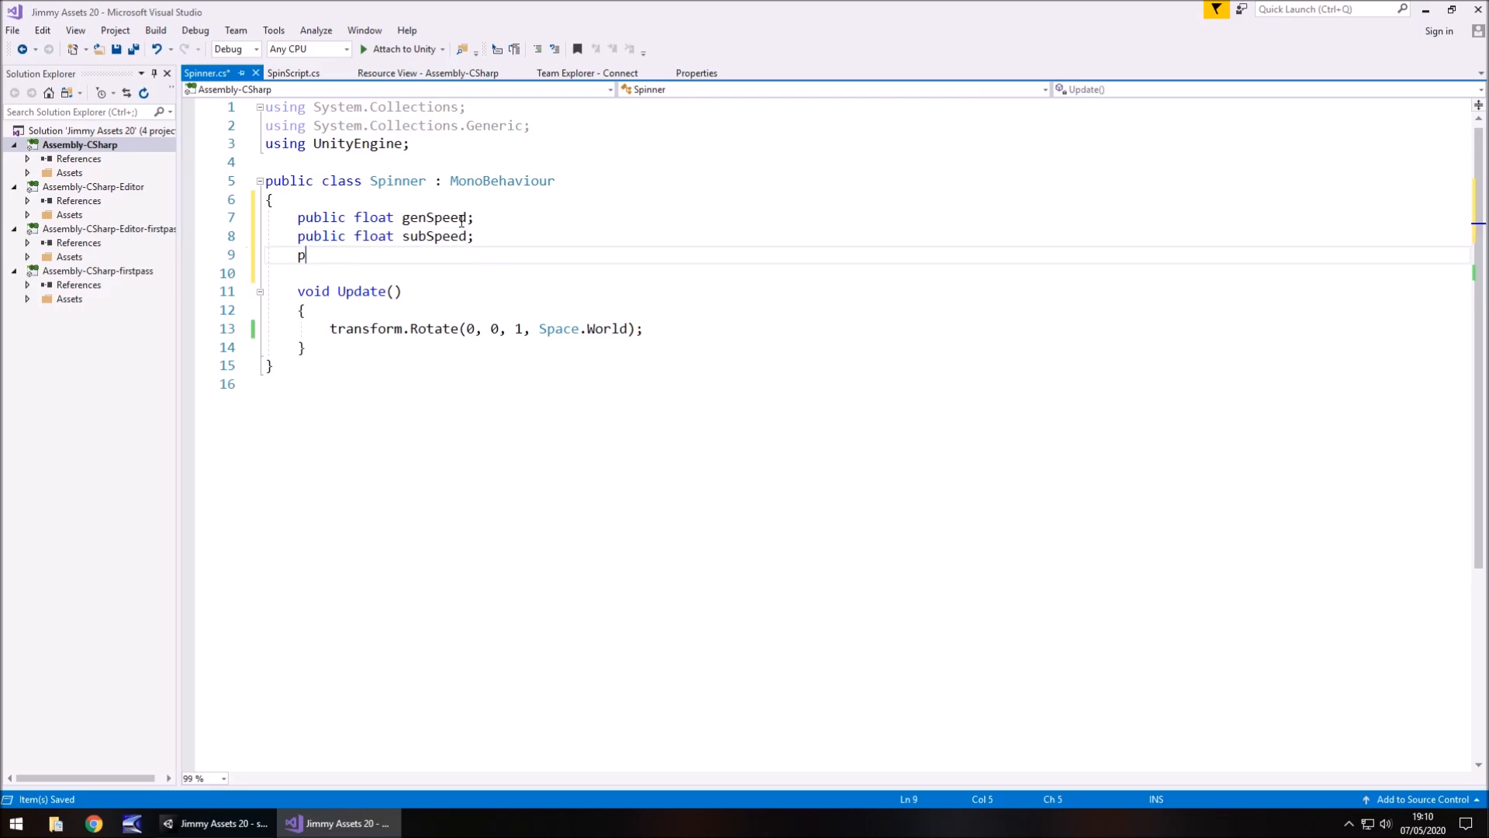
{"action": "type", "text": "ublic bool"}
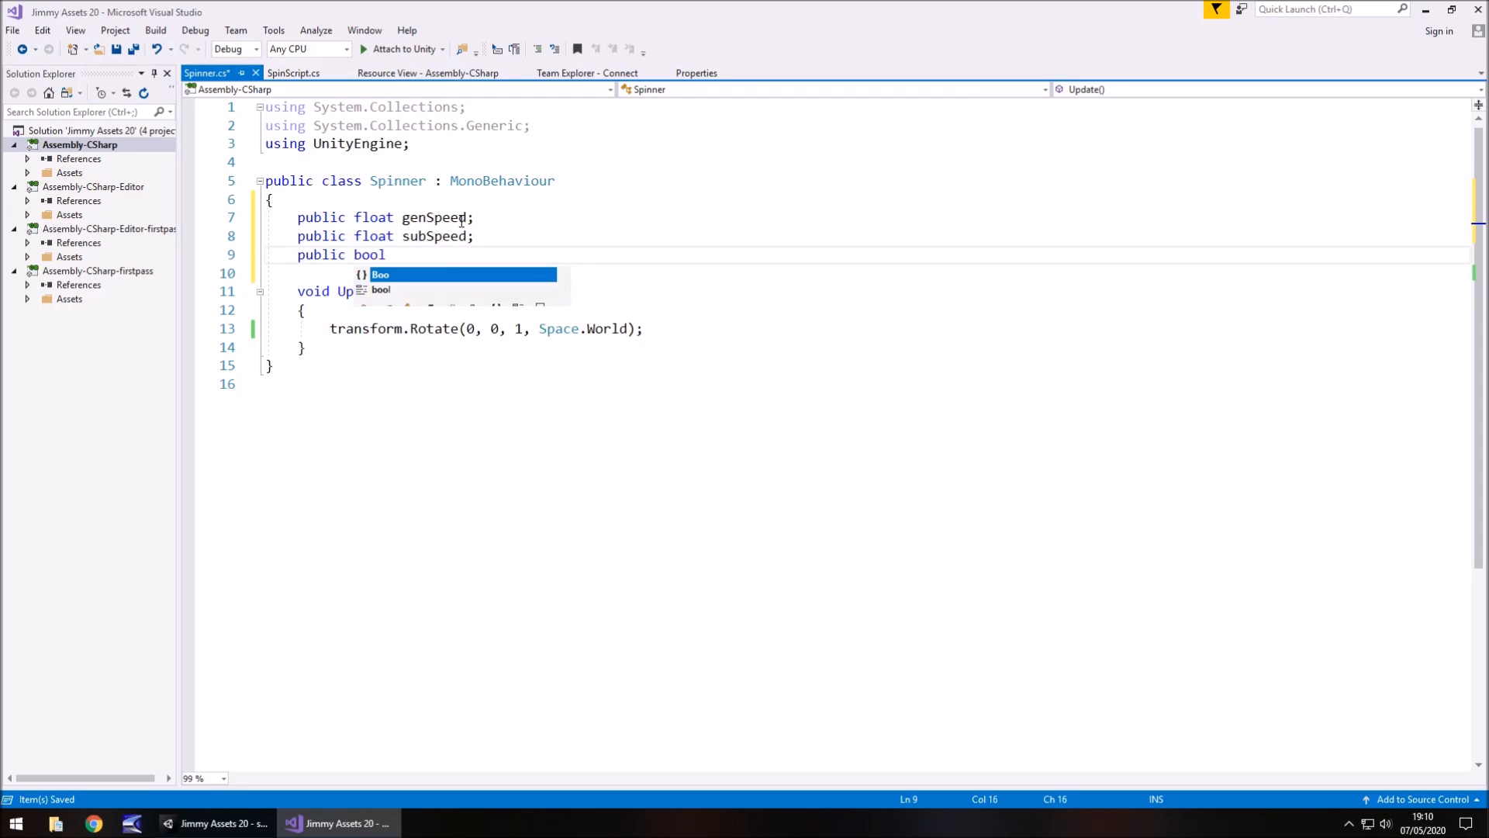
{"action": "type", "text": "isSpii"}
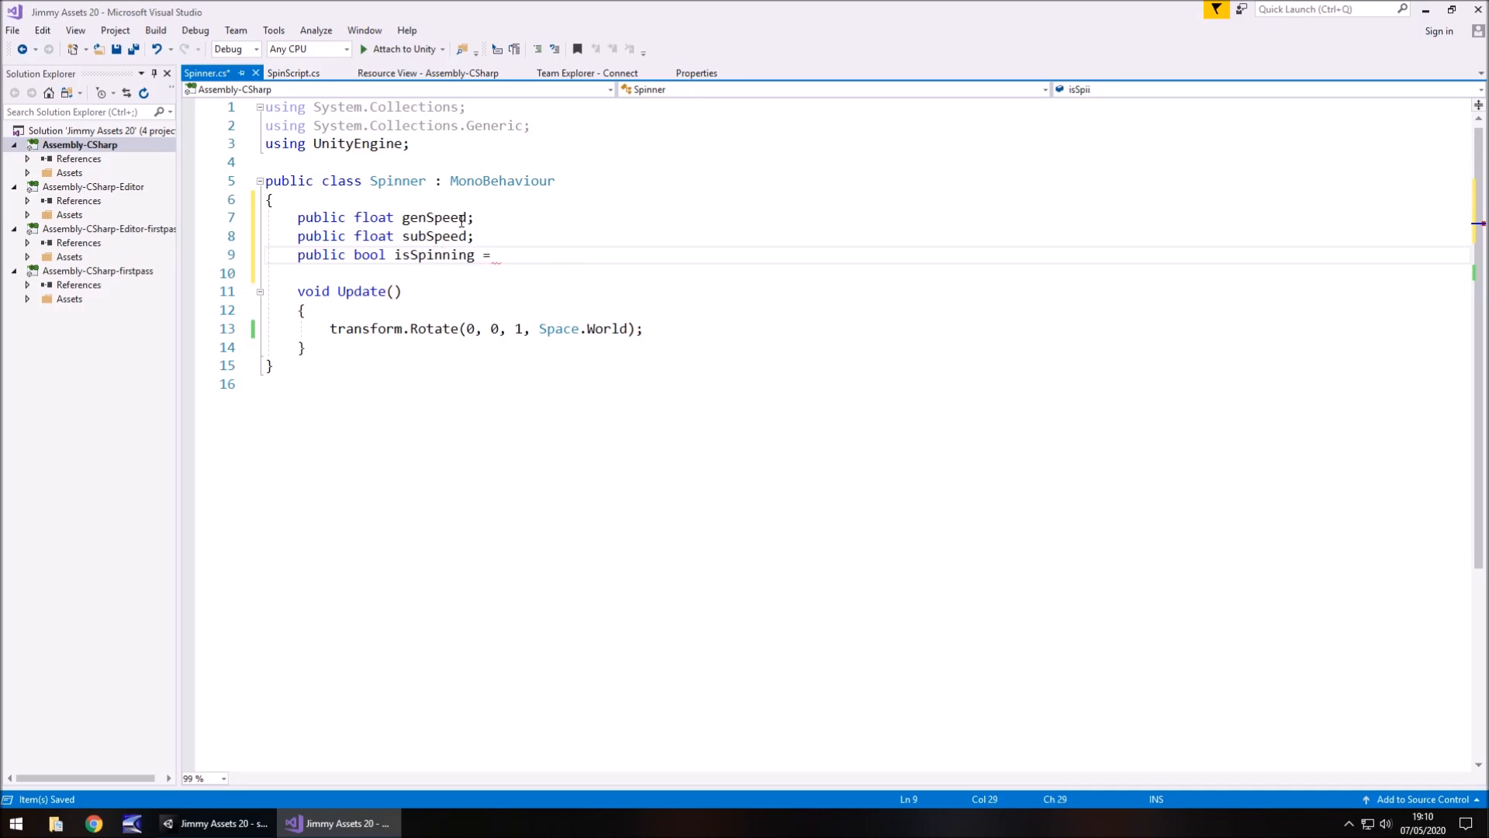
{"action": "type", "text": "false"}
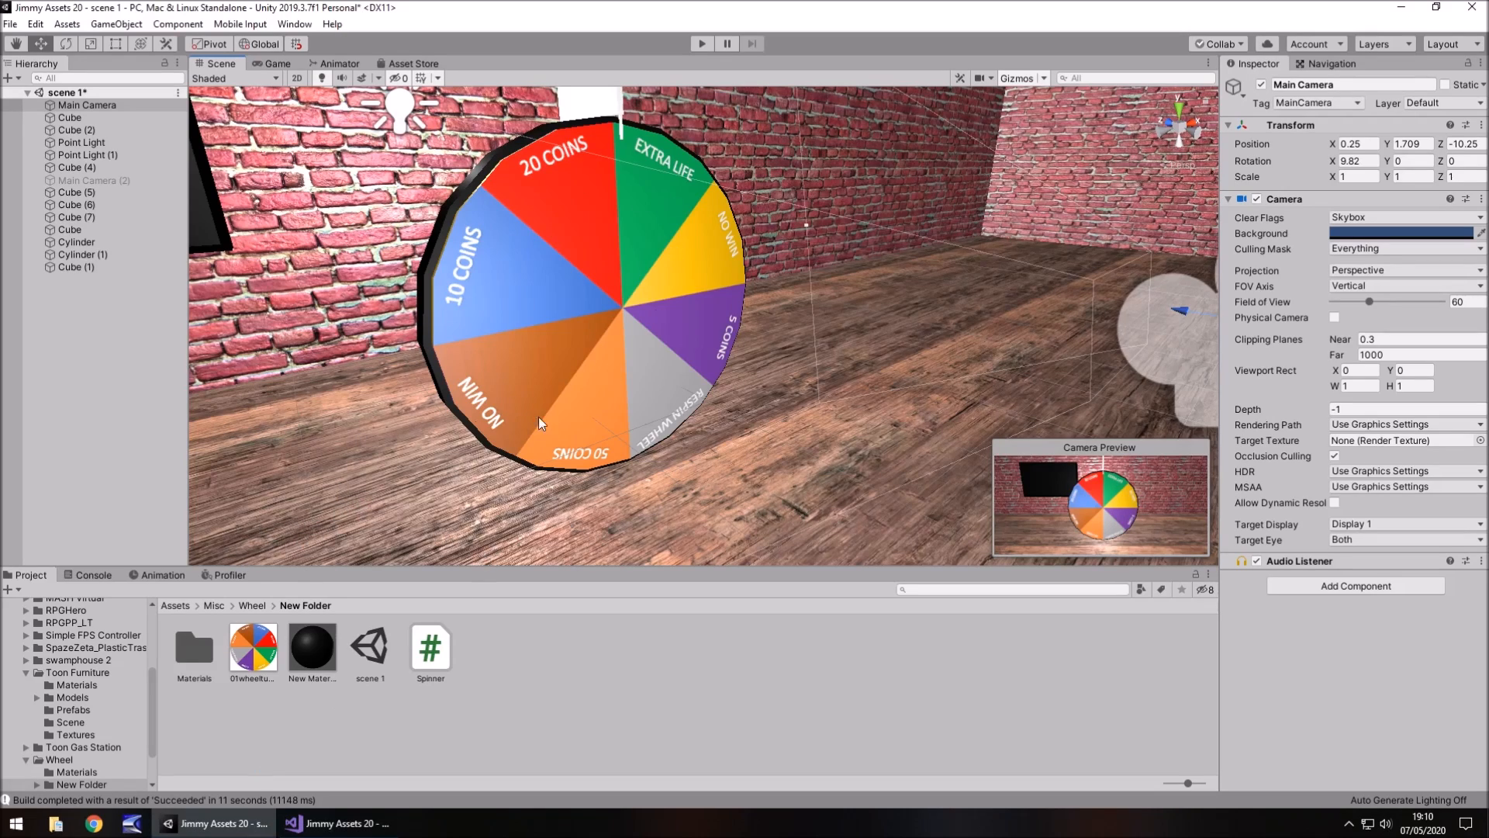
{"action": "mouse_move", "coordinate": [399, 429]}
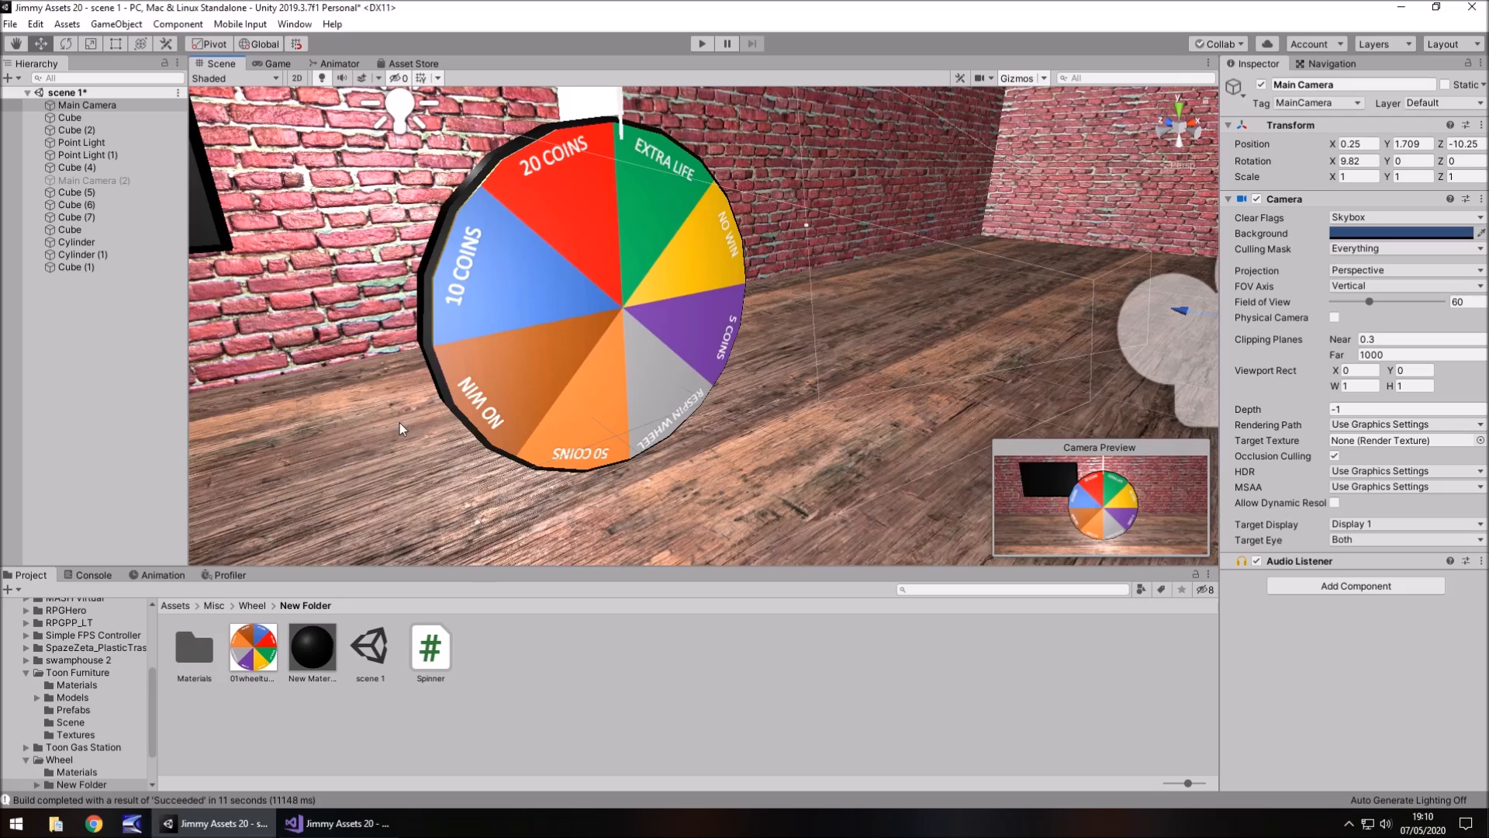
{"action": "mouse_move", "coordinate": [394, 429]}
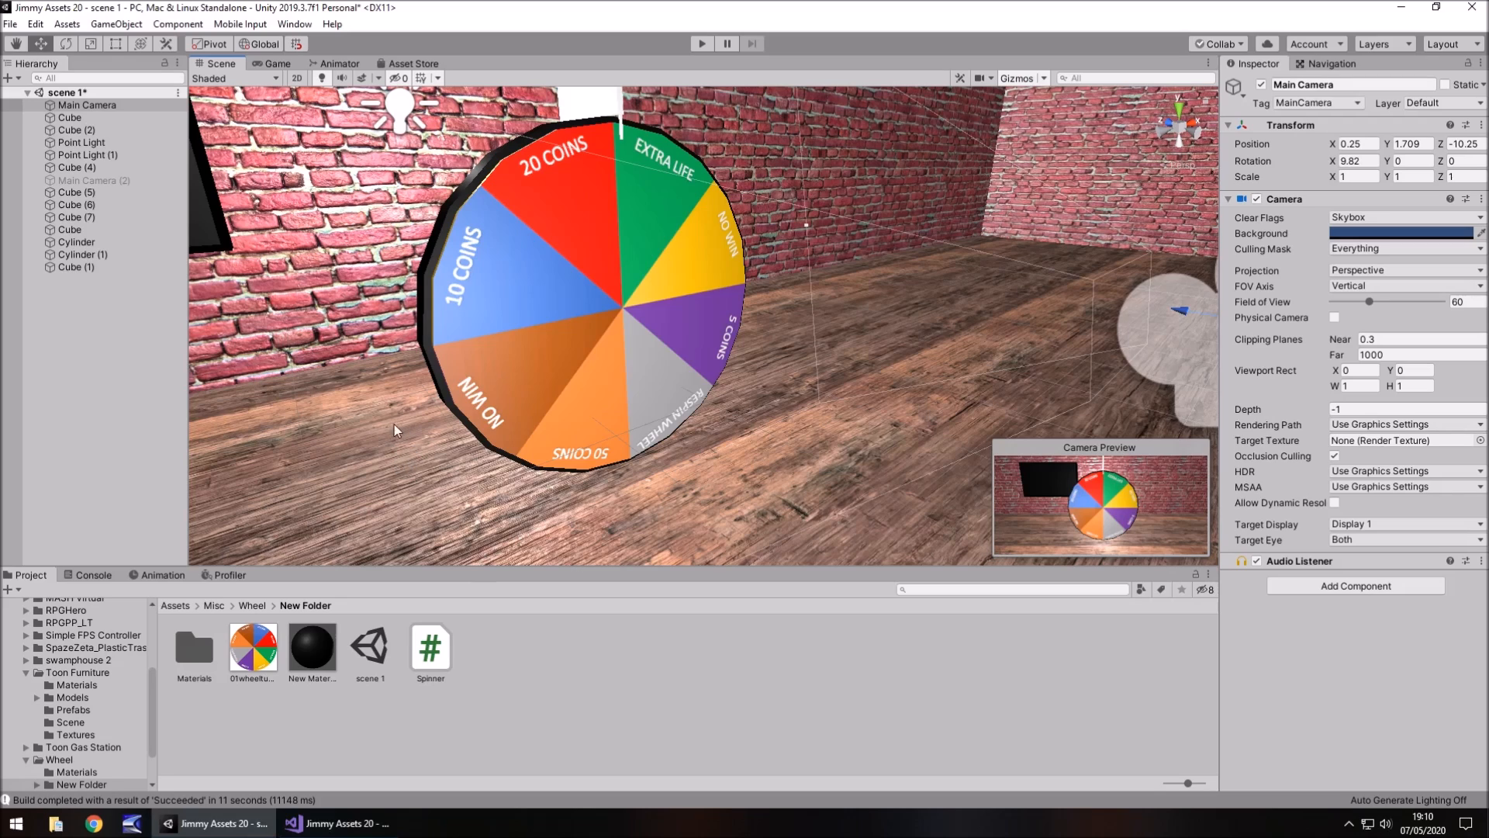
Add a UI Button from GameObject > UI, generating a Canvas and EventSystem.
{"action": "left_click", "coordinate": [116, 24]}
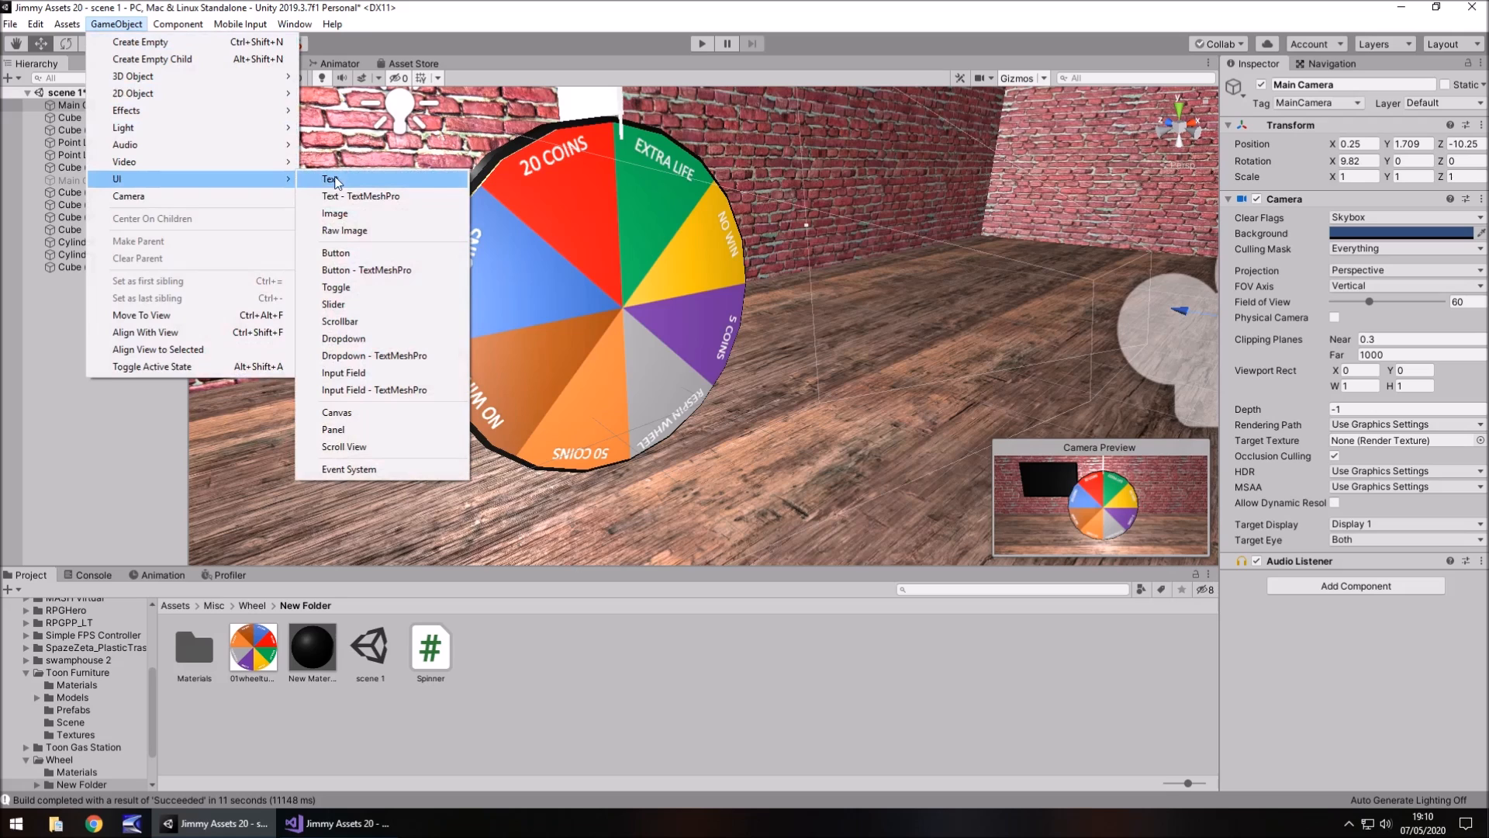
{"action": "left_click", "coordinate": [335, 253]}
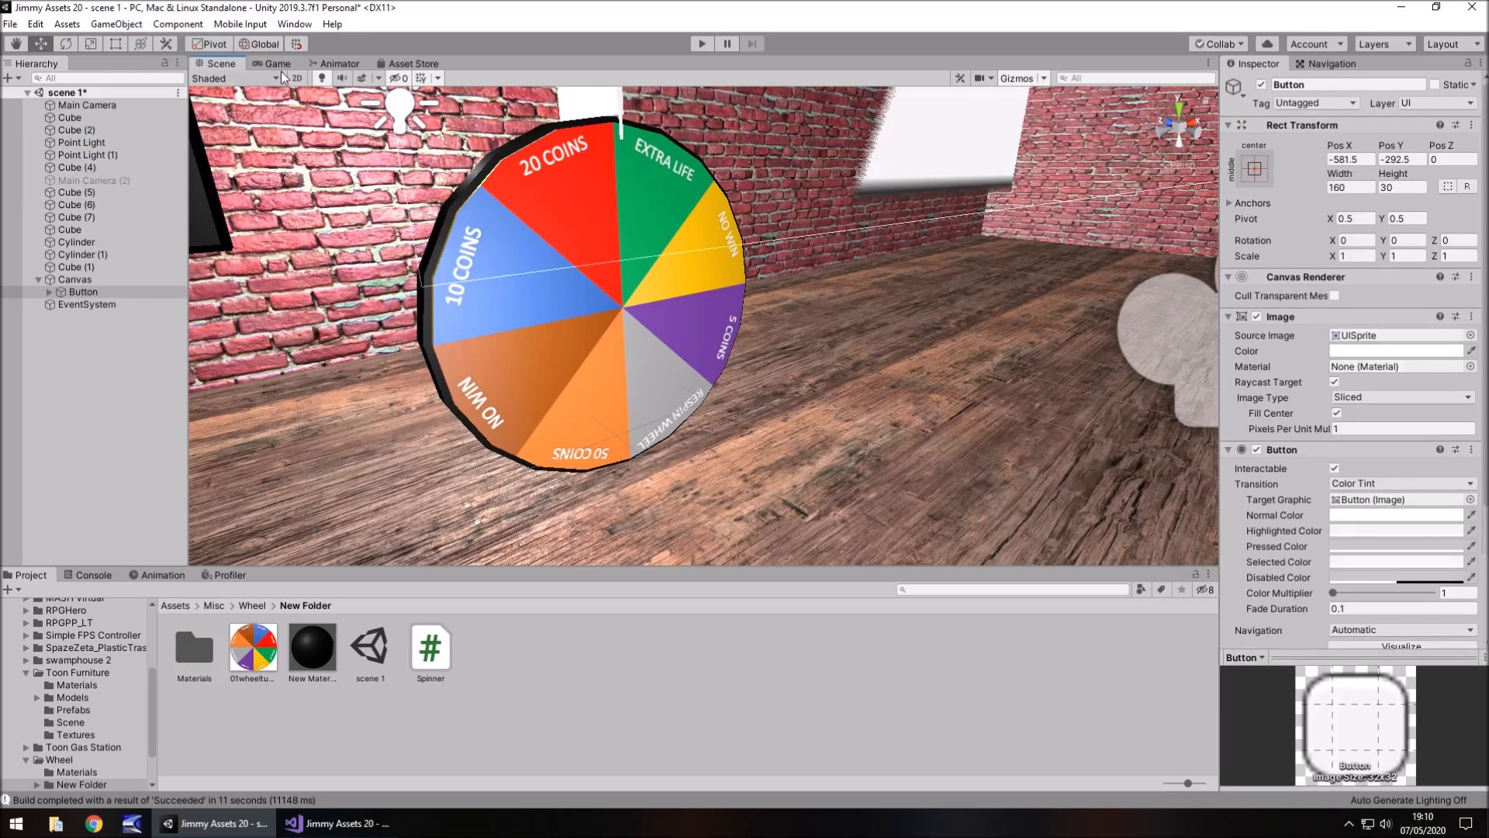
{"action": "left_click", "coordinate": [275, 63]}
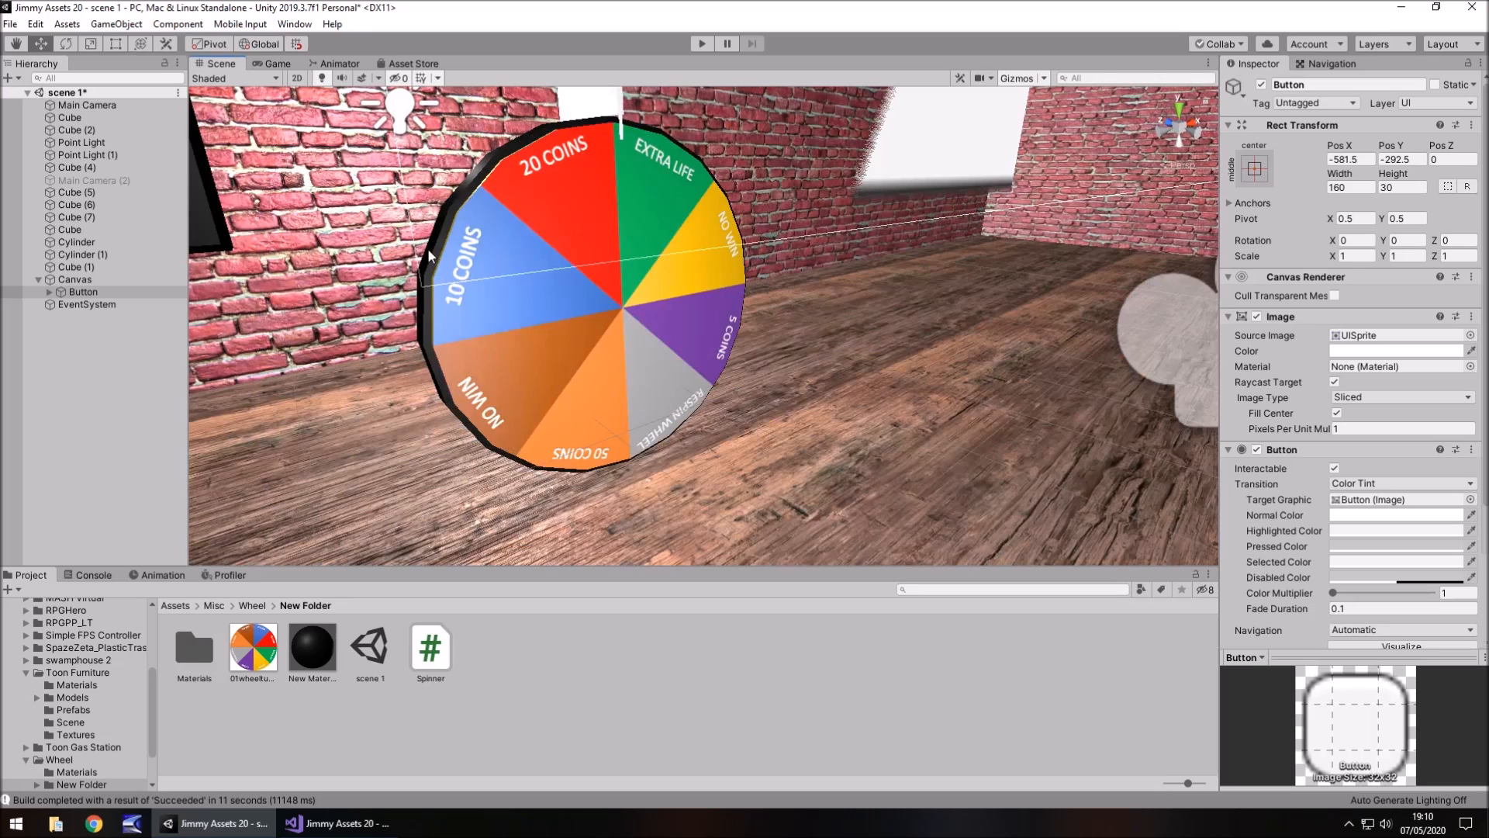
{"action": "mouse_move", "coordinate": [496, 279]}
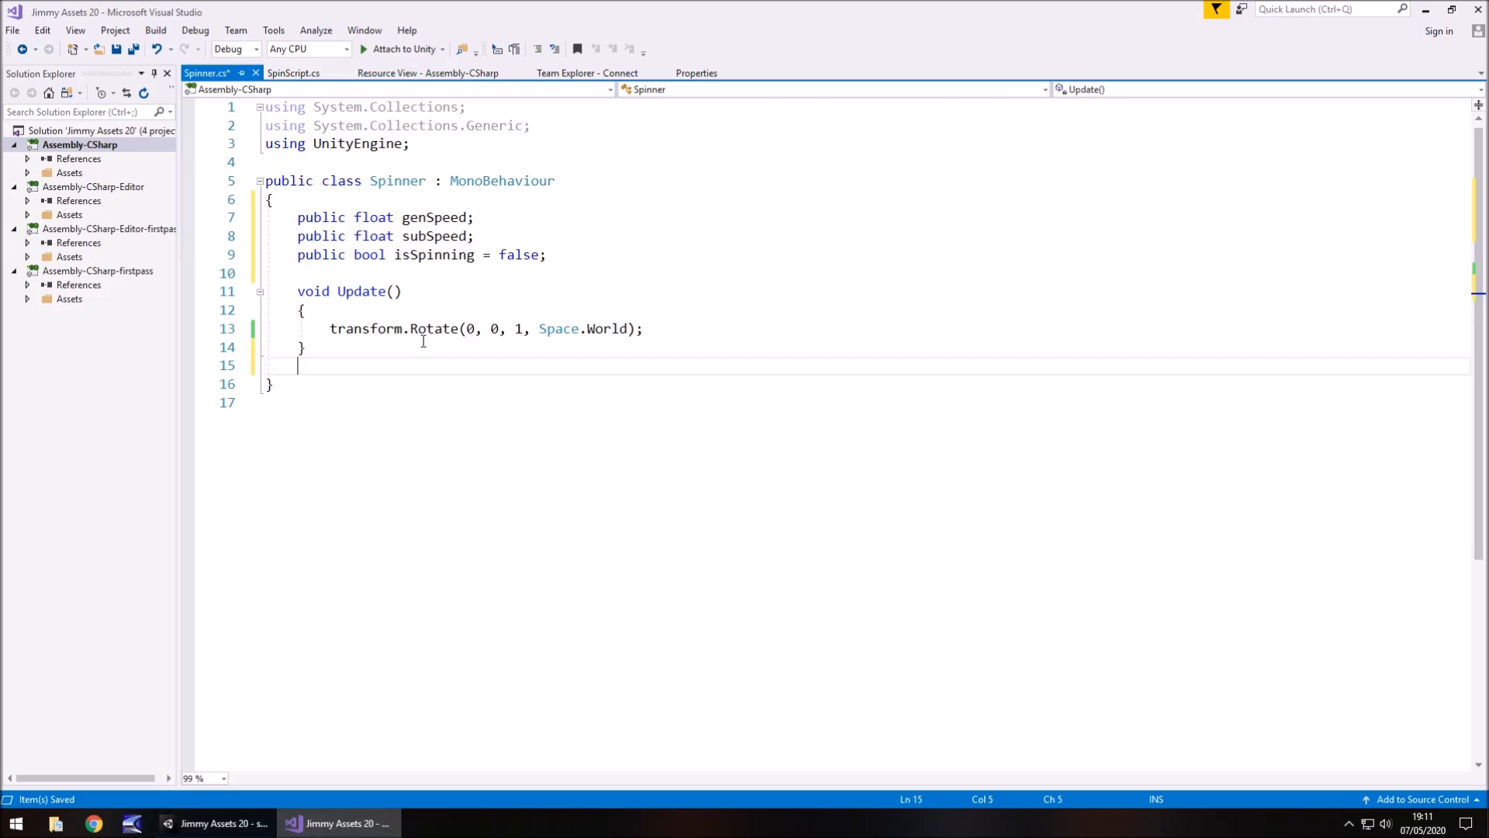
Declare a new public SpinWheel() method below the Update method.
{"action": "key", "text": "enter"}
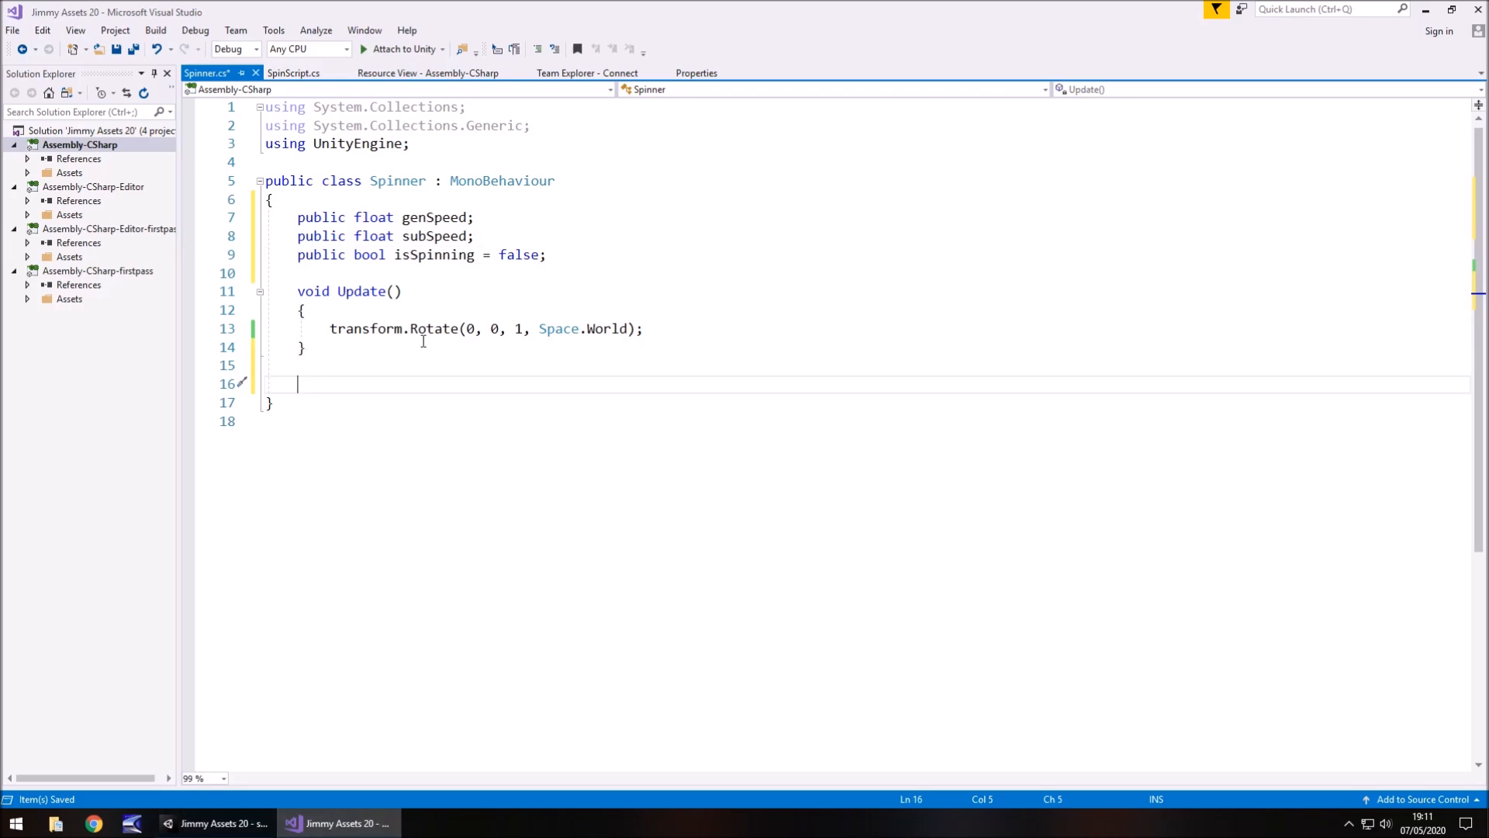
{"action": "type", "text": "public void"}
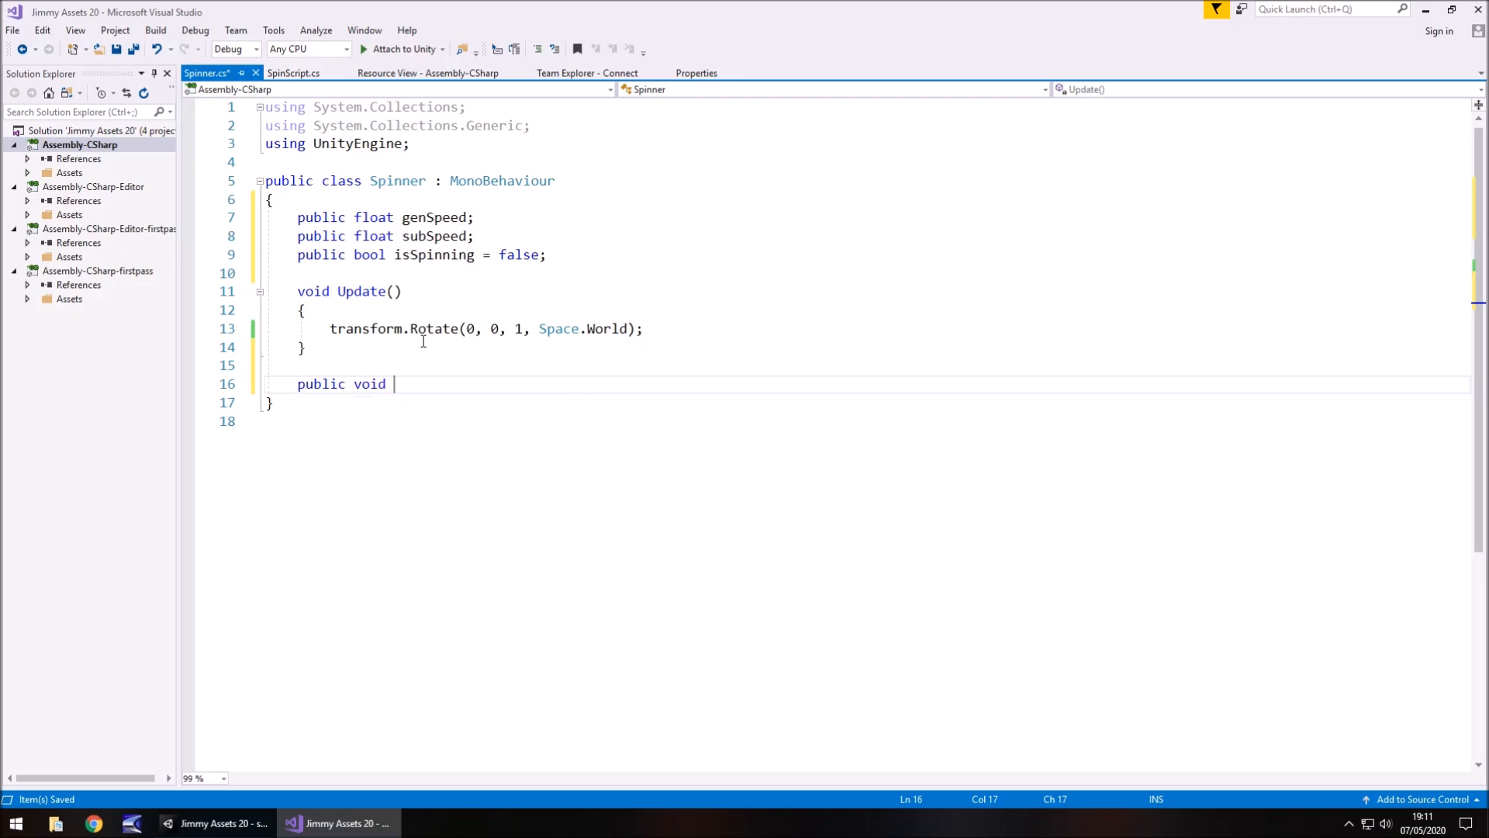
{"action": "type", "text": "Spi"}
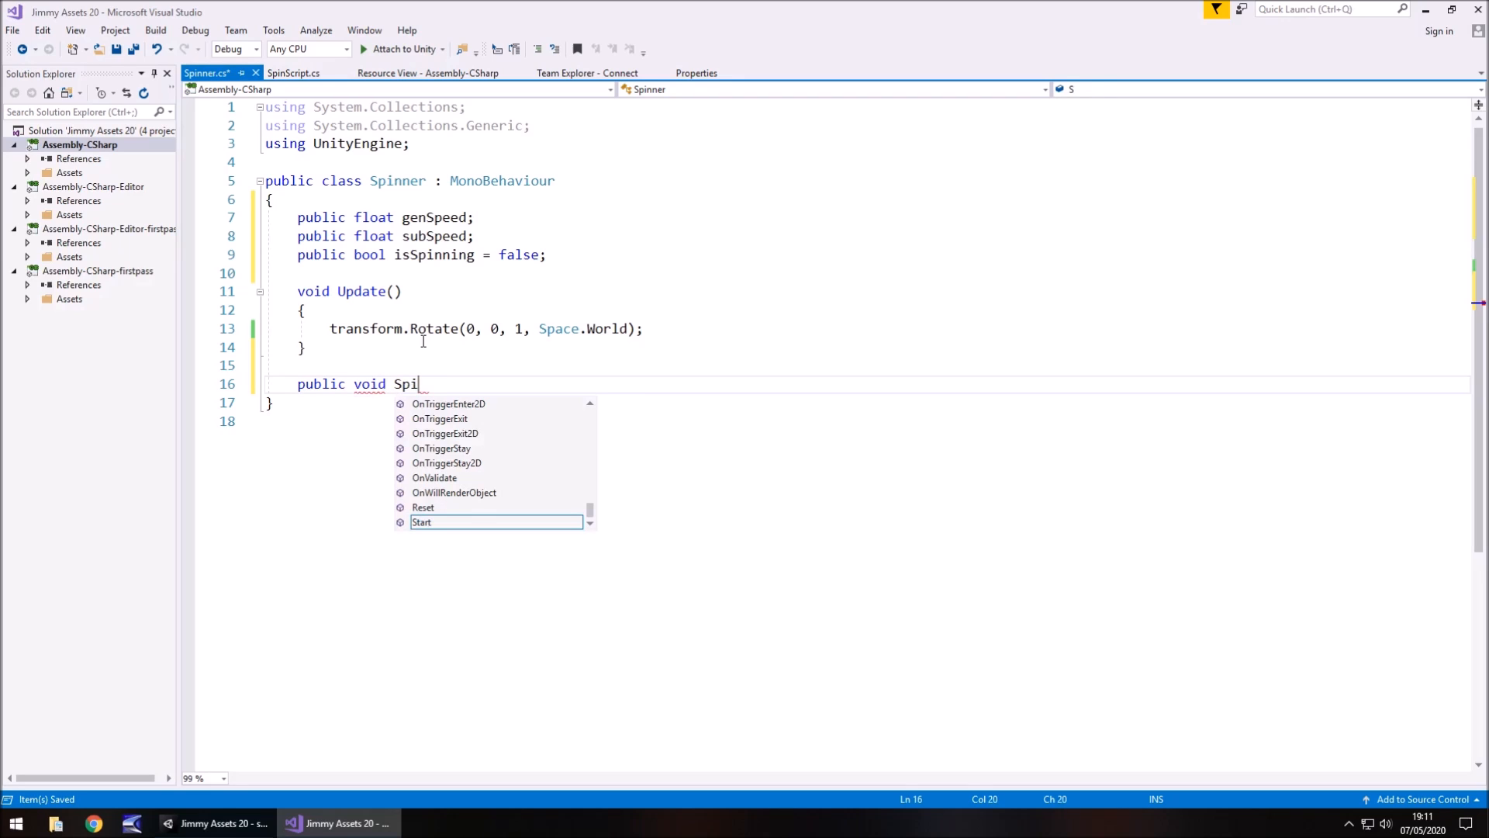
{"action": "type", "text": "nWheel()"}
{"action": "type", "text": "{"}
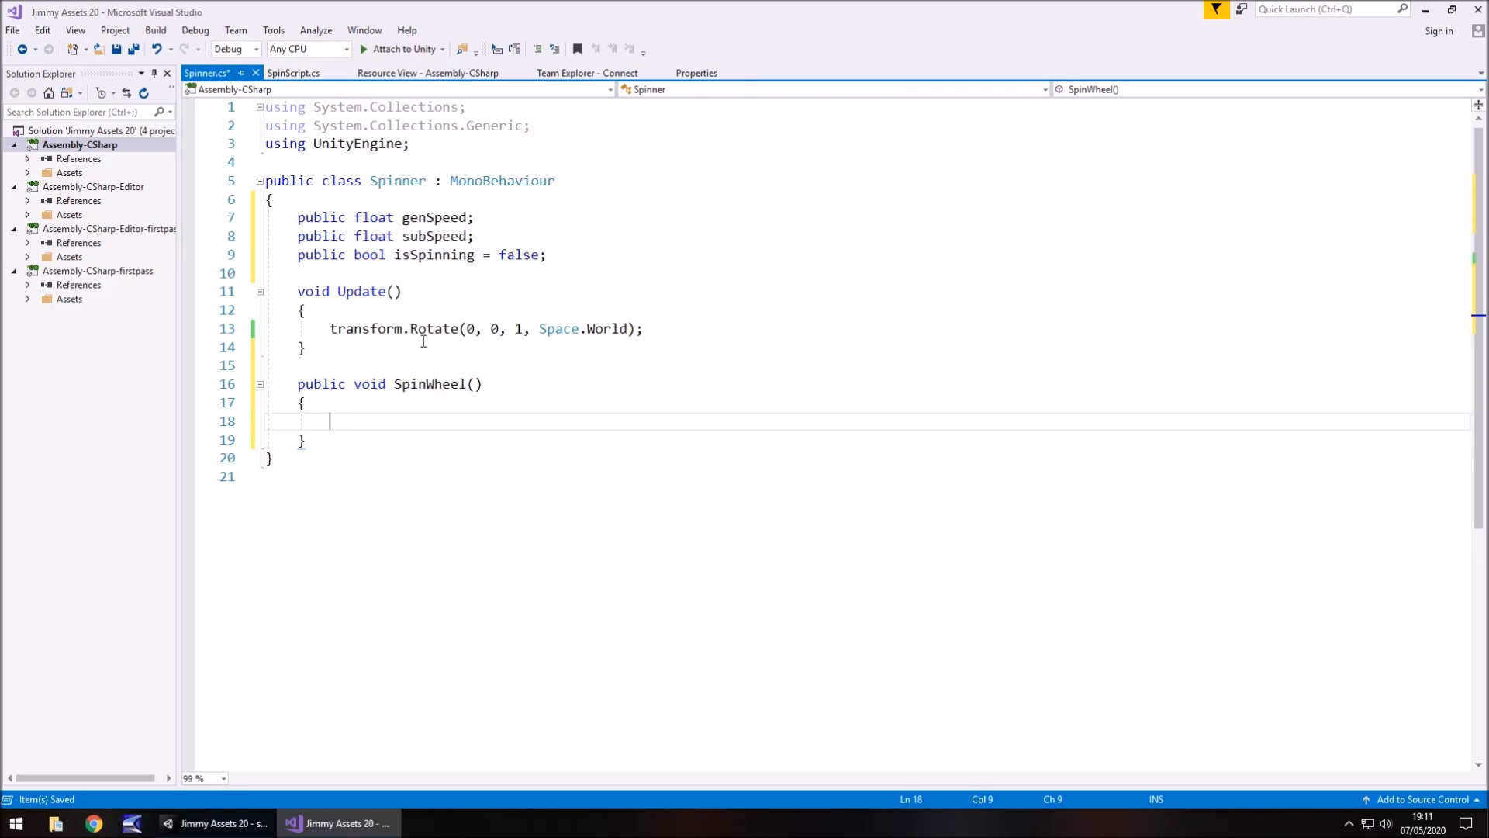
Inside SpinWheel, set genSpeed = Random.Range(2.000f, 5.000f);.
{"action": "type", "text": "genSpeed ="}
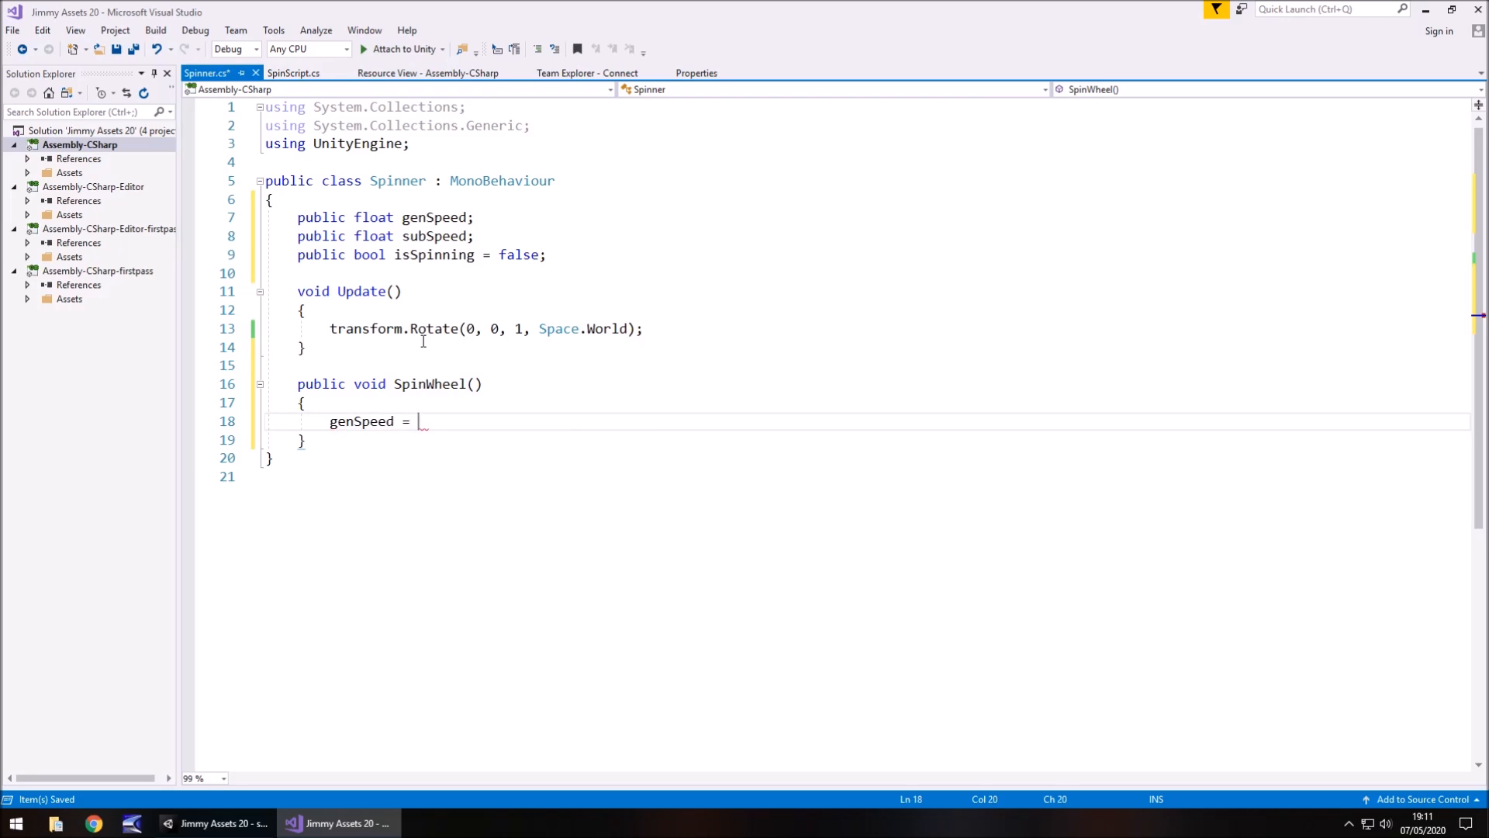
{"action": "type", "text": "Random"}
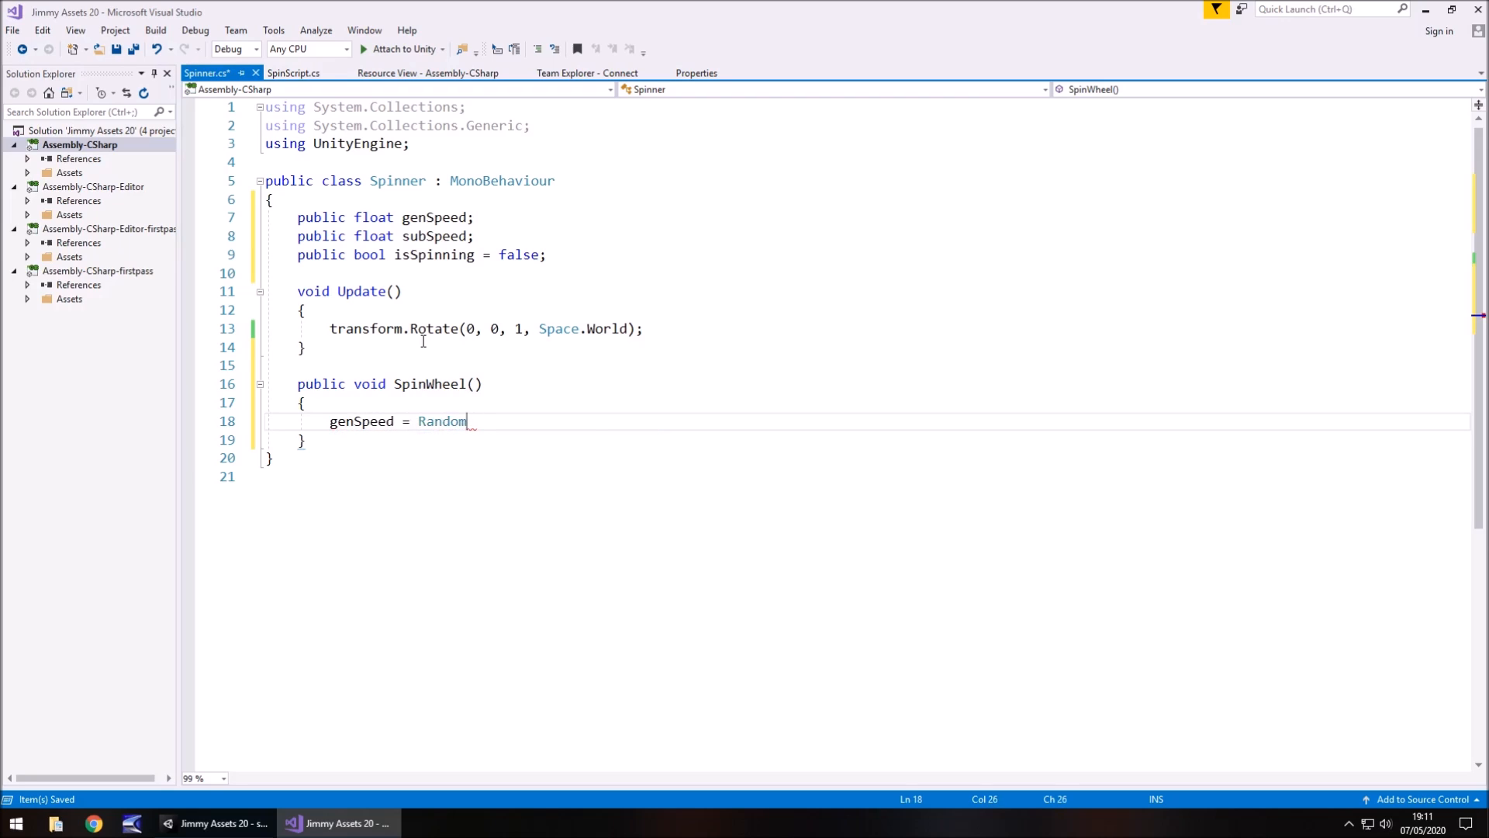
{"action": "type", "text": ".Range()"}
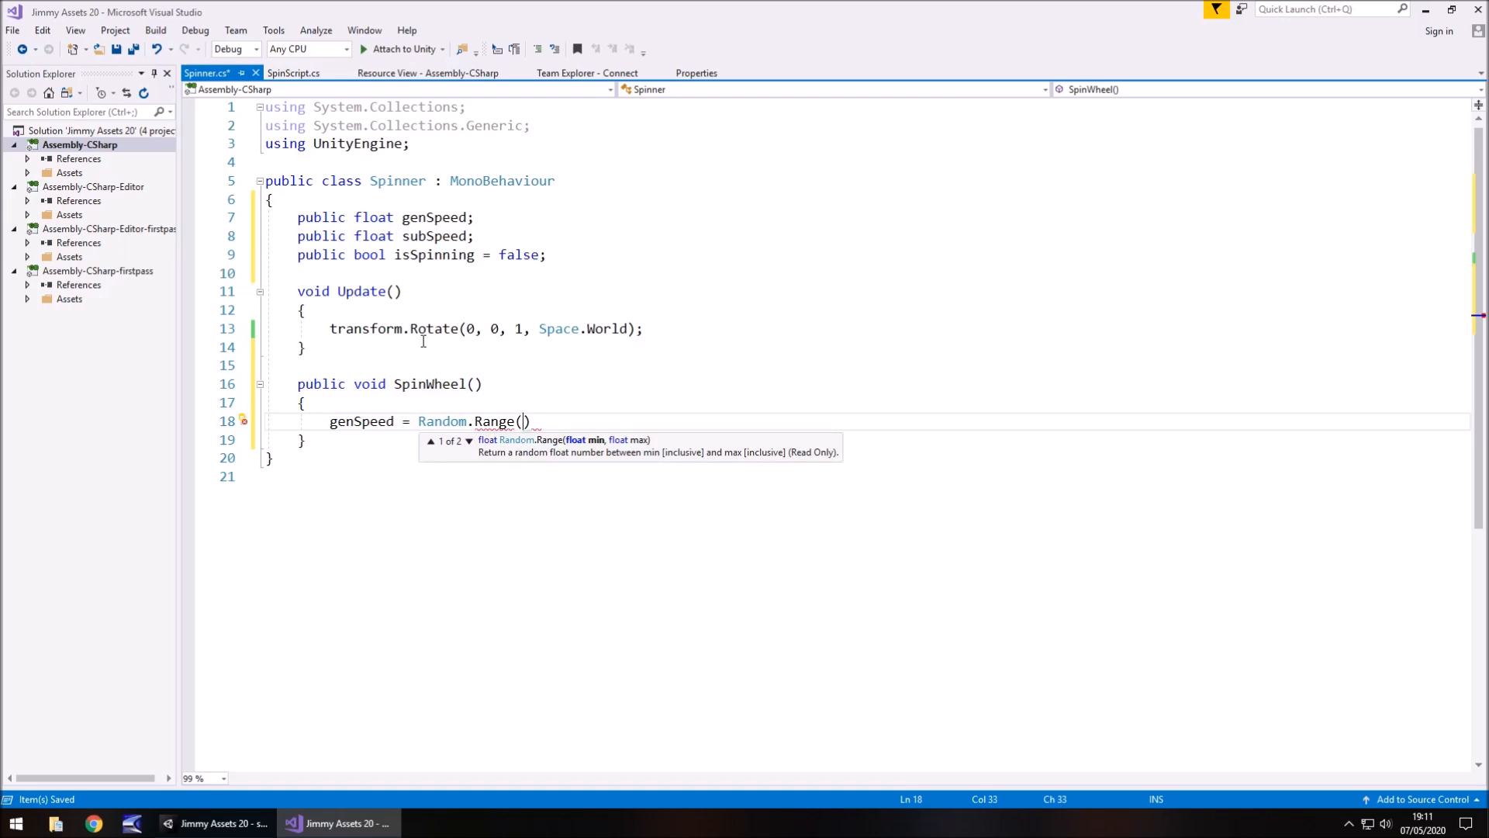
{"action": "type", "text": "2.000"}
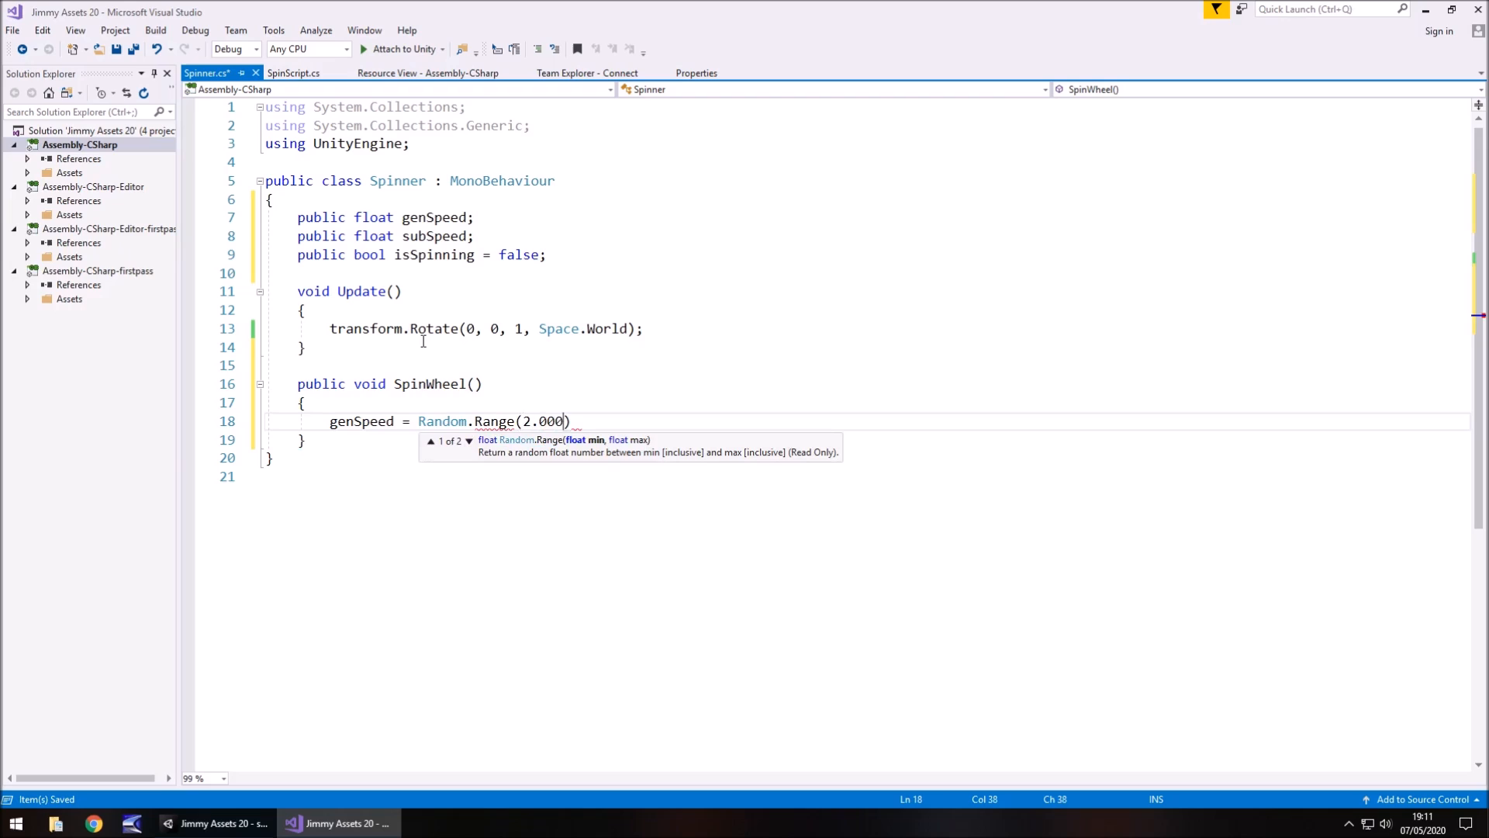
{"action": "type", "text": "f,"}
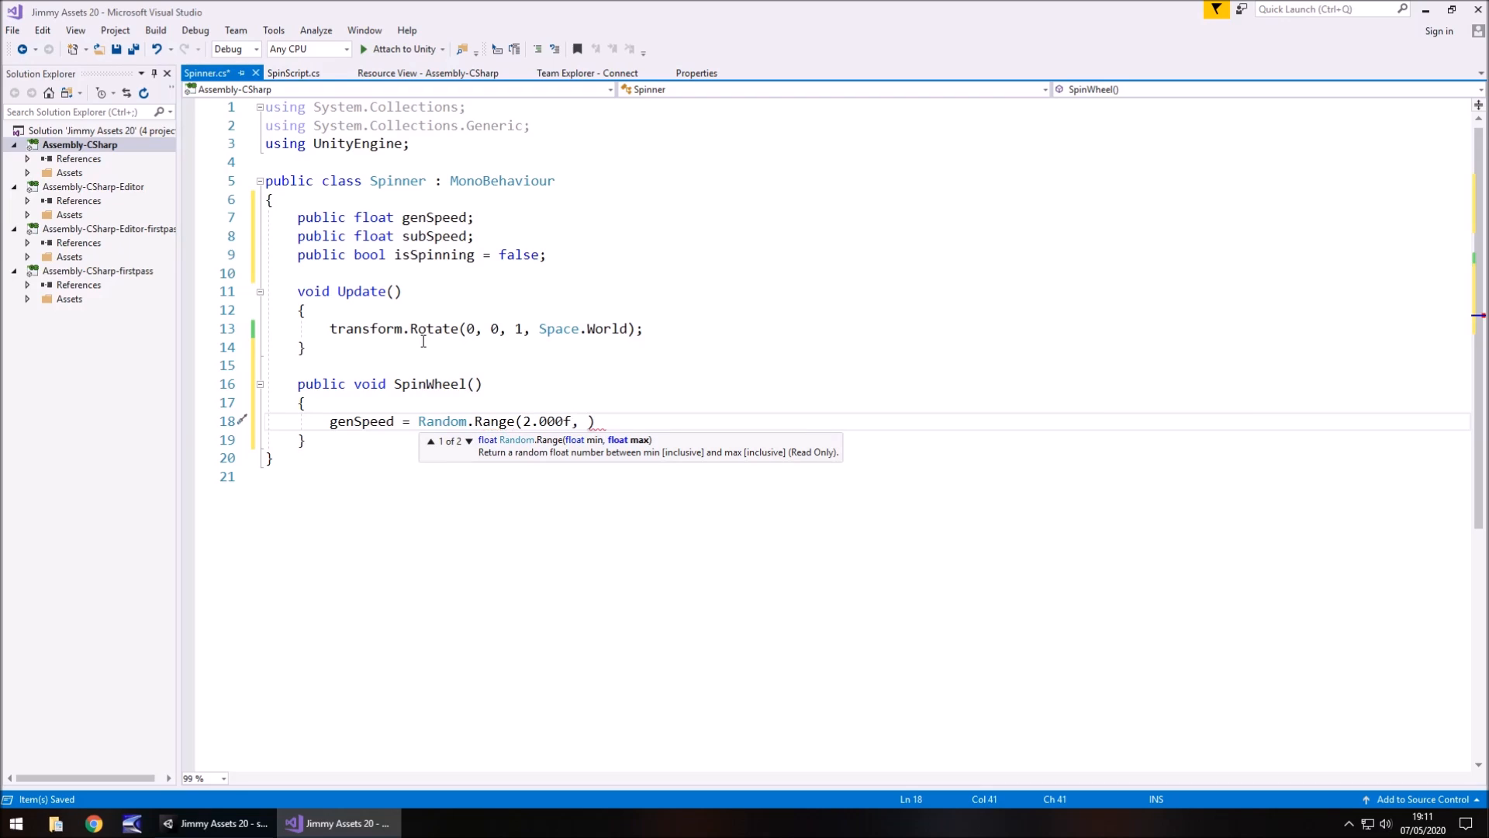
{"action": "type", "text": "5."}
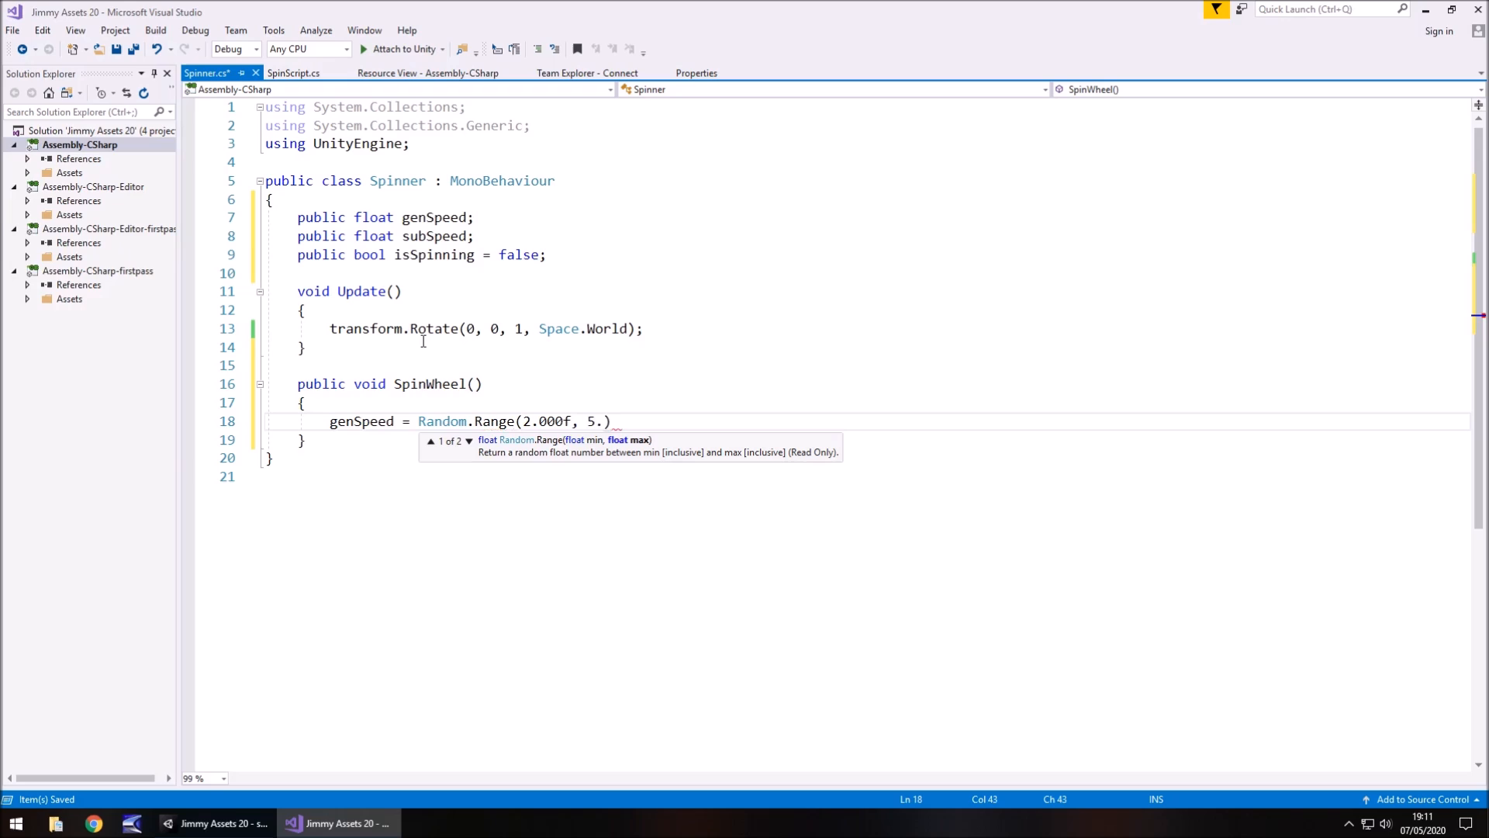
{"action": "type", "text": "000f"}
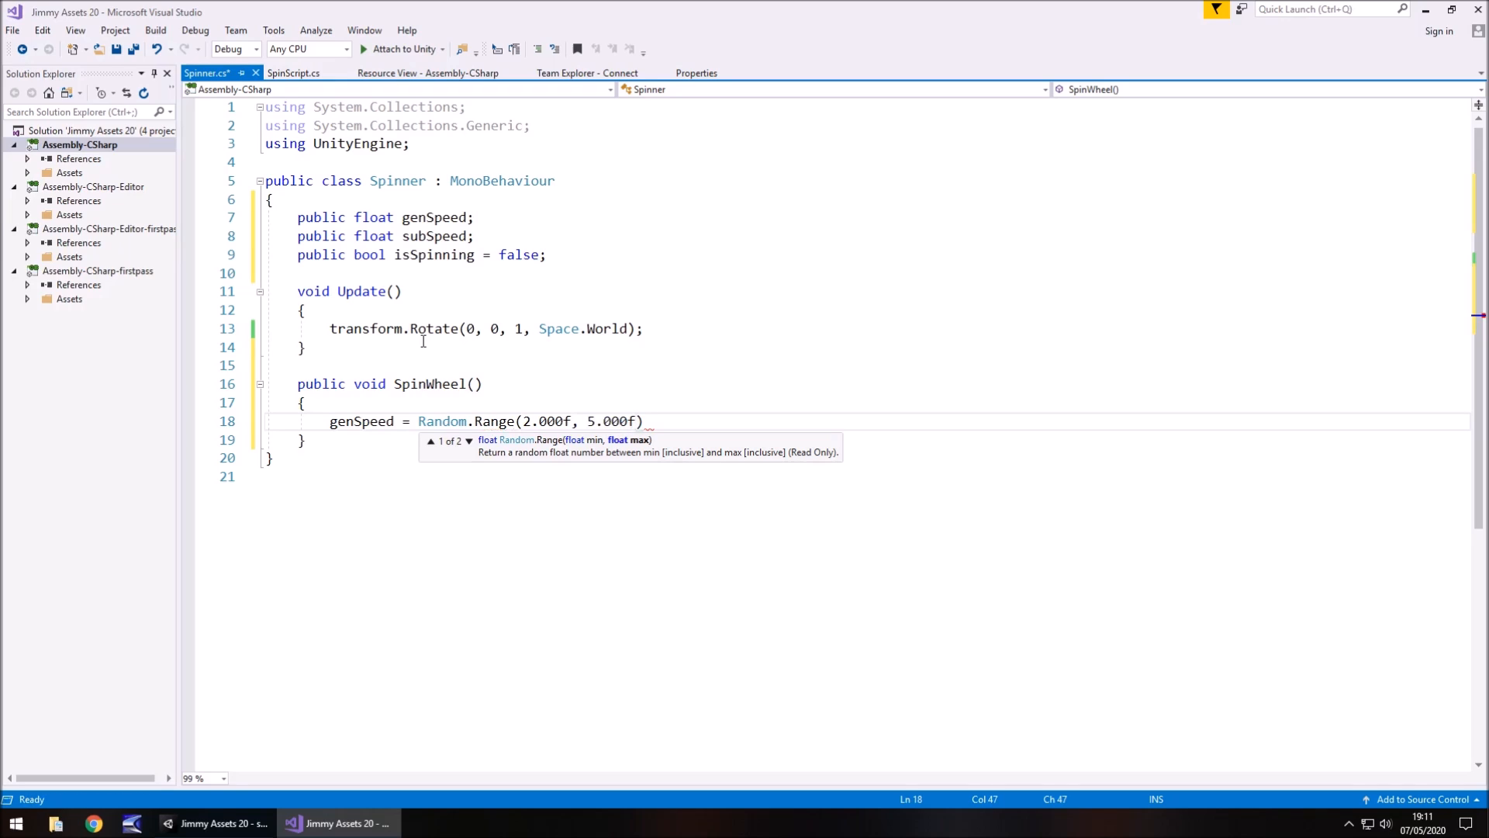
{"action": "type", "text": ";"}
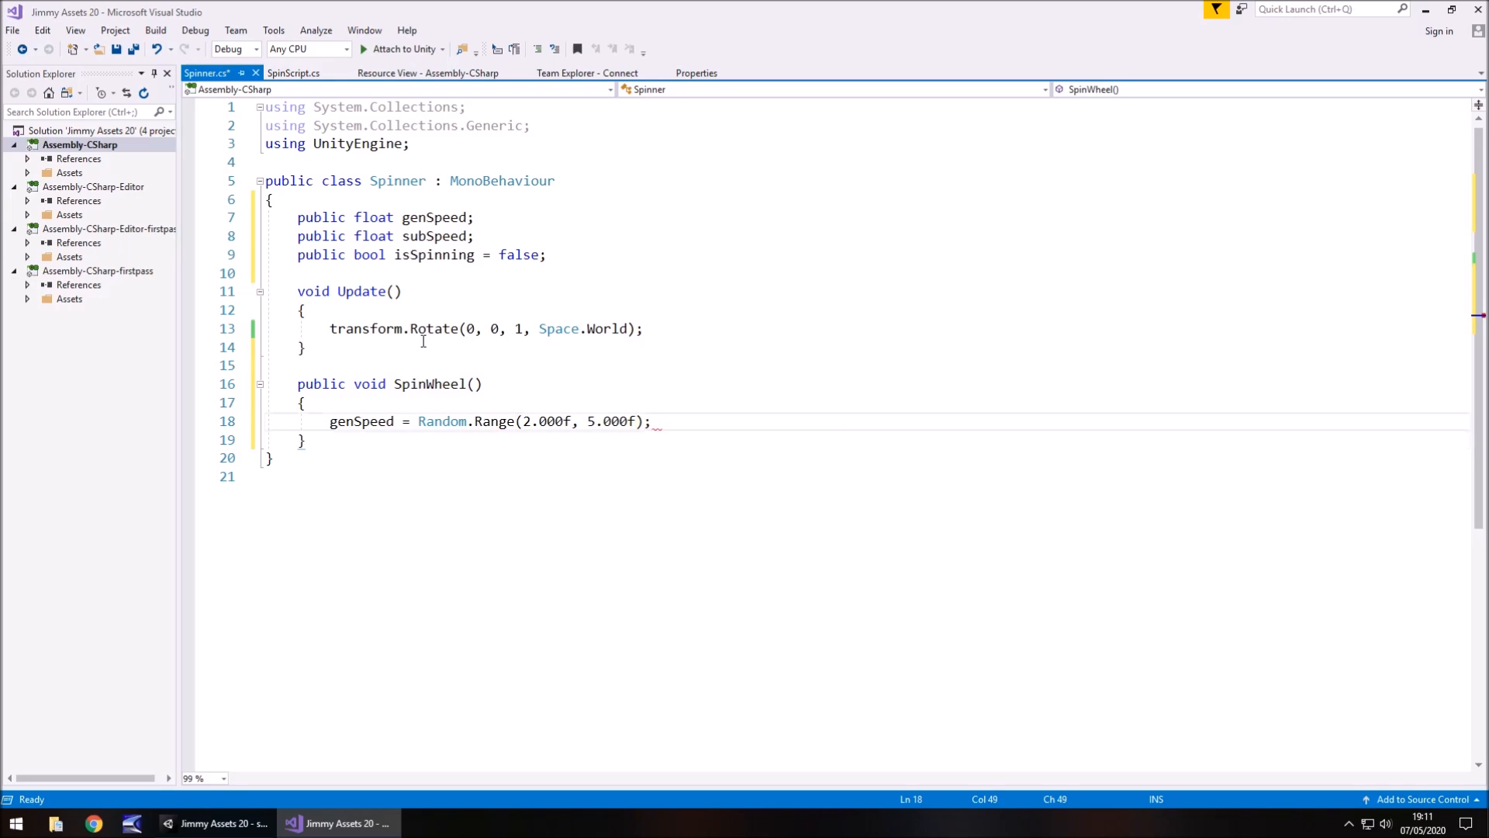
Add subSpeed = Random.Range(0.003f, 0.009f); below the genSpeed line.
{"action": "key", "text": "enter"}
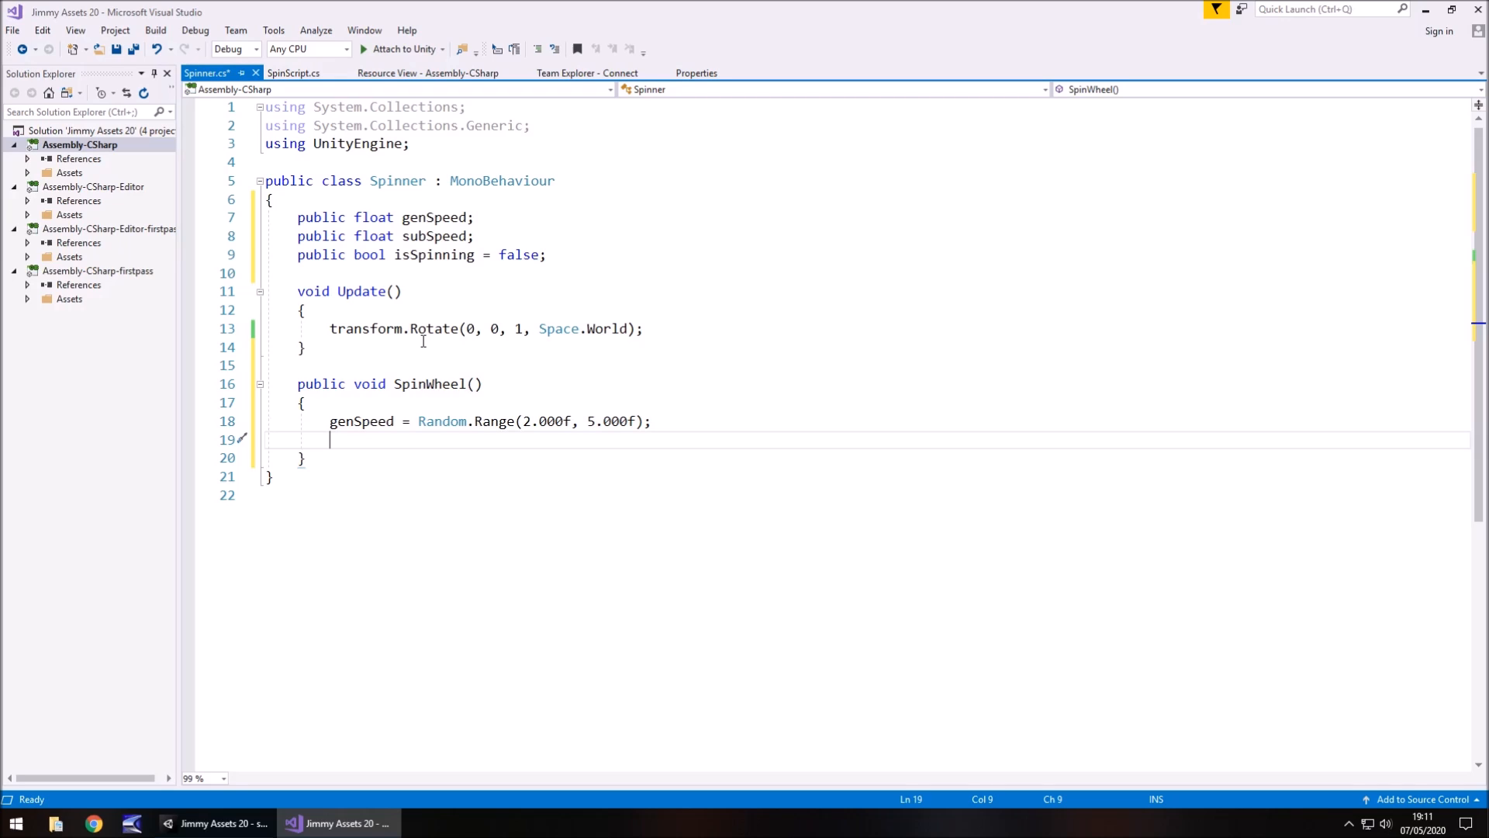
{"action": "type", "text": "subSpeed - Random."}
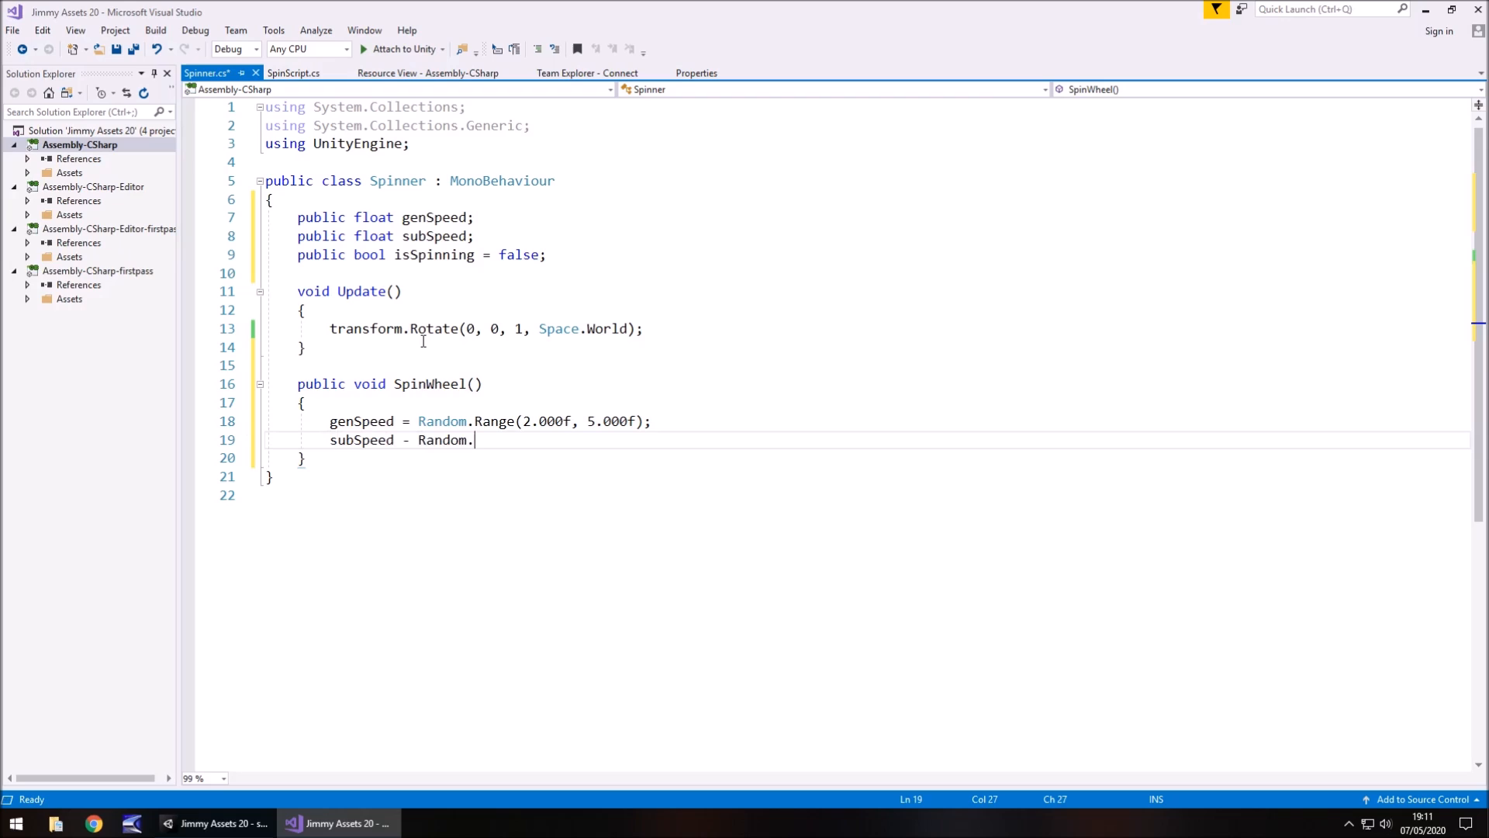
{"action": "type", "text": "Range("}
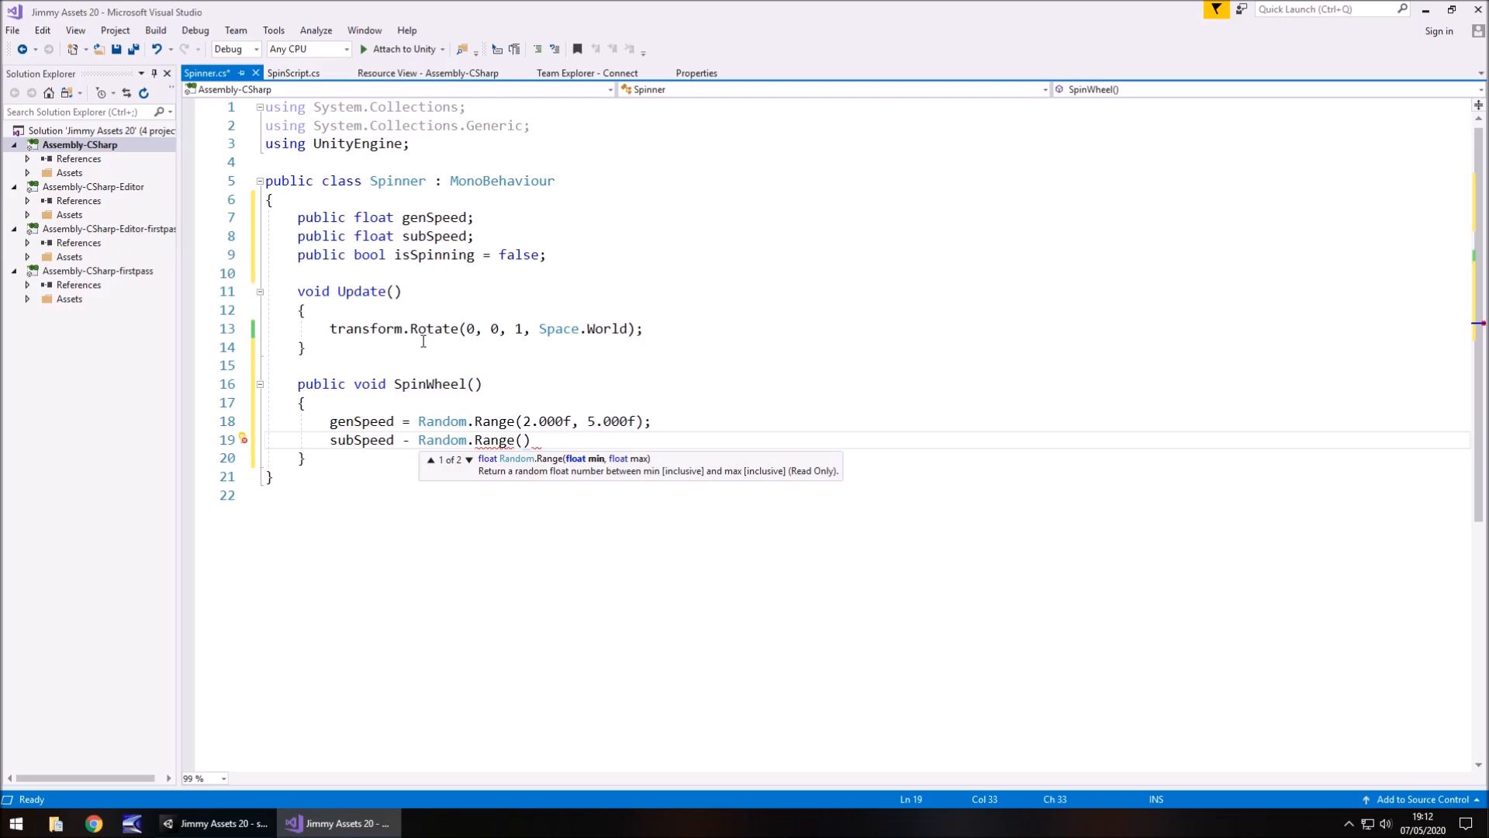
{"action": "type", "text": "0."}
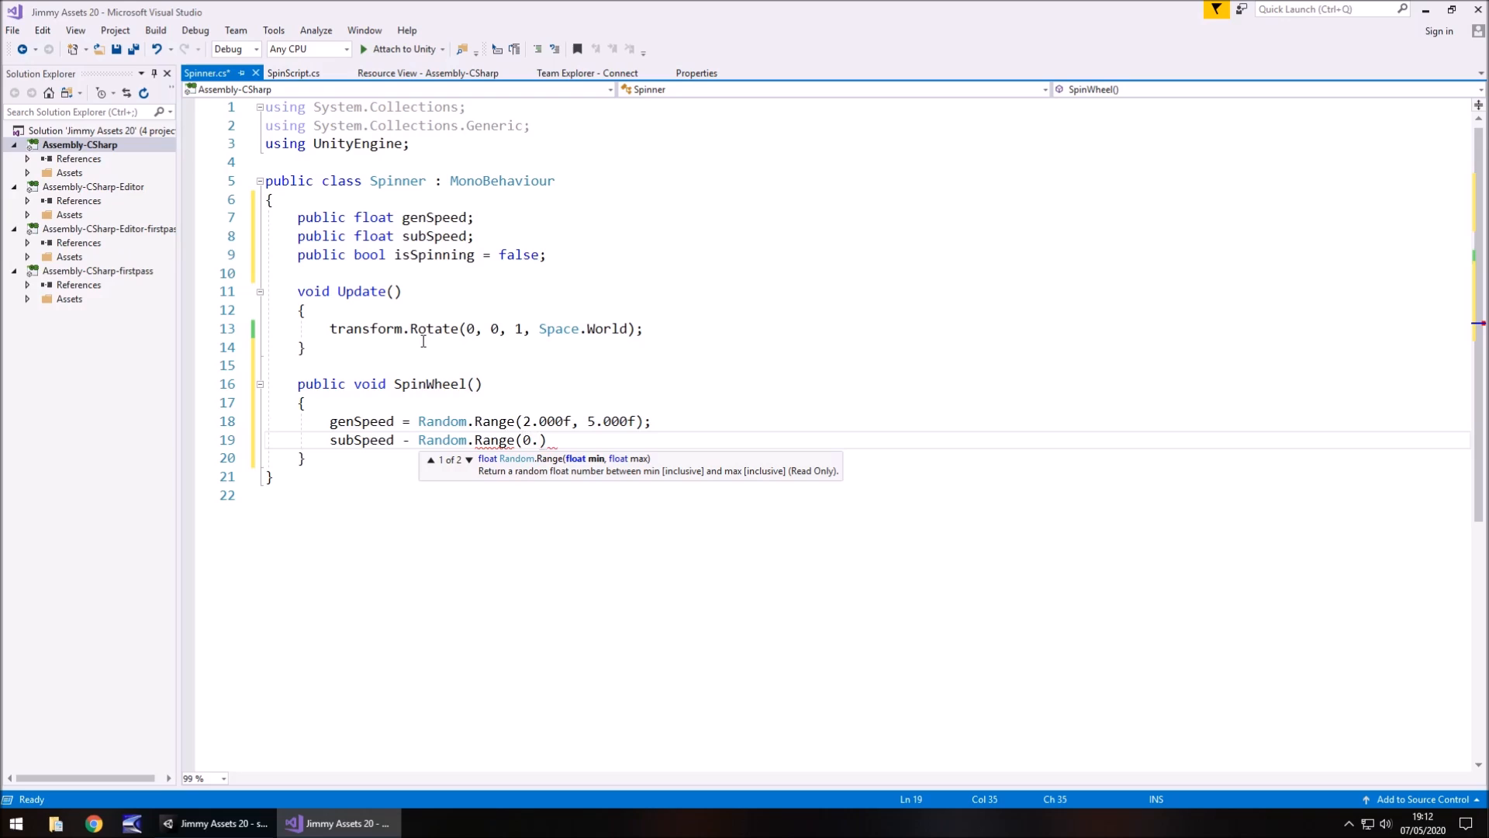
{"action": "type", "text": "00"}
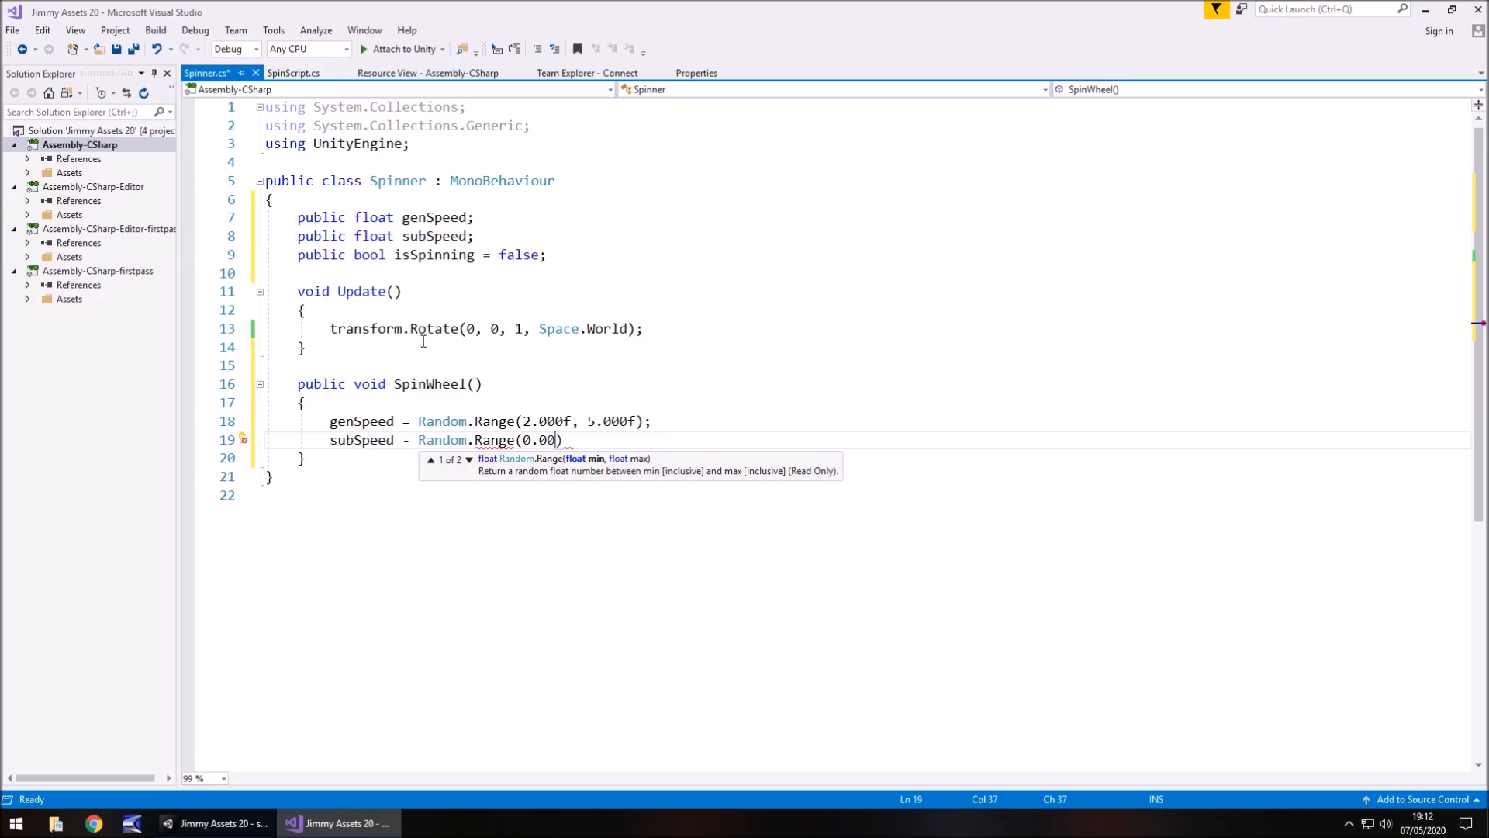
{"action": "type", "text": "3"}
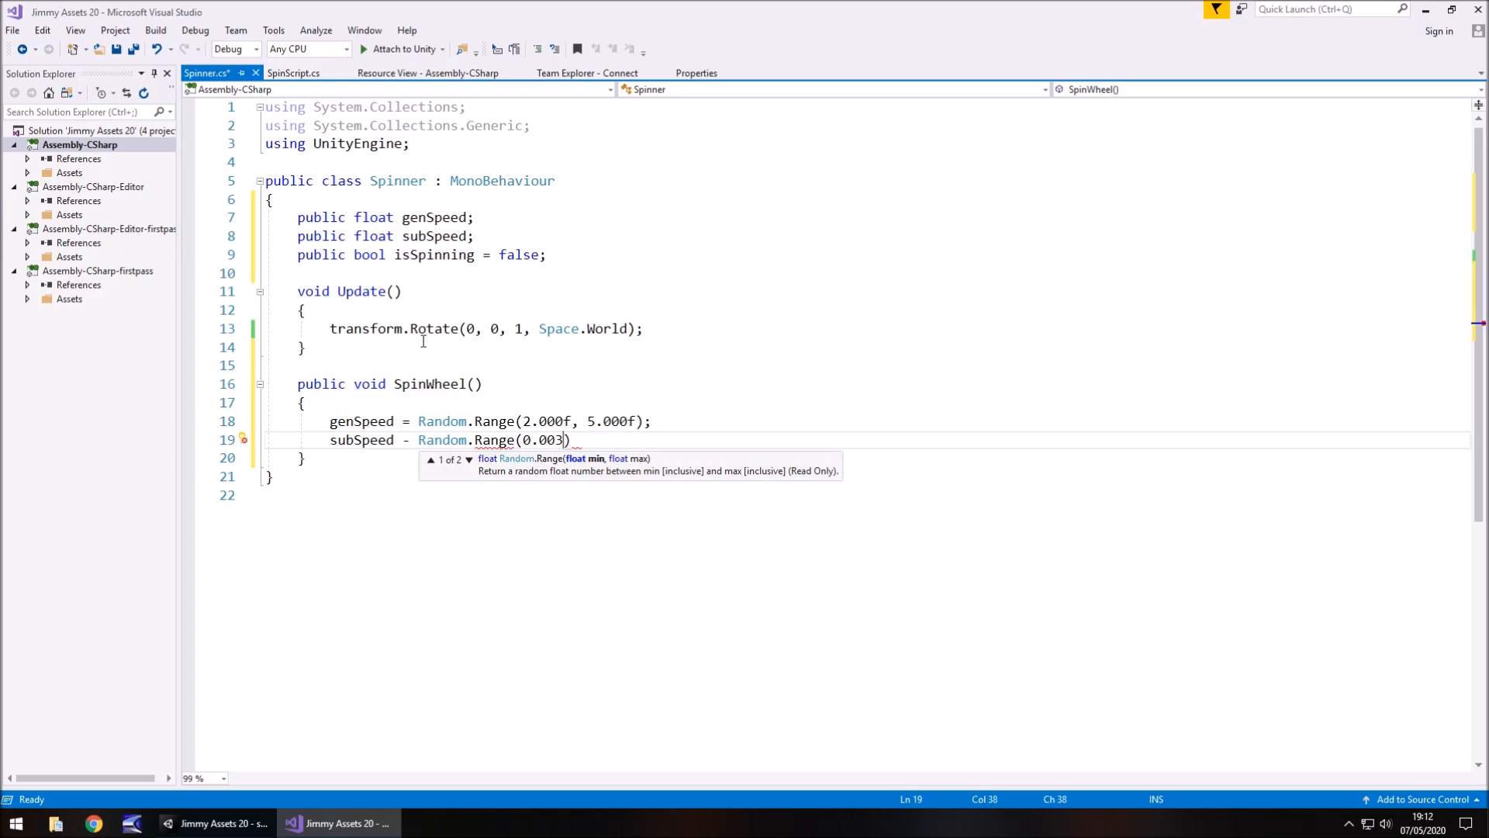
{"action": "type", "text": "f,"}
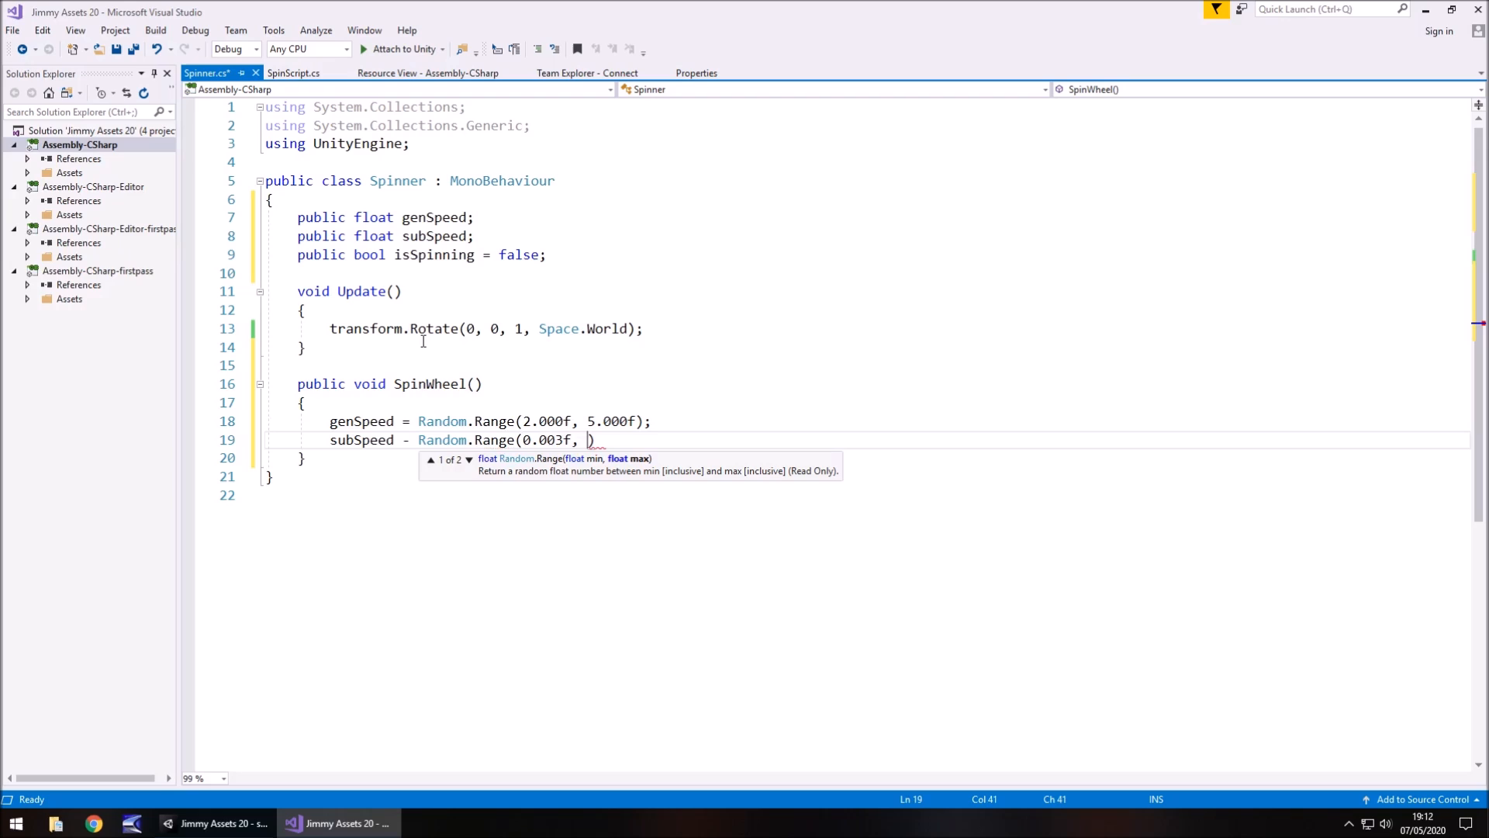
{"action": "type", "text": "0."}
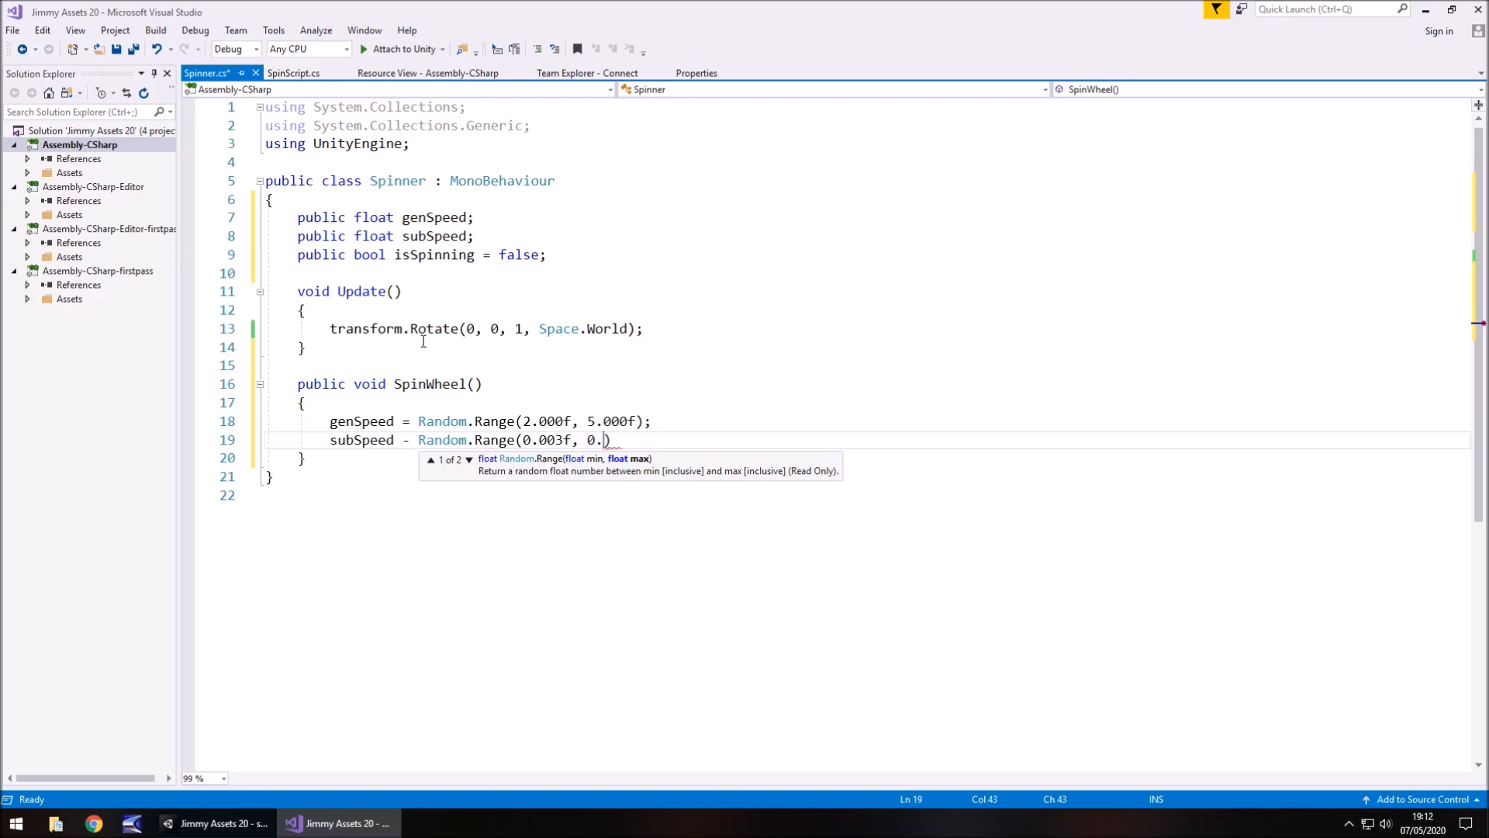
{"action": "type", "text": "00"}
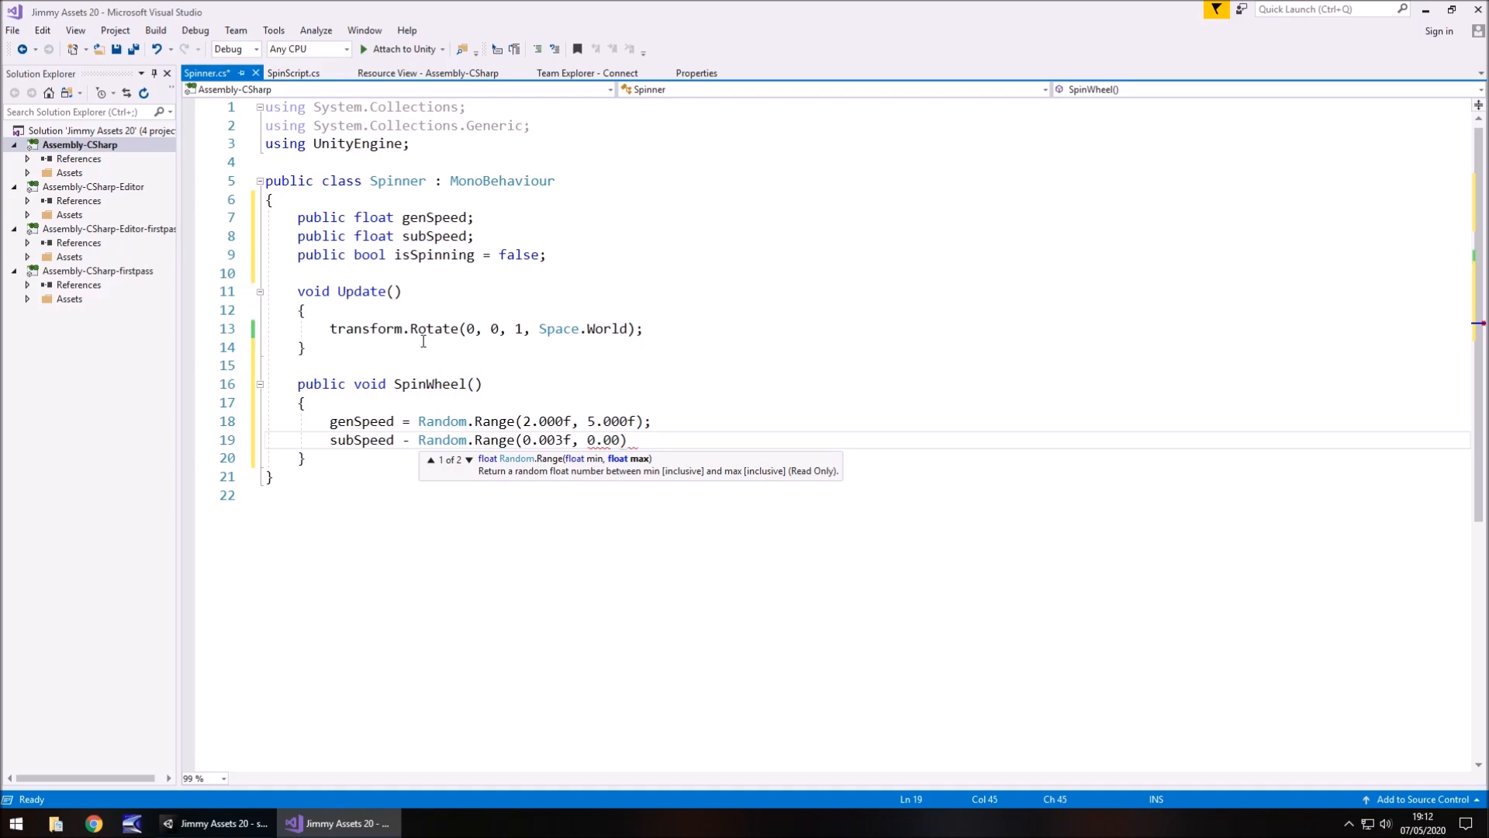
{"action": "type", "text": "9f"}
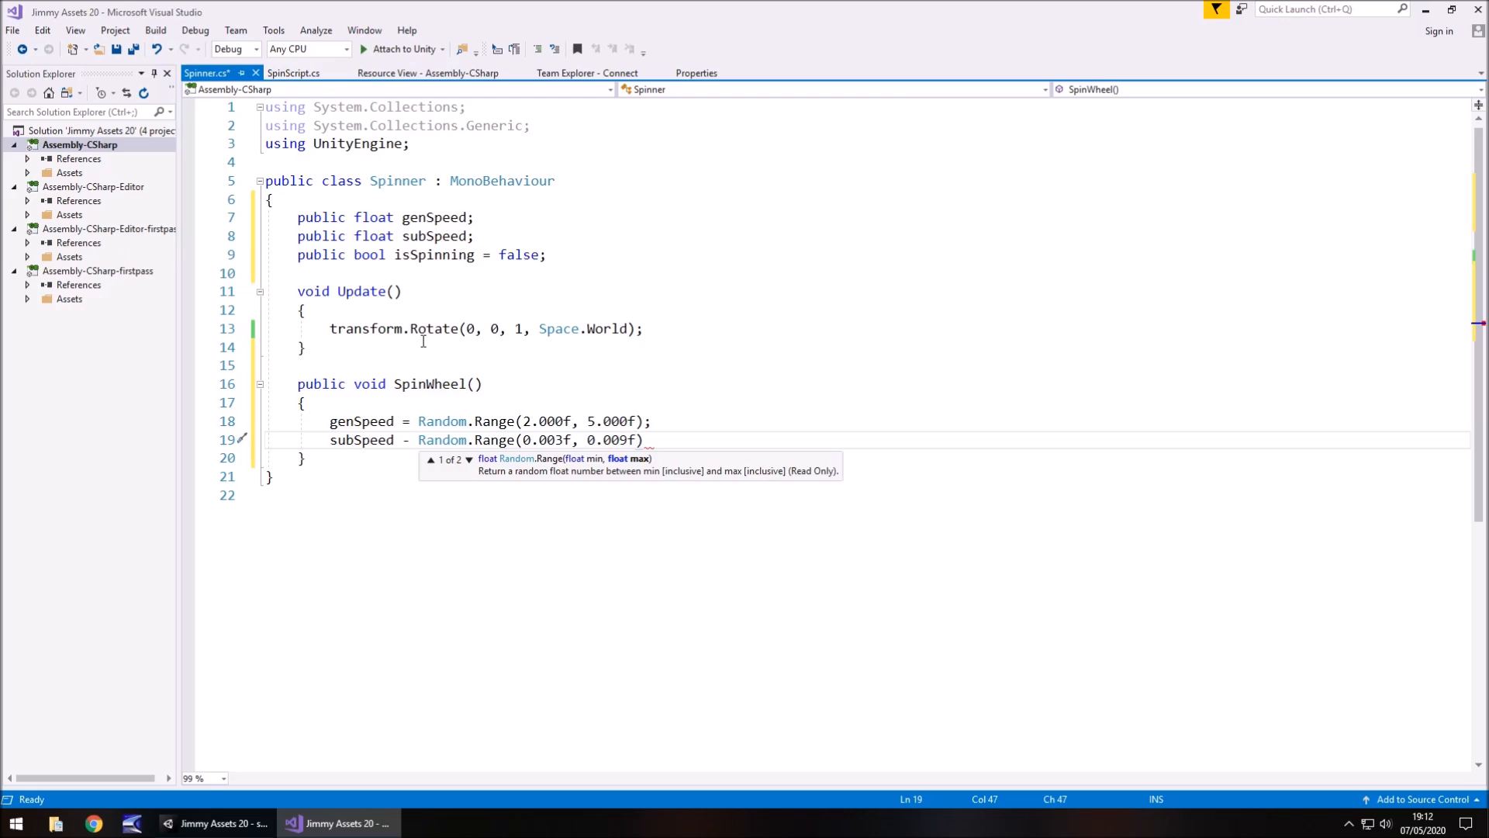
{"action": "type", "text": ";"}
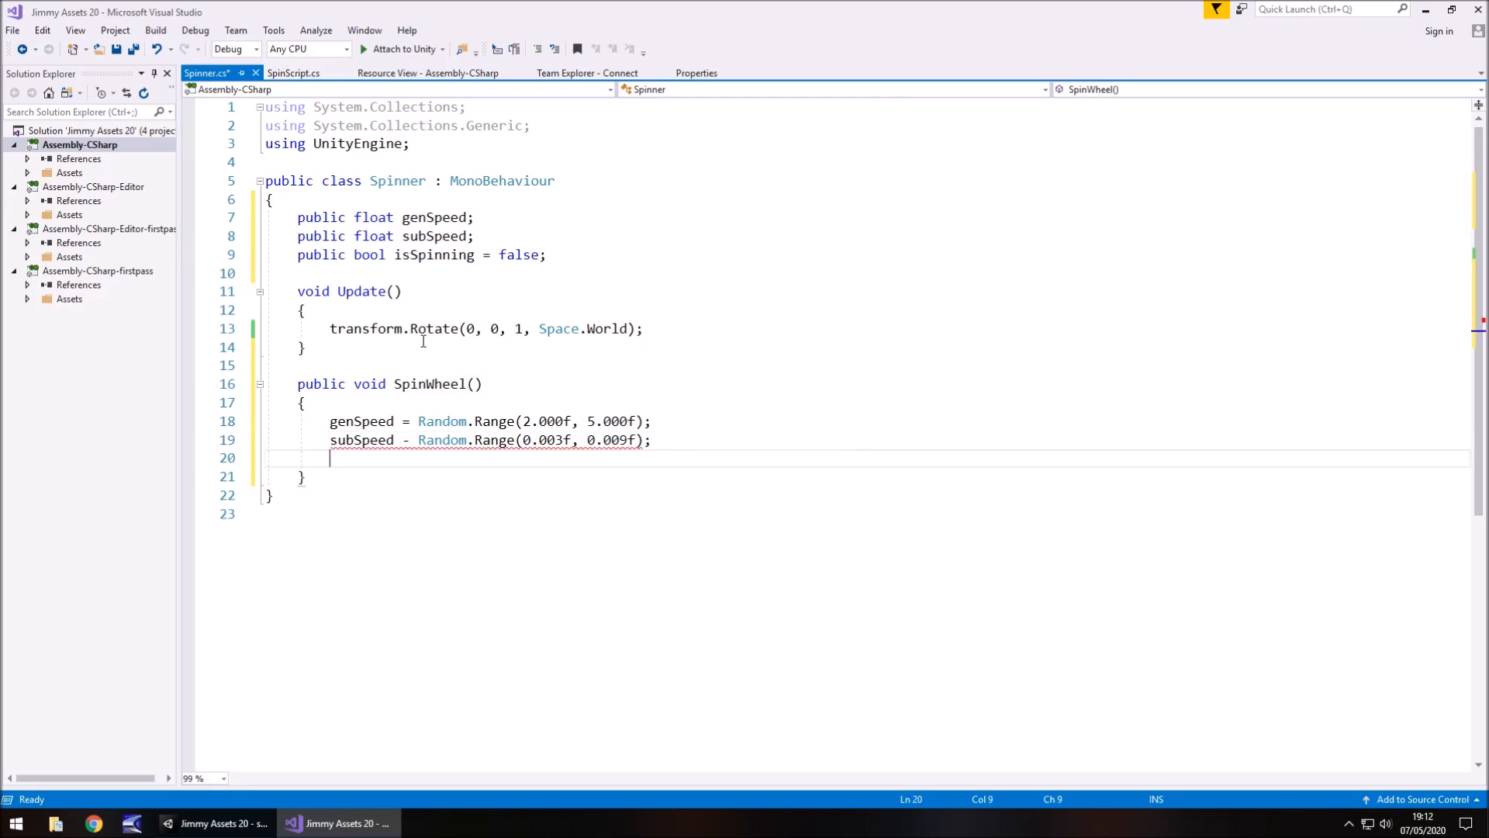
Add isSpinning = true; and fix its missing equals sign.
{"action": "type", "text": "isSpinning"}
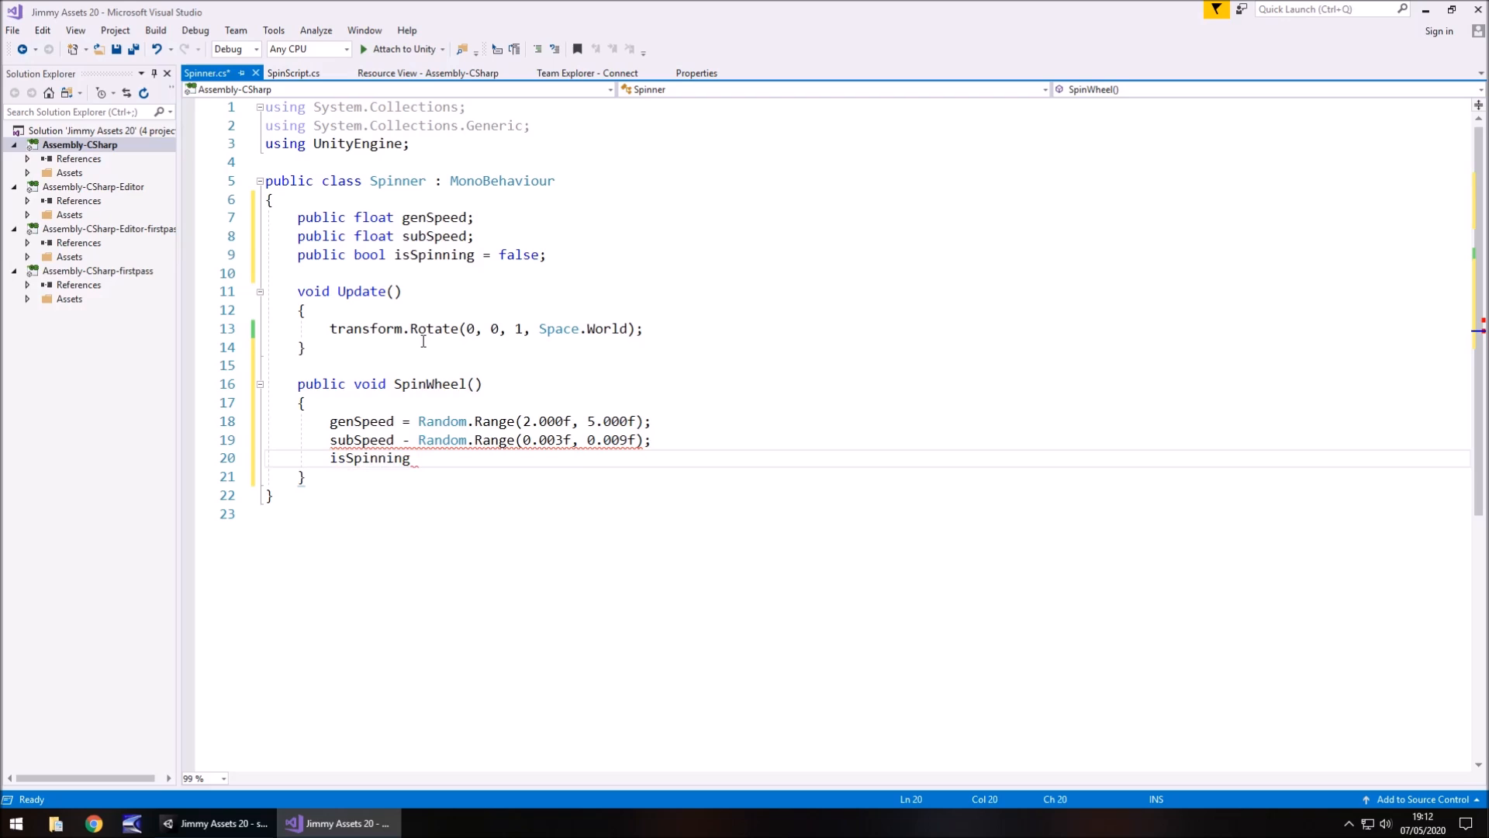
{"action": "type", "text": "= t"}
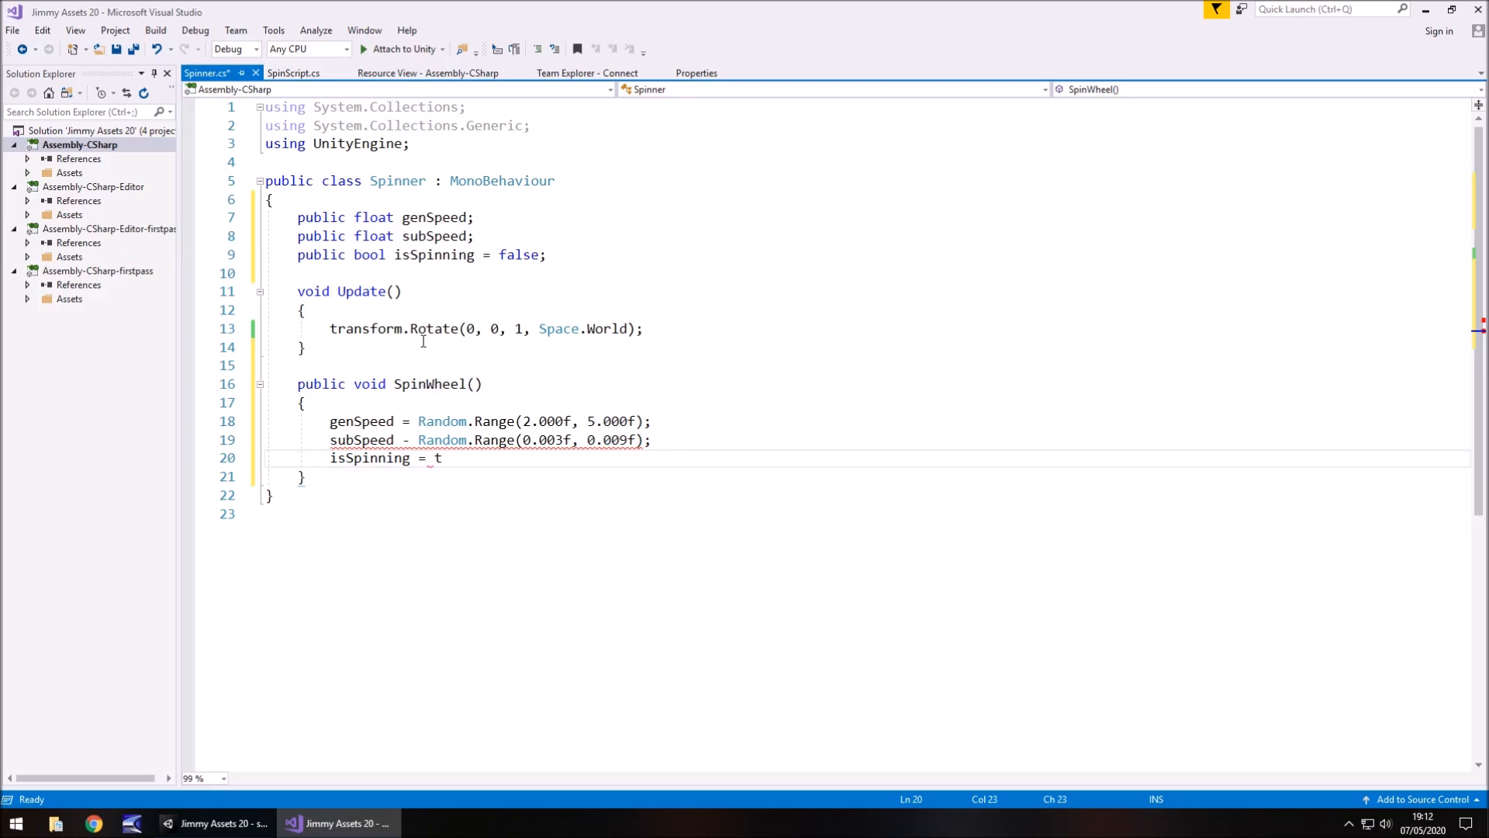
{"action": "type", "text": "rue;"}
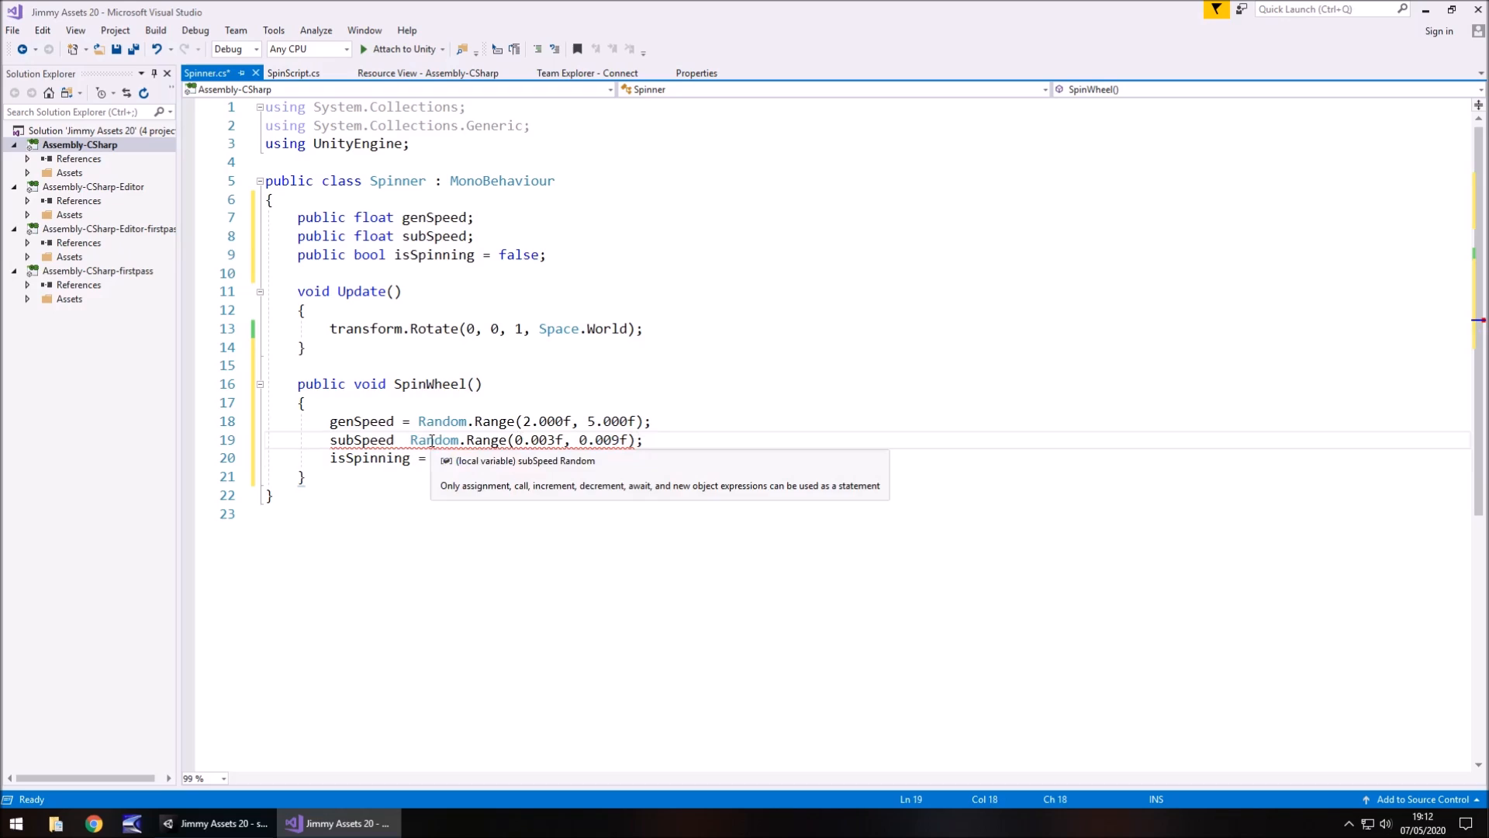
{"action": "type", "text": "="}
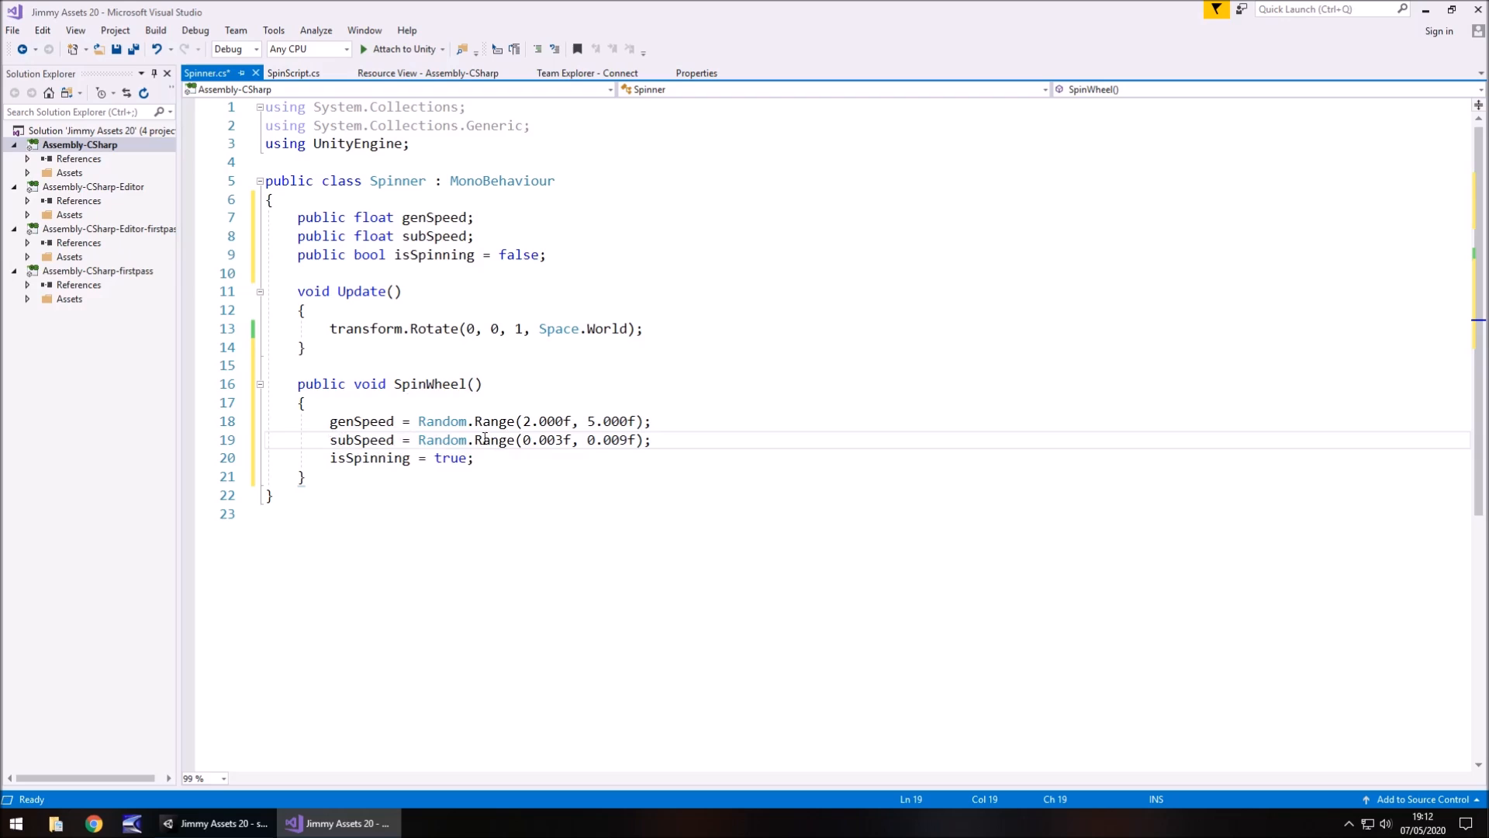
Wrap the rotation in an if (isSpinning) check and rotate by genSpeed.
{"action": "left_click", "coordinate": [304, 309]}
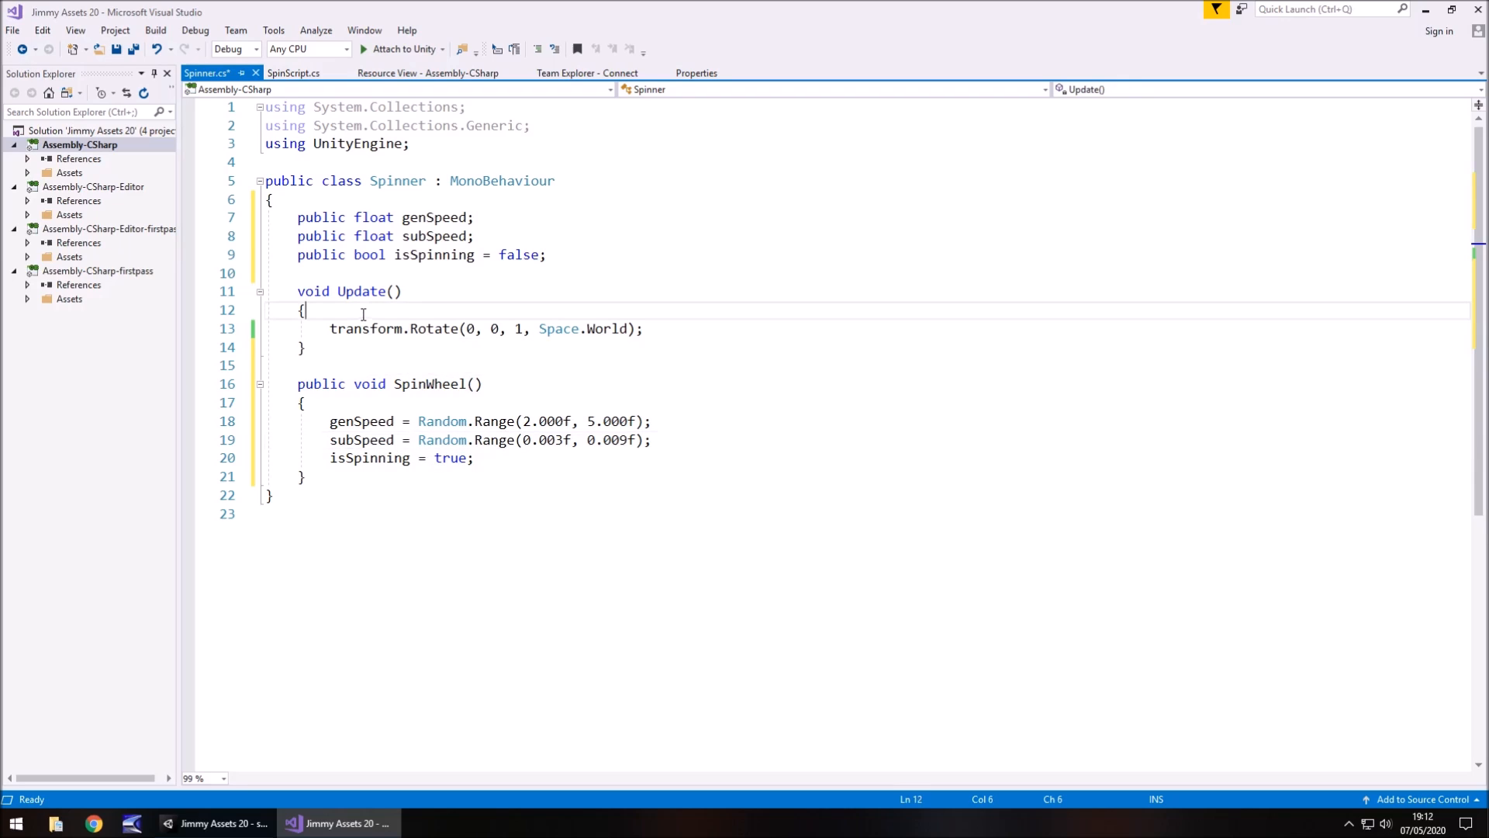
{"action": "type", "text": "if"}
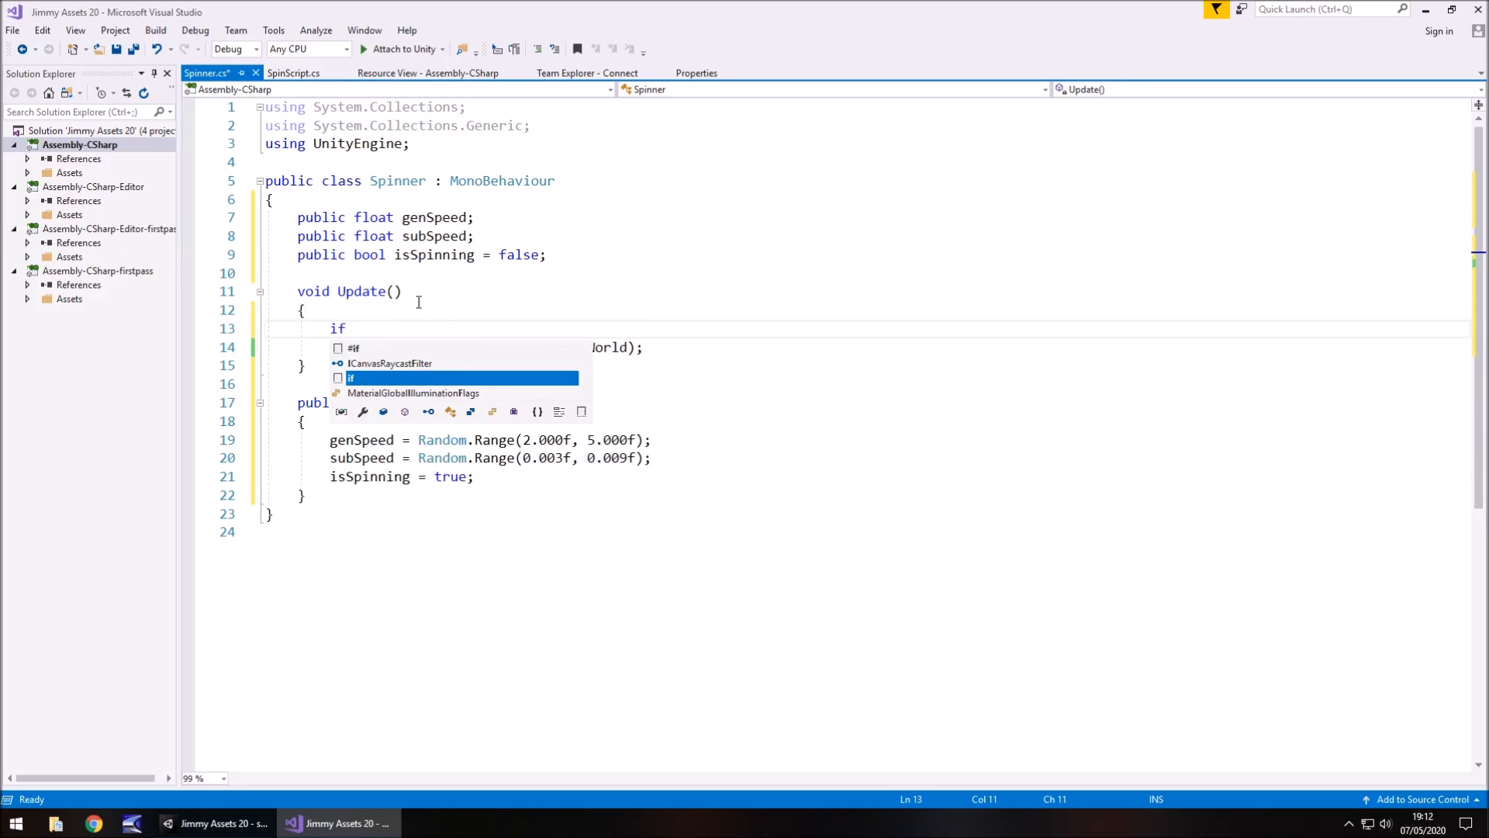
{"action": "type", "text": "("}
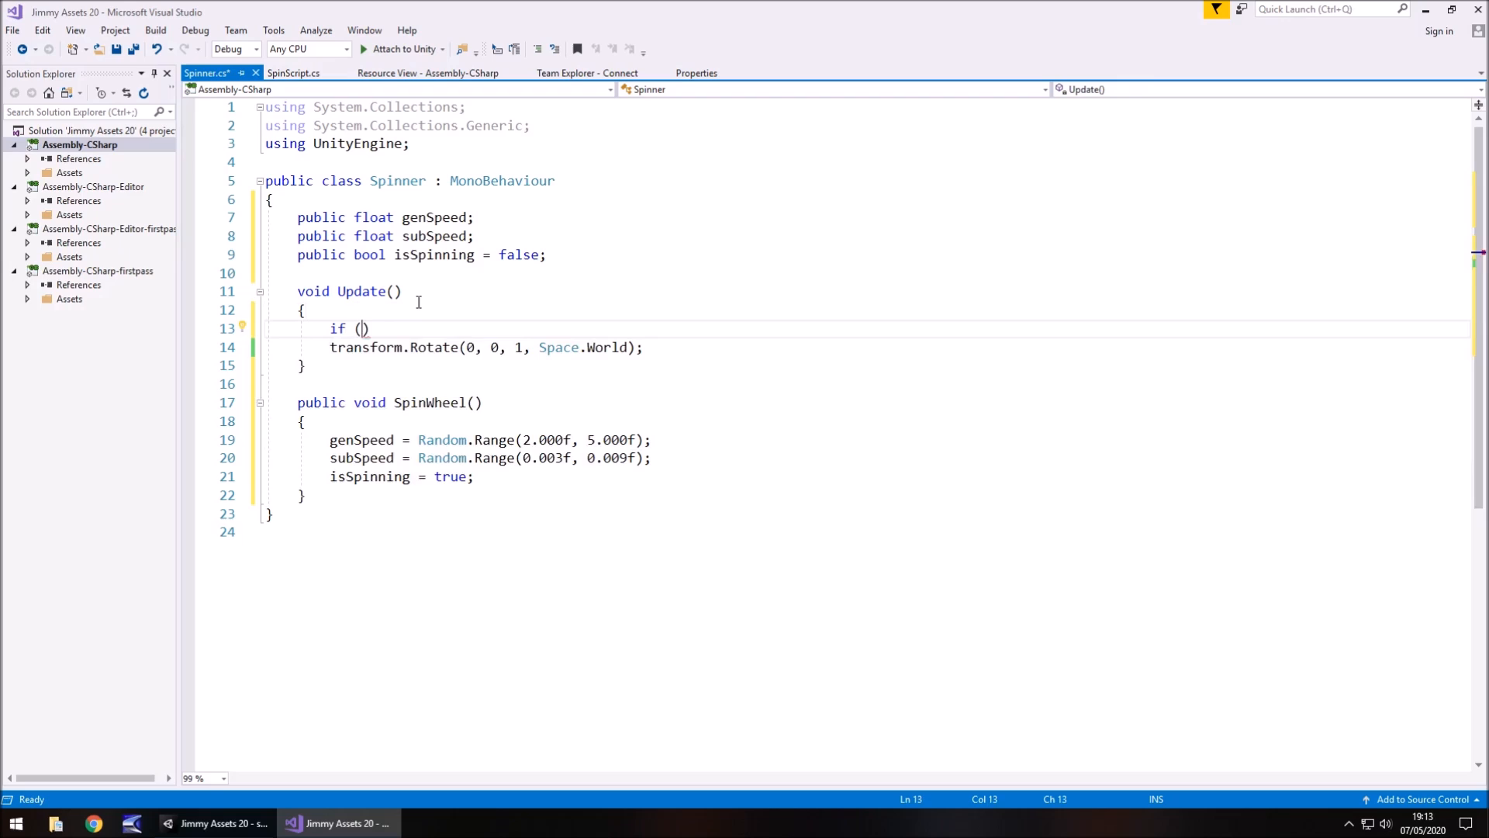
{"action": "type", "text": "isSpinning"}
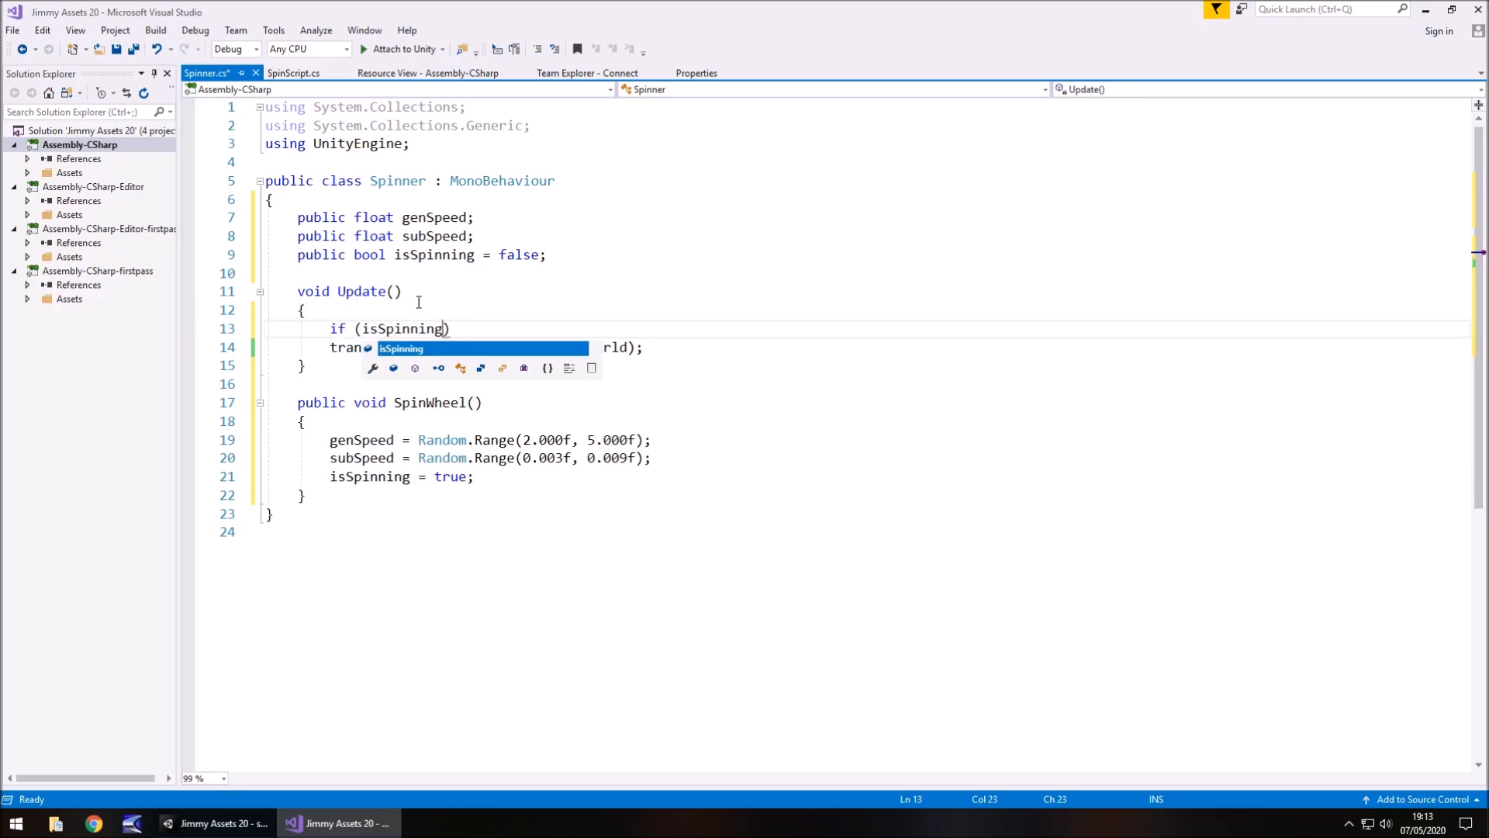
{"action": "type", "text": "== true"}
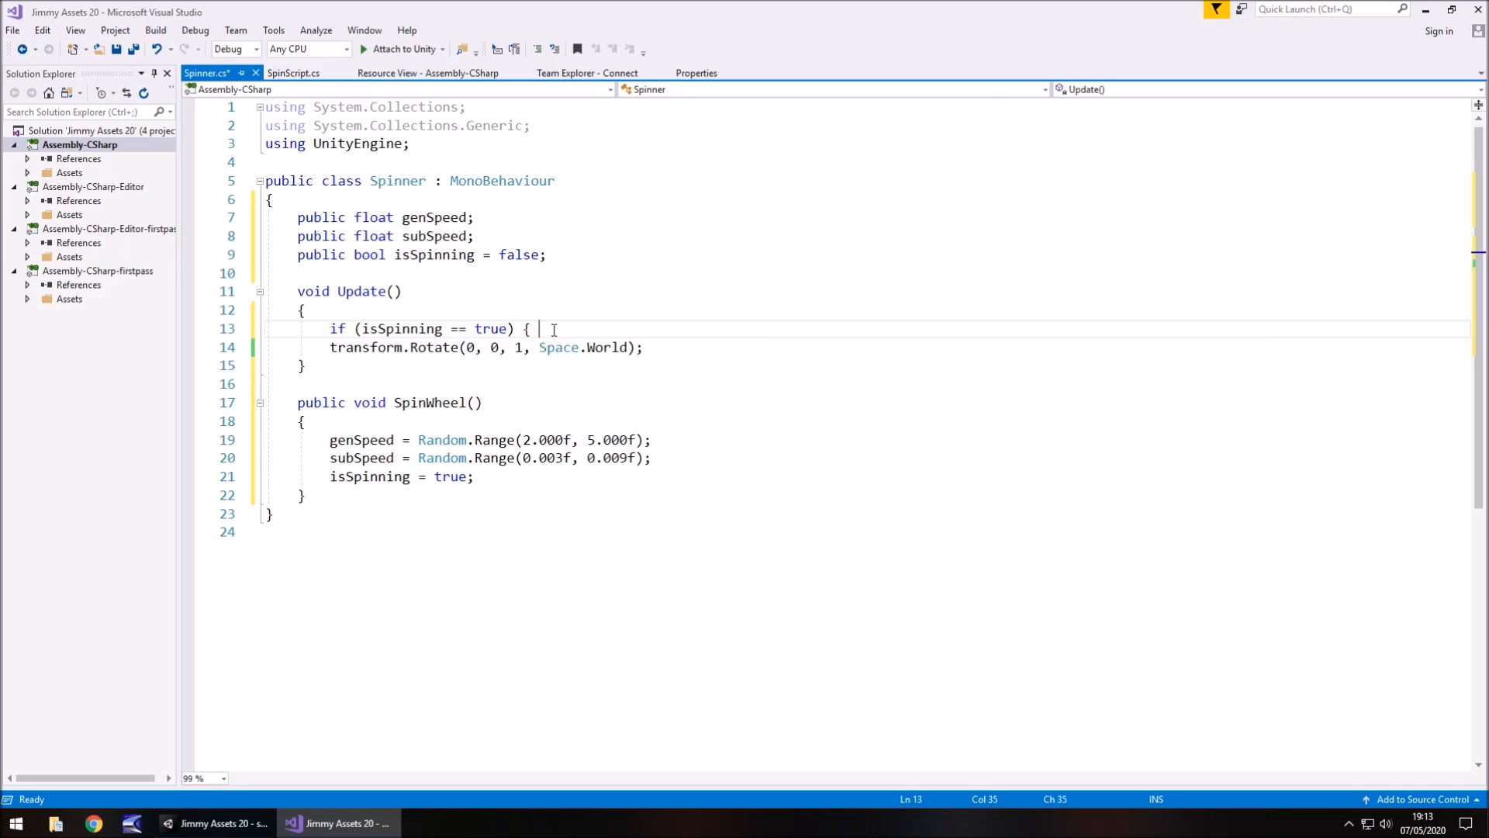
{"action": "key", "text": "Enter"}
{"action": "type", "text": "}"}
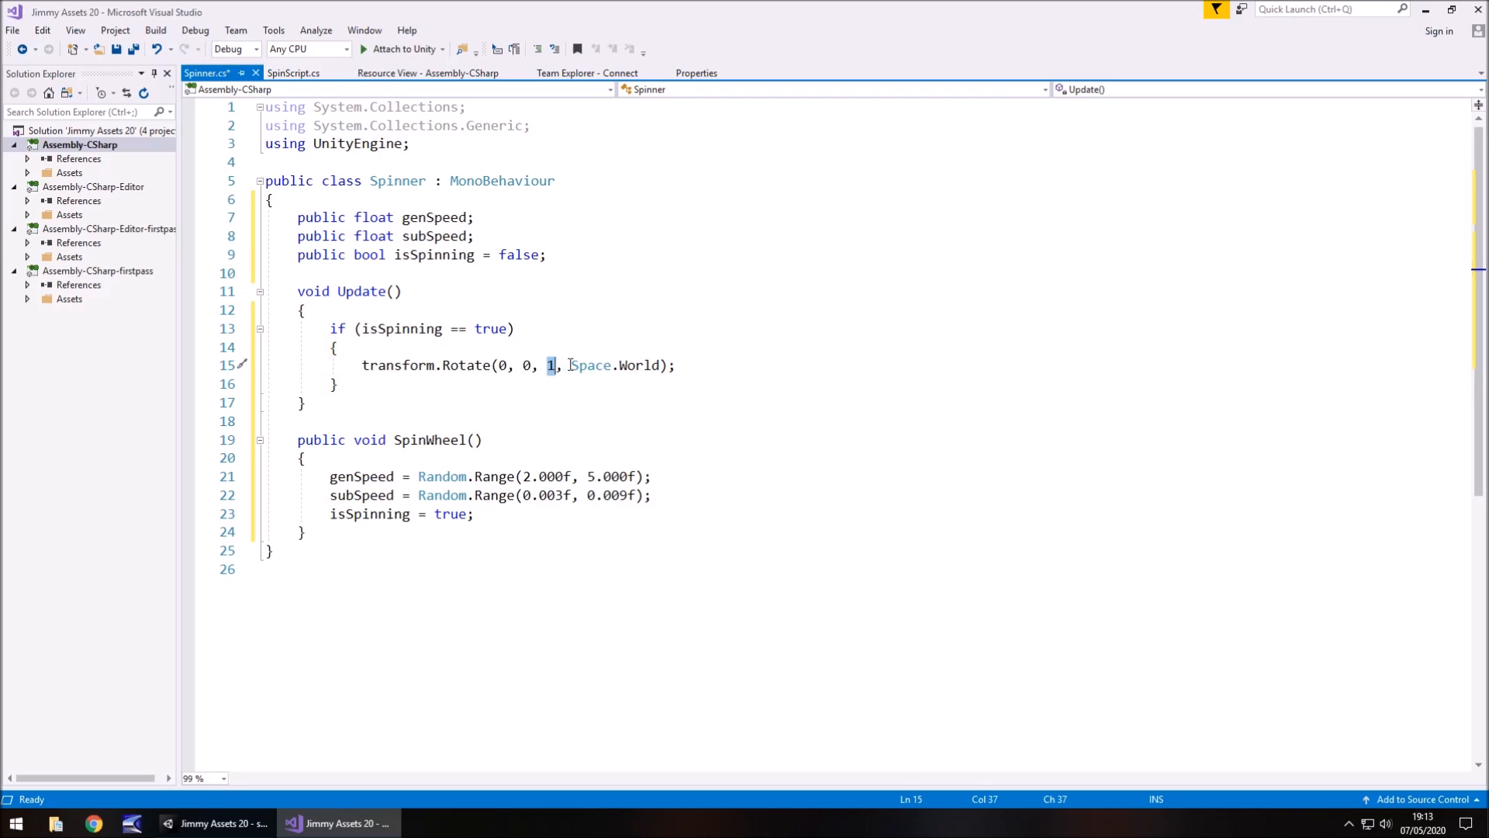
{"action": "type", "text": "genSpeed"}
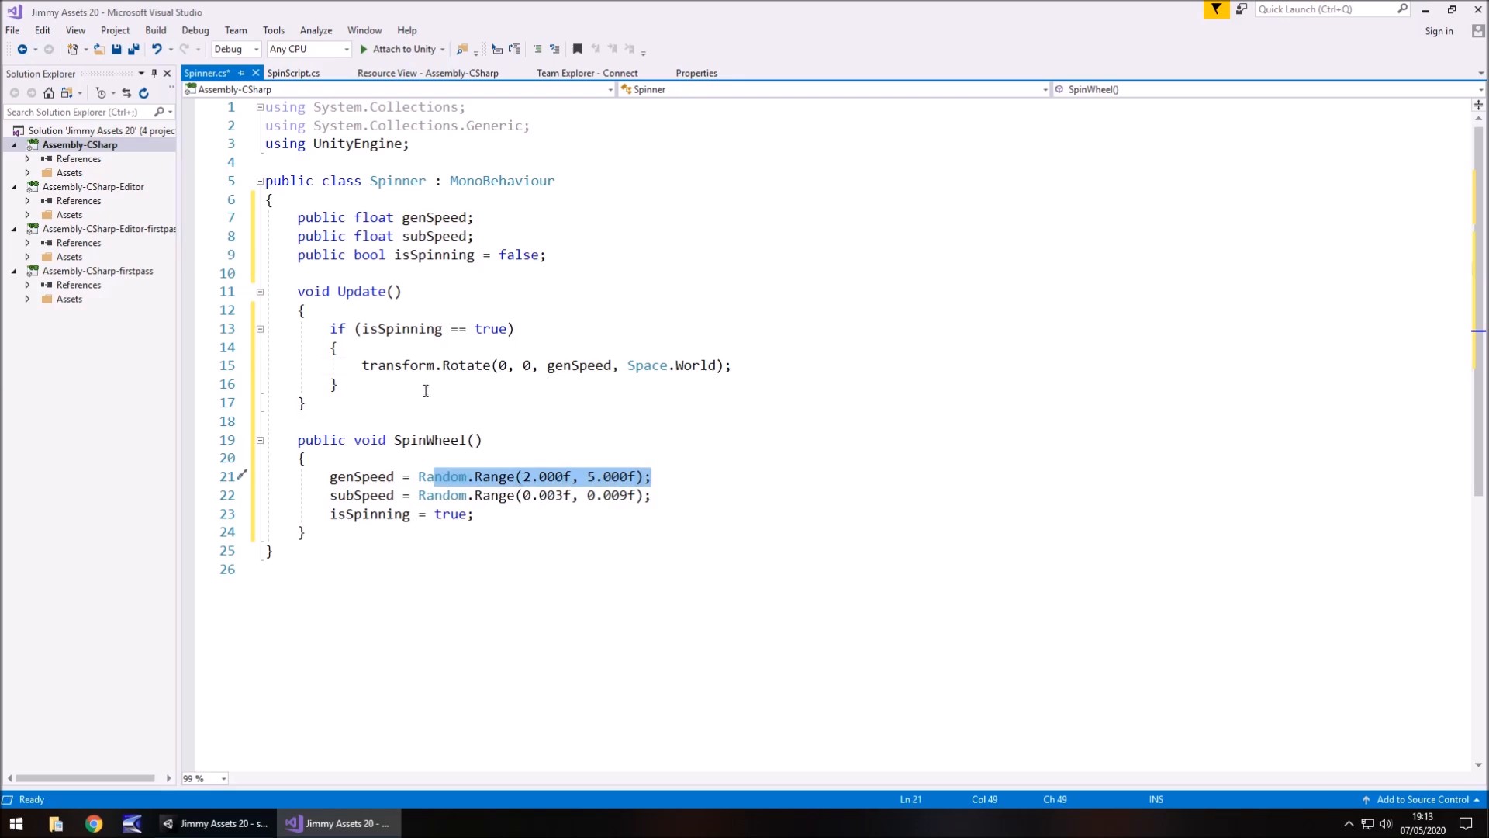
Add genSpeed -= subSpeed; after the rotation, save, and return to Unity.
{"action": "left_click", "coordinate": [733, 366]}
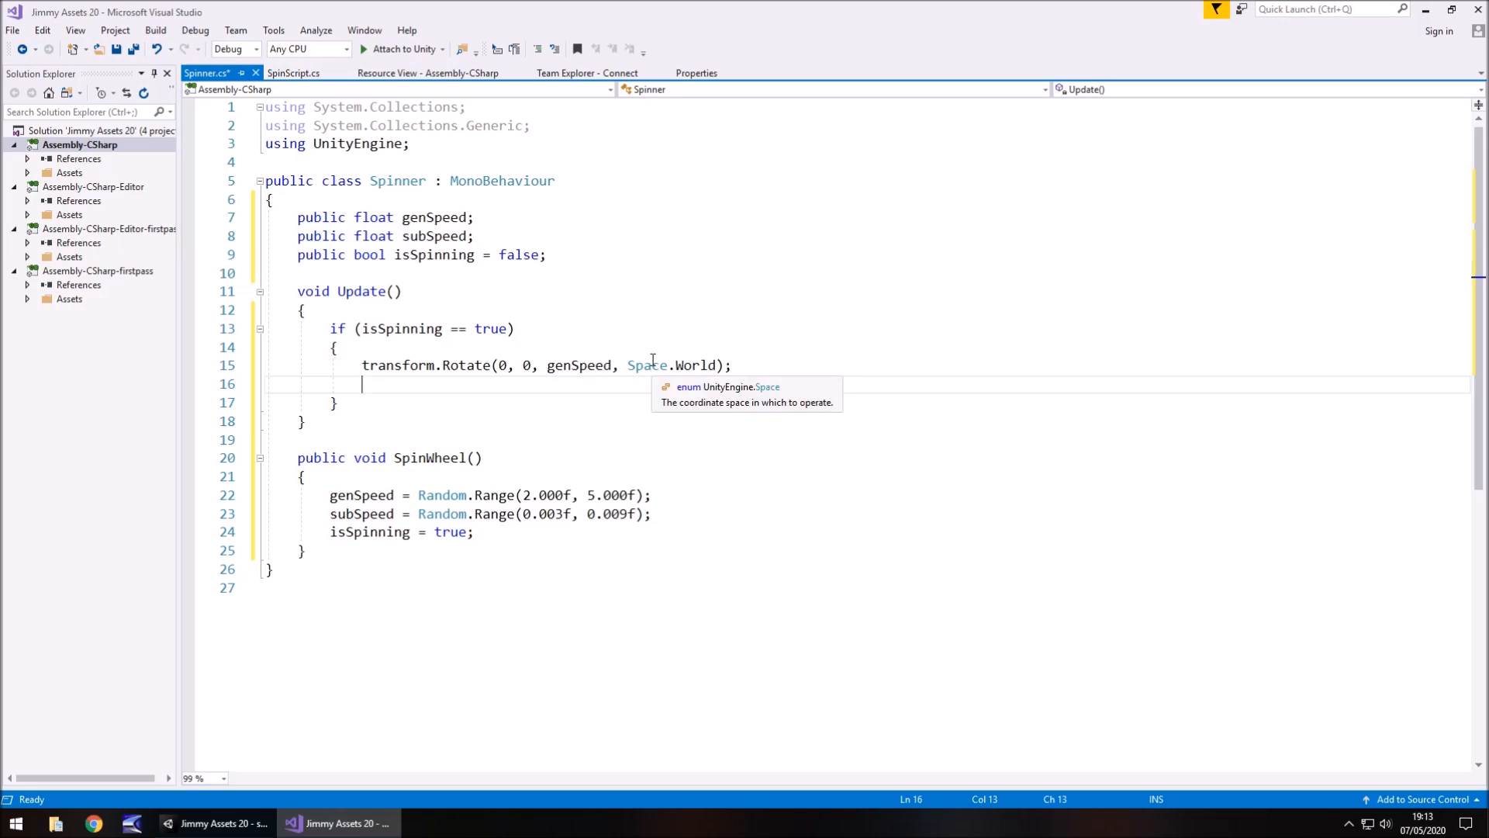
{"action": "type", "text": "genSpeed -"}
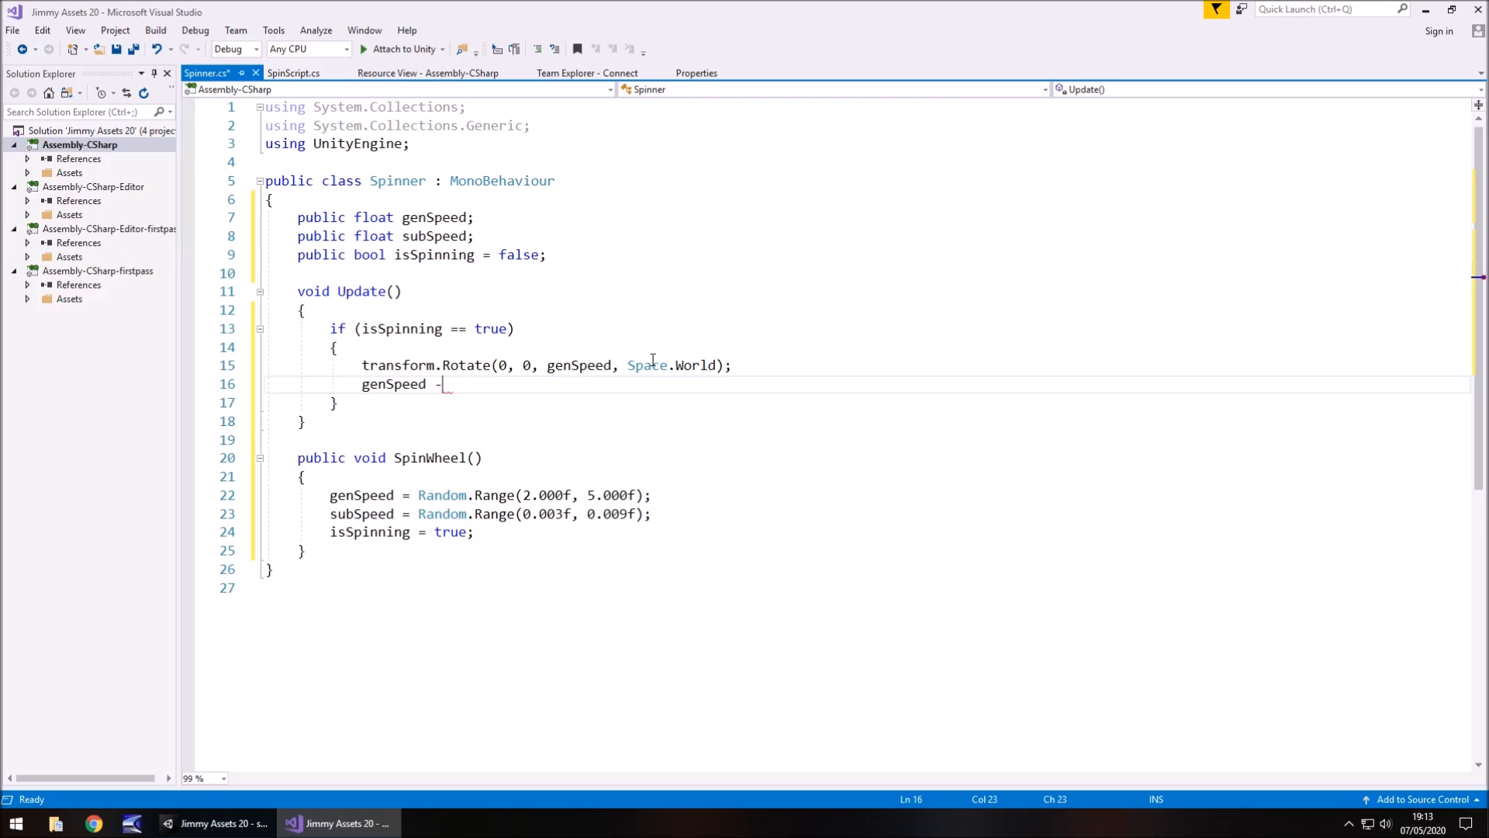
{"action": "type", "text": "="}
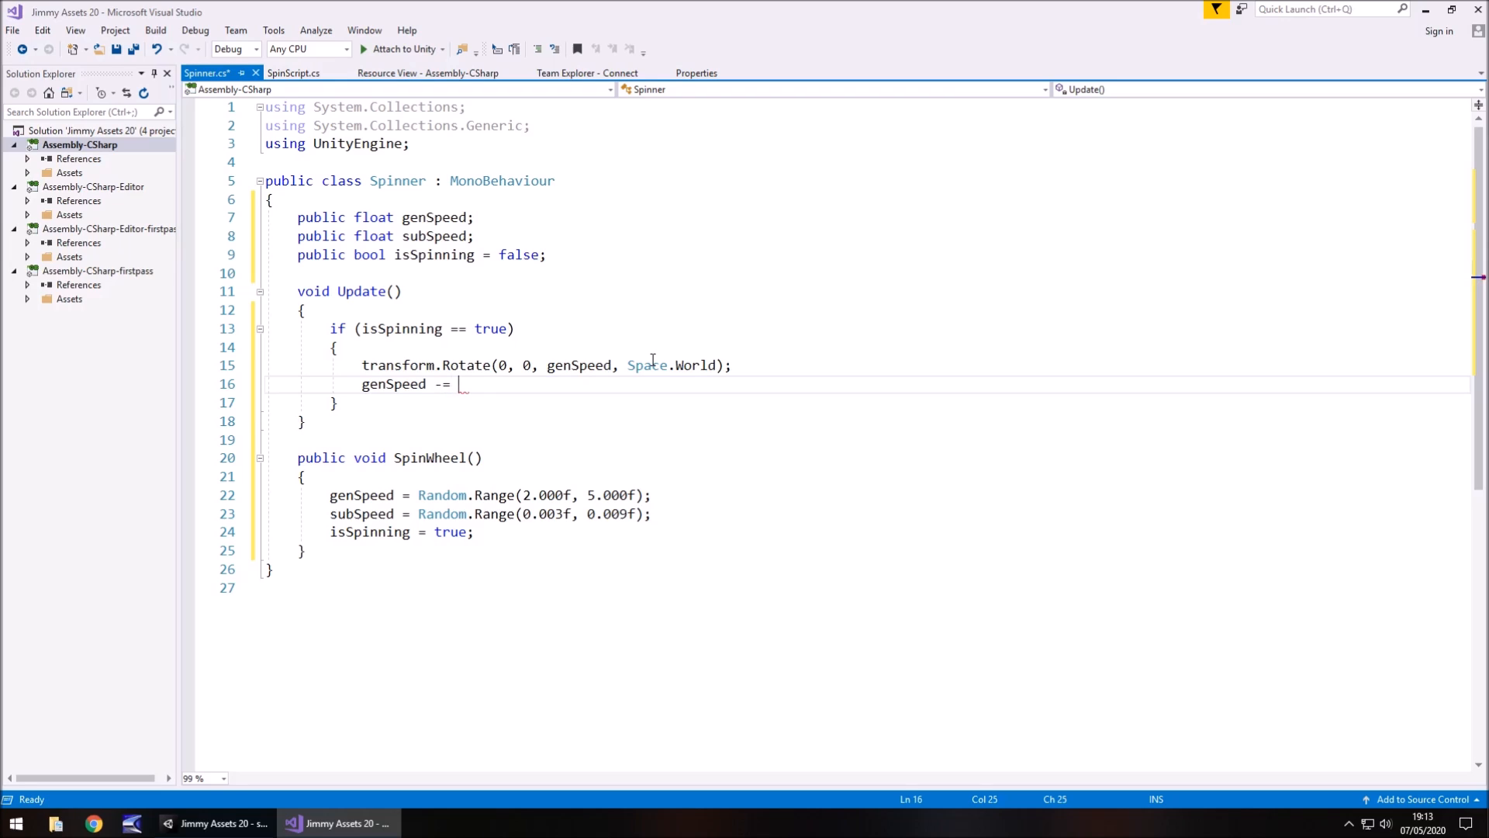
{"action": "type", "text": "subSpeed;"}
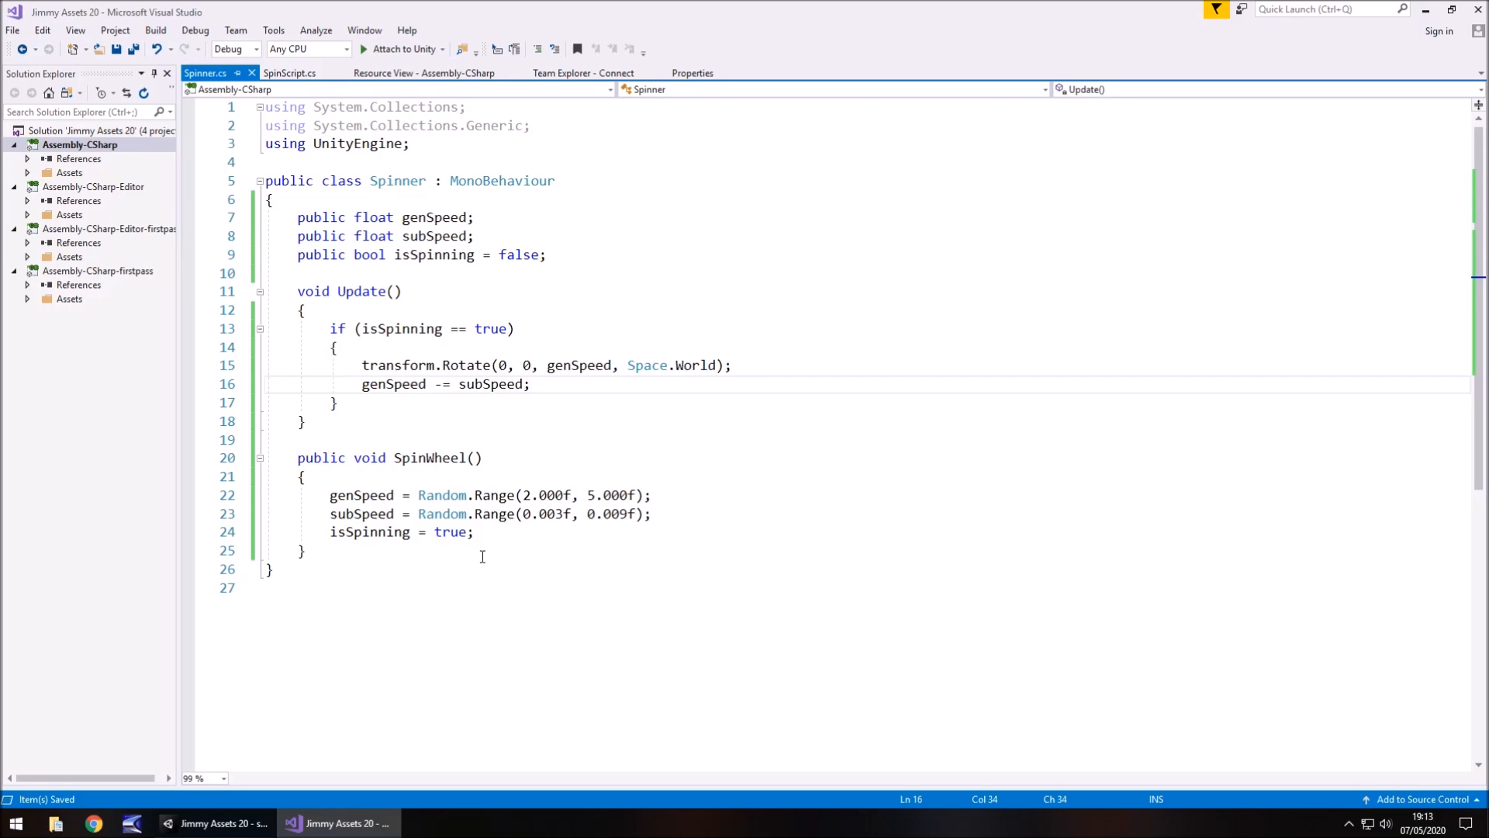
{"action": "mouse_move", "coordinate": [479, 563]}
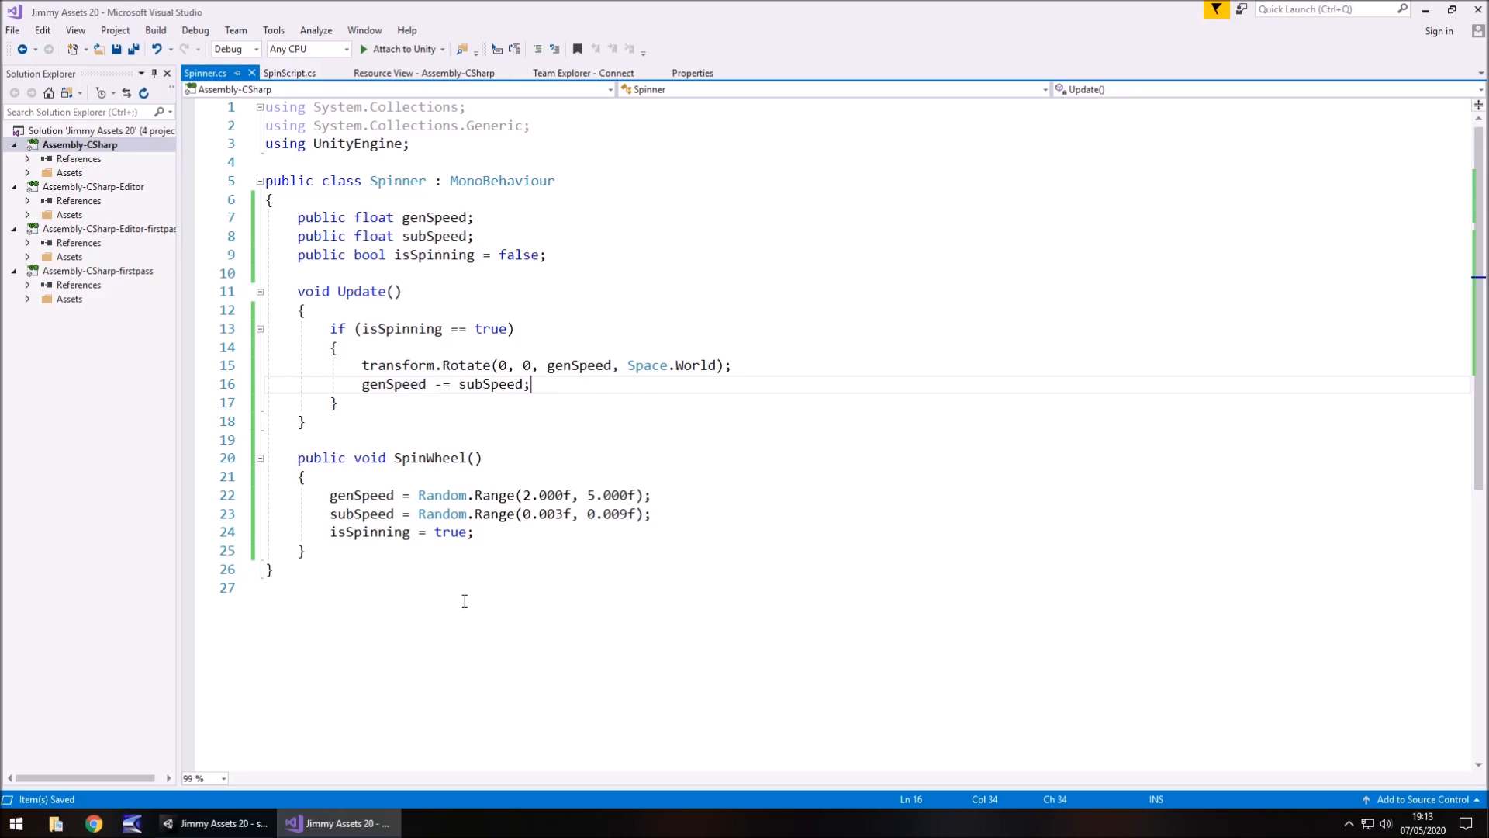
{"action": "left_click", "coordinate": [292, 822]}
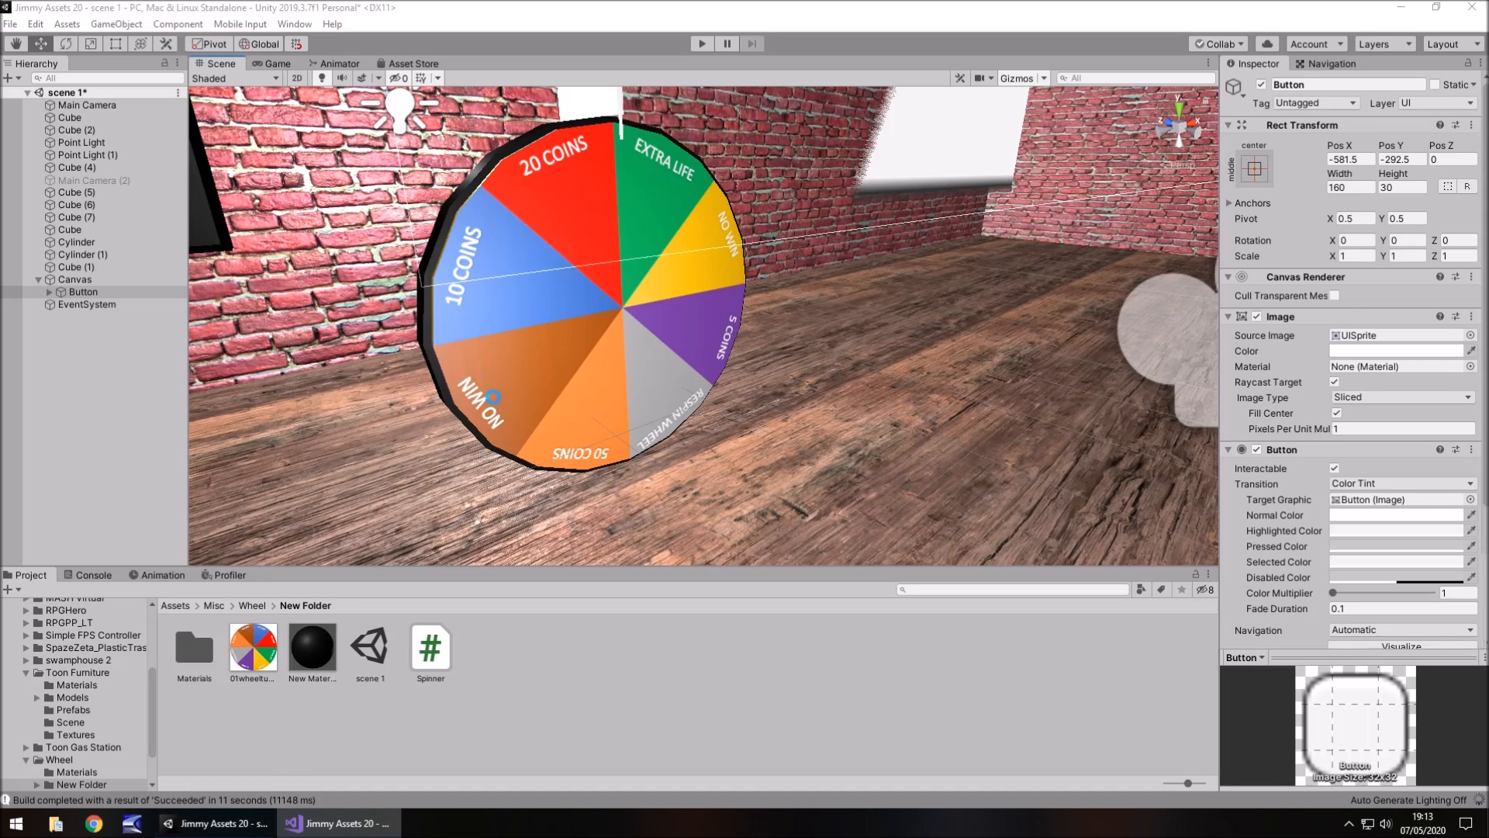
{"action": "mouse_move", "coordinate": [219, 475]}
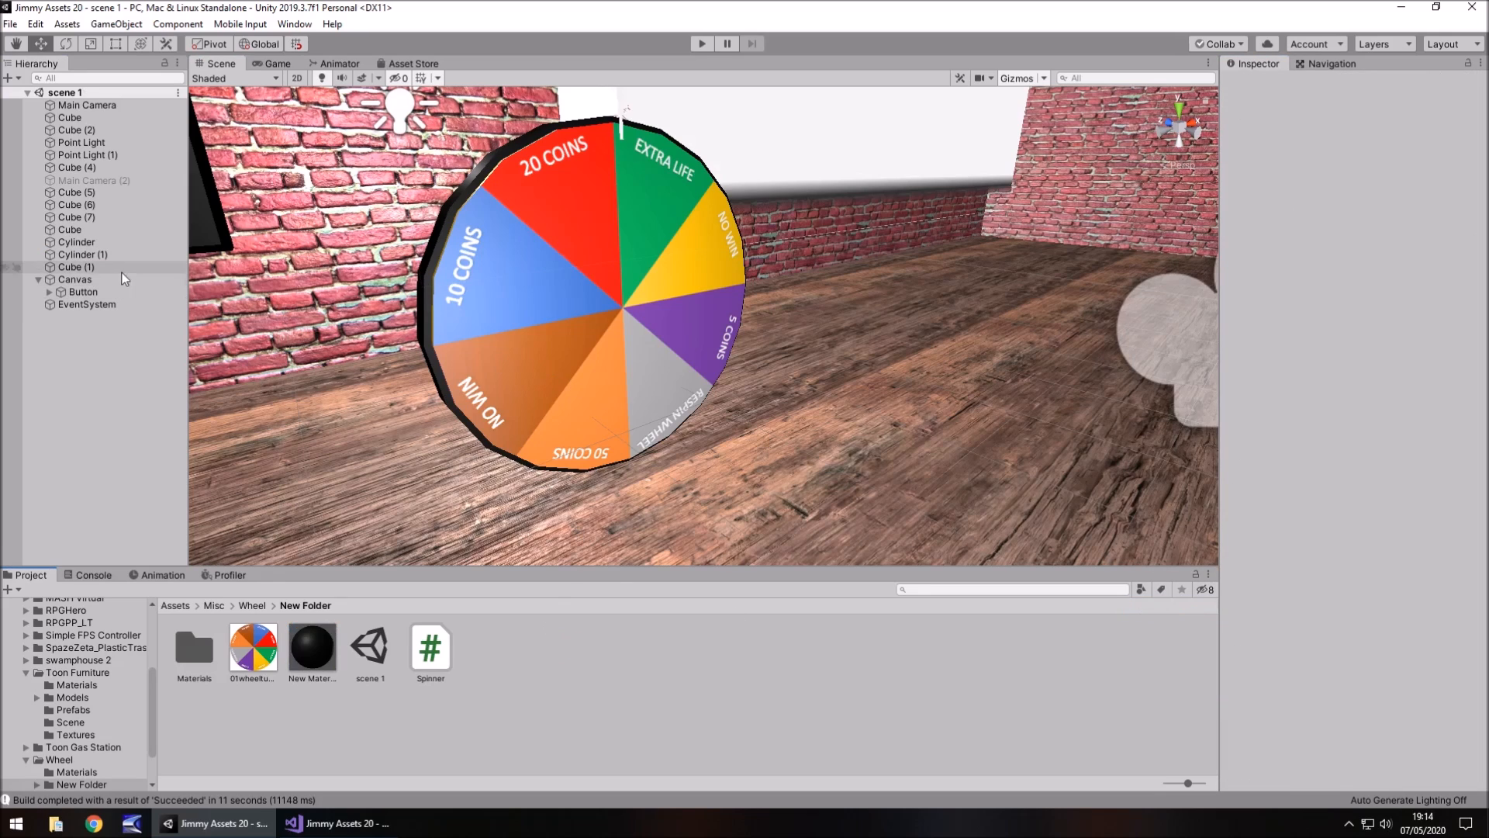
Select the Cylinder, enter Play mode, and click the Button to spin the wheel.
{"action": "left_click", "coordinate": [76, 241]}
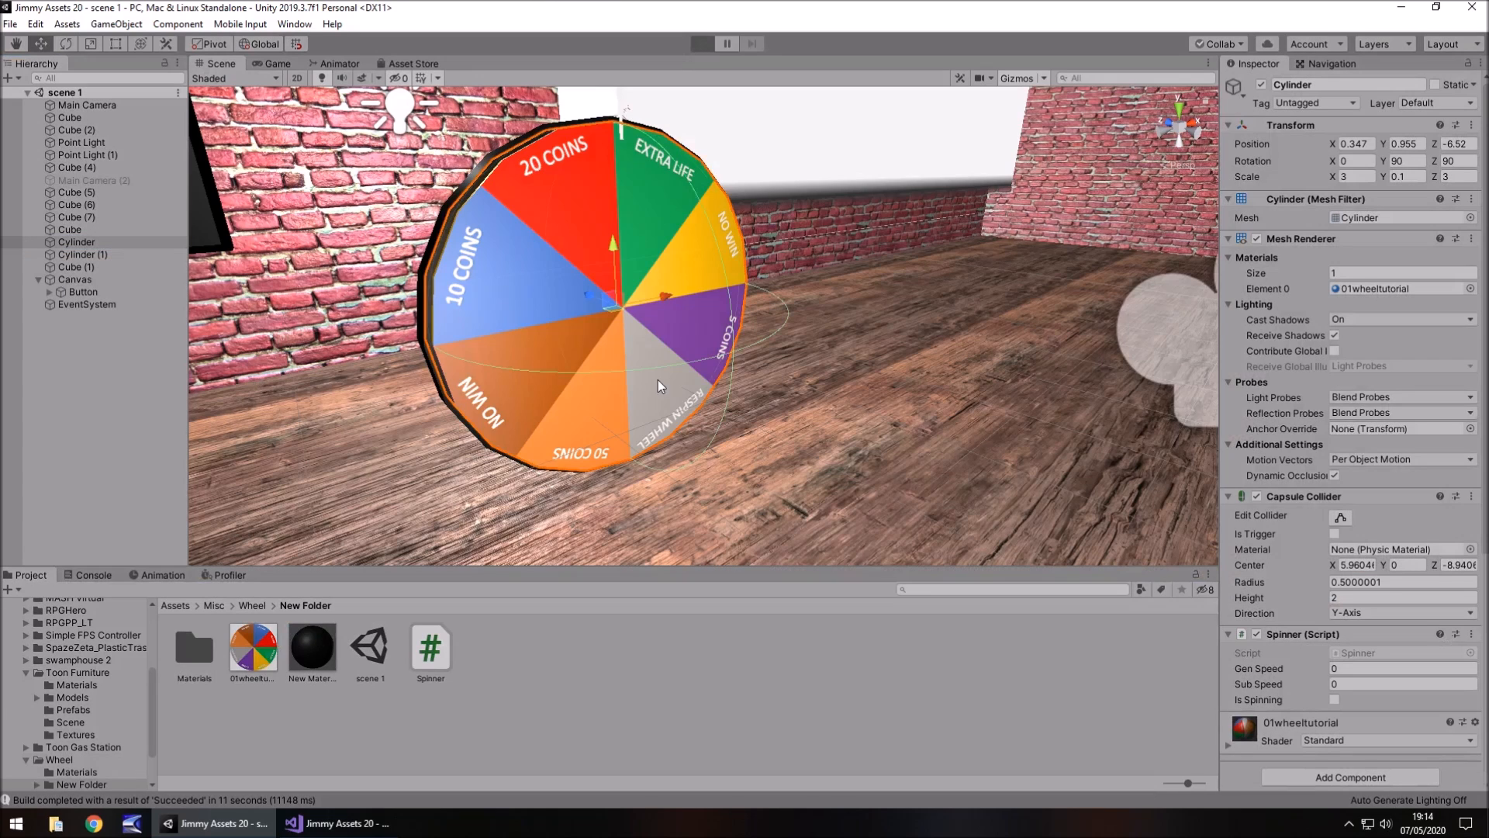
{"action": "left_click", "coordinate": [701, 43]}
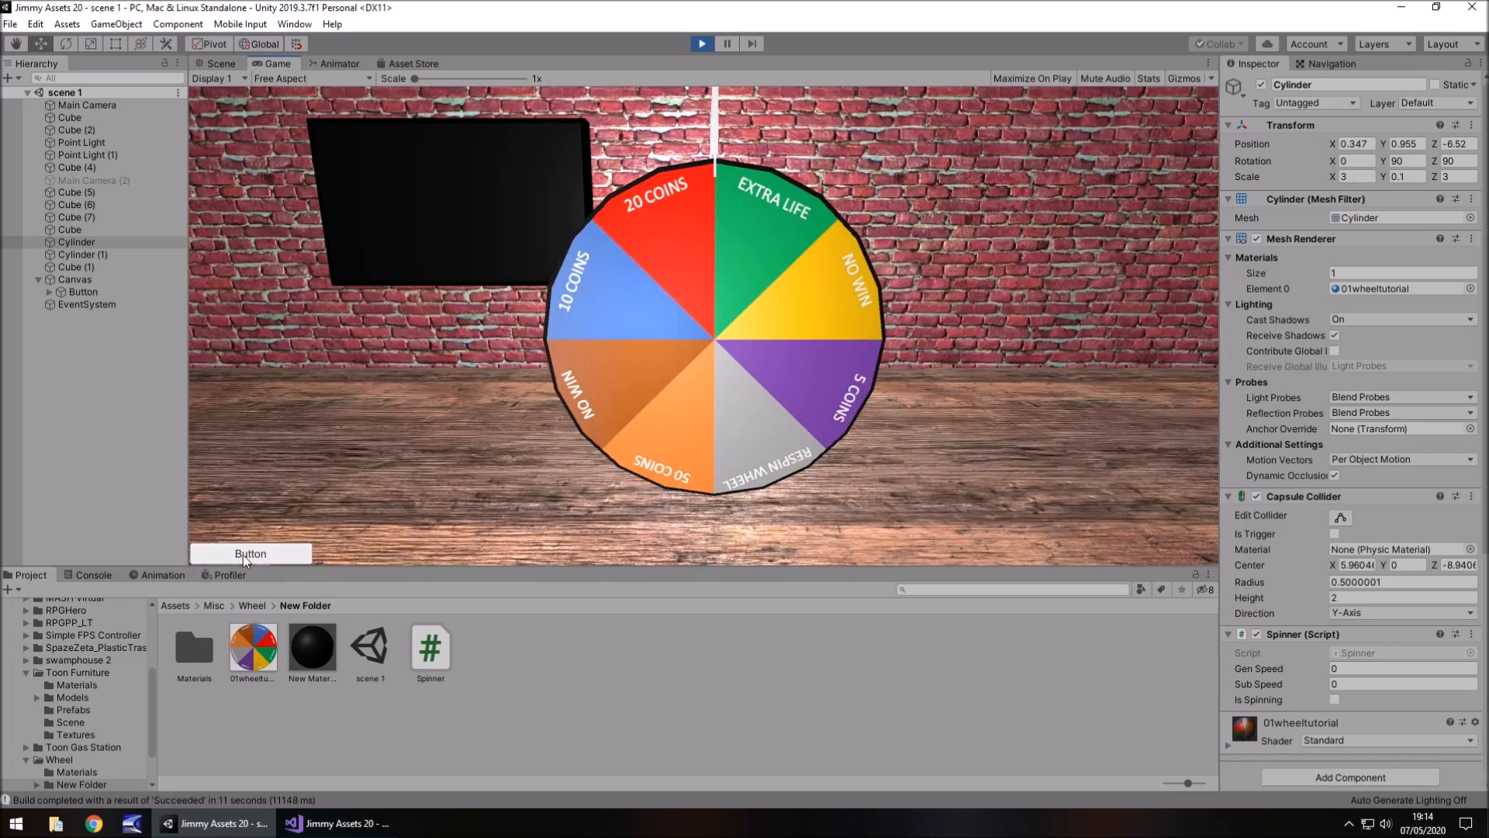
{"action": "left_click", "coordinate": [250, 553]}
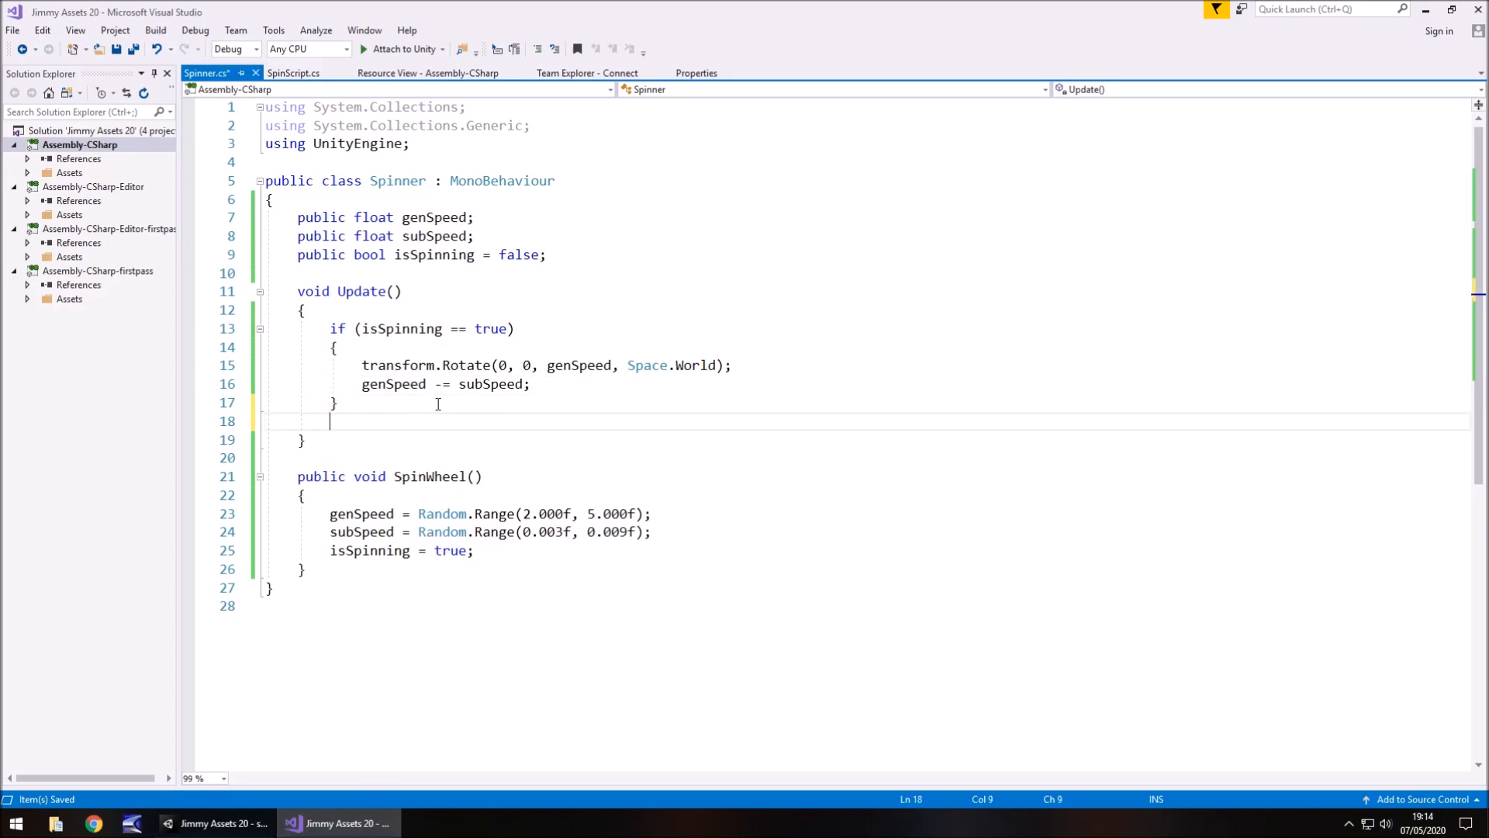
Add if (genSpeed <= 0) { genSpeed = 0; } to Update and begin the next line.
{"action": "type", "text": "if"}
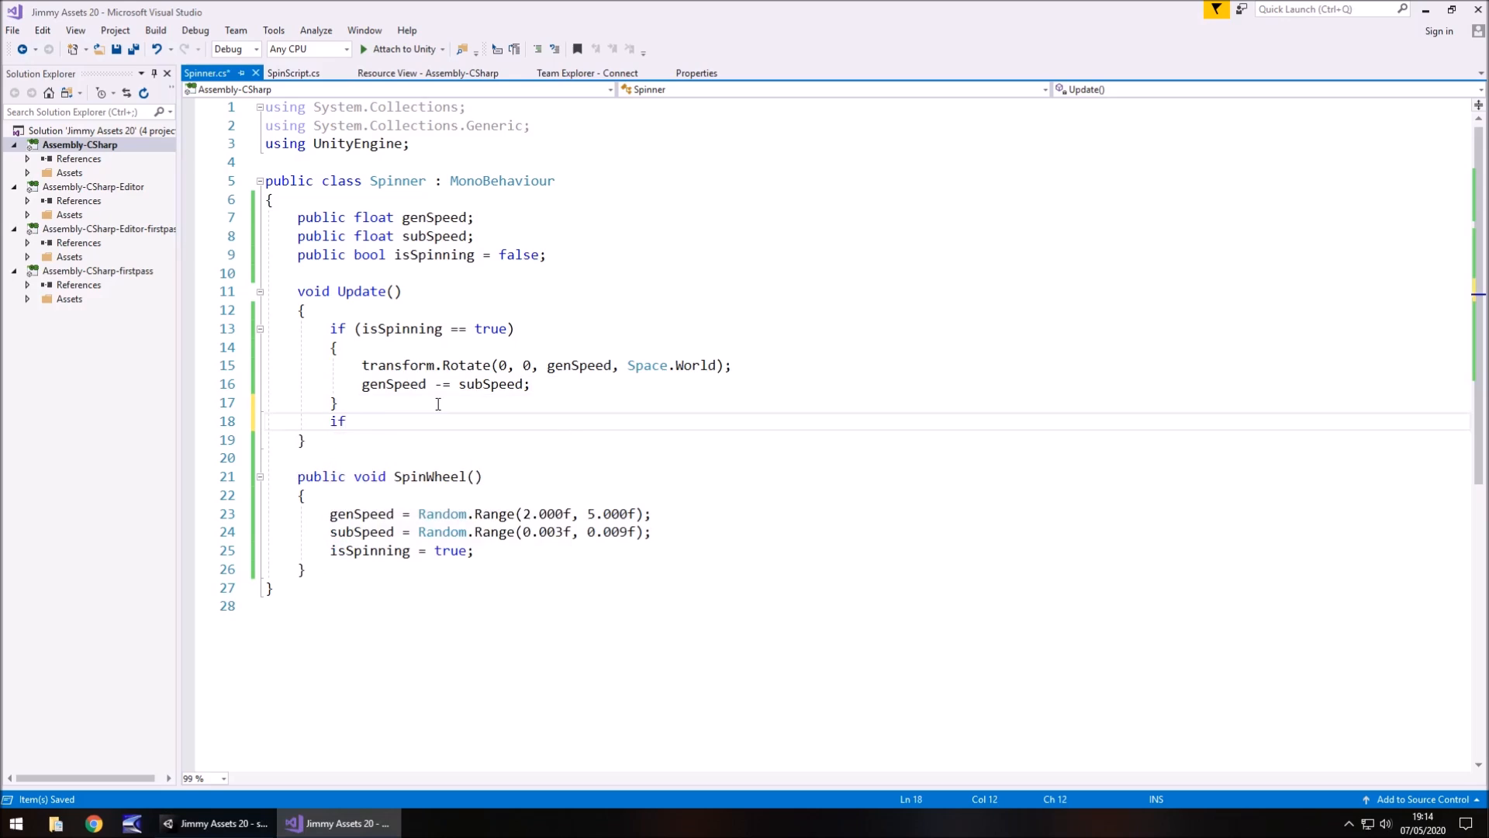
{"action": "type", "text": "()"}
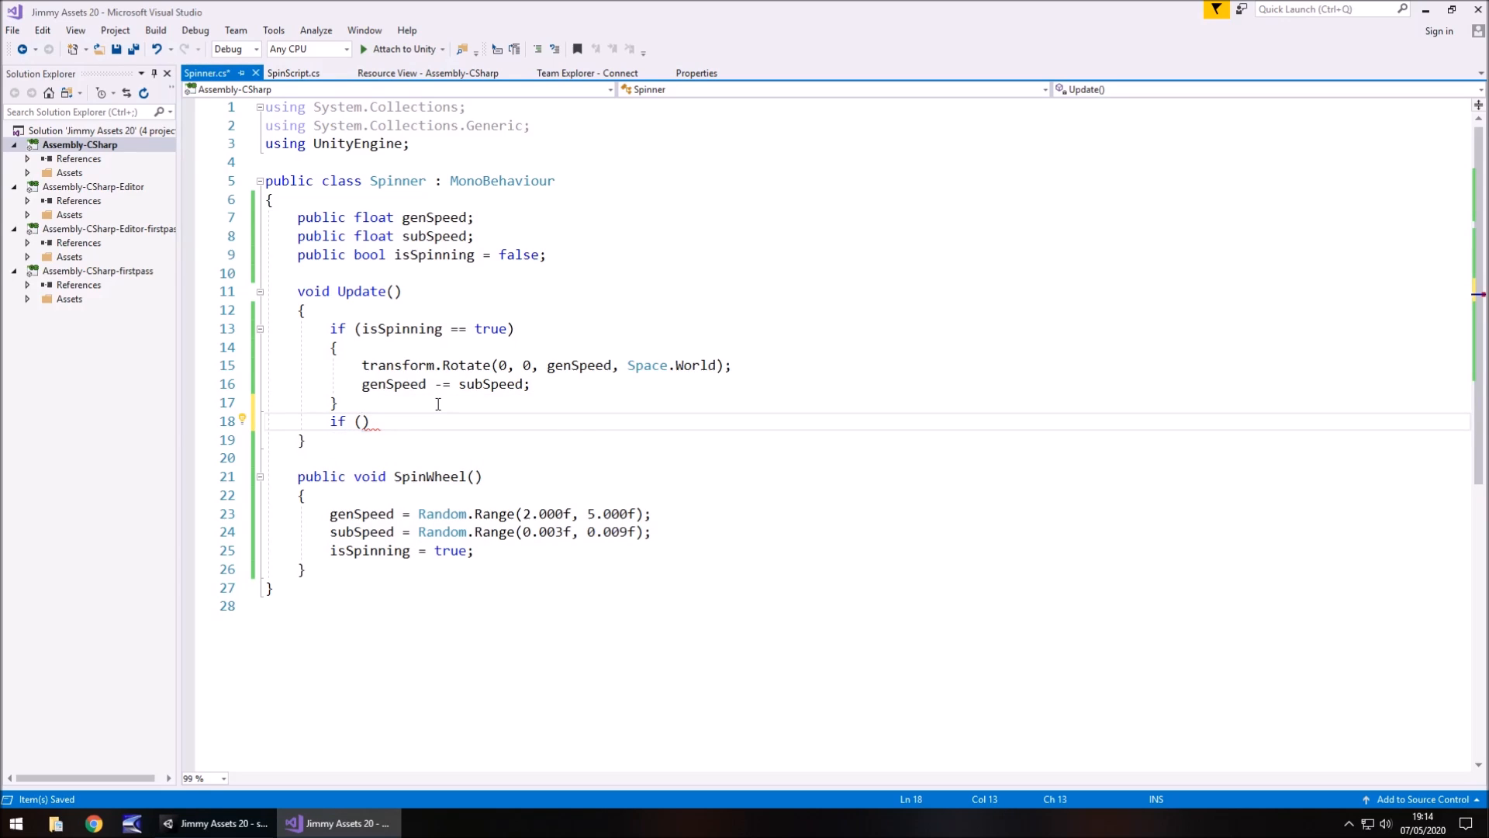
{"action": "type", "text": "genSpeed"}
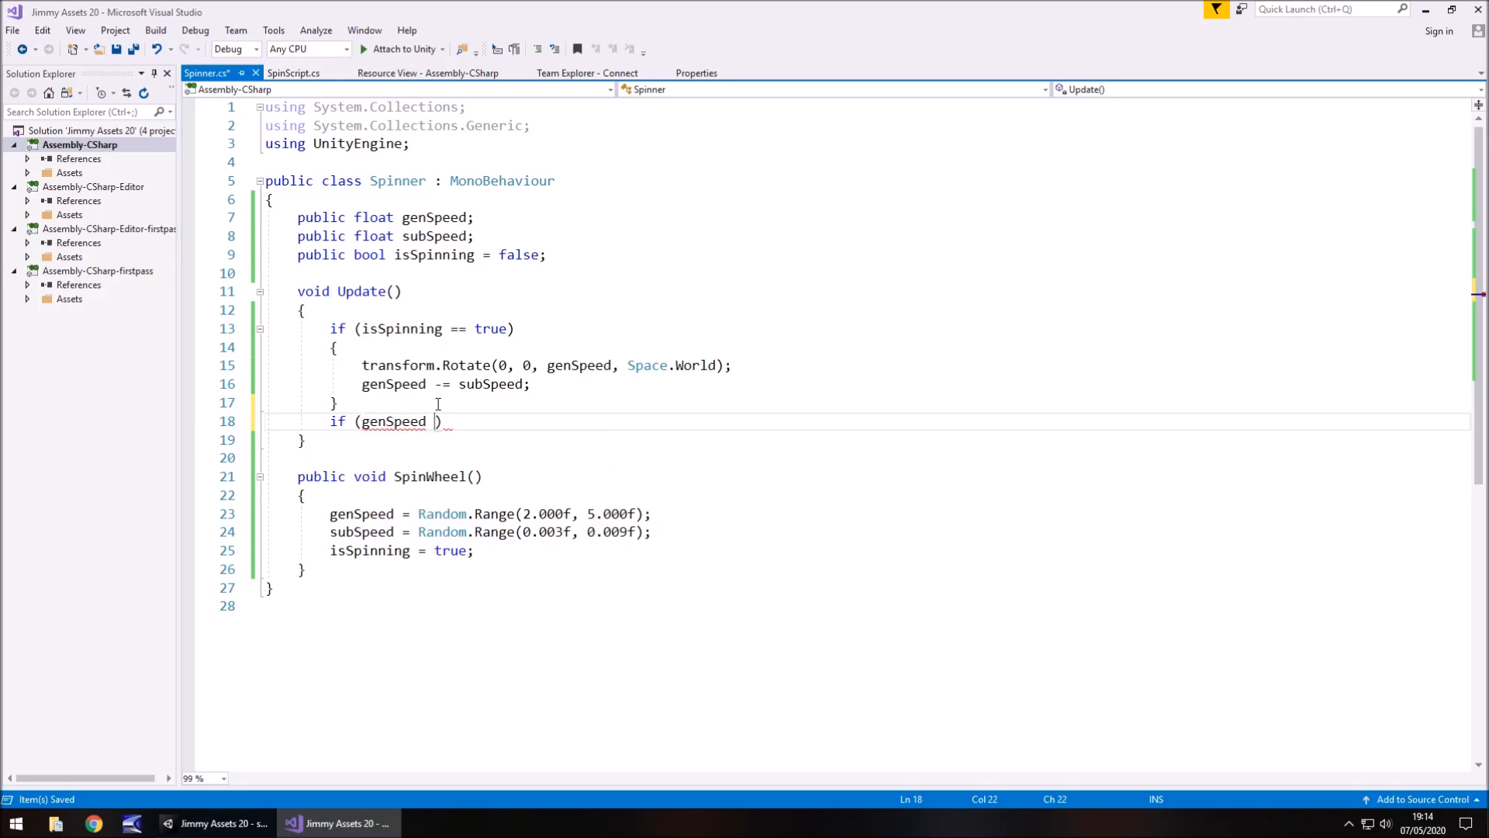
{"action": "type", "text": "<= 0"}
{"action": "type", "text": "{"}
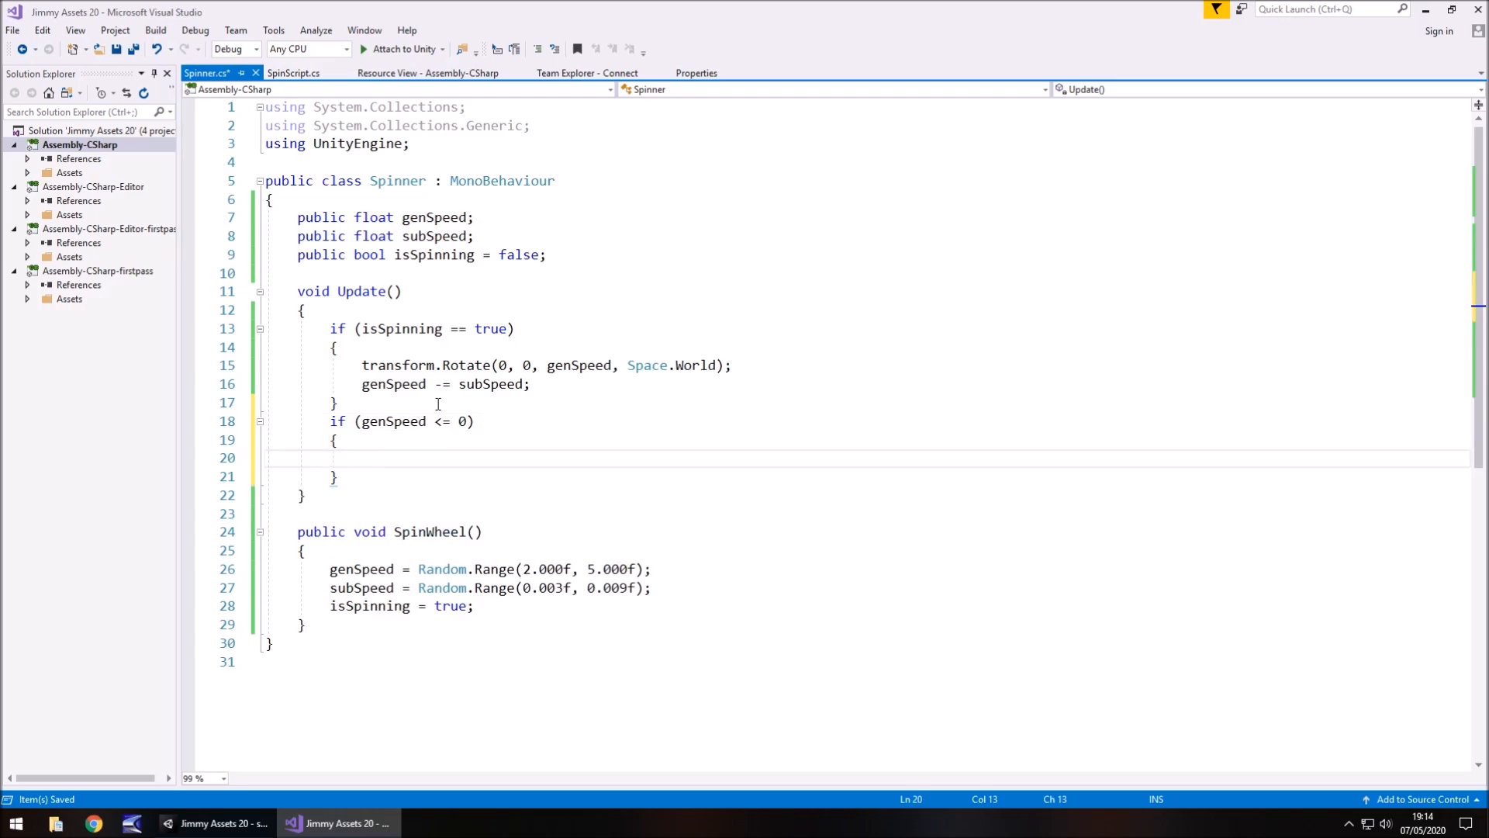
{"action": "type", "text": "genSpeed = 0;"}
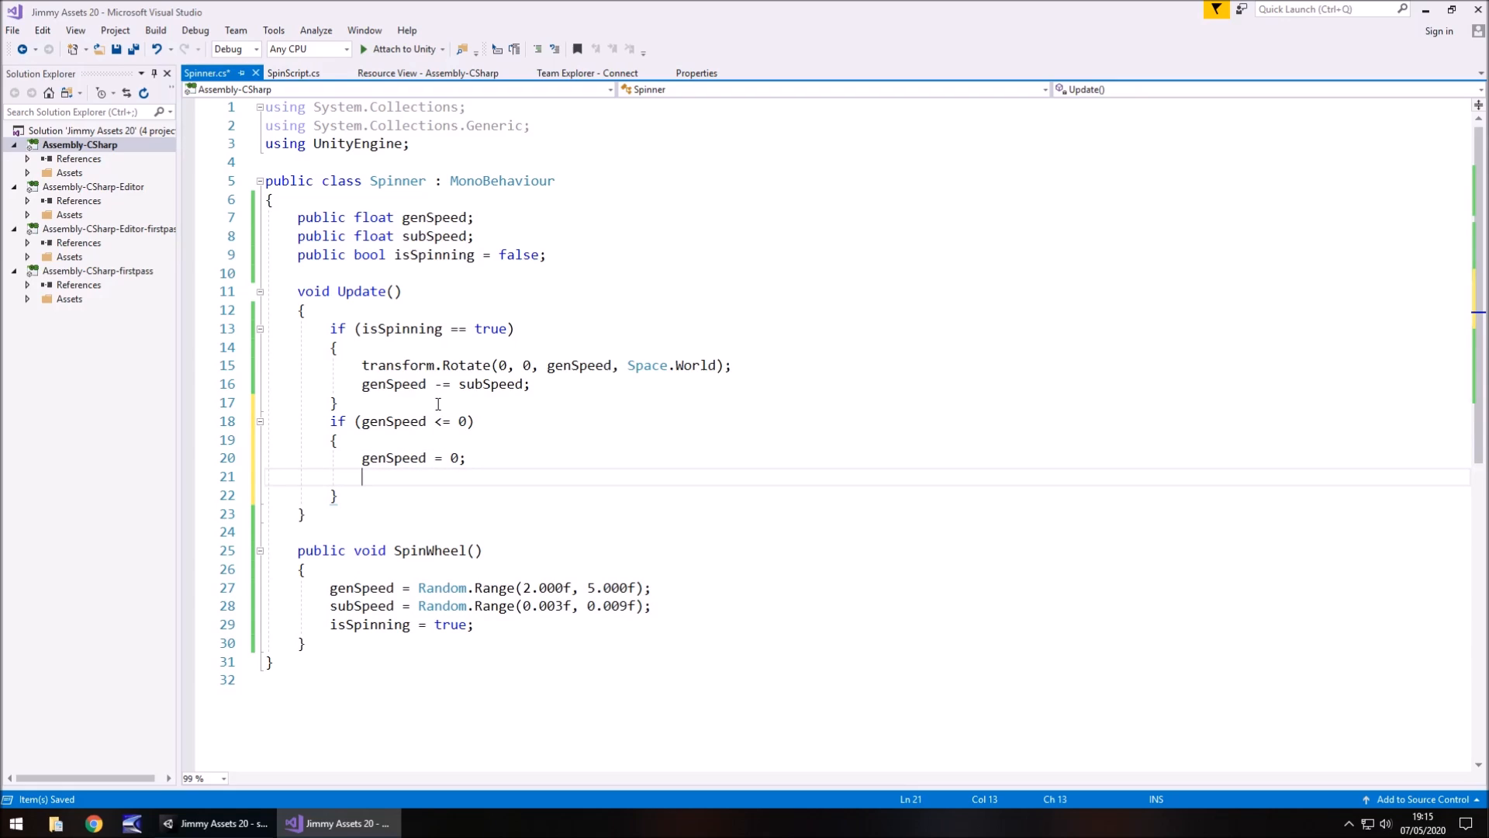
{"action": "type", "text": "is"}
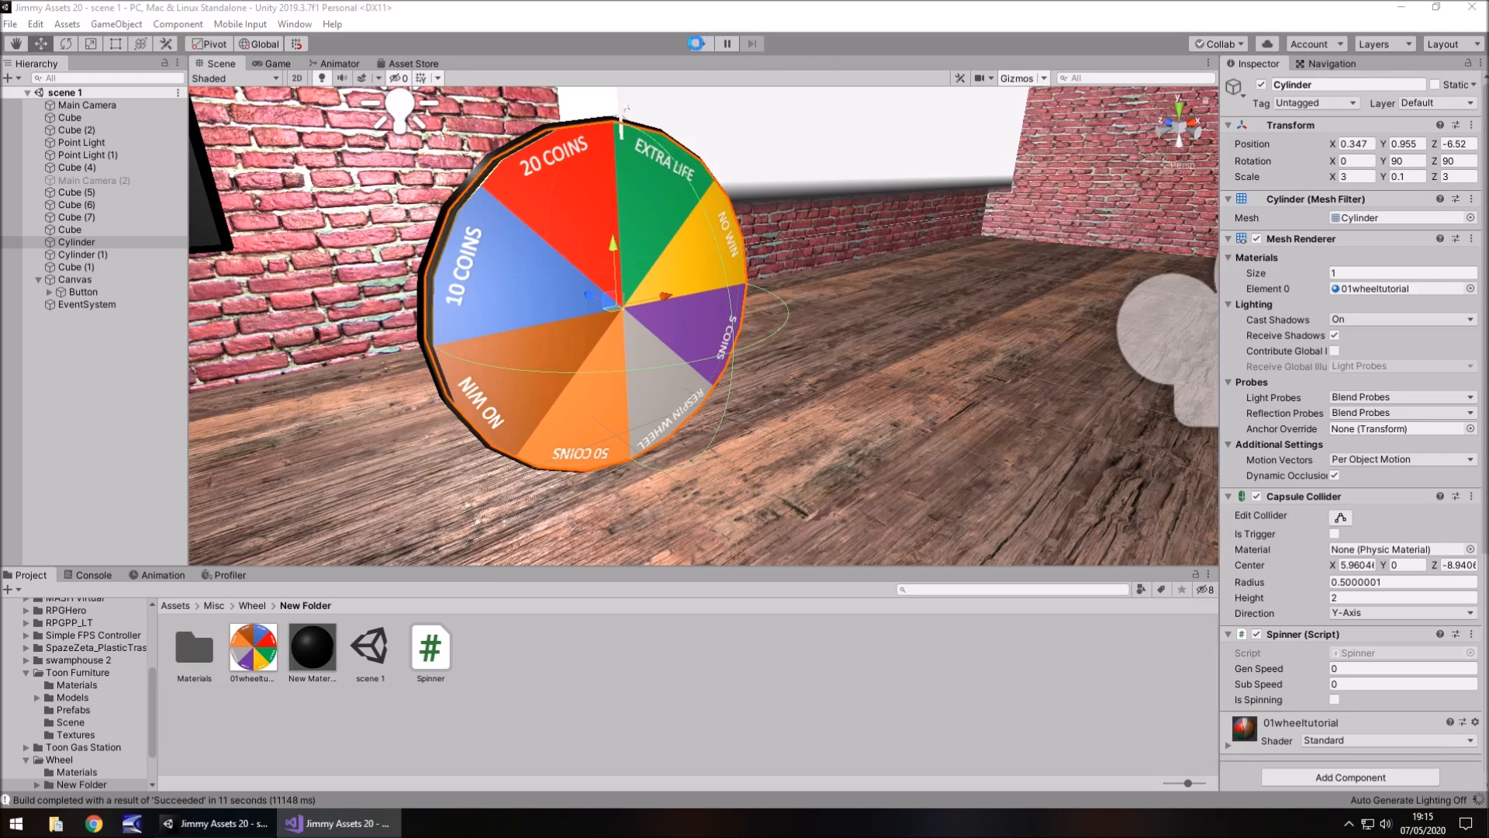
In Play mode, spin the wheel repeatedly and watch Gen Speed reach 0.
{"action": "left_click", "coordinate": [697, 43]}
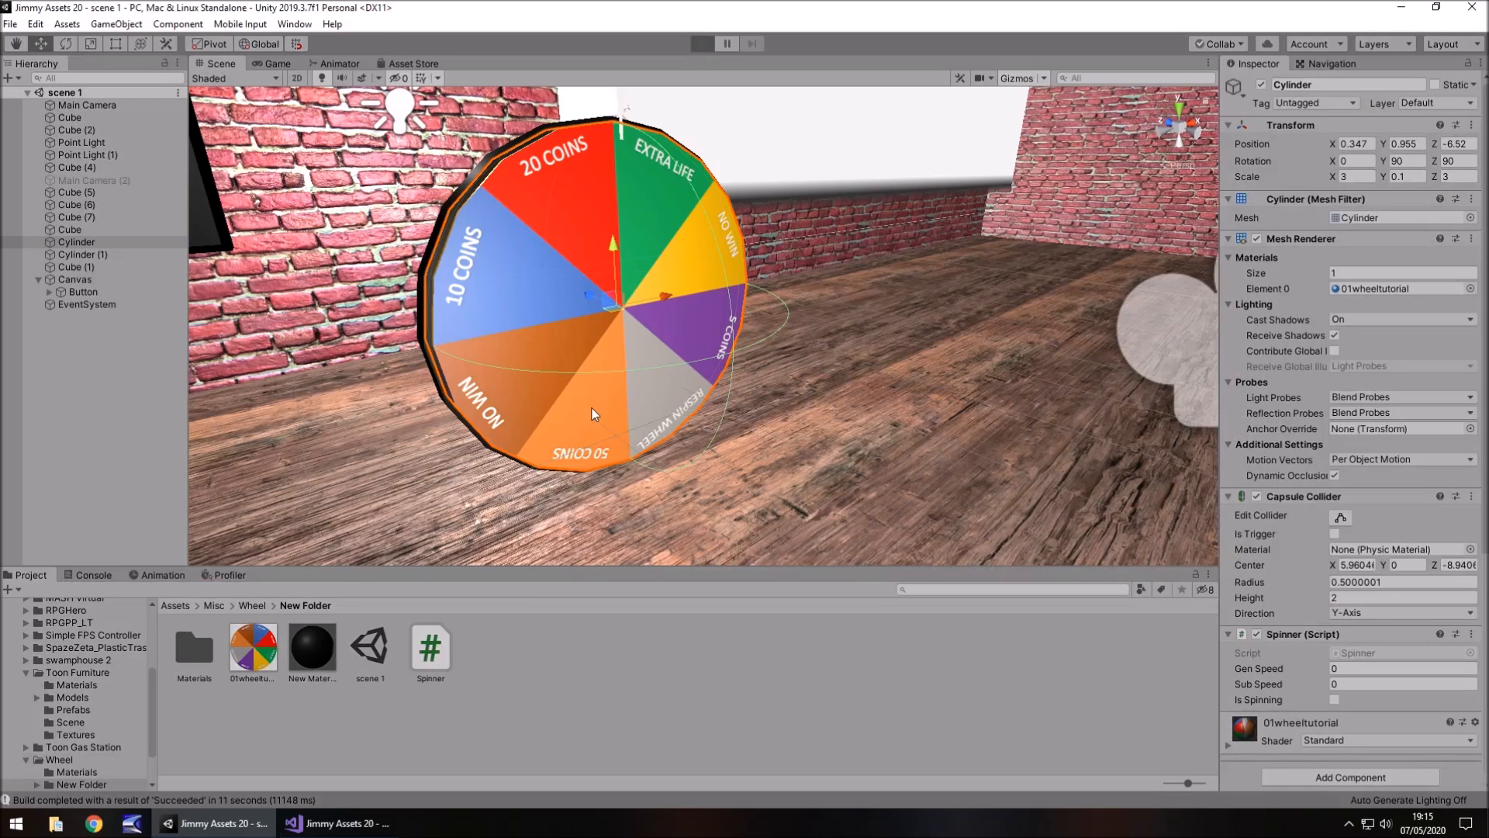
{"action": "left_click", "coordinate": [702, 43]}
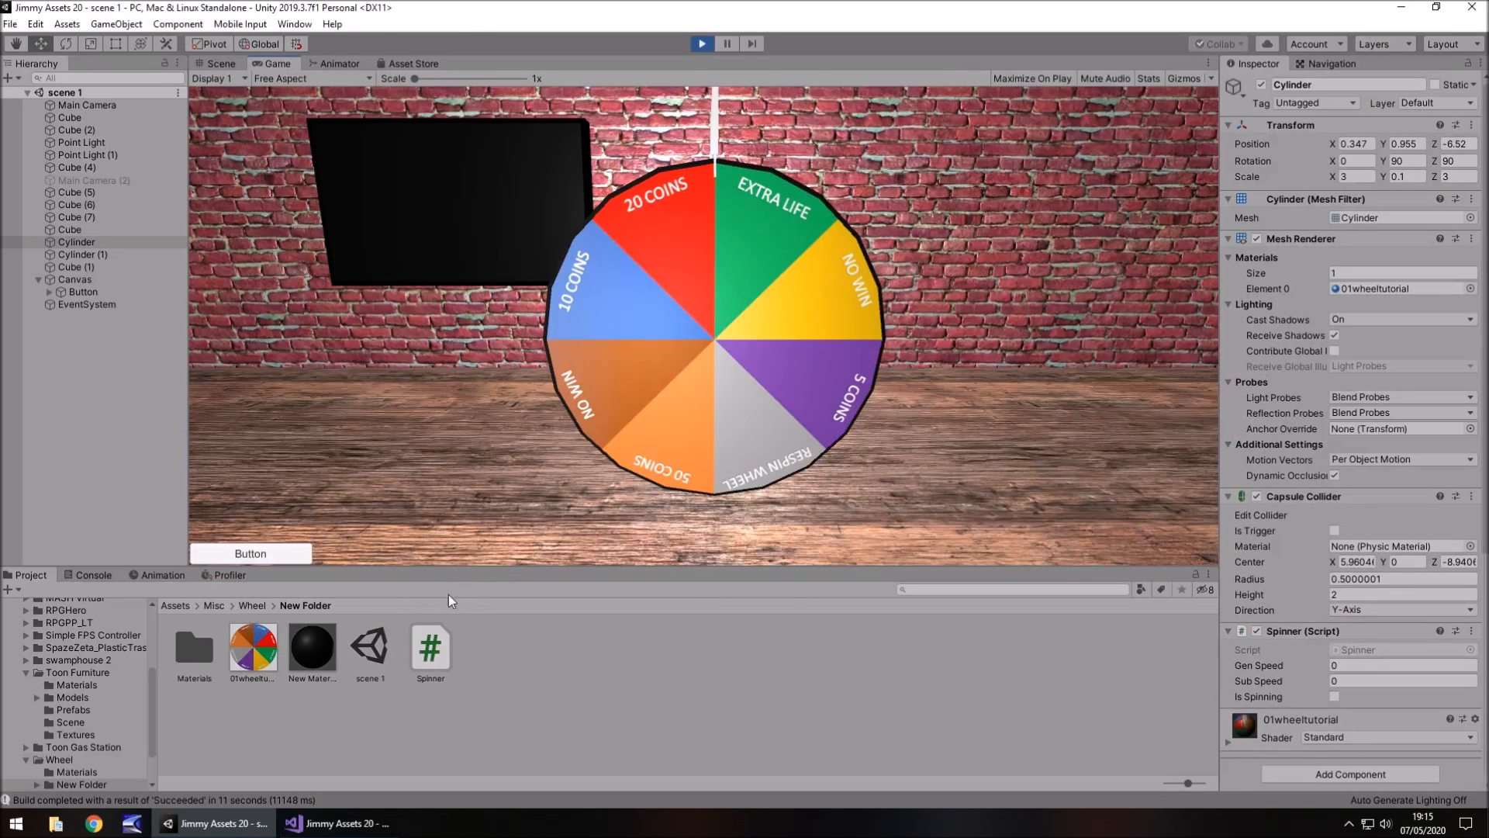
{"action": "left_click", "coordinate": [250, 553]}
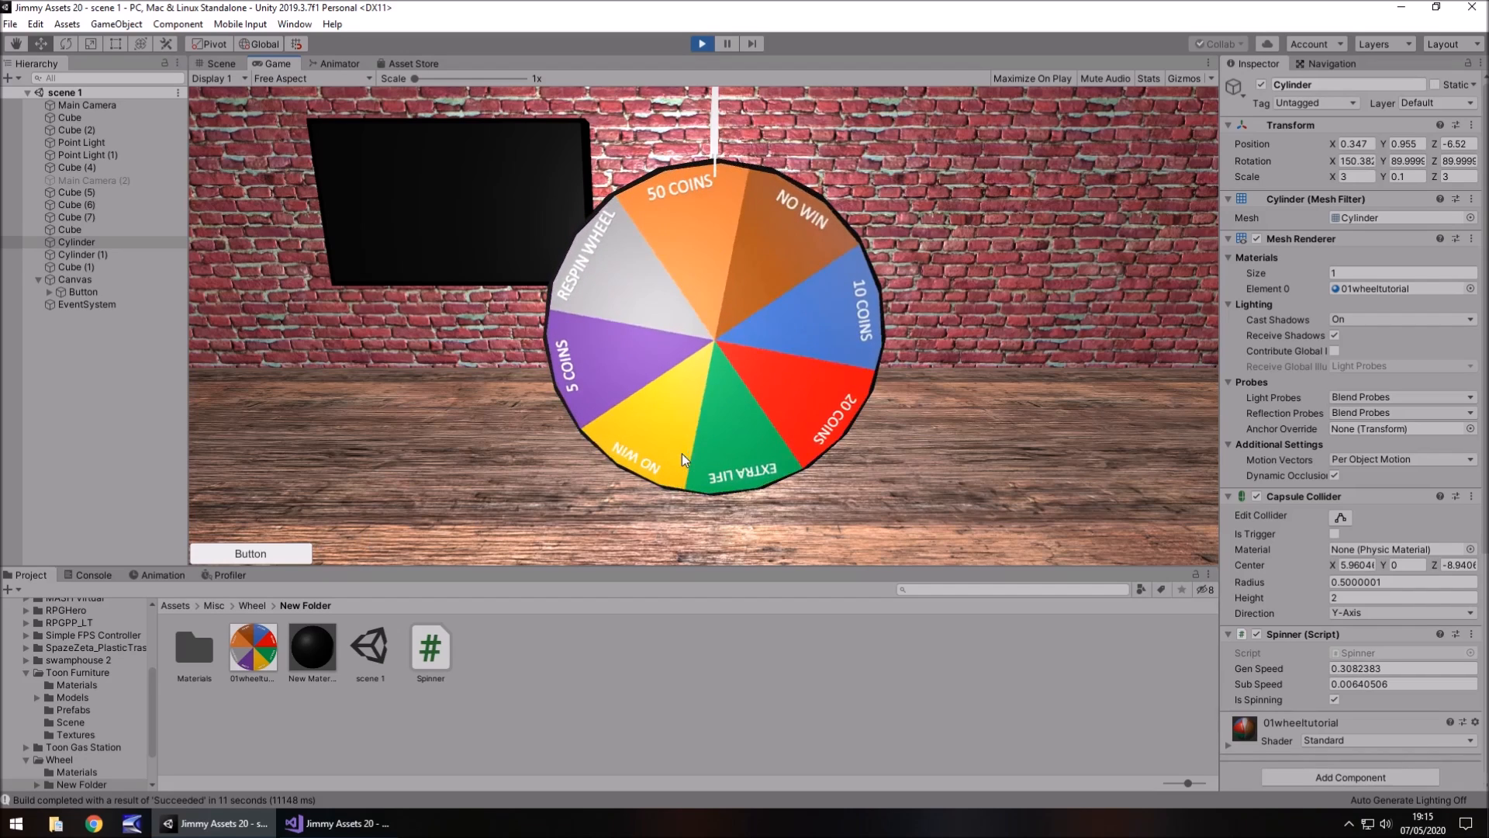
{"action": "left_click", "coordinate": [250, 553]}
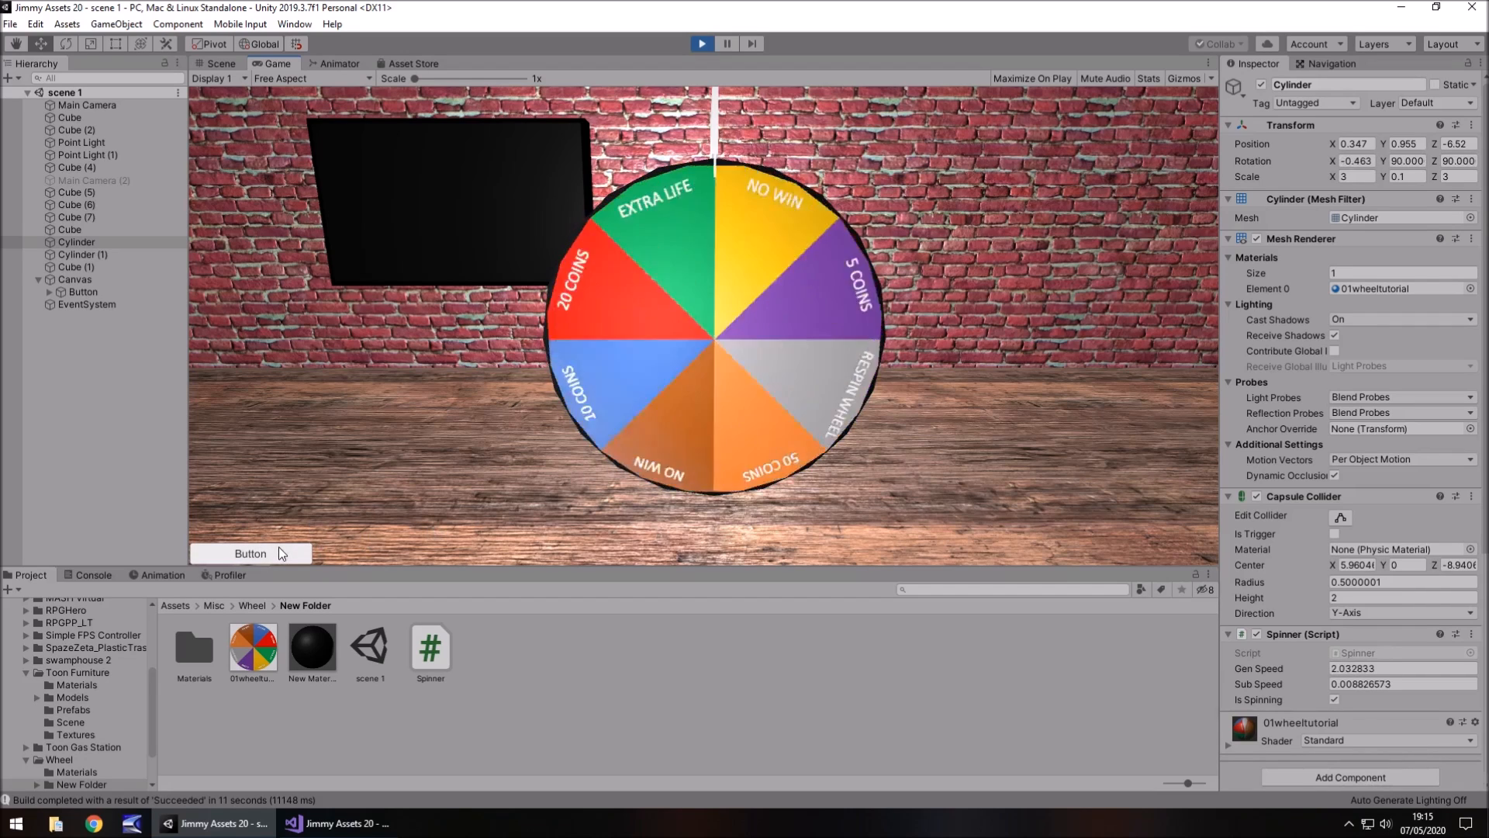
{"action": "left_click", "coordinate": [250, 553]}
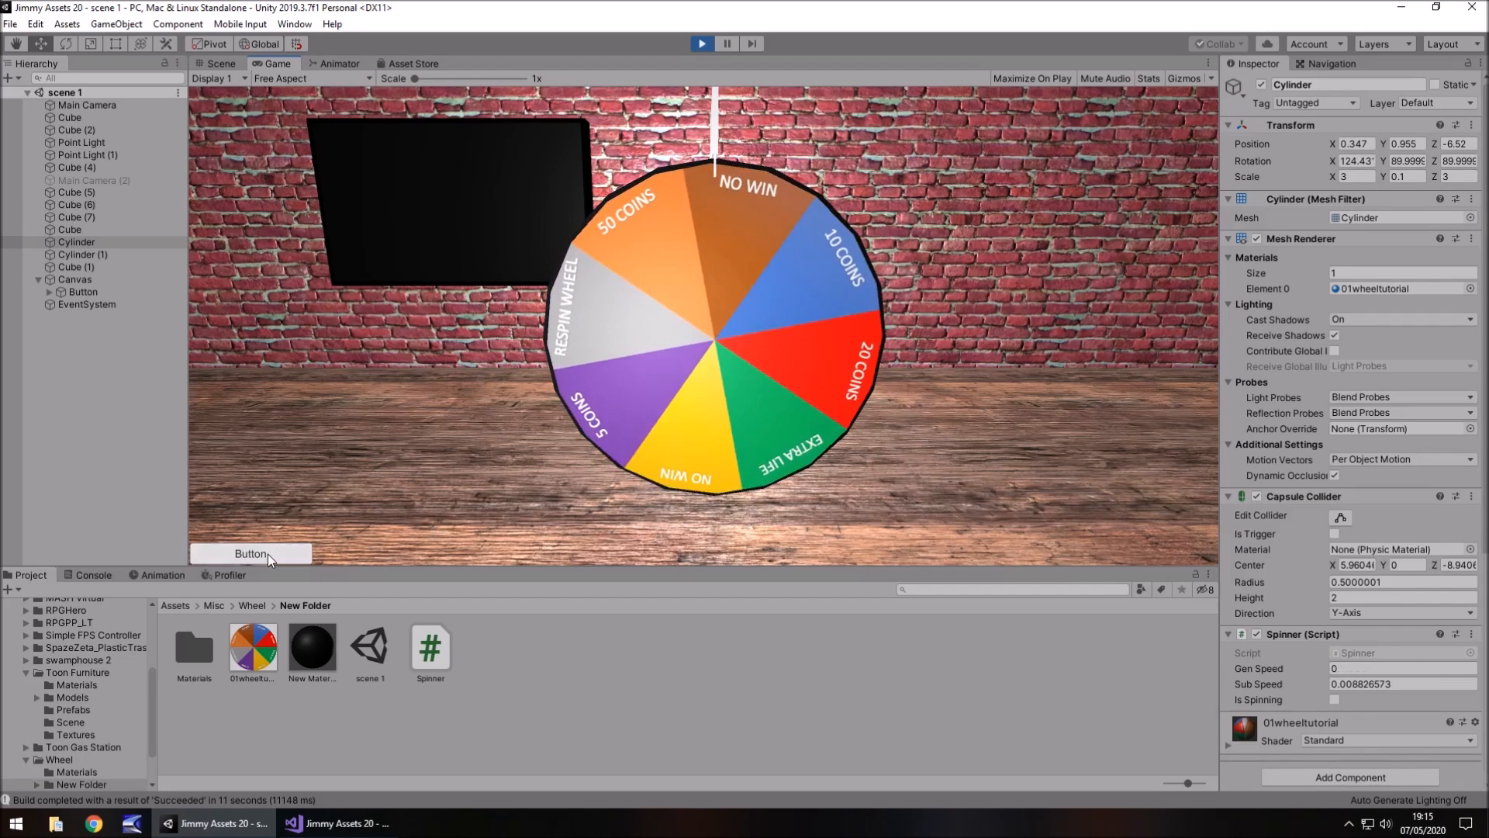
{"action": "left_click", "coordinate": [250, 553]}
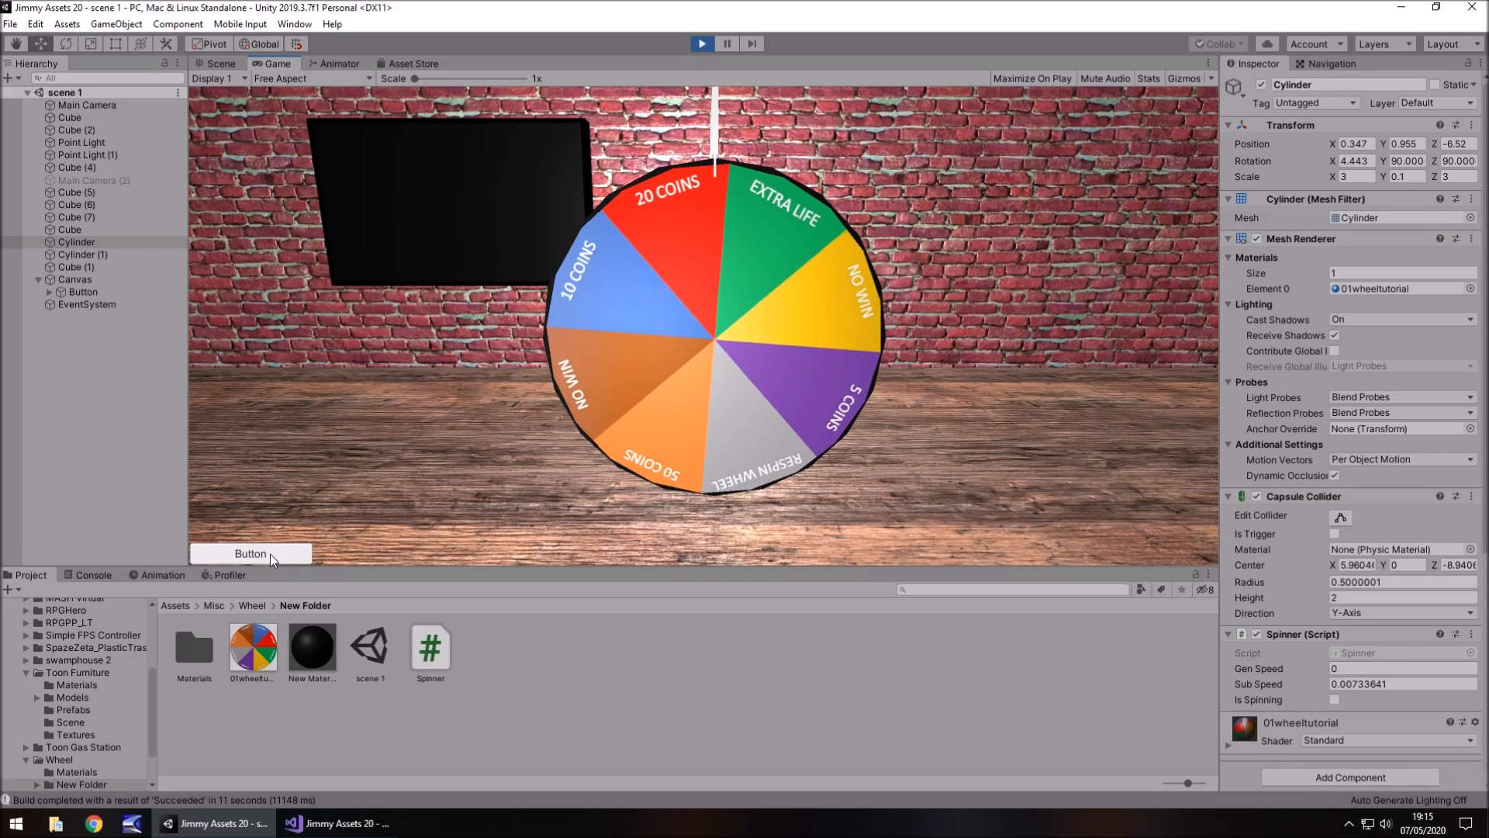
{"action": "left_click", "coordinate": [250, 554]}
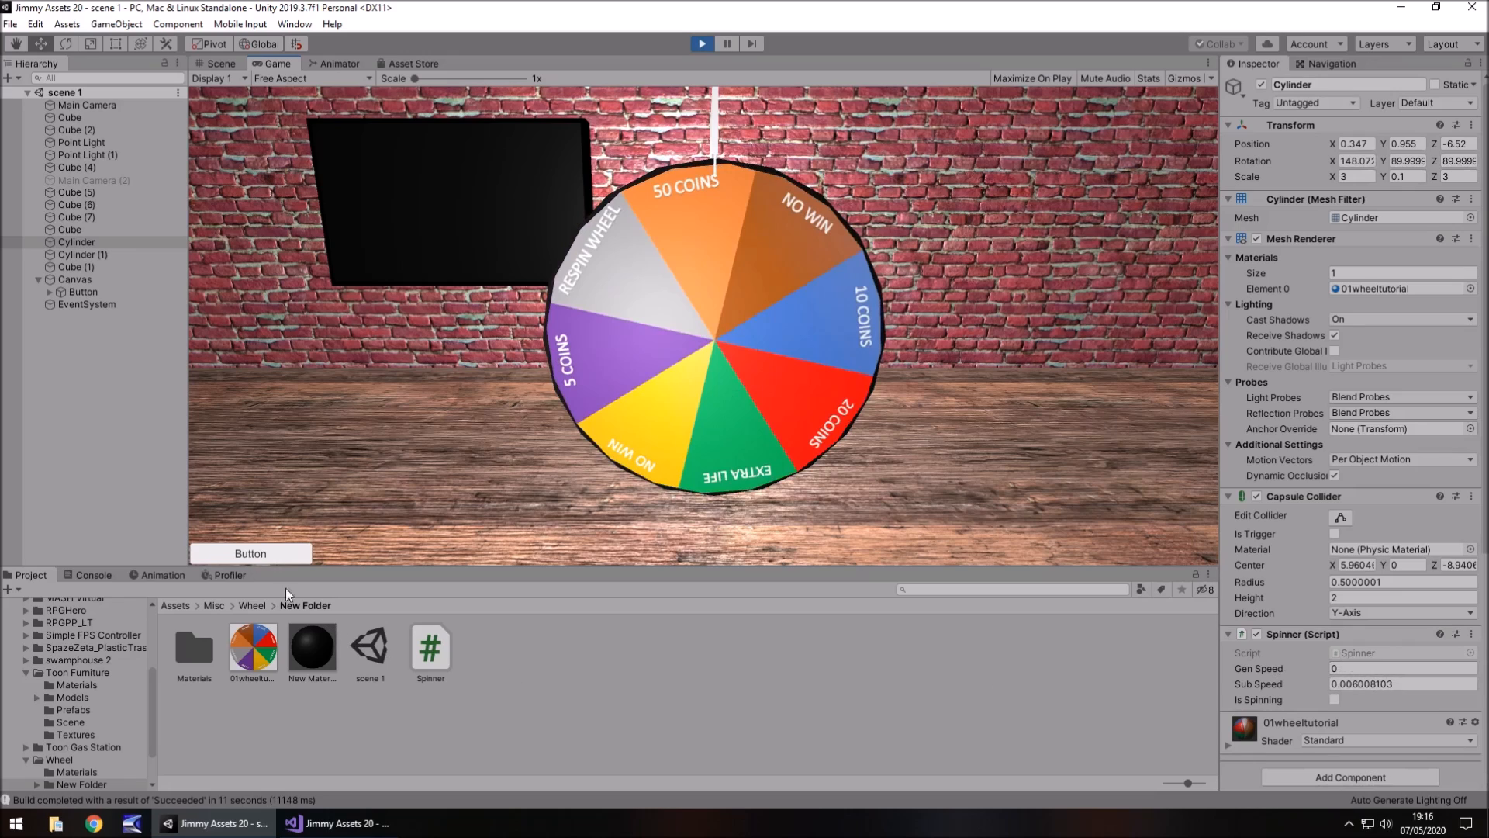
{"action": "left_click", "coordinate": [1401, 684]}
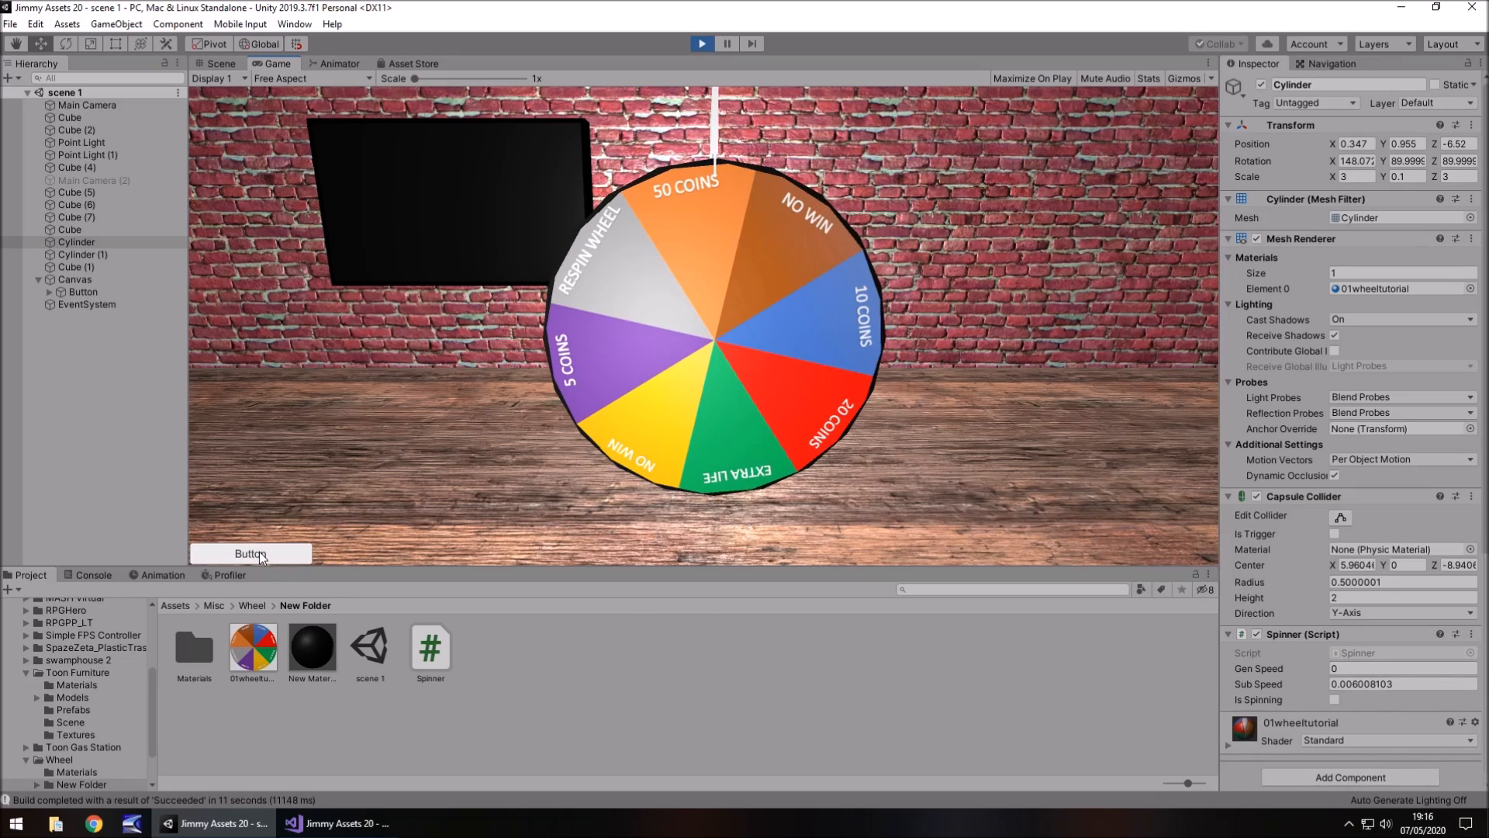
{"action": "left_click", "coordinate": [250, 554]}
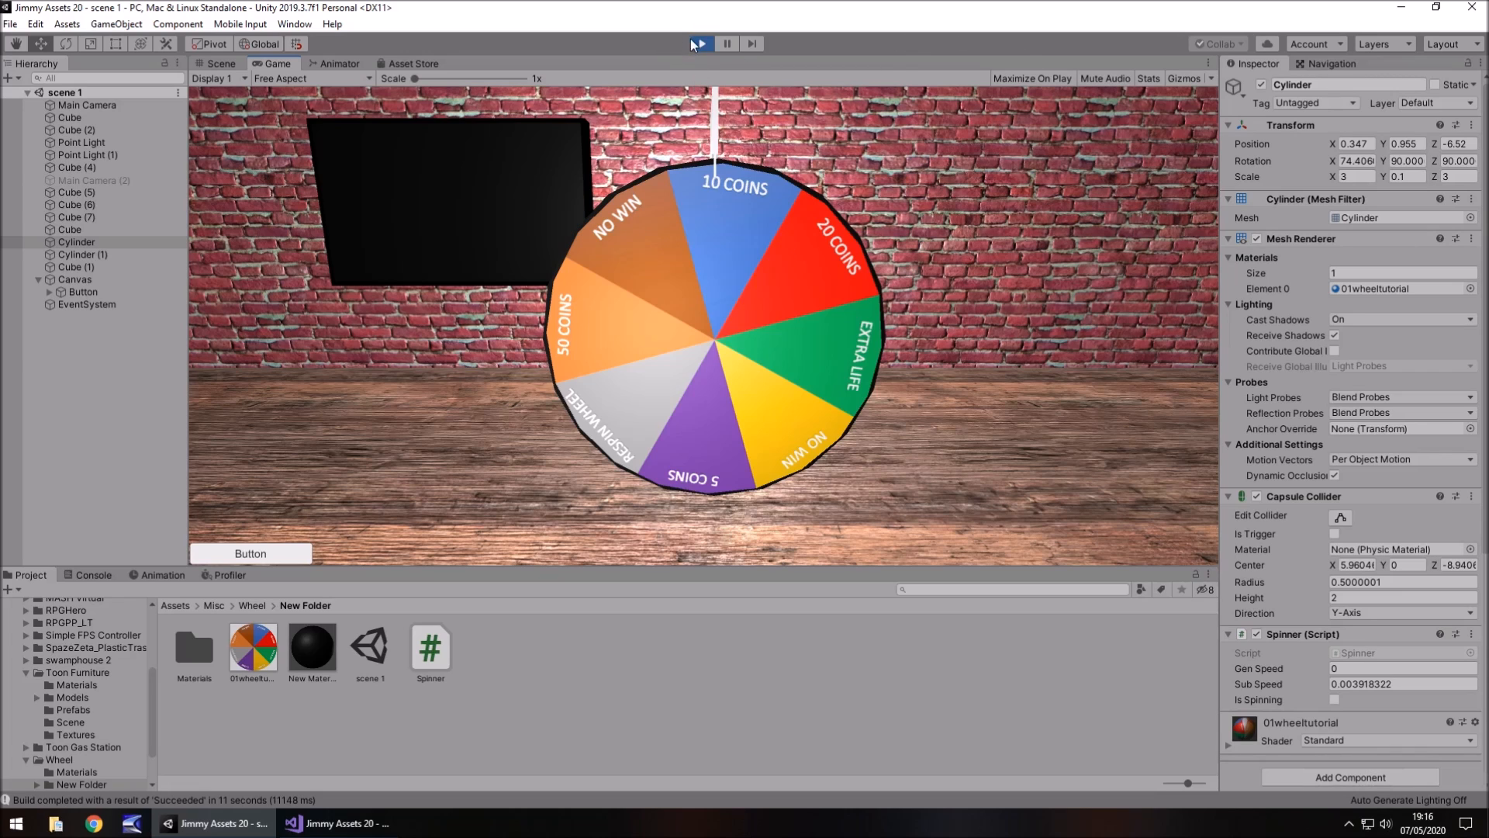
Stop Play mode, orbit the Scene view, then replay and spin the wheel again.
{"action": "left_click", "coordinate": [219, 63]}
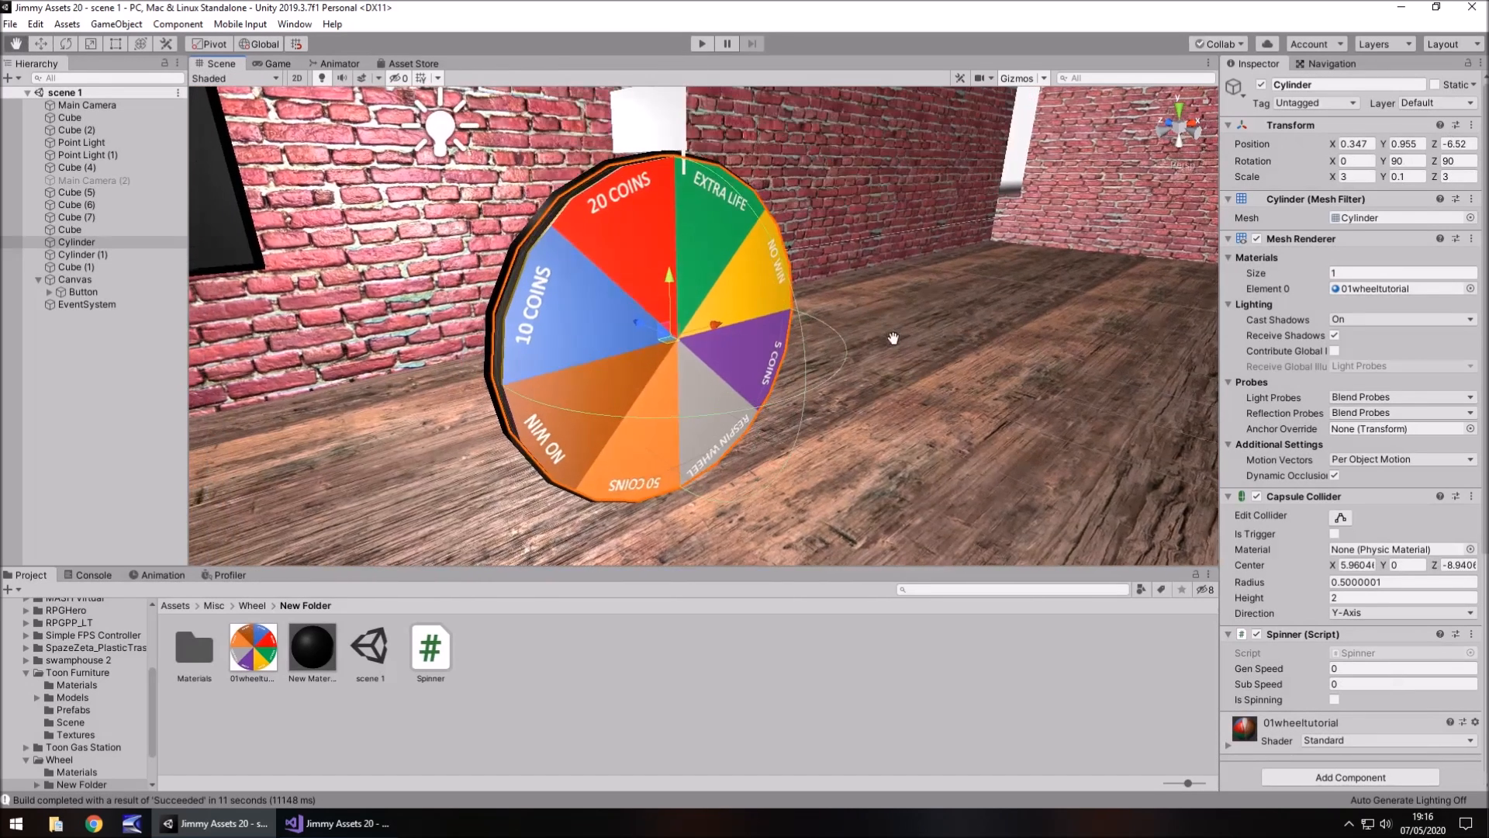
{"action": "left_click_drag", "start_coordinate": [893, 338], "coordinate": [750, 314]}
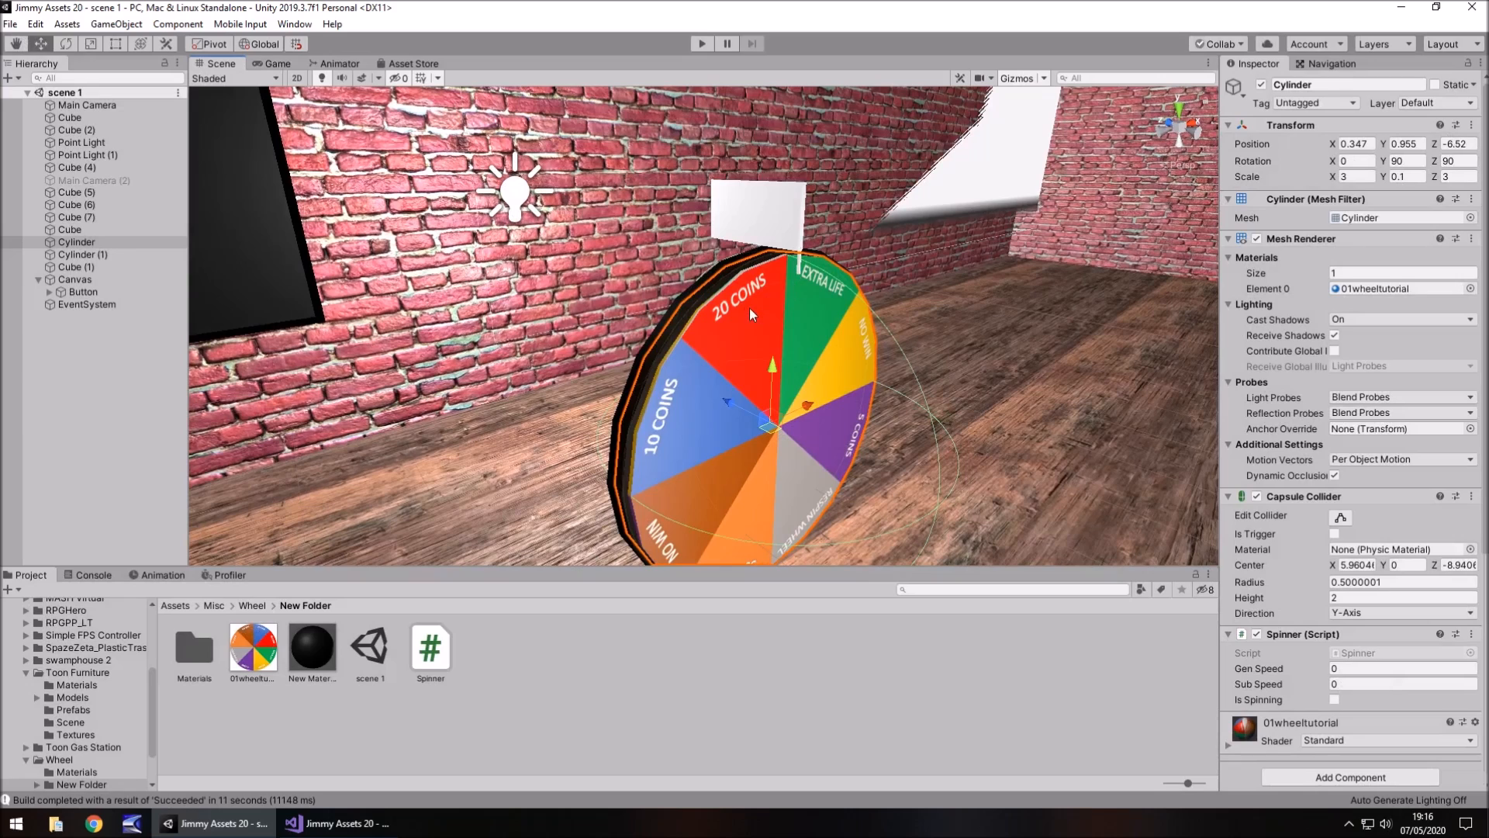
{"action": "mouse_move", "coordinate": [702, 674]}
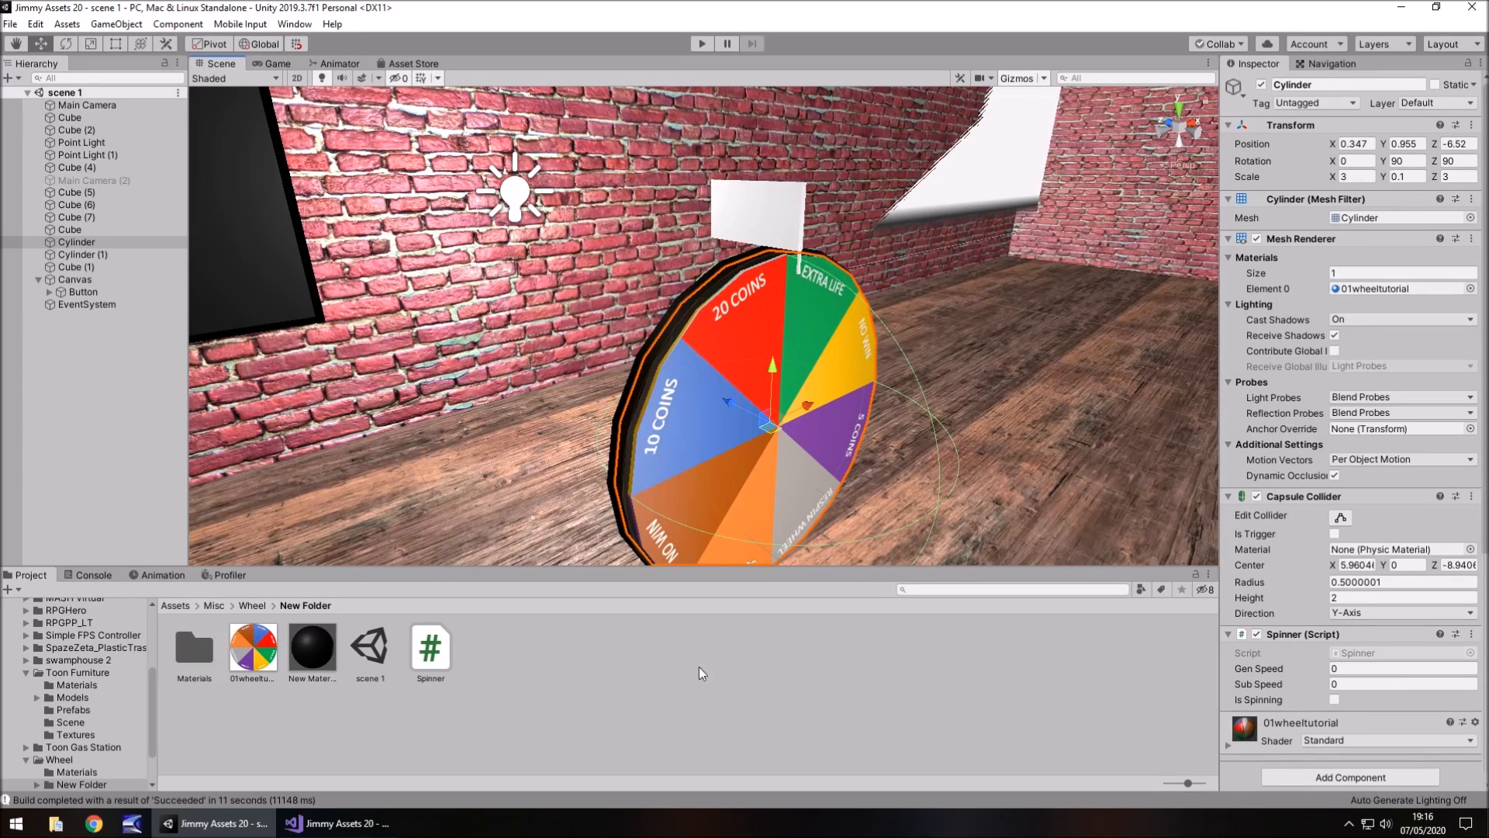
{"action": "mouse_move", "coordinate": [749, 638]}
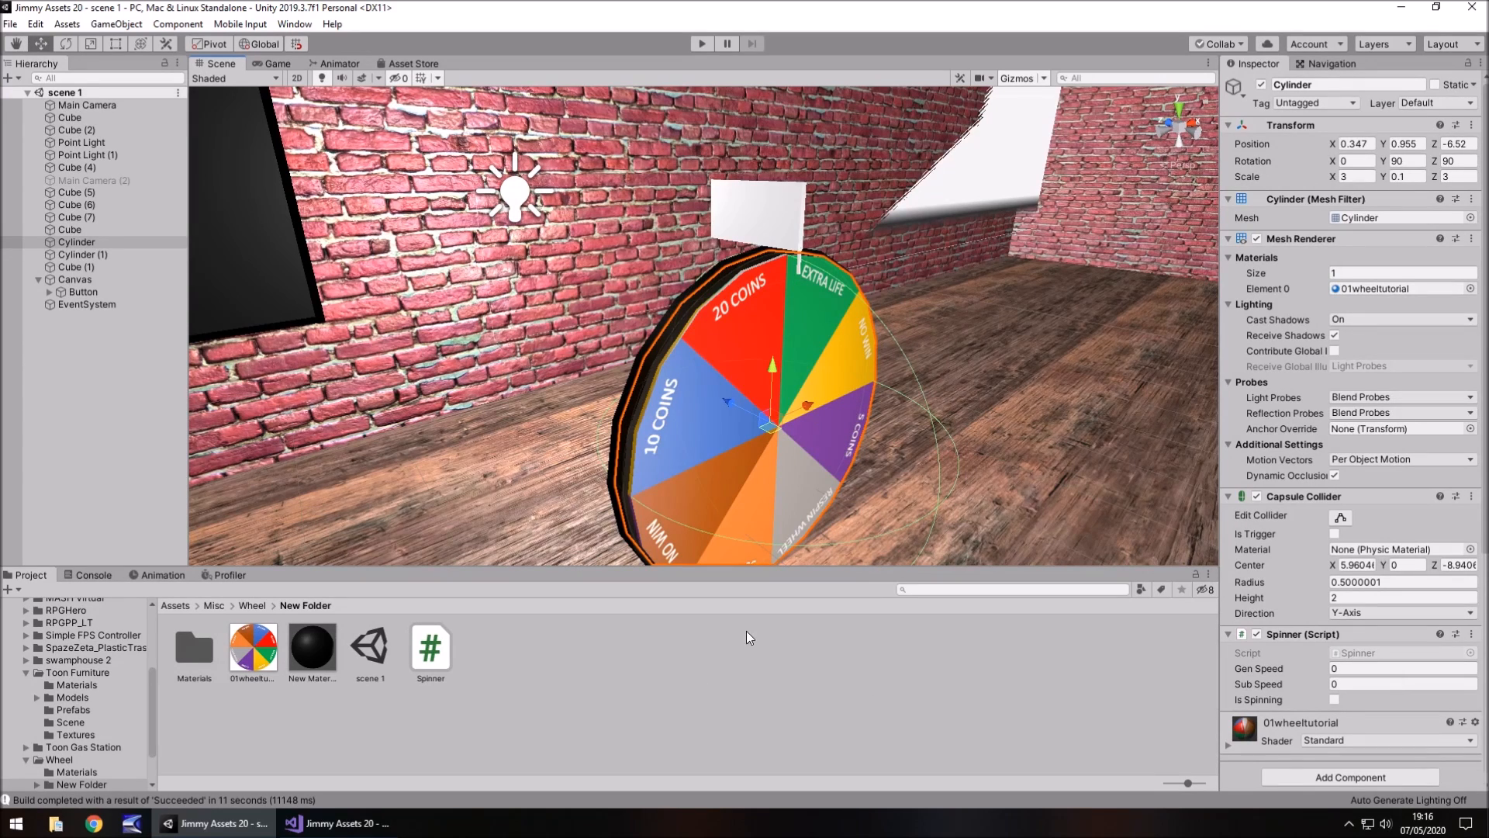
{"action": "left_click", "coordinate": [702, 43]}
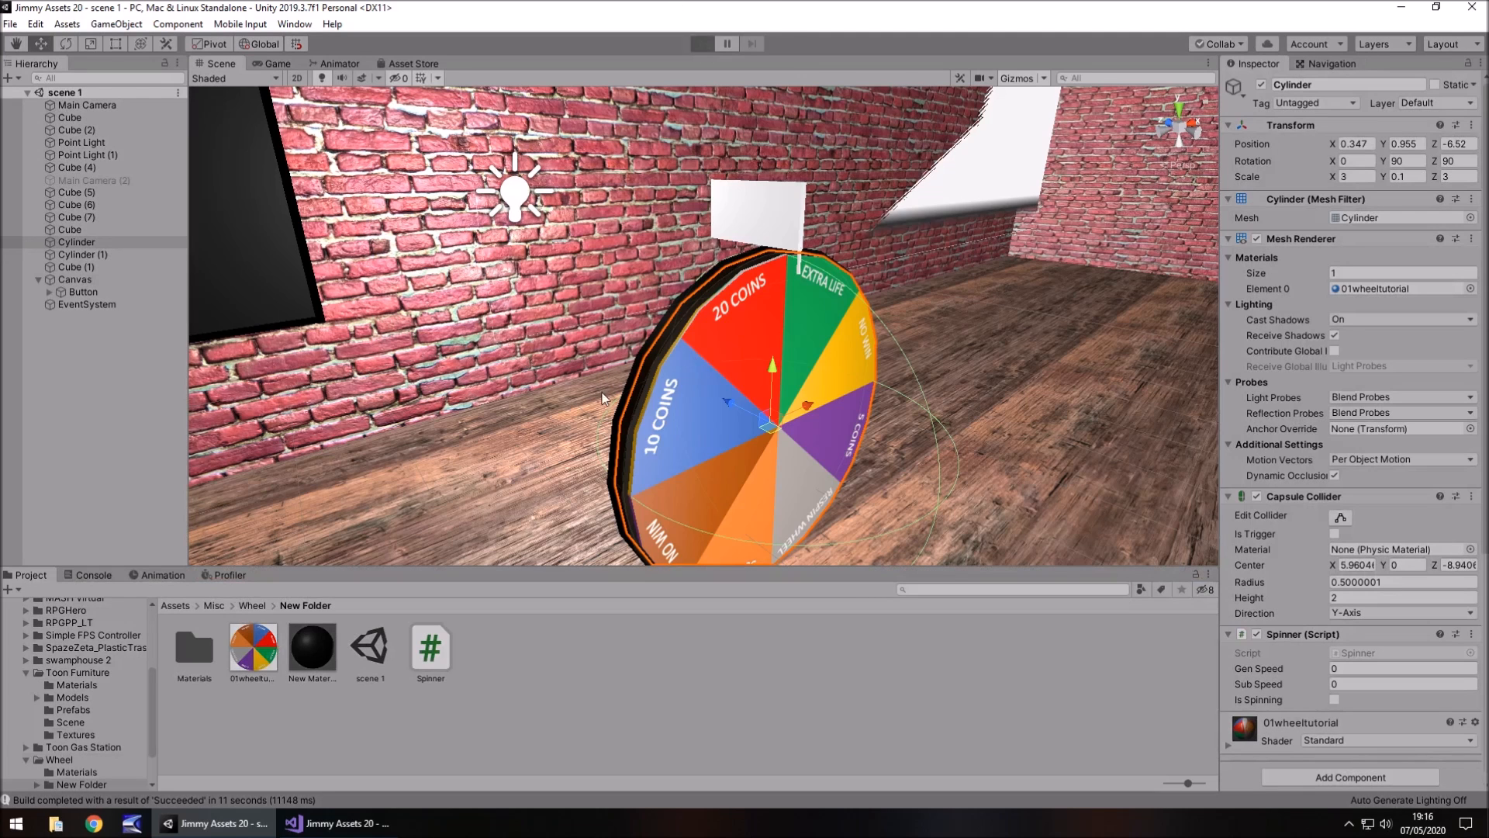
{"action": "left_click", "coordinate": [701, 44]}
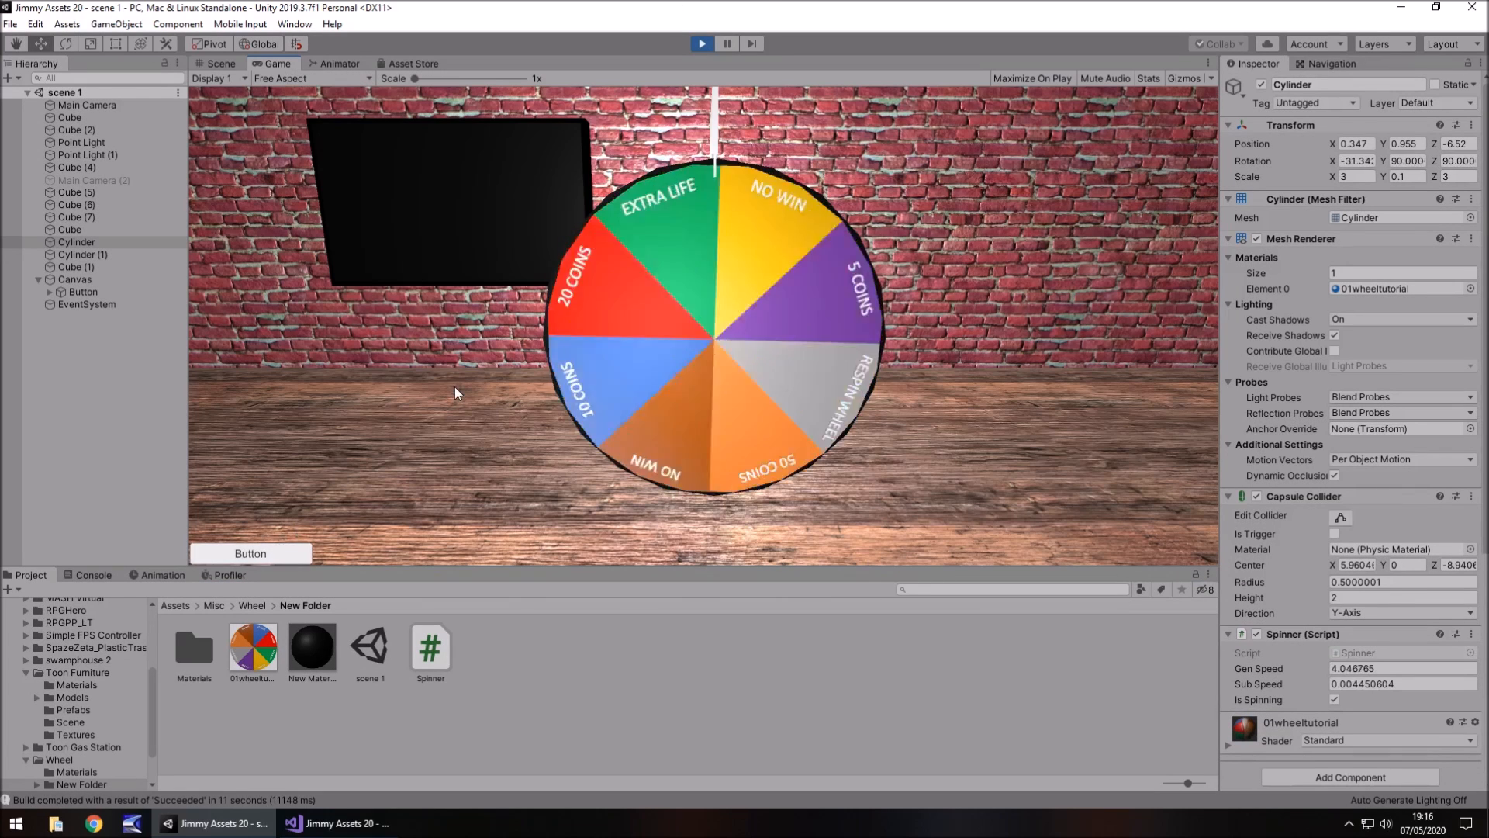